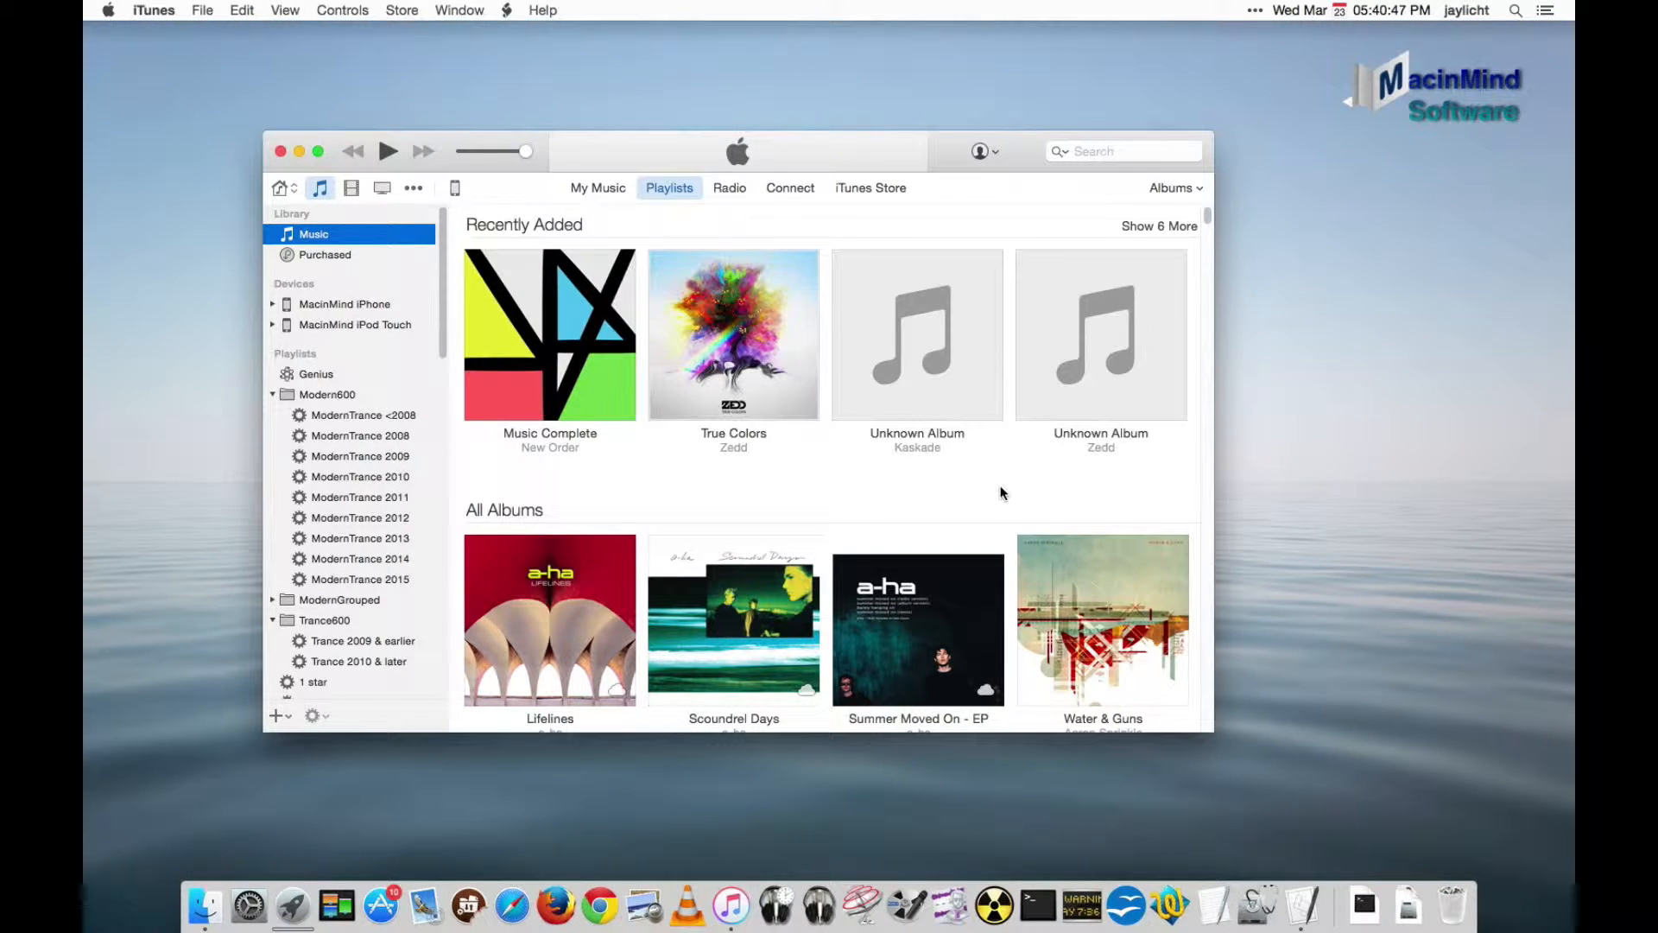
Turn on View > Hide iCloud Music Purchases so cloud-only a-ha albums disappear.
{"action": "left_click", "coordinate": [154, 10]}
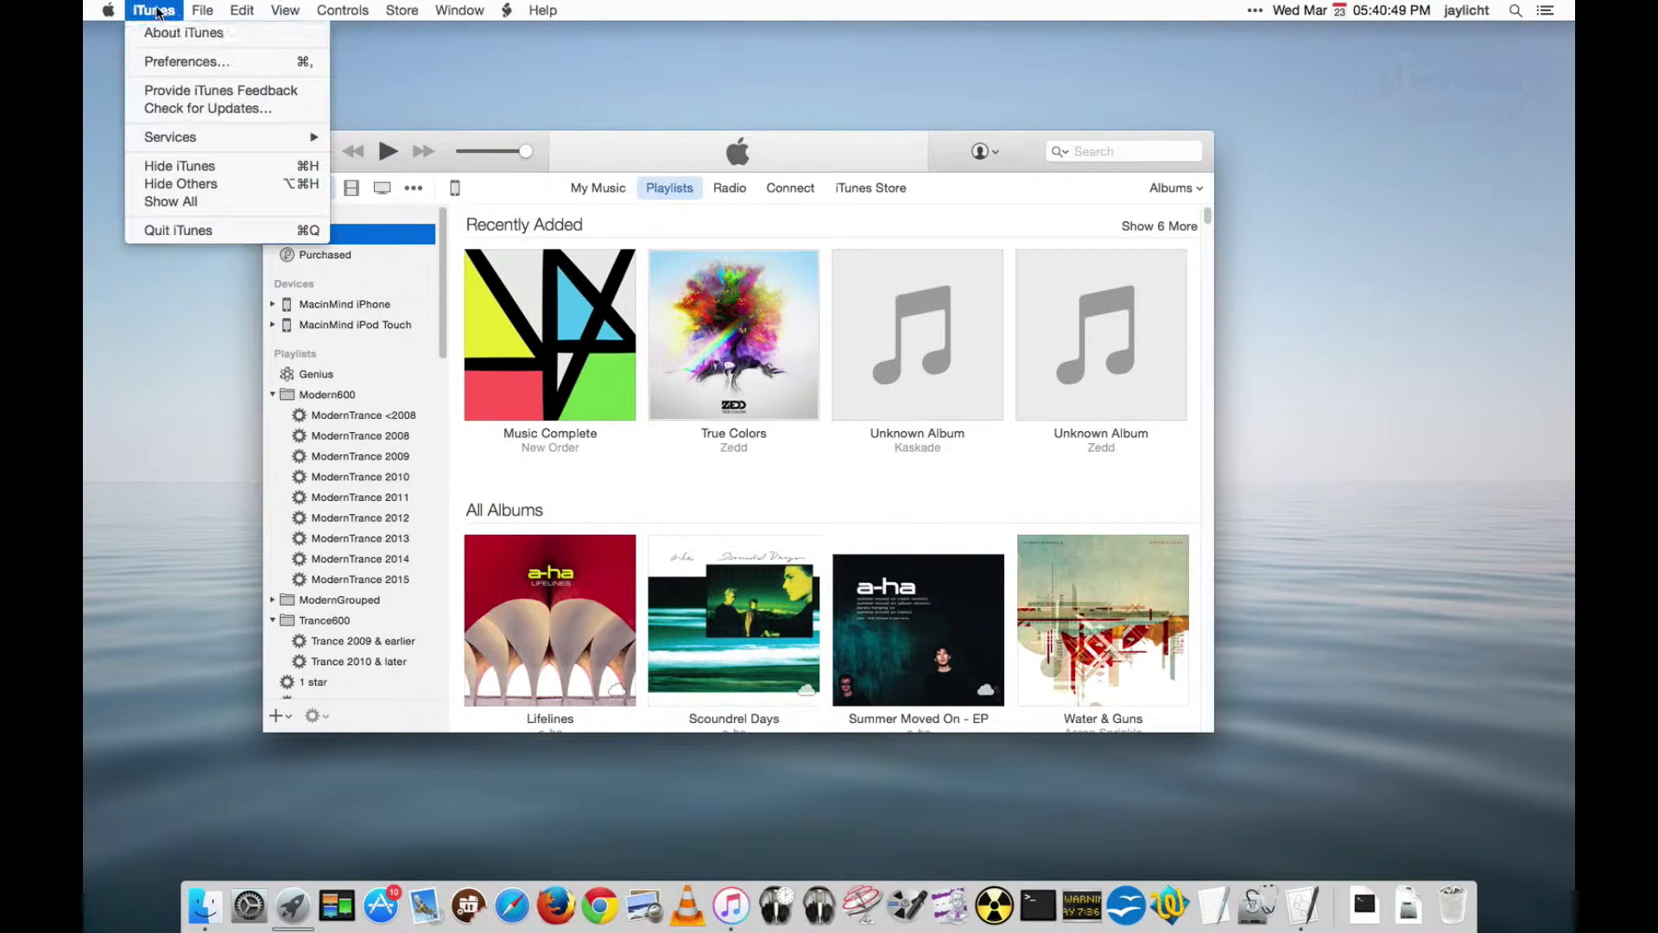
{"action": "left_click", "coordinate": [182, 32]}
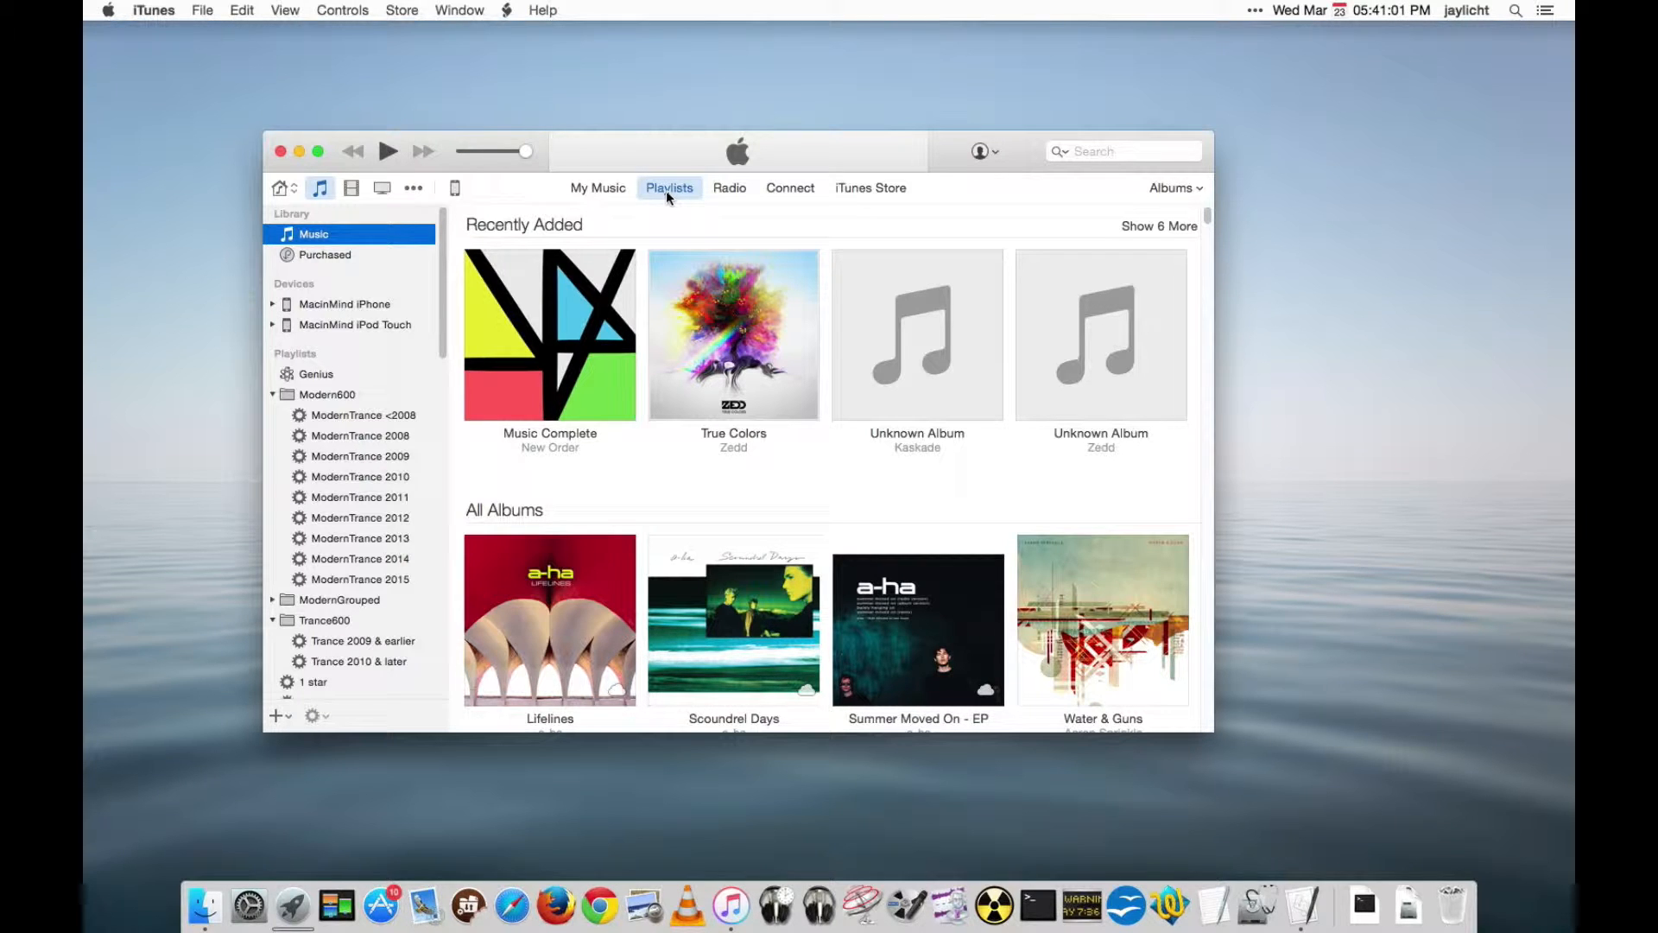
{"action": "mouse_move", "coordinate": [457, 279]}
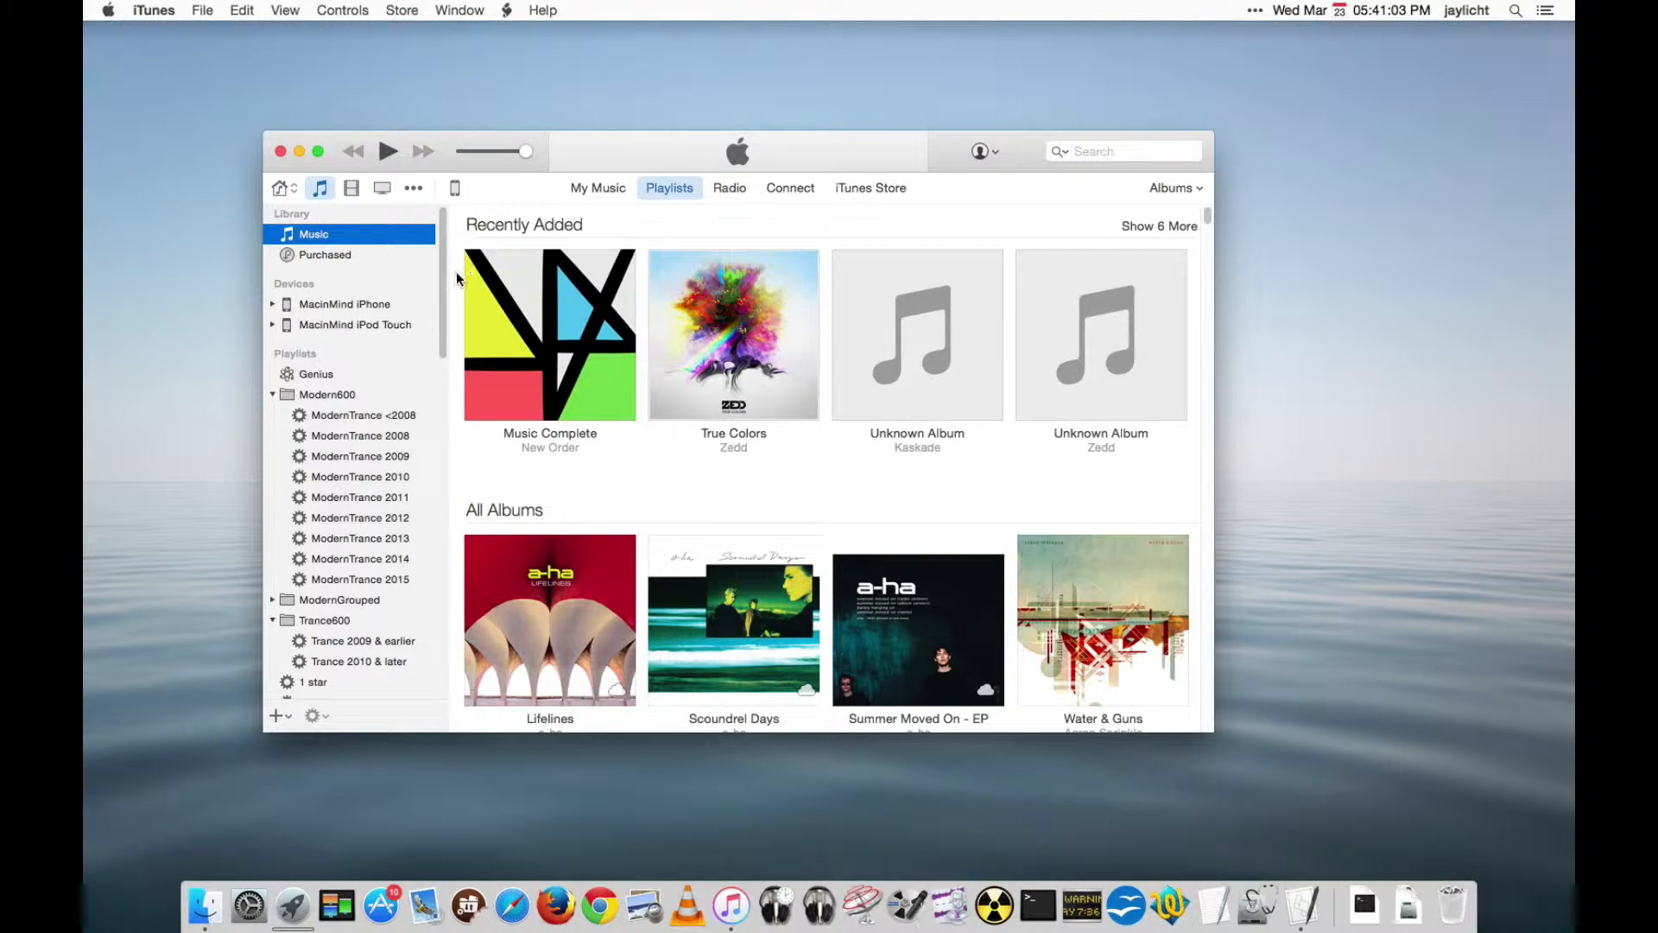
{"action": "mouse_move", "coordinate": [717, 304]}
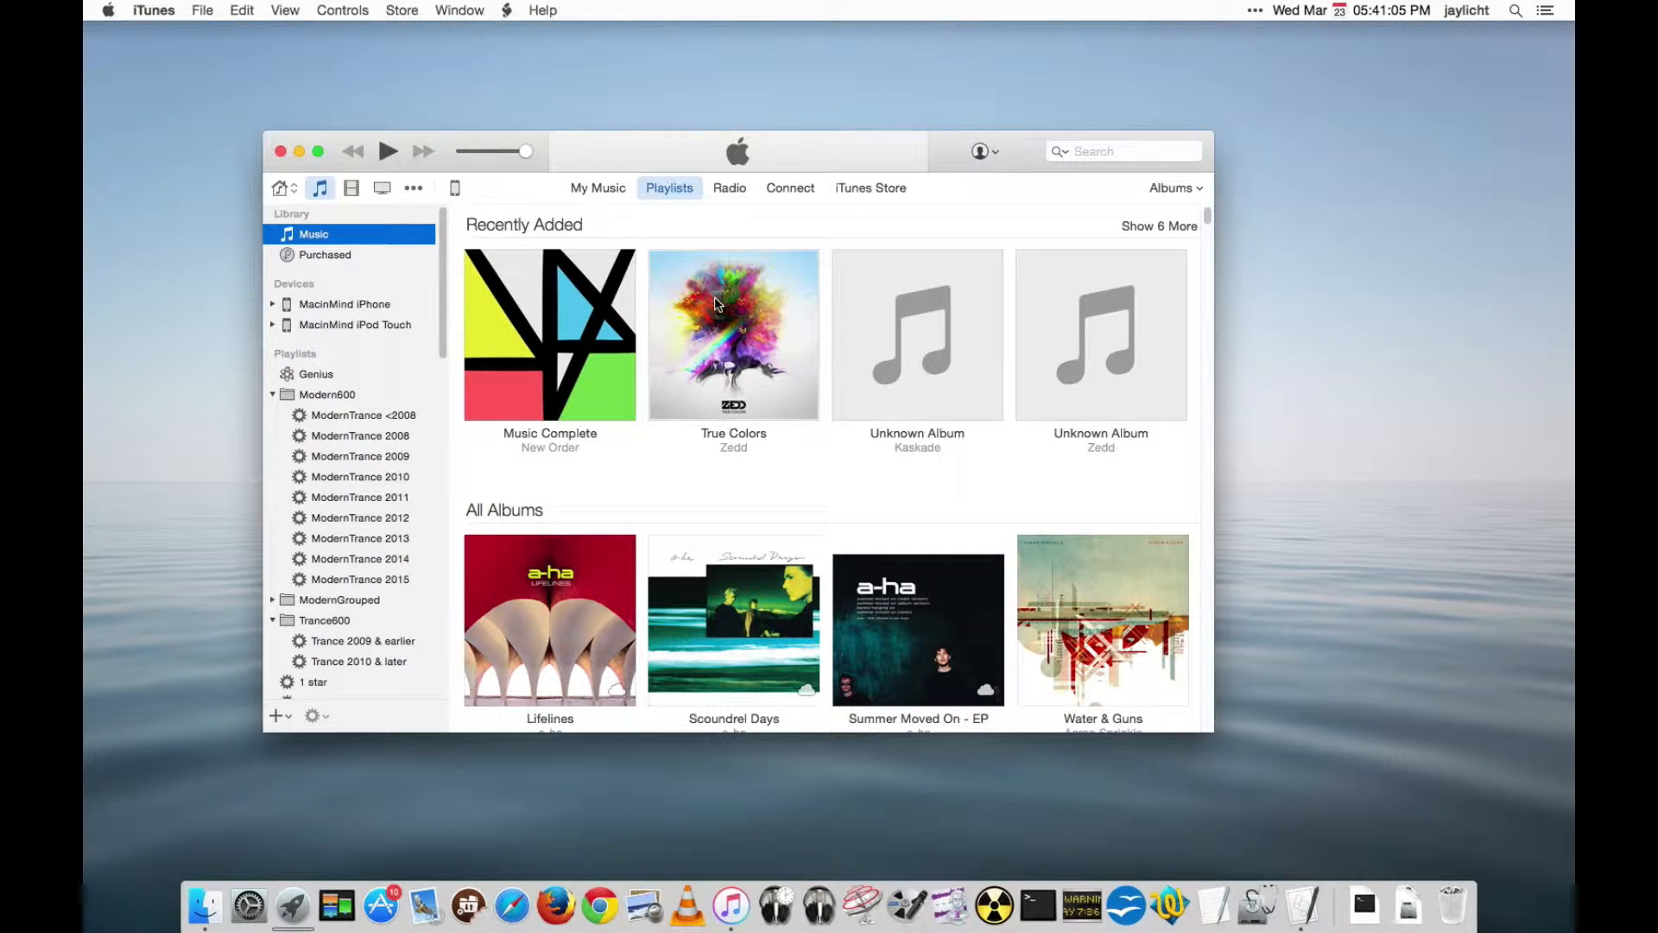
{"action": "mouse_move", "coordinate": [612, 282]}
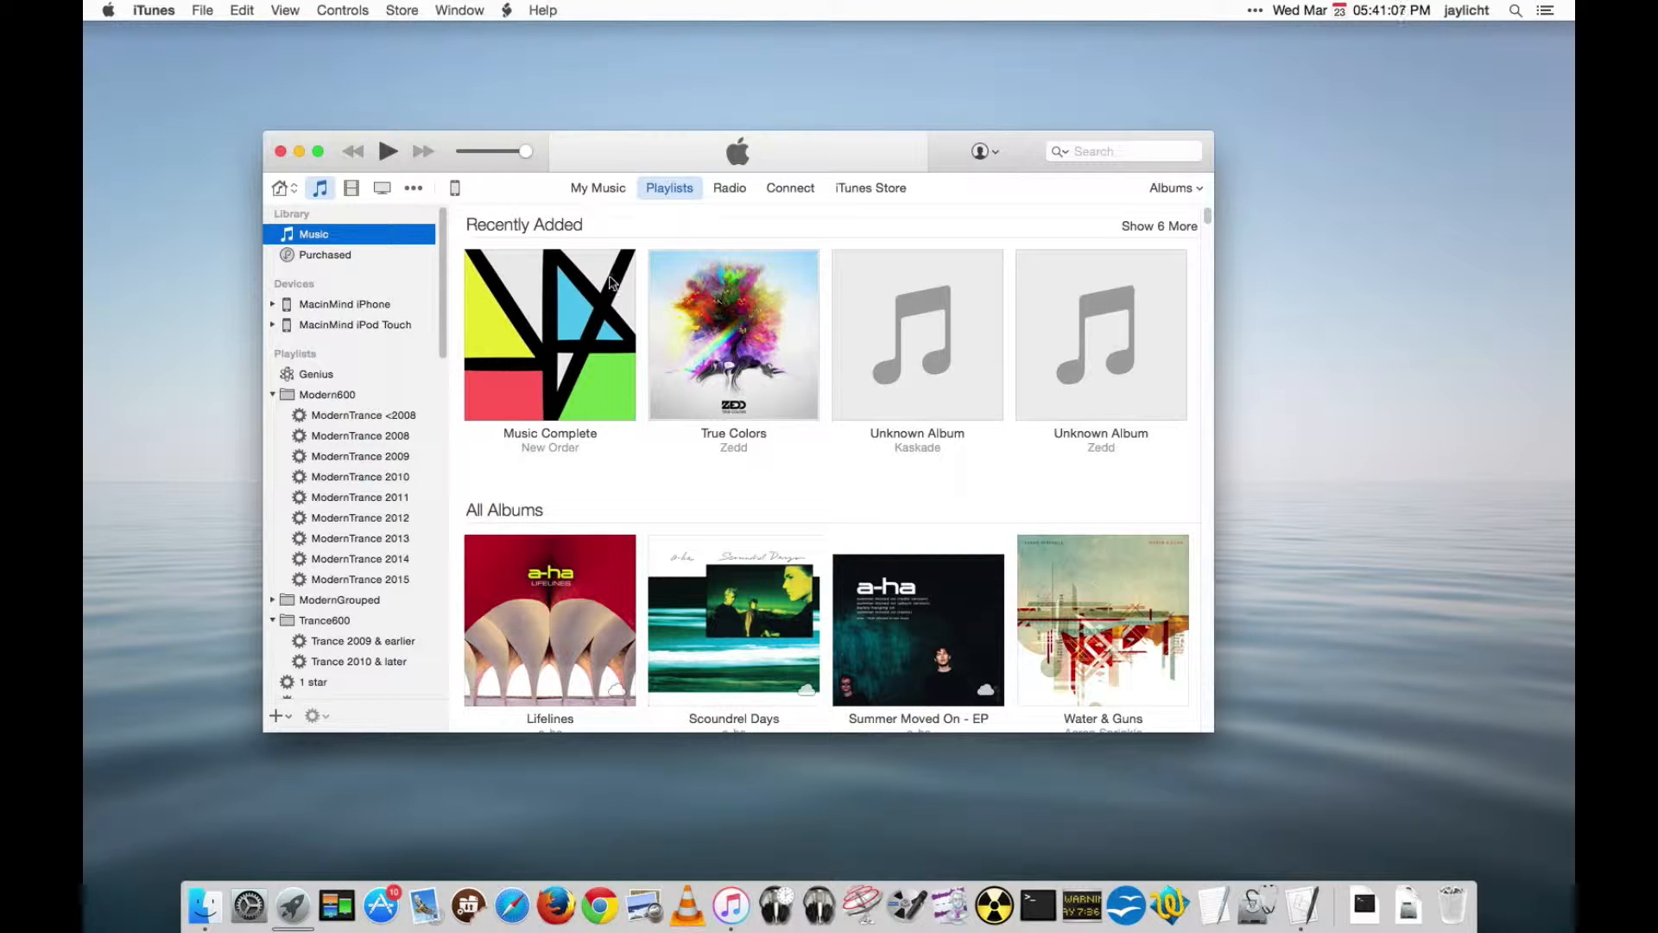
{"action": "mouse_move", "coordinate": [362, 59]}
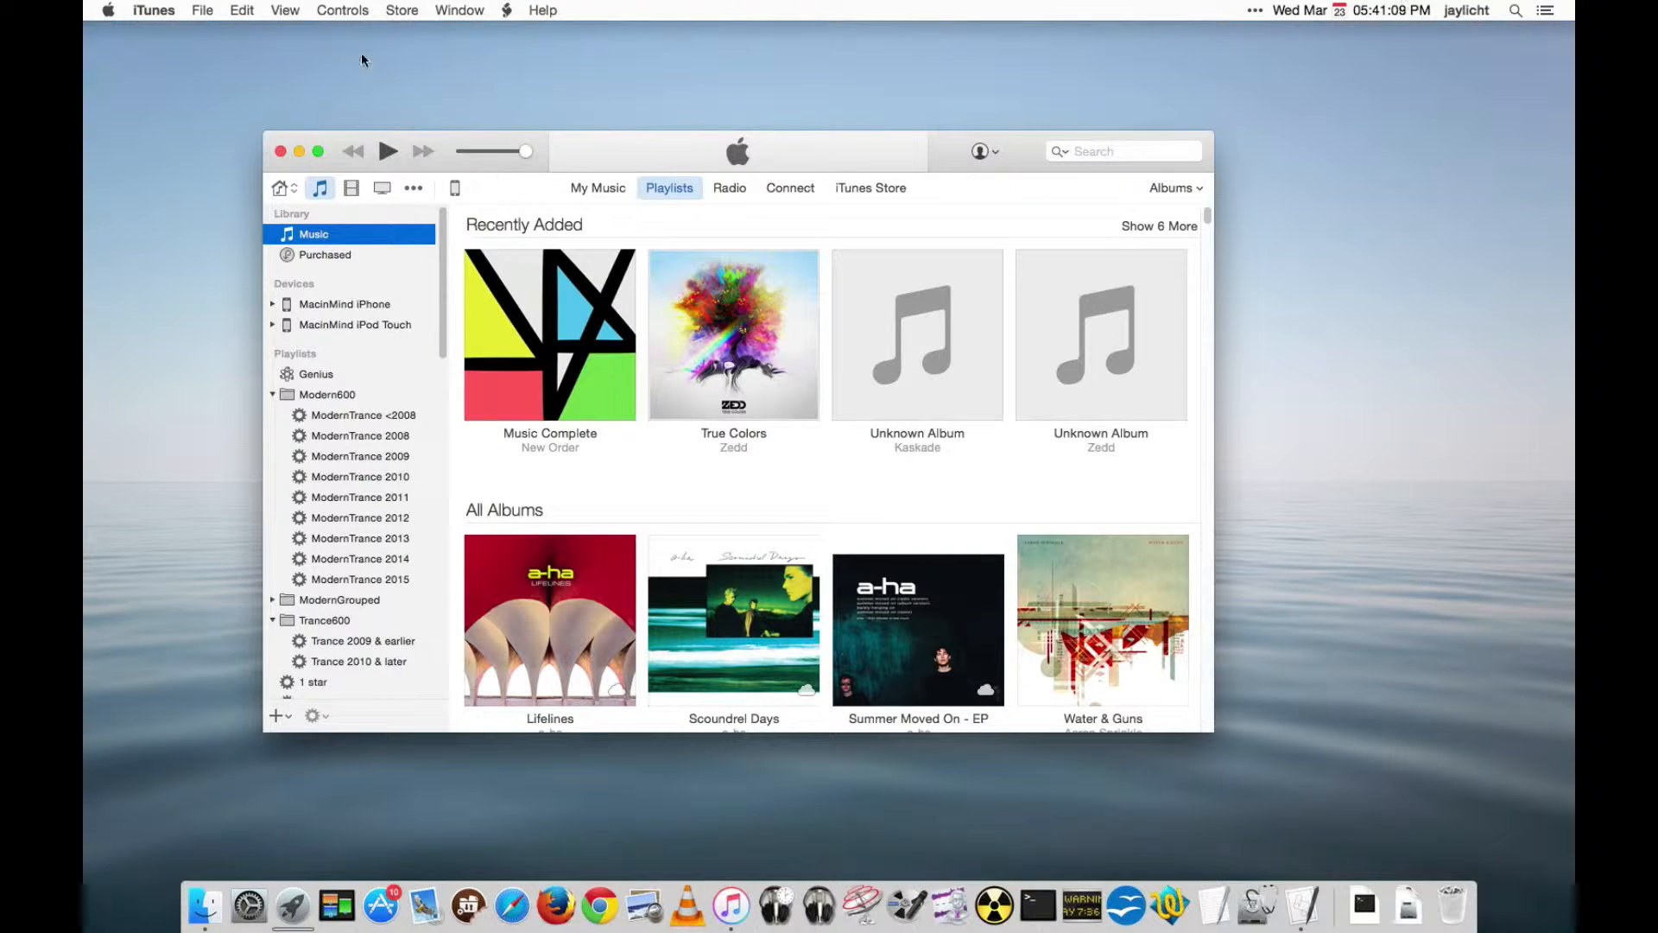
{"action": "left_click", "coordinate": [284, 10]}
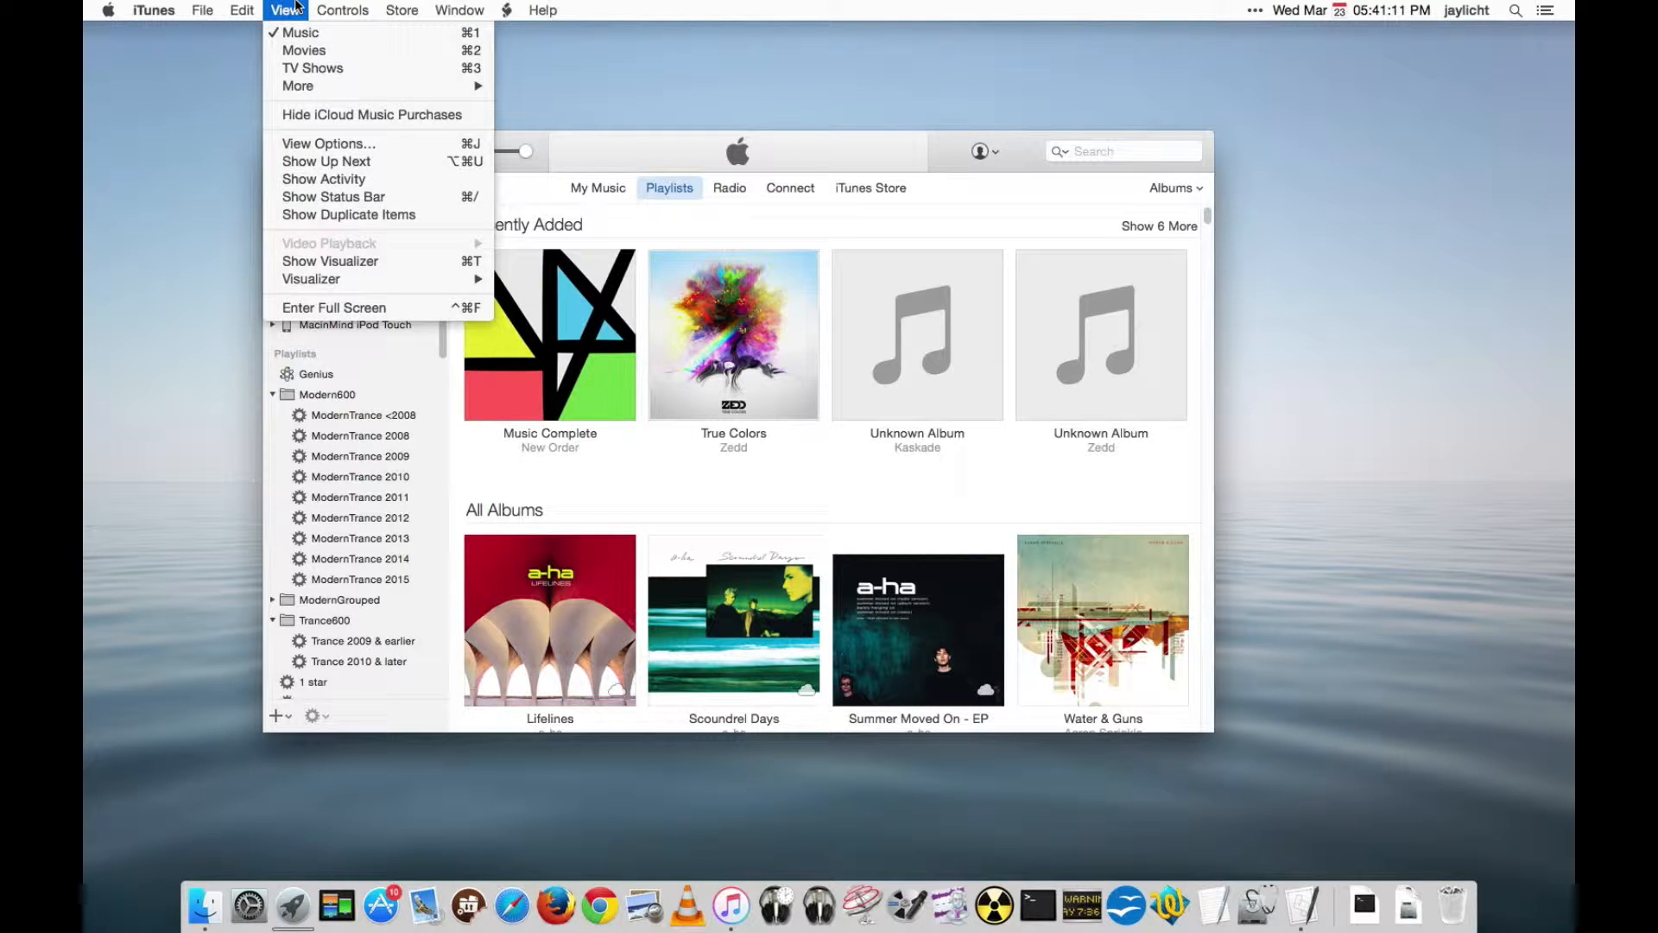
{"action": "mouse_move", "coordinate": [372, 115]}
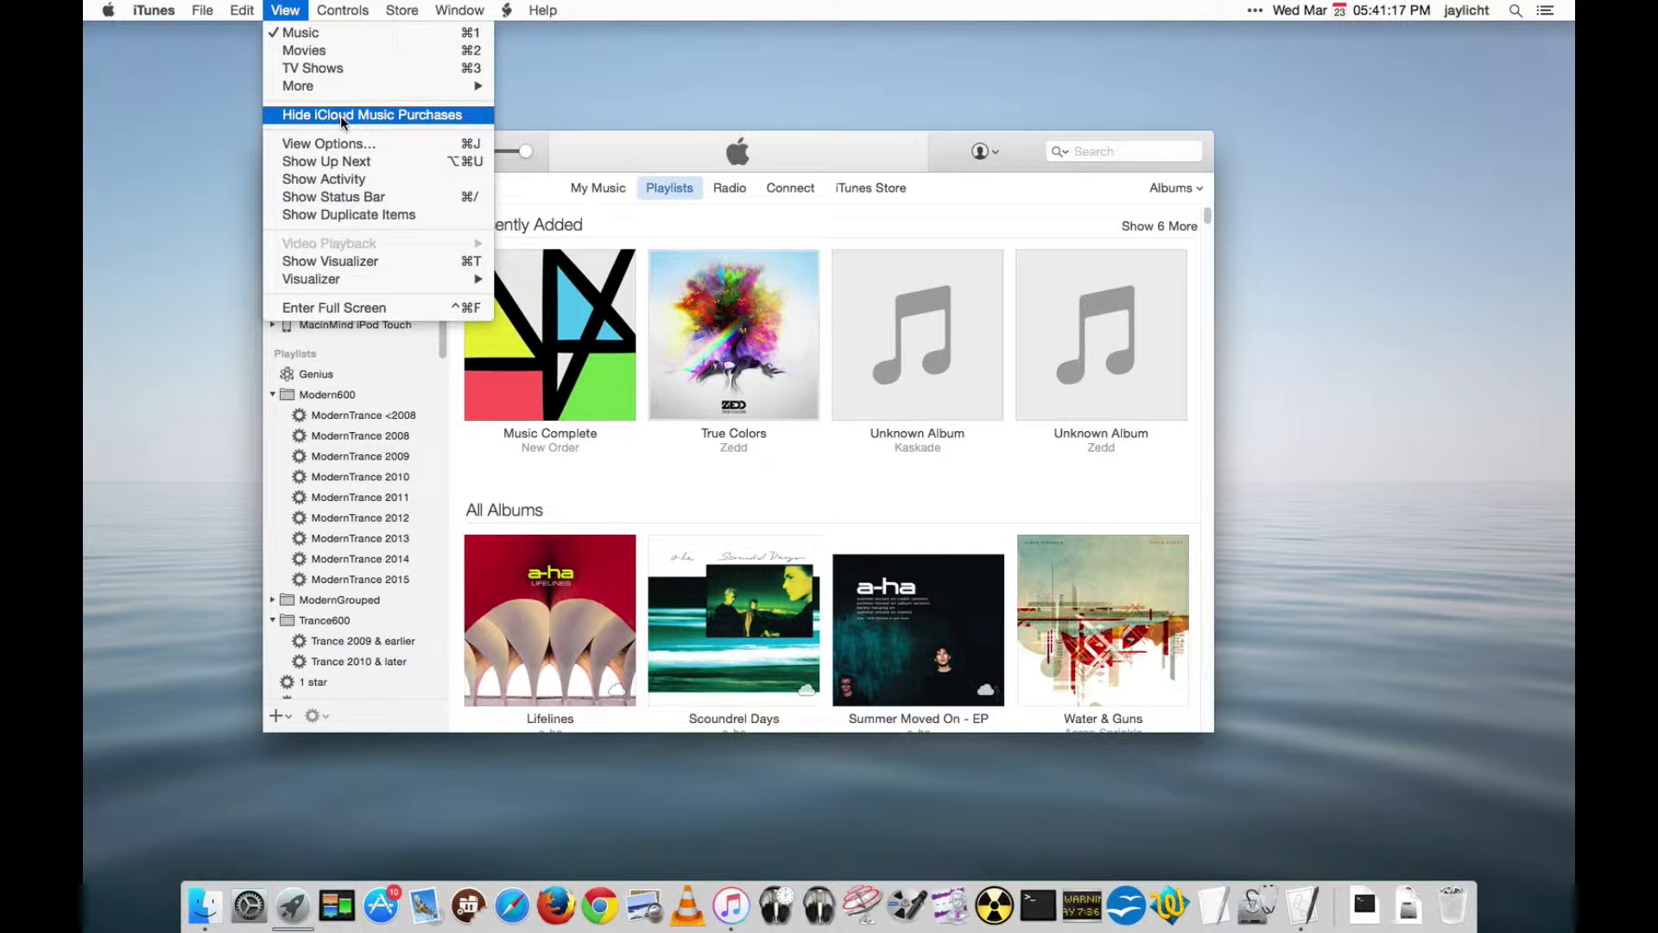
{"action": "left_click", "coordinate": [373, 115]}
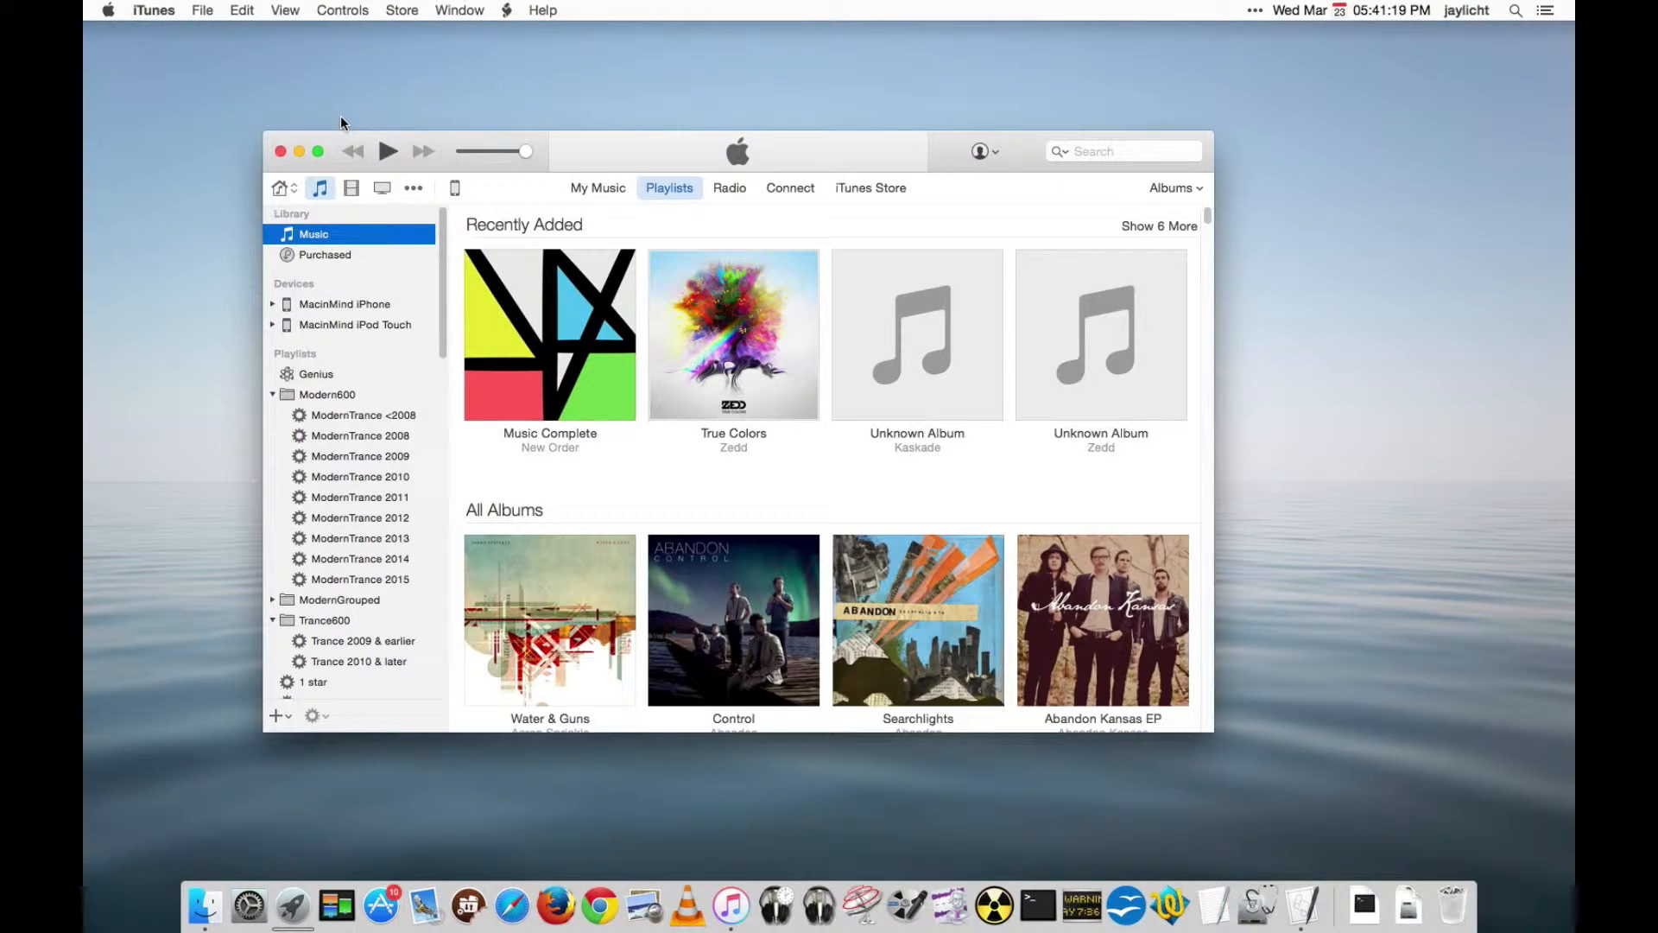
{"action": "mouse_move", "coordinate": [305, 40]}
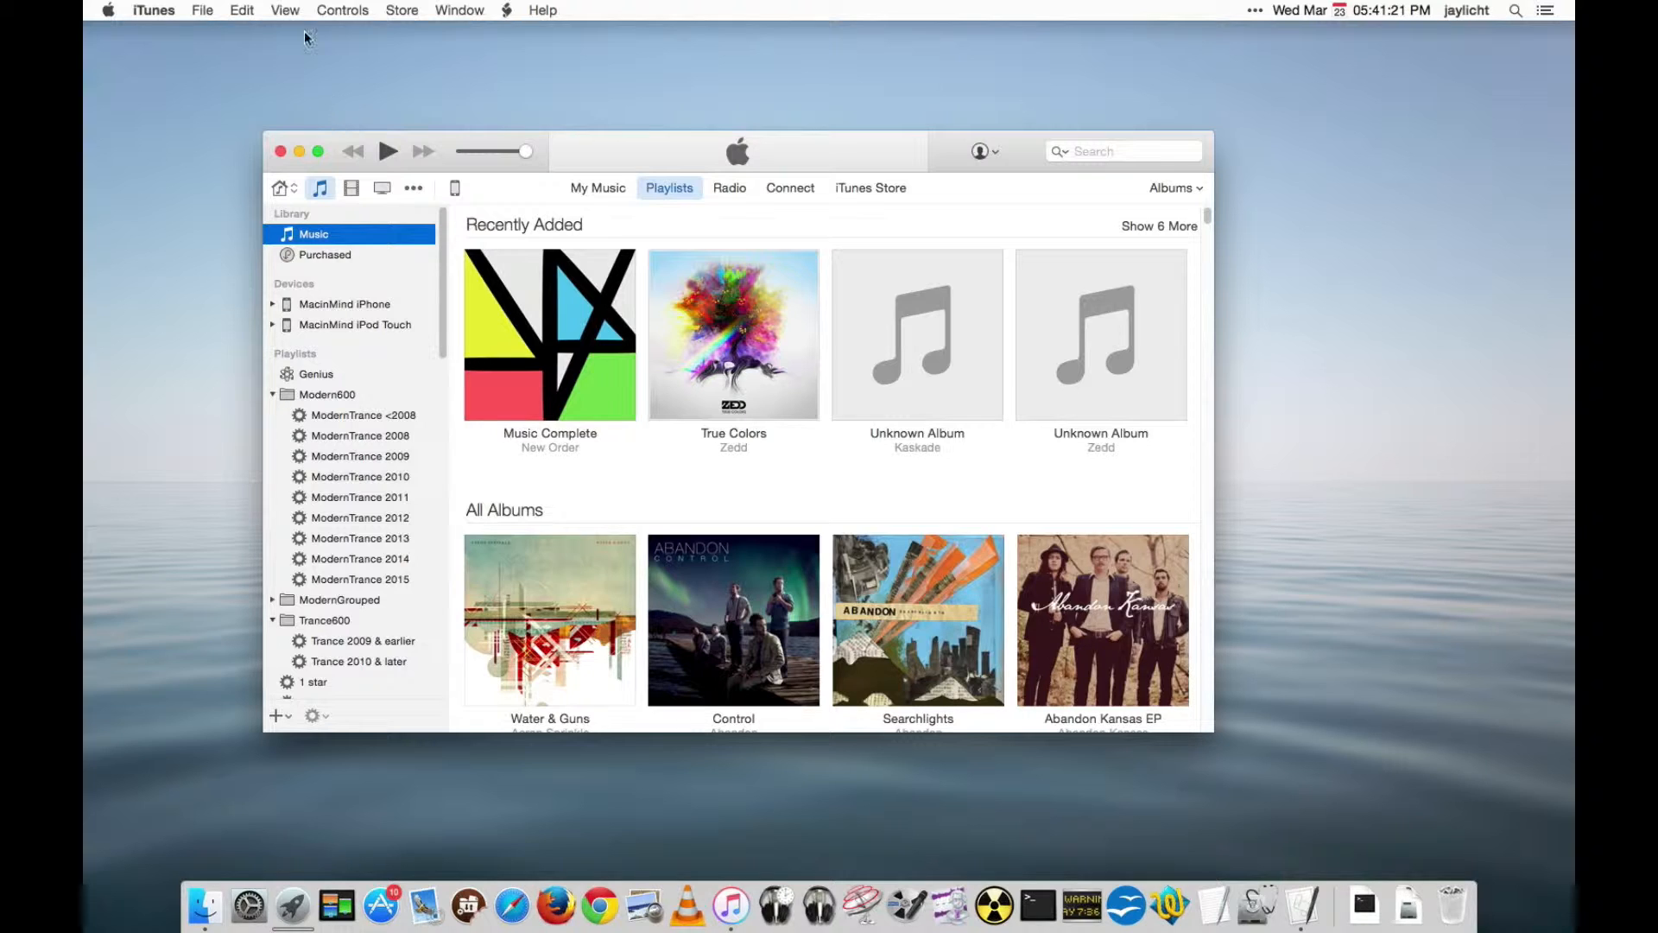
{"action": "mouse_move", "coordinate": [1118, 260]}
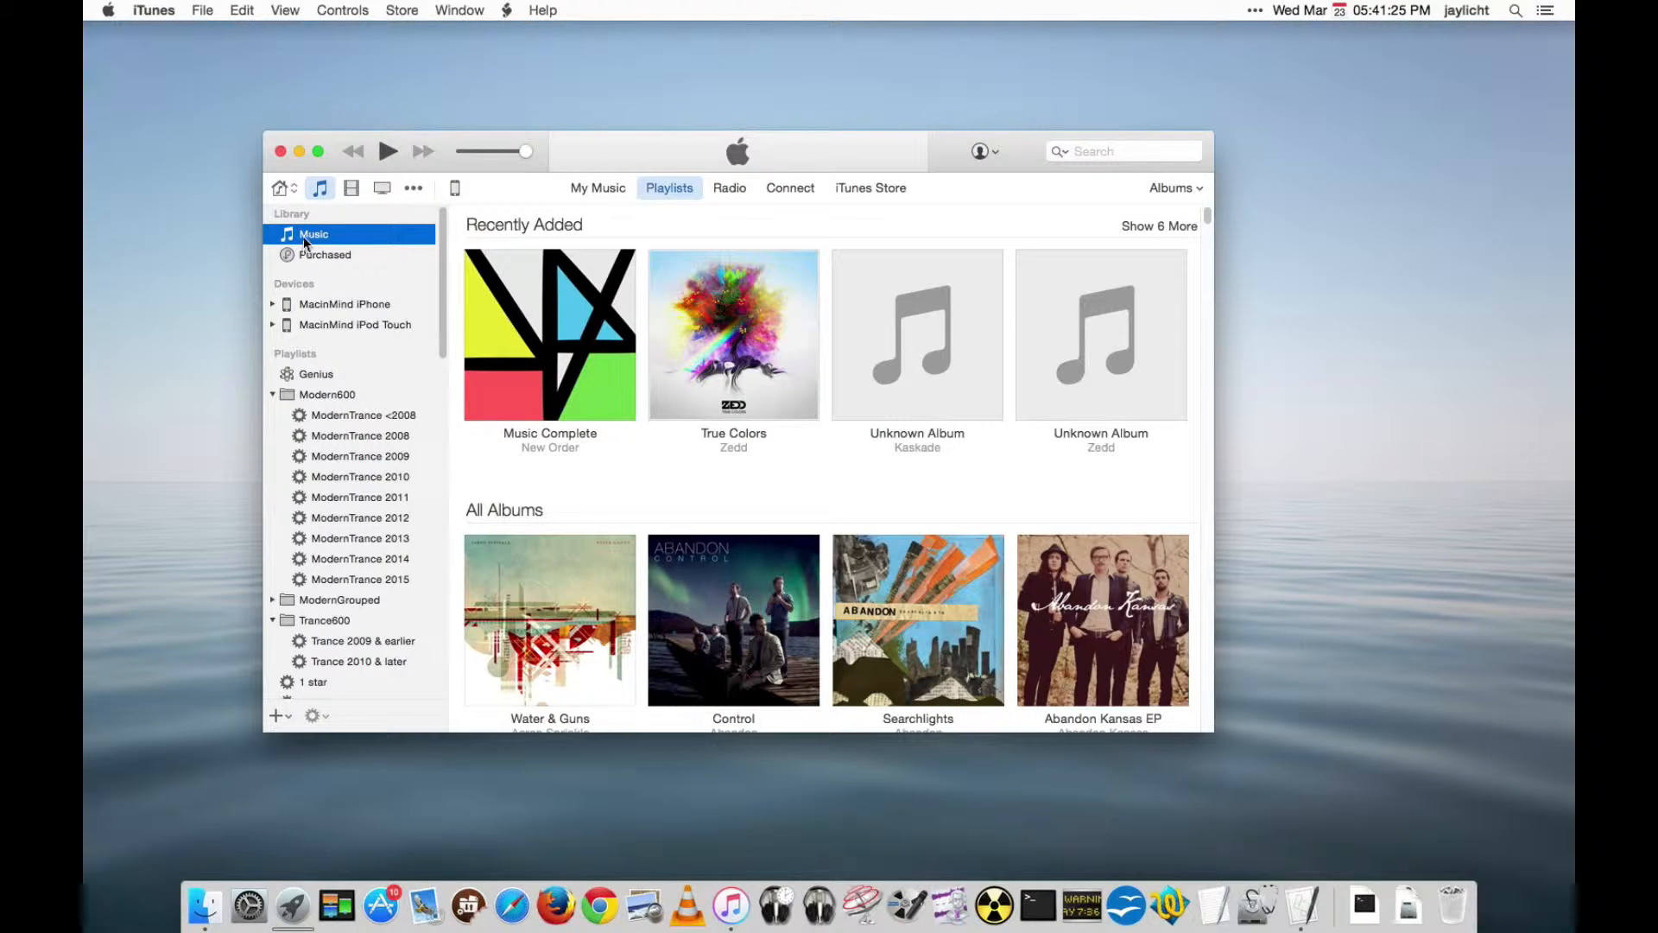
{"action": "mouse_move", "coordinate": [1233, 175]}
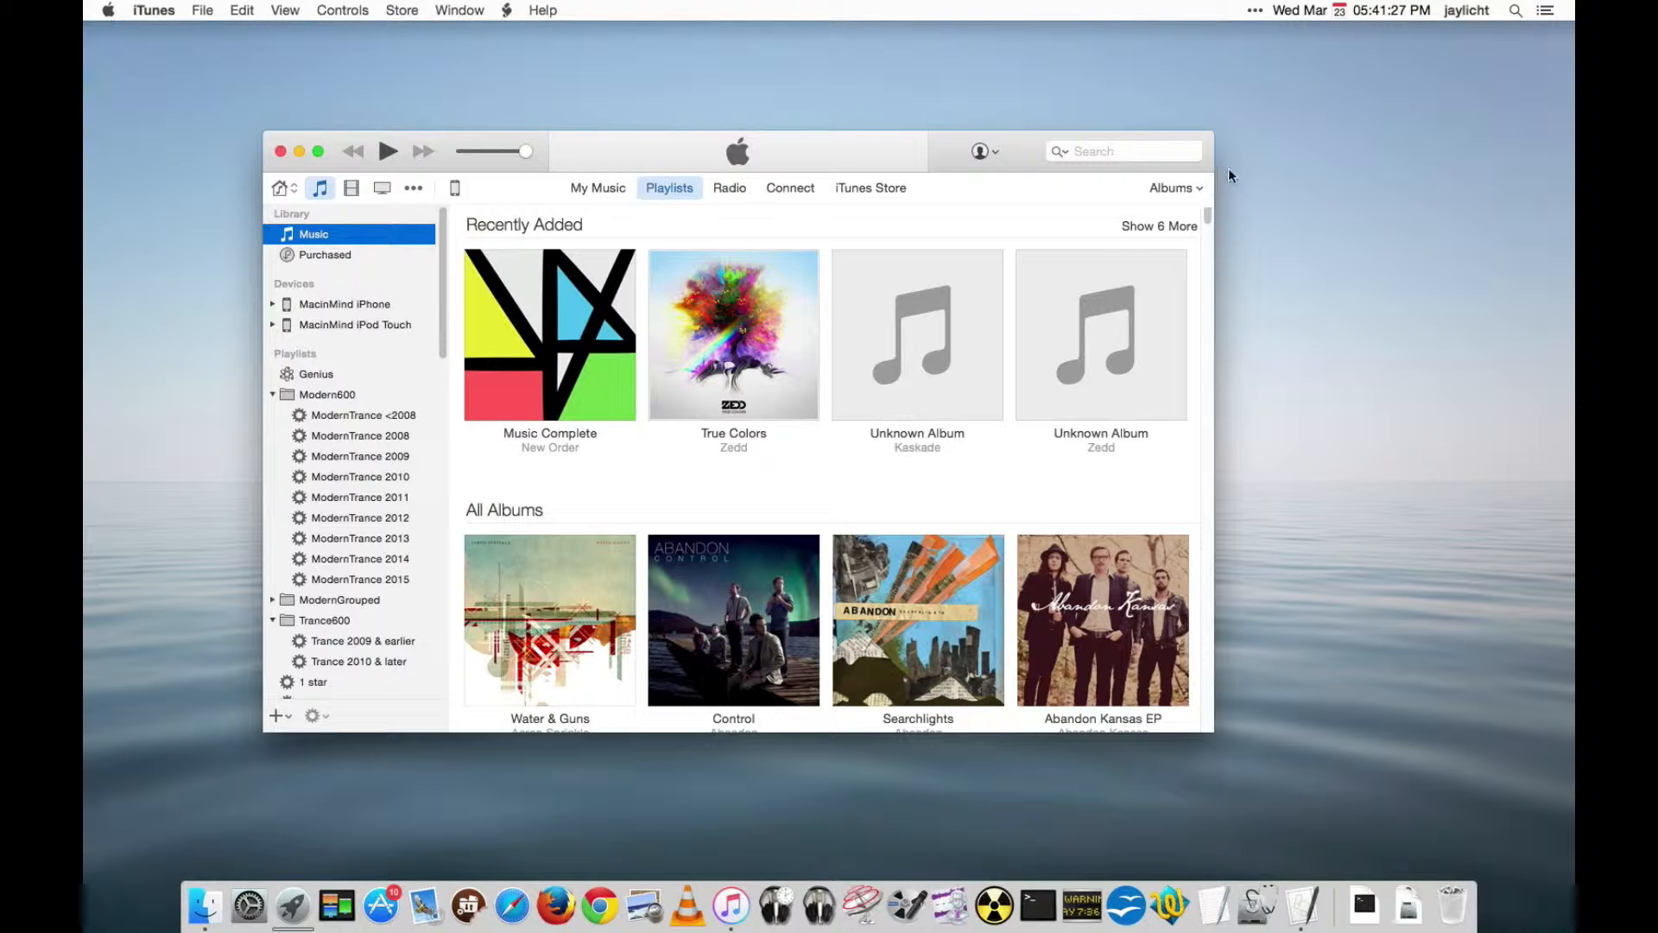
List the library as Songs and show the genre, artist and album column browser.
{"action": "left_click", "coordinate": [1175, 187]}
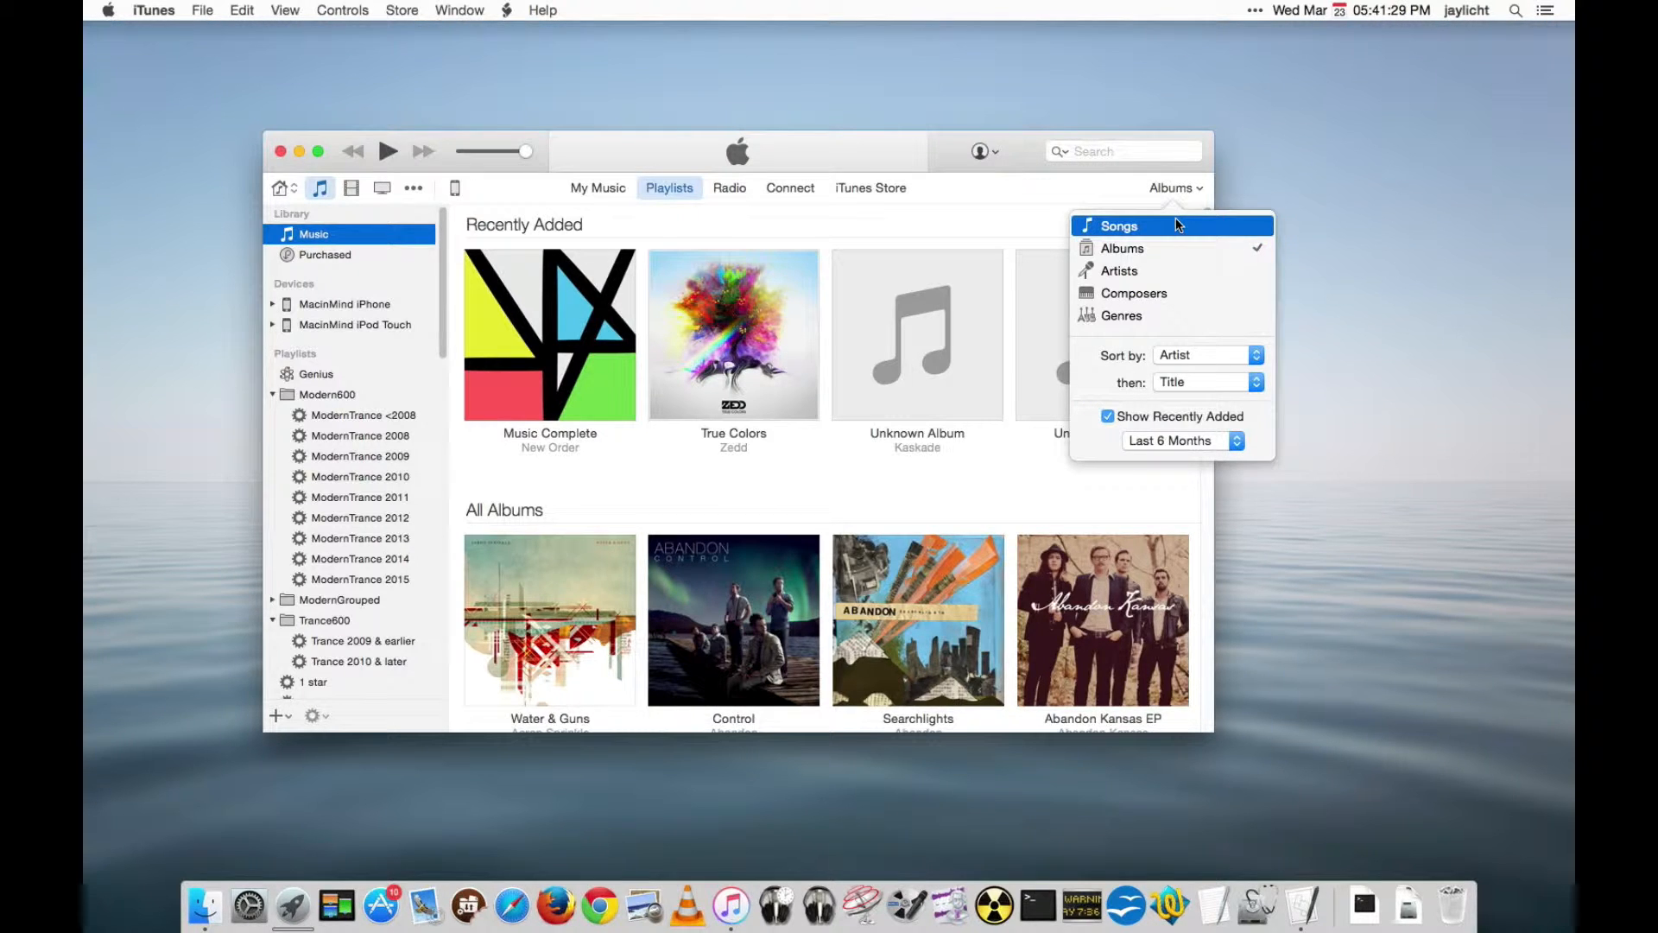
{"action": "left_click", "coordinate": [1121, 225]}
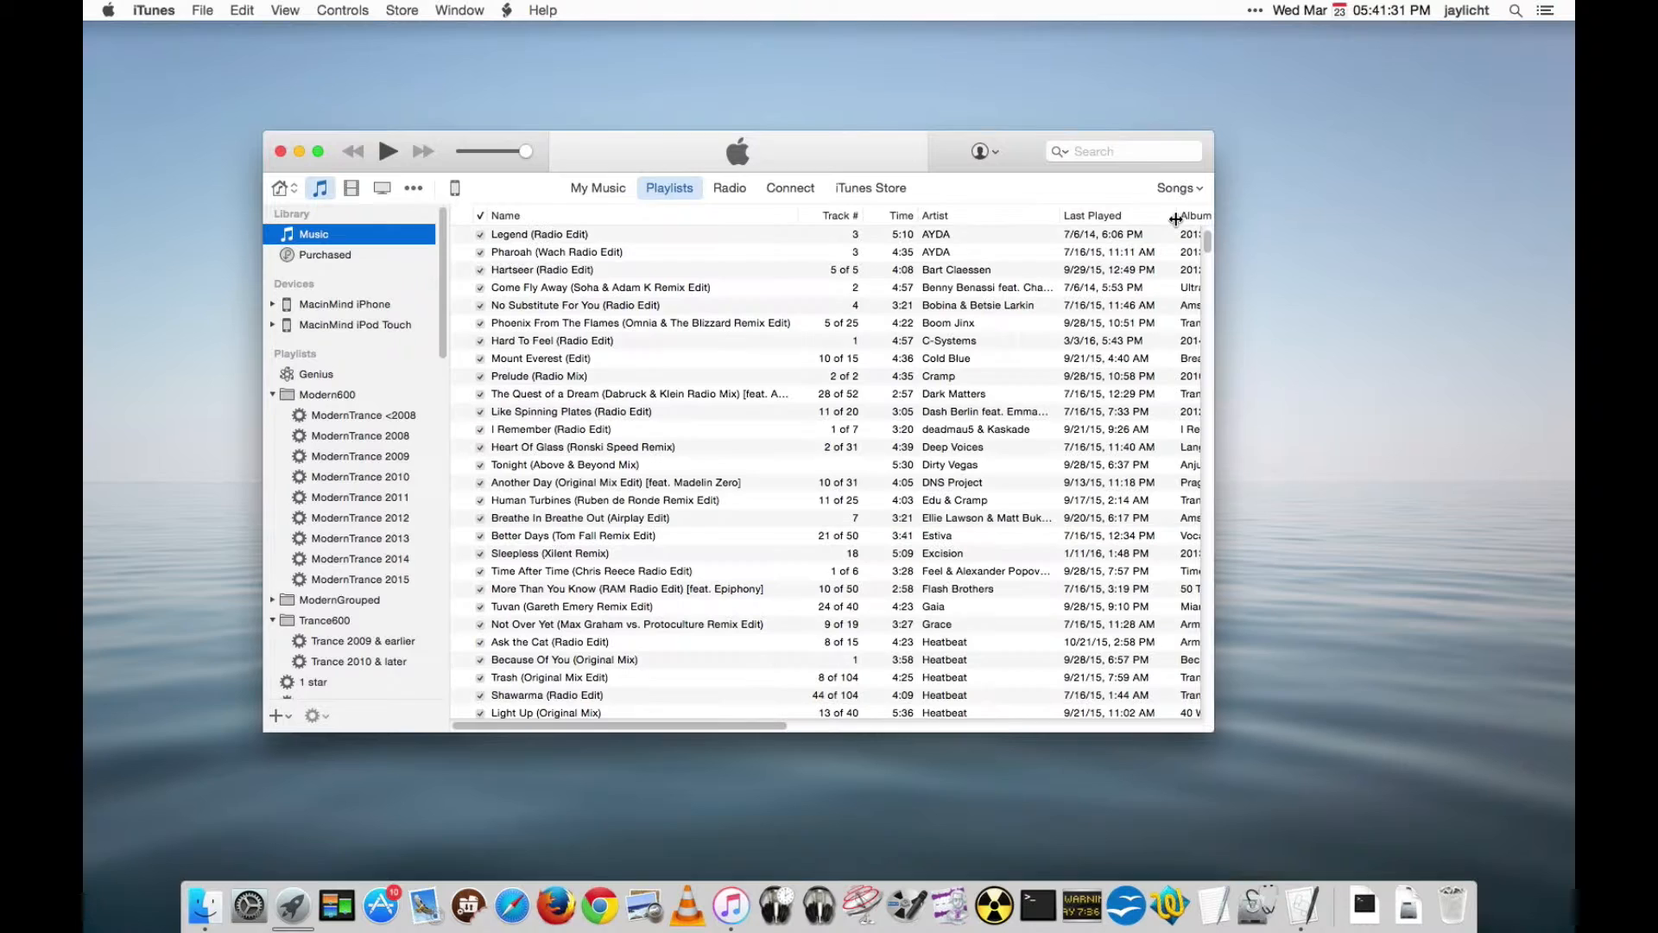
{"action": "left_click", "coordinate": [285, 10]}
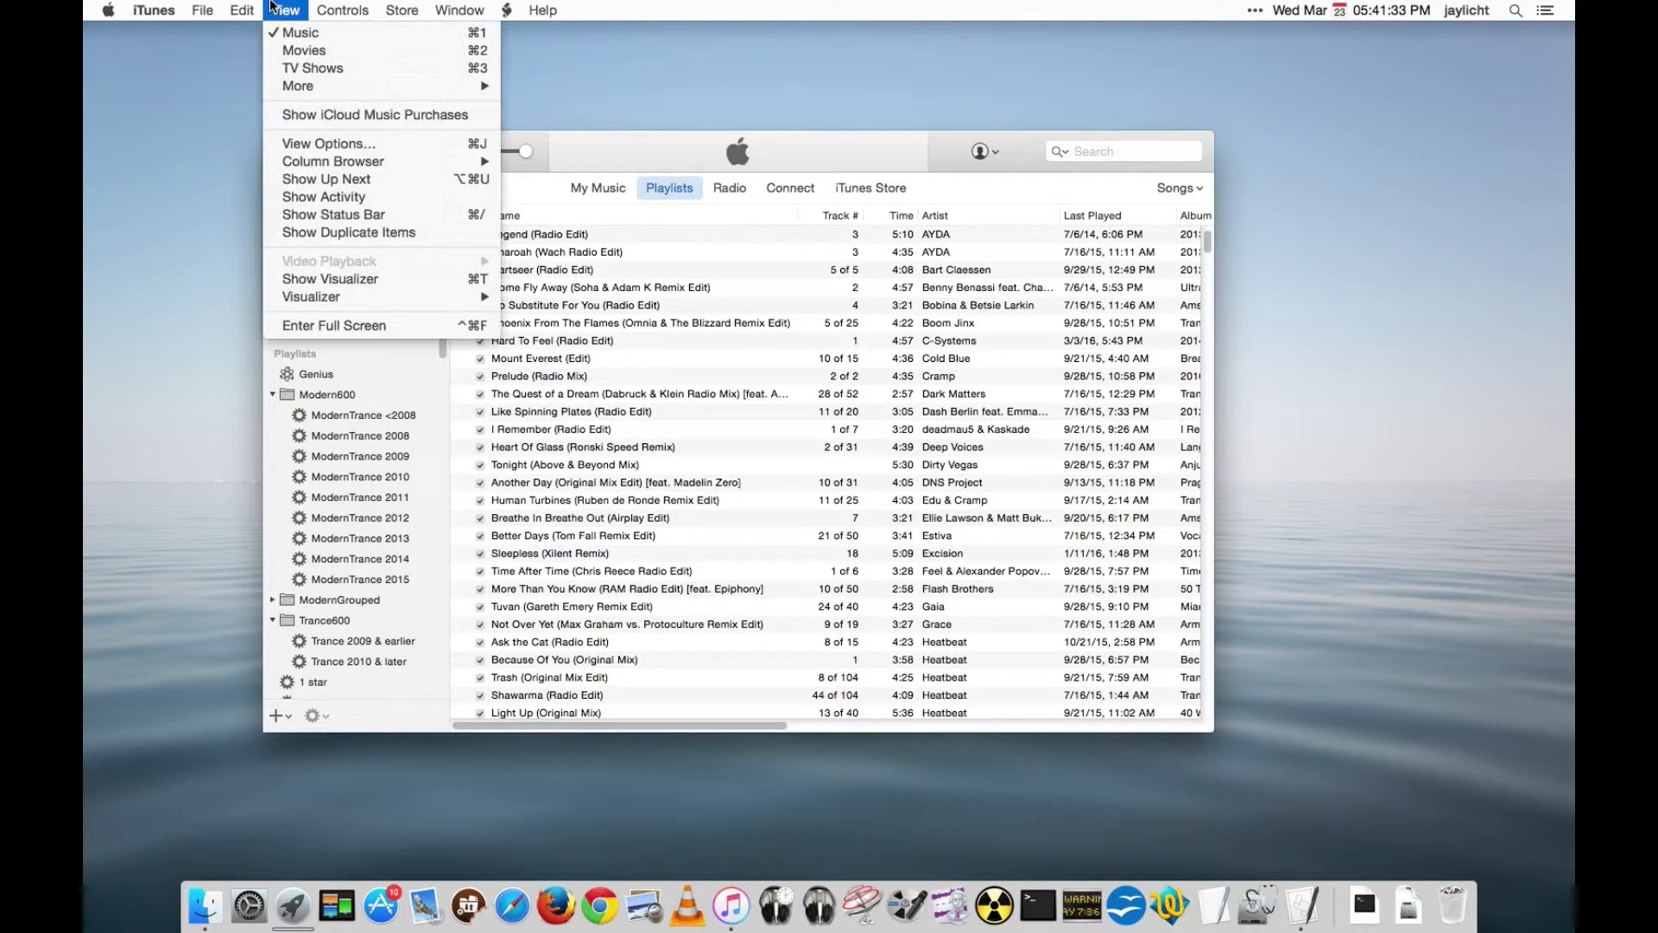
{"action": "mouse_move", "coordinate": [333, 162]}
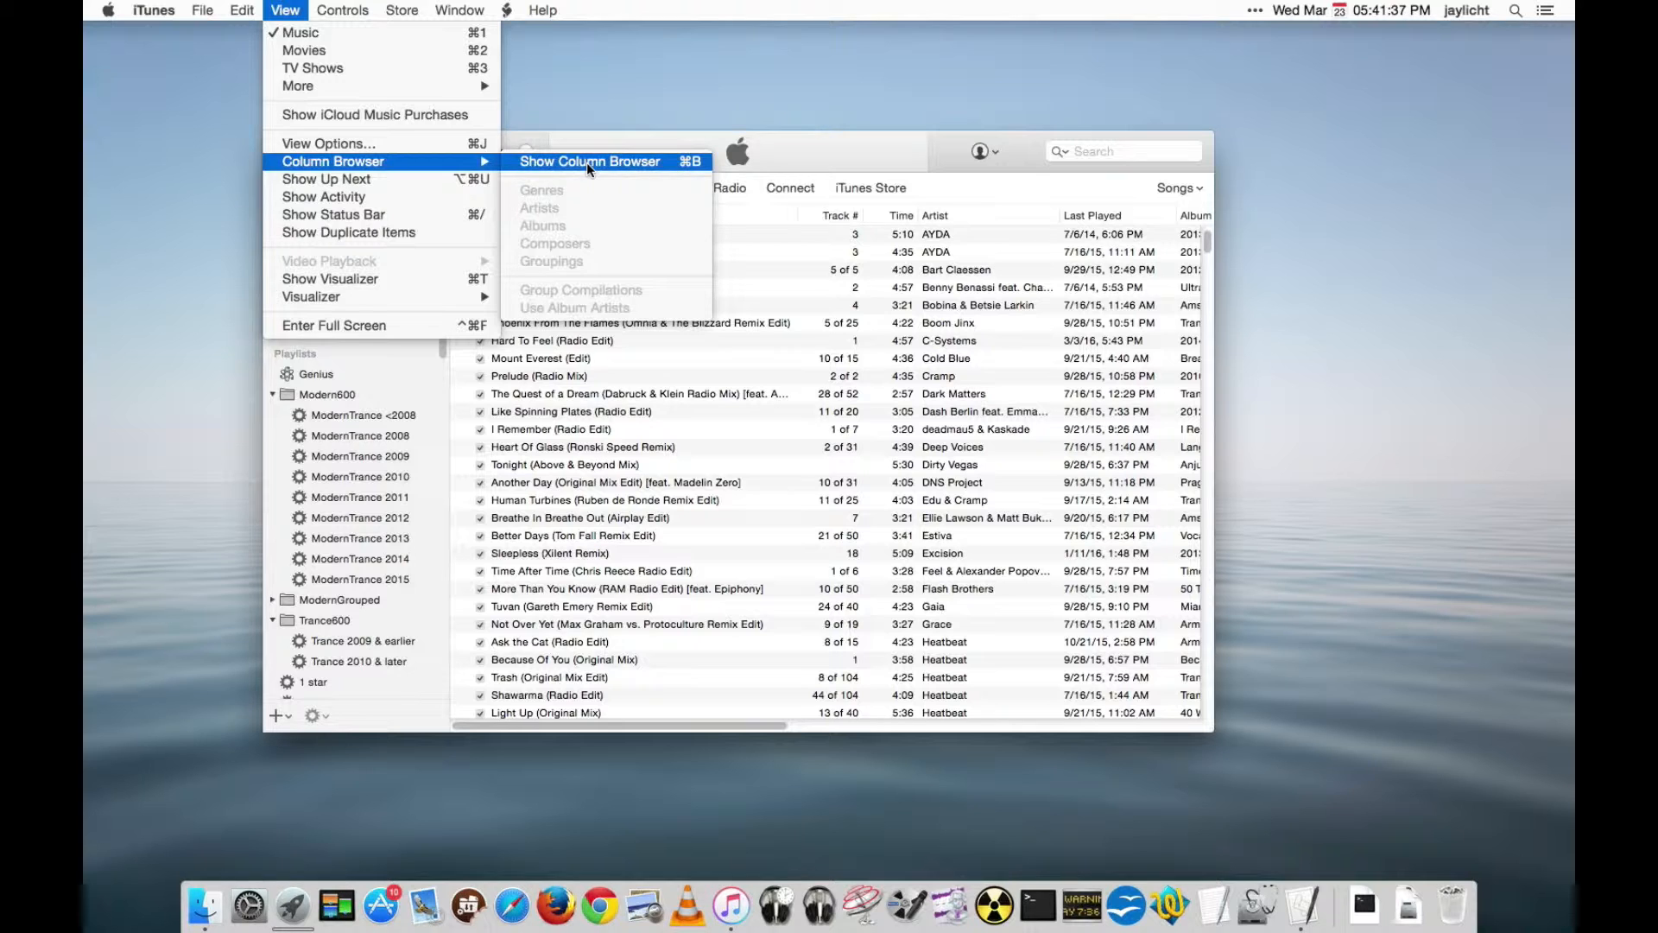
{"action": "left_click", "coordinate": [589, 162]}
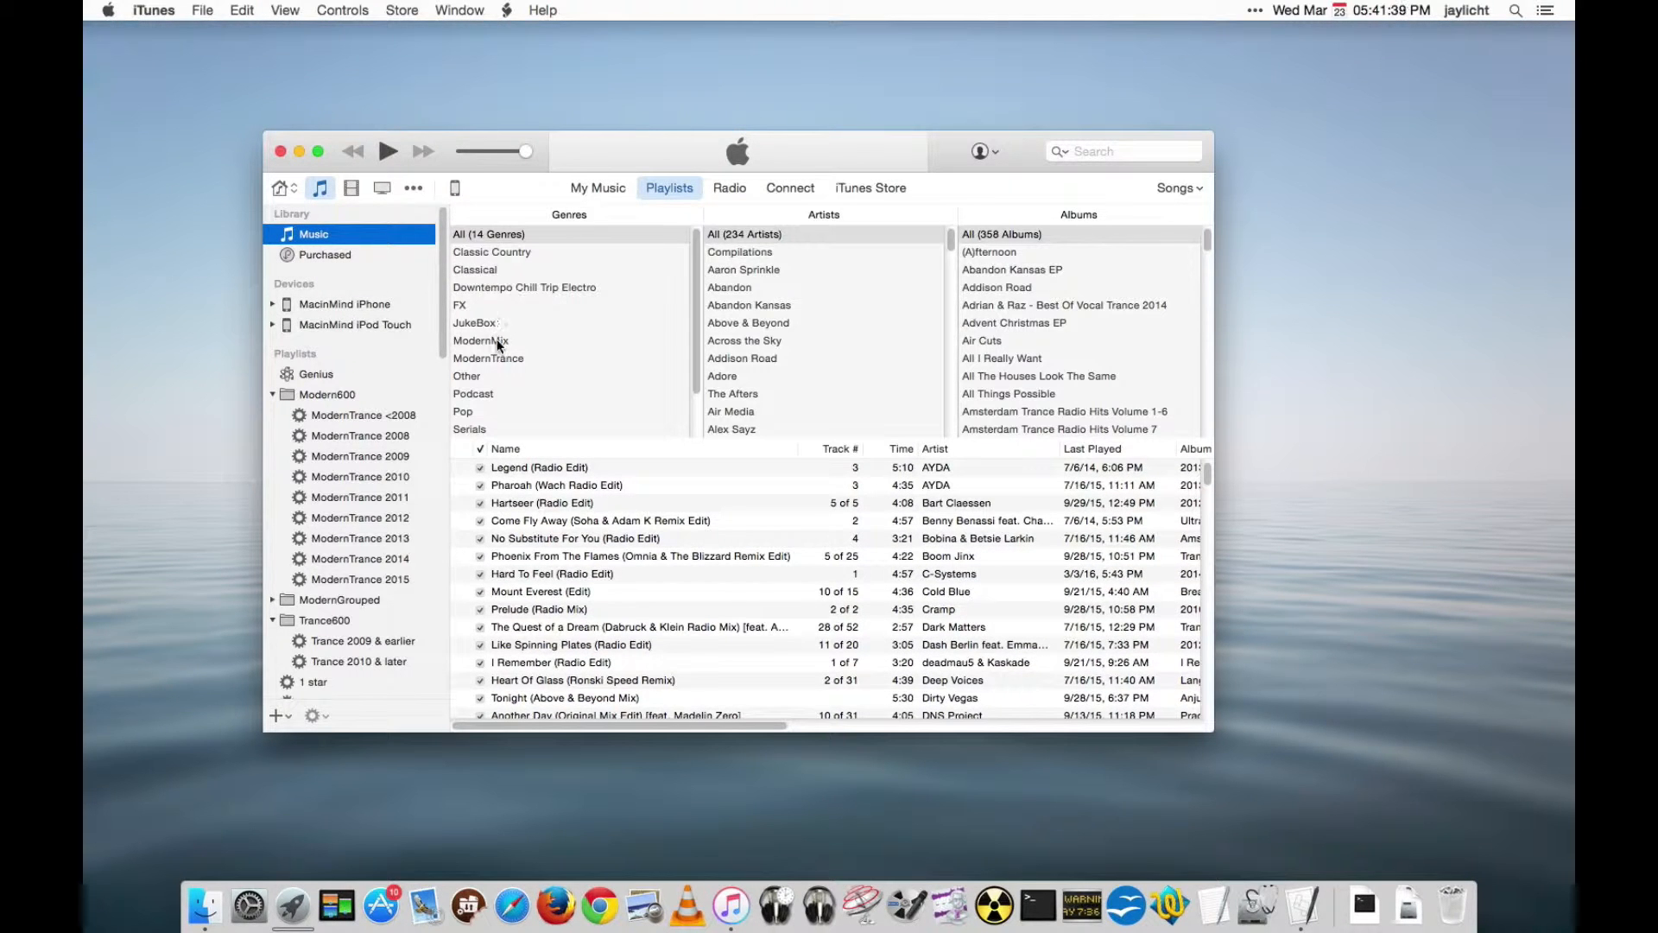
Filter the column browser to the ModernMix genre and artist Addison Road.
{"action": "left_click", "coordinate": [481, 341]}
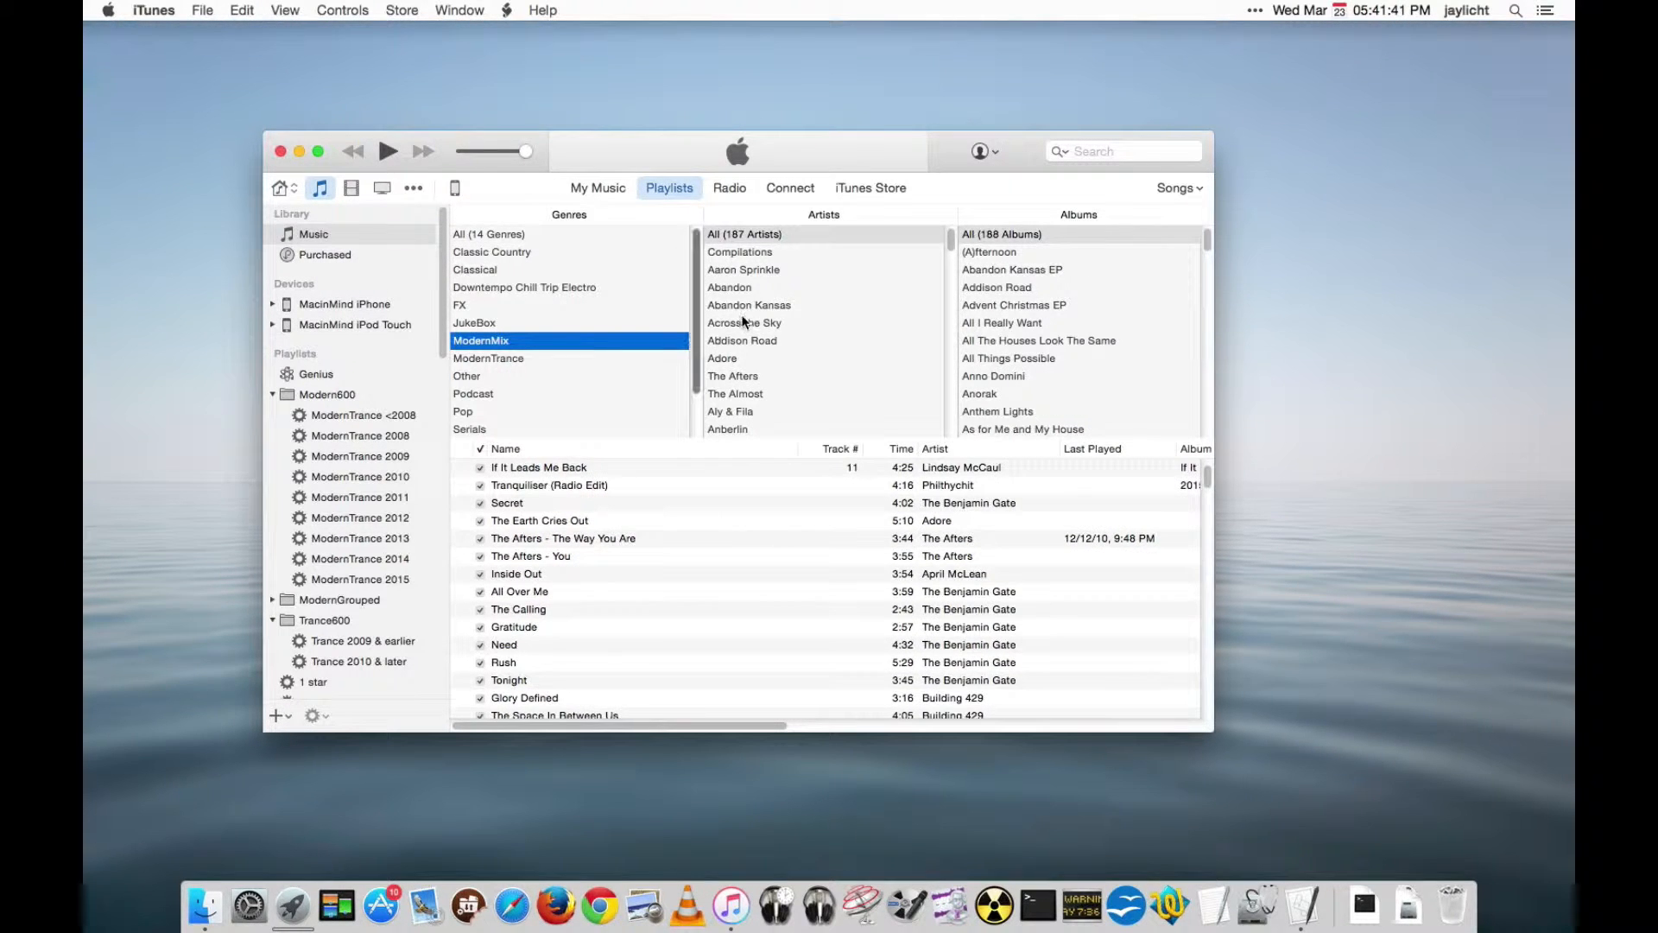
{"action": "scroll", "scroll_direction": "down", "scroll_amount": 3}
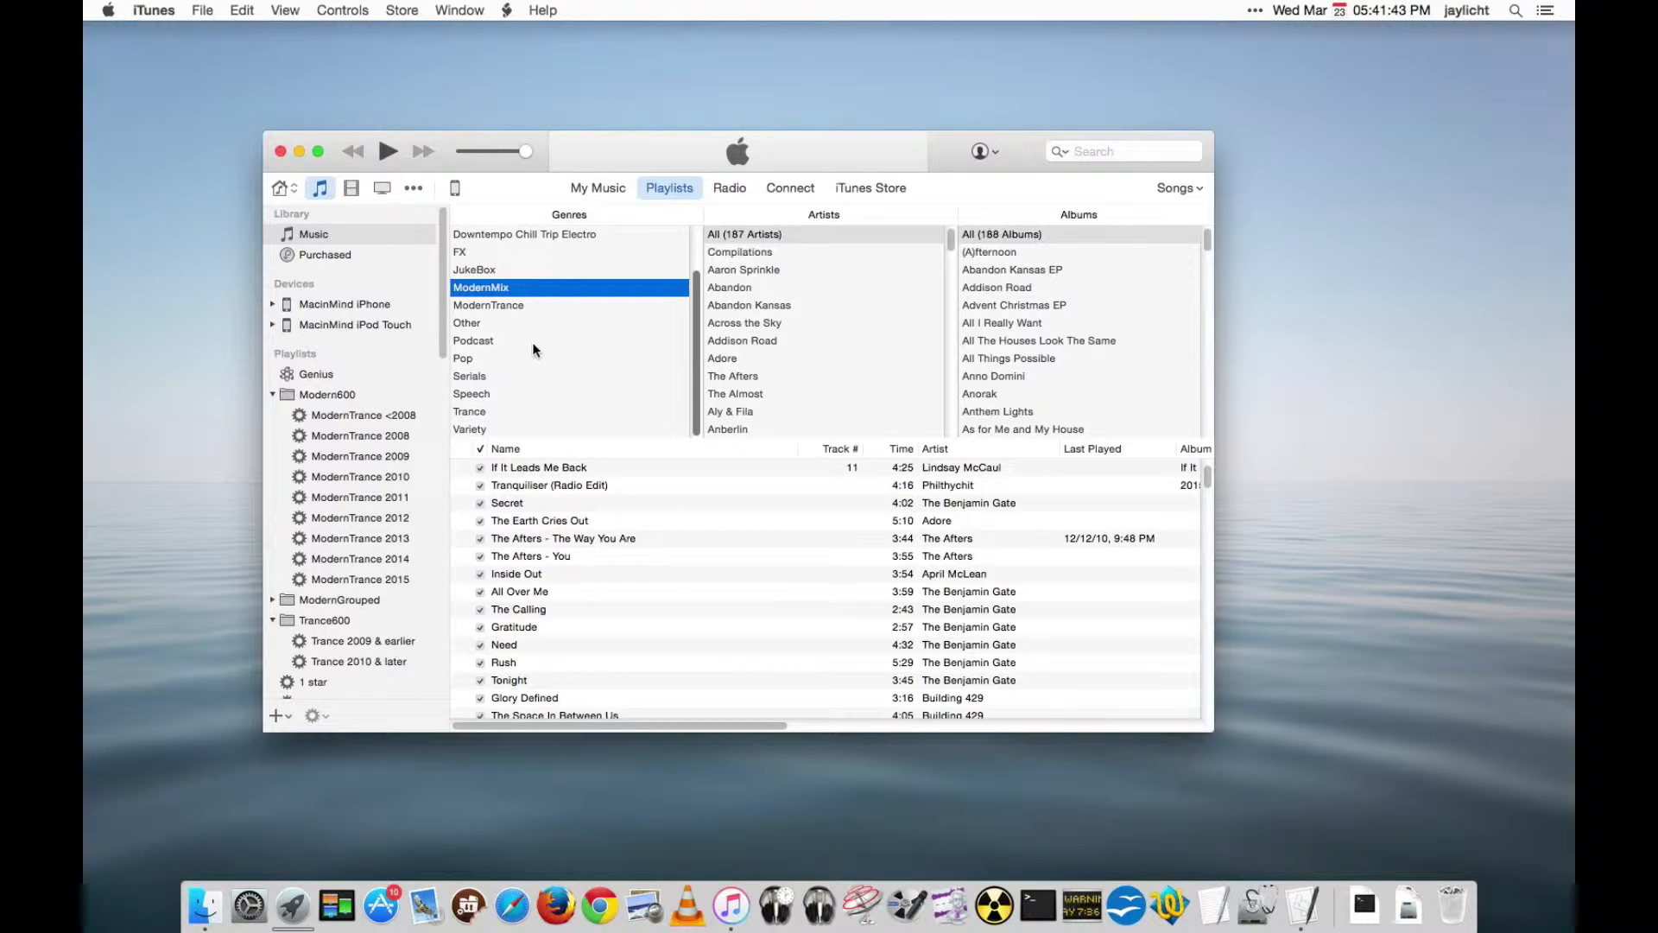
{"action": "mouse_move", "coordinate": [683, 290]}
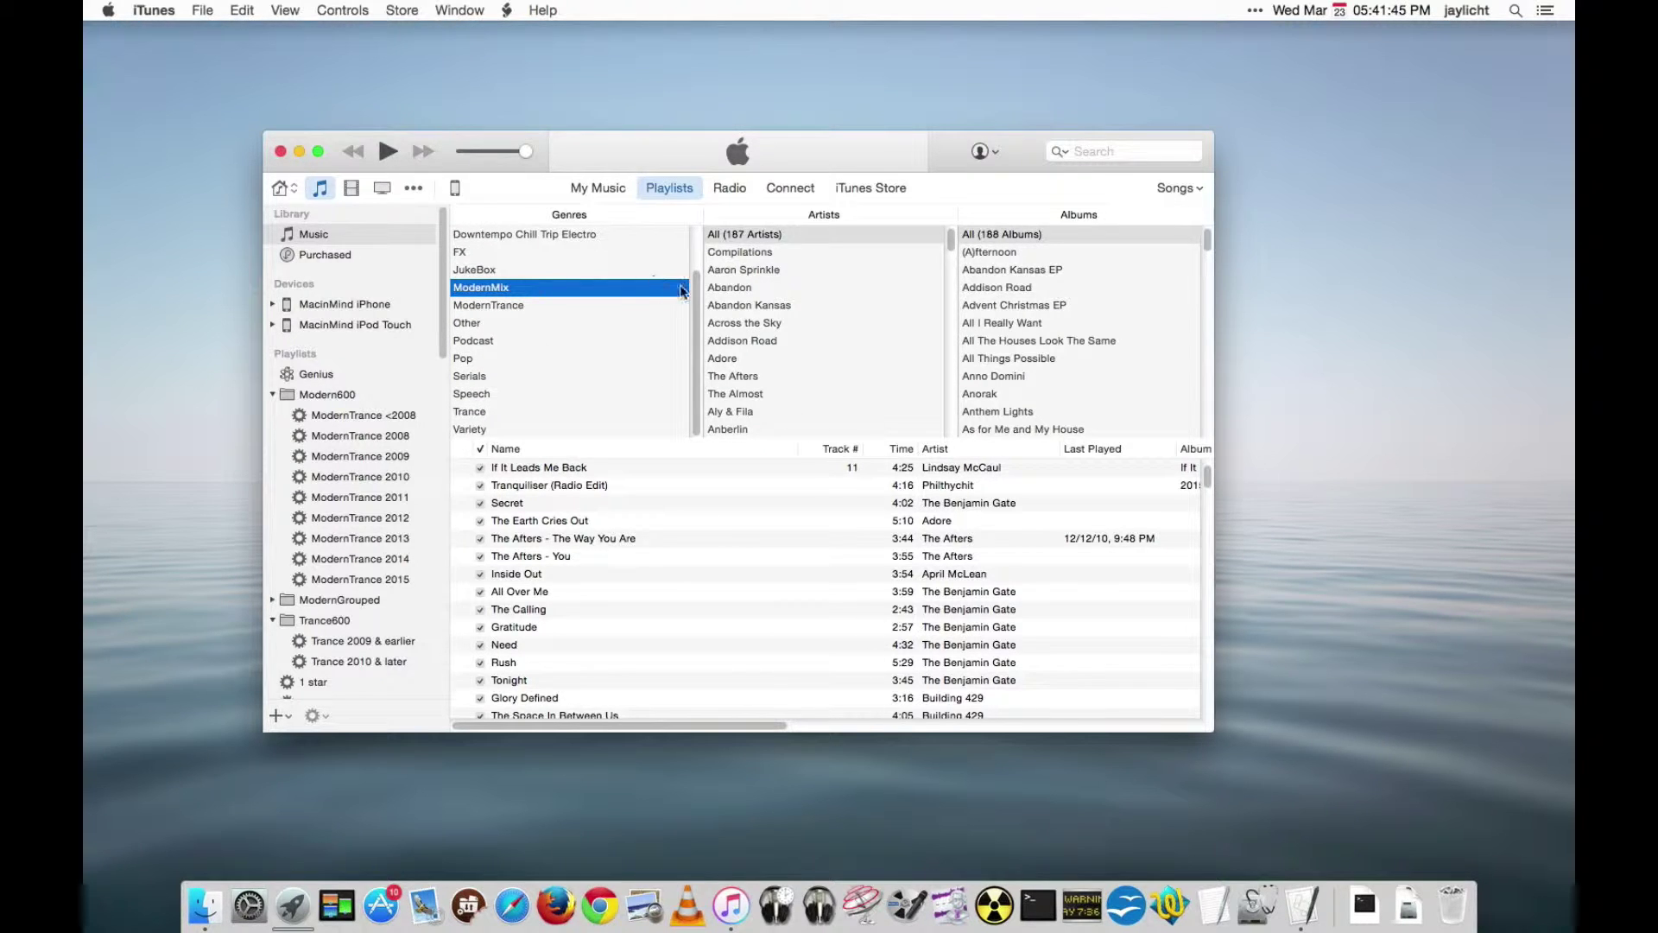
{"action": "left_click", "coordinate": [749, 305]}
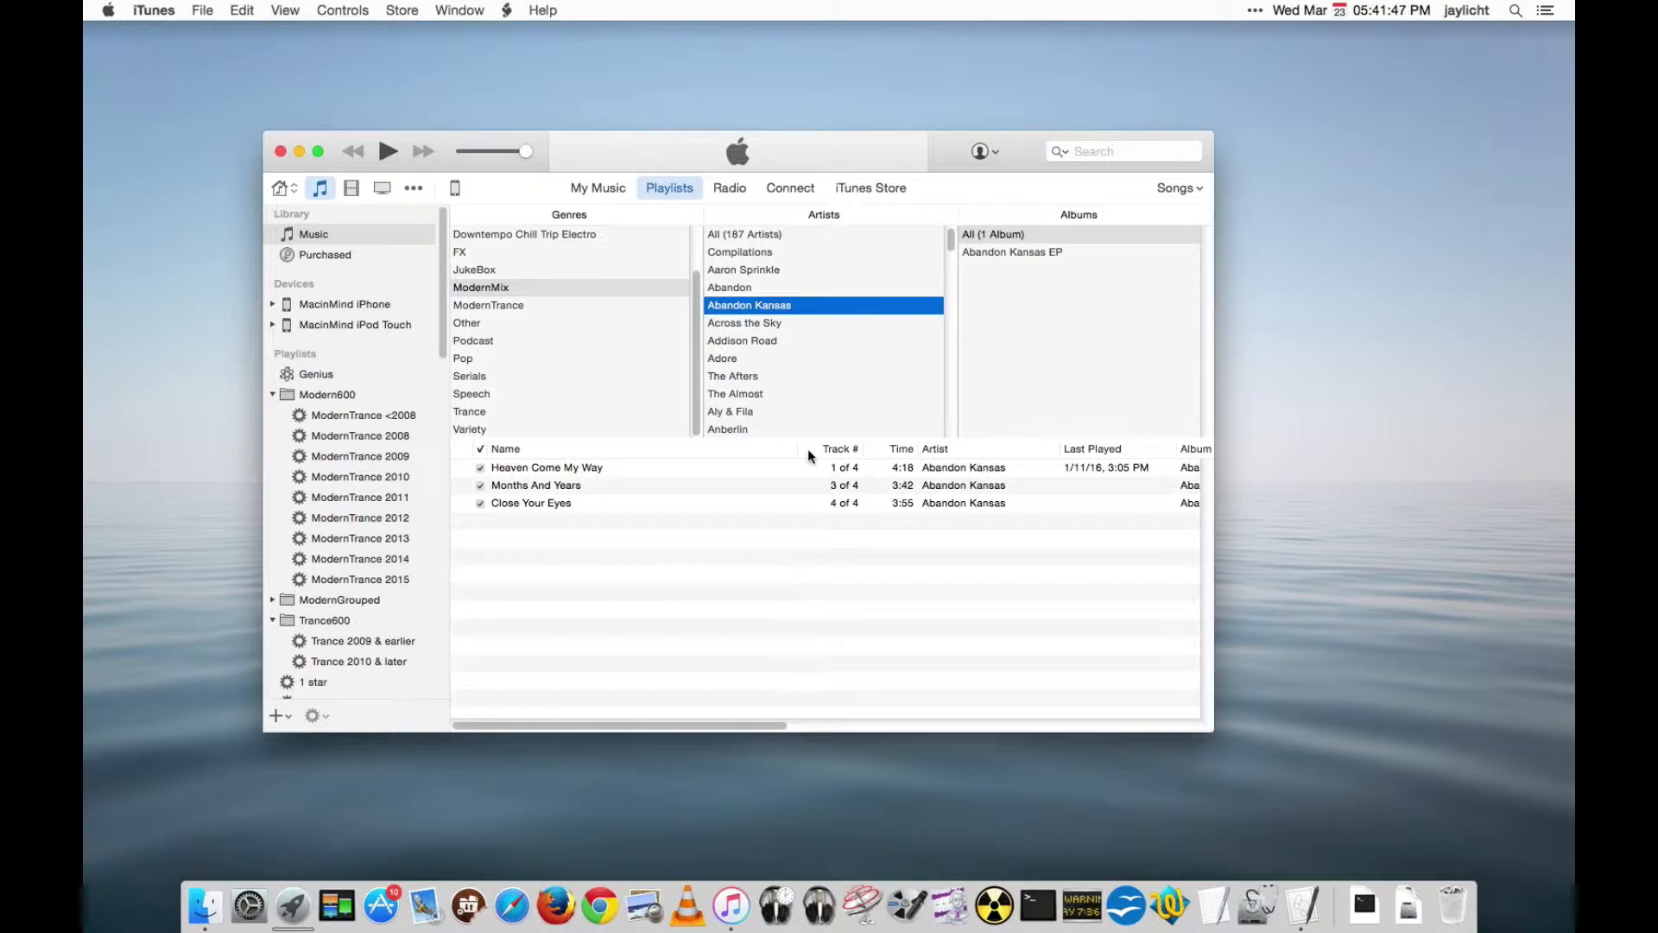
{"action": "left_click", "coordinate": [742, 341]}
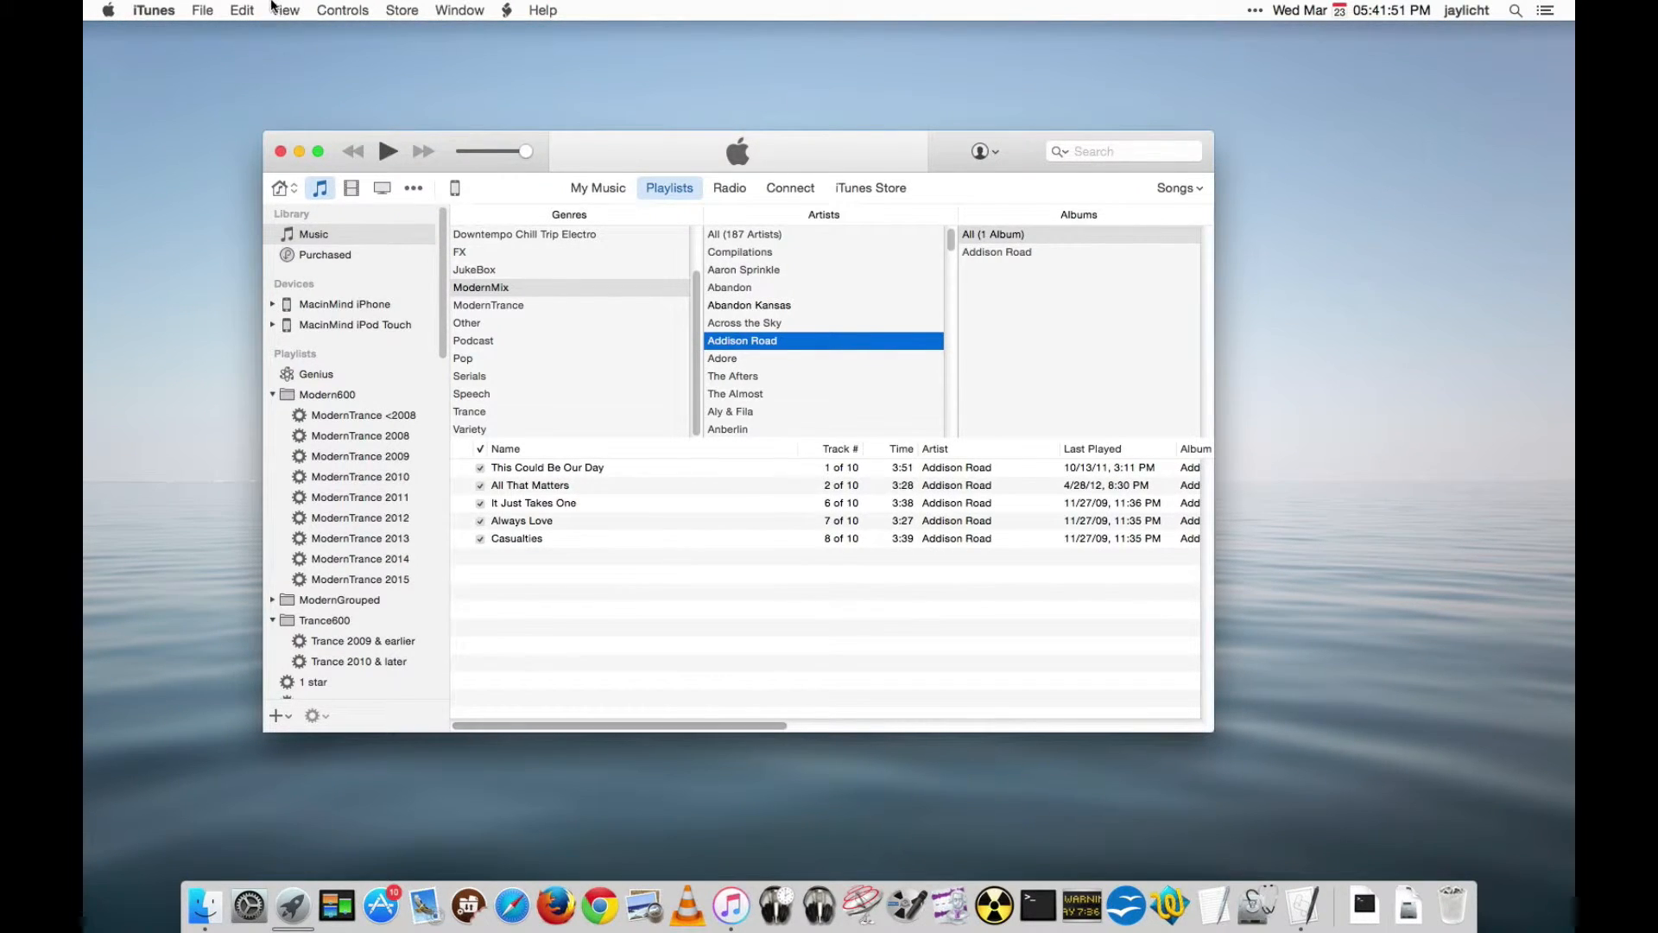
Show the song count, time and size status bar, then open ModernTrance 2015.
{"action": "left_click", "coordinate": [285, 10]}
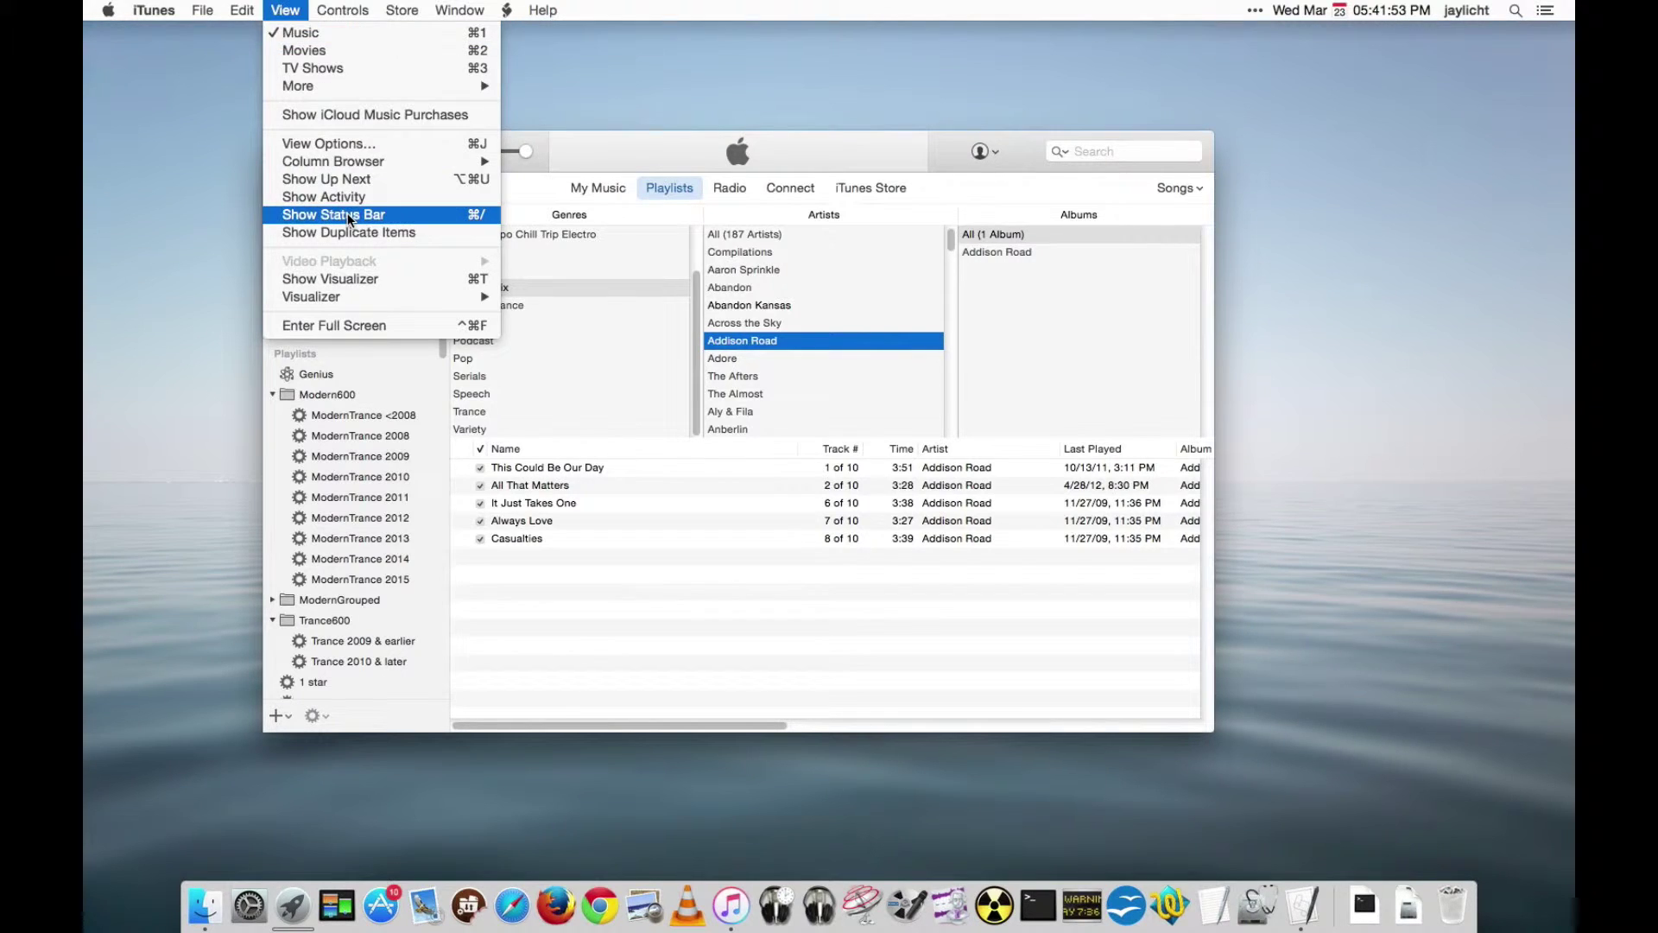
{"action": "left_click", "coordinate": [334, 214]}
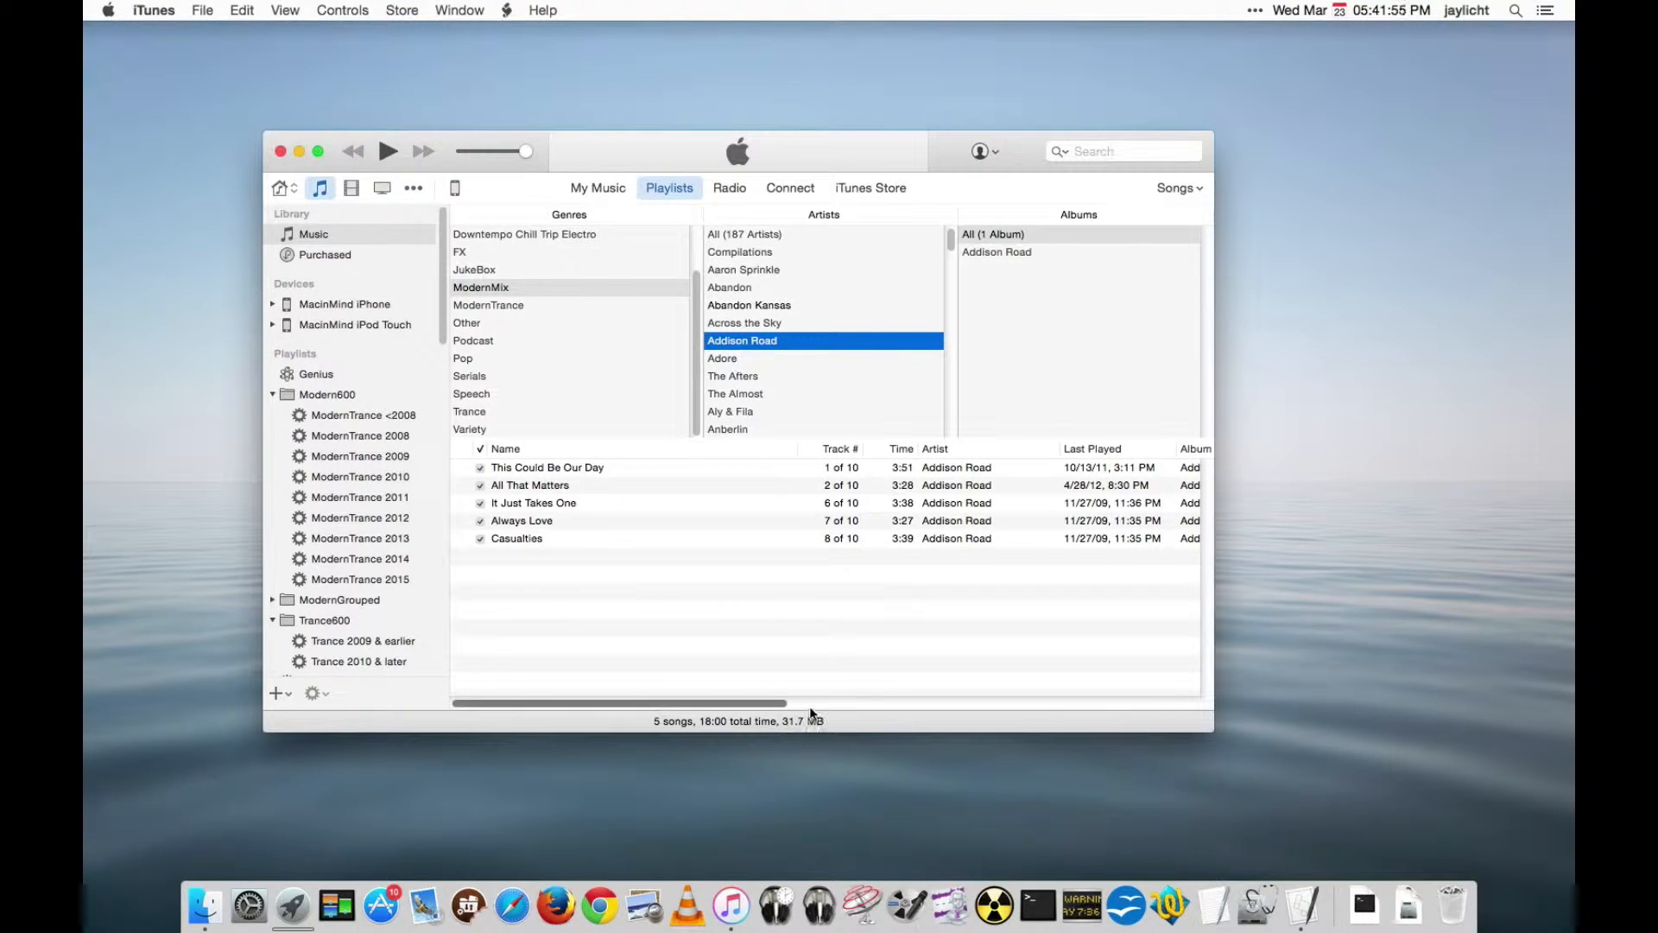
{"action": "mouse_move", "coordinate": [835, 661]}
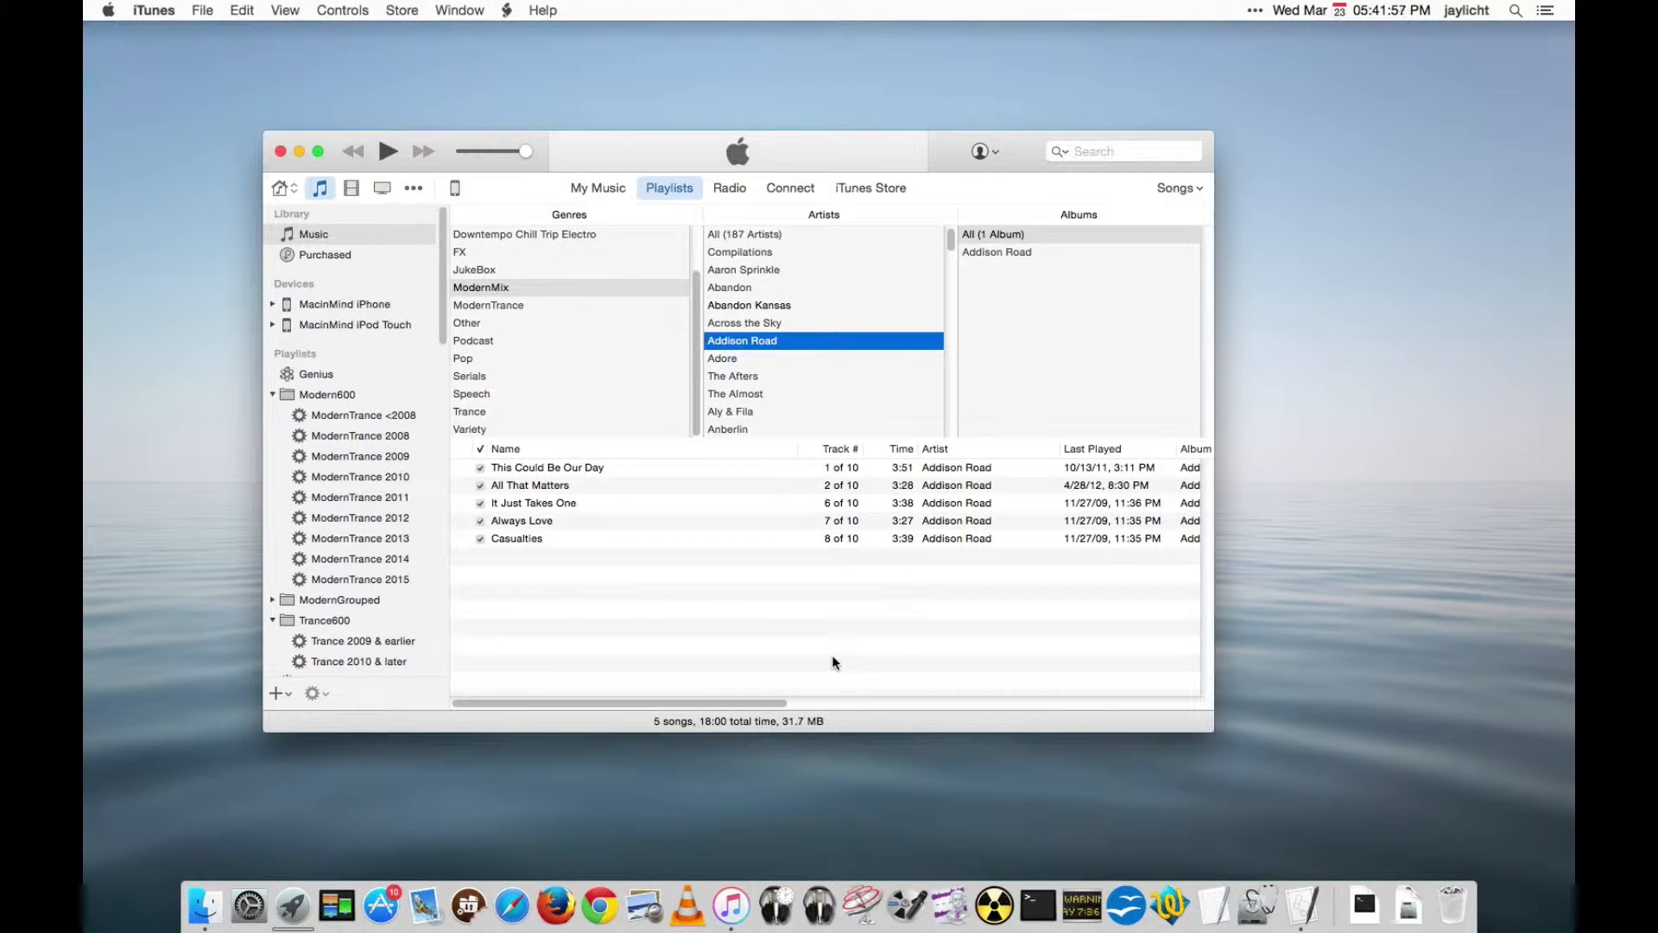
{"action": "mouse_move", "coordinate": [581, 485]}
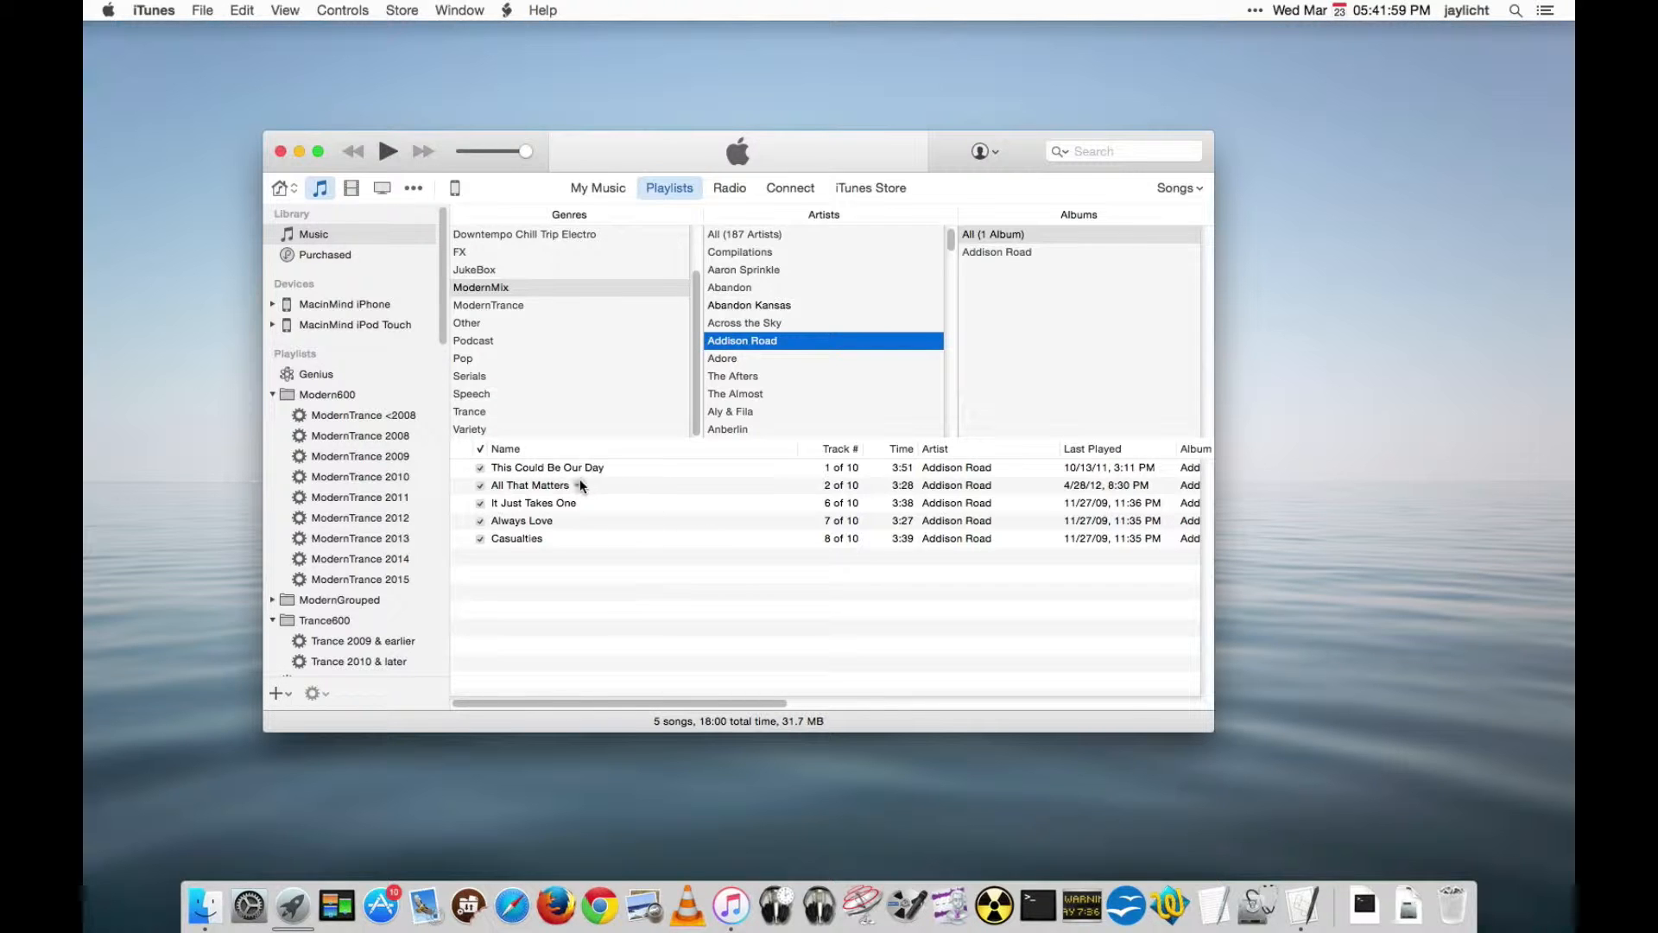
{"action": "left_click", "coordinate": [358, 579]}
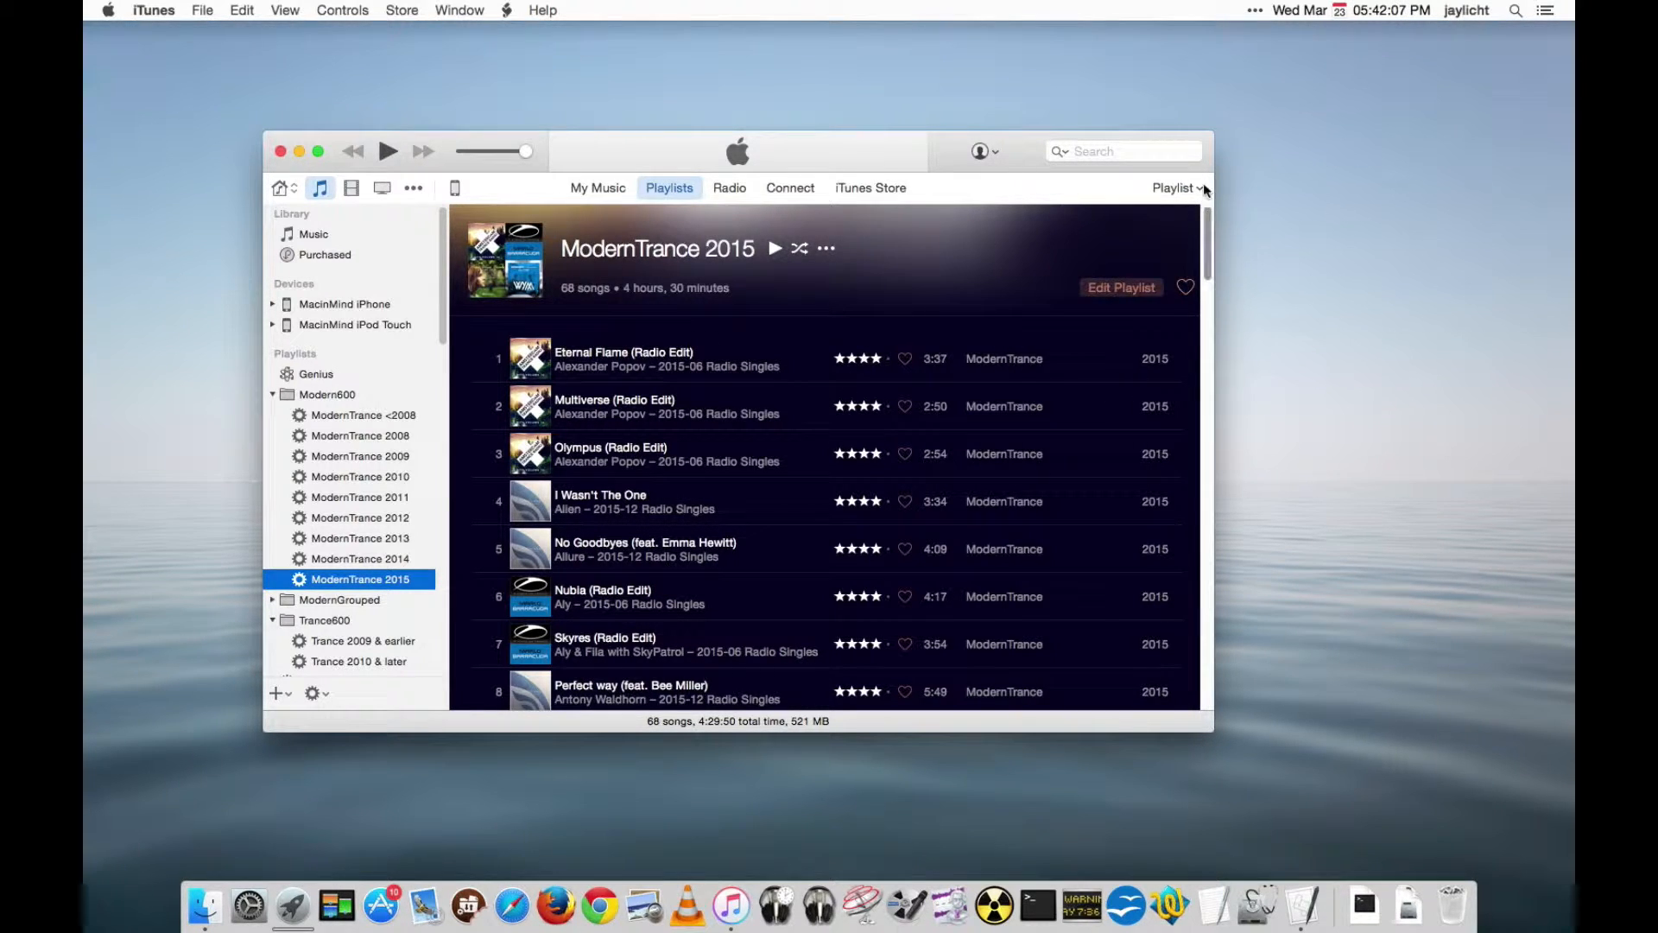
Switch the ModernTrance 2015 playlist view to Songs, leaving display options unchanged.
{"action": "left_click", "coordinate": [1176, 188]}
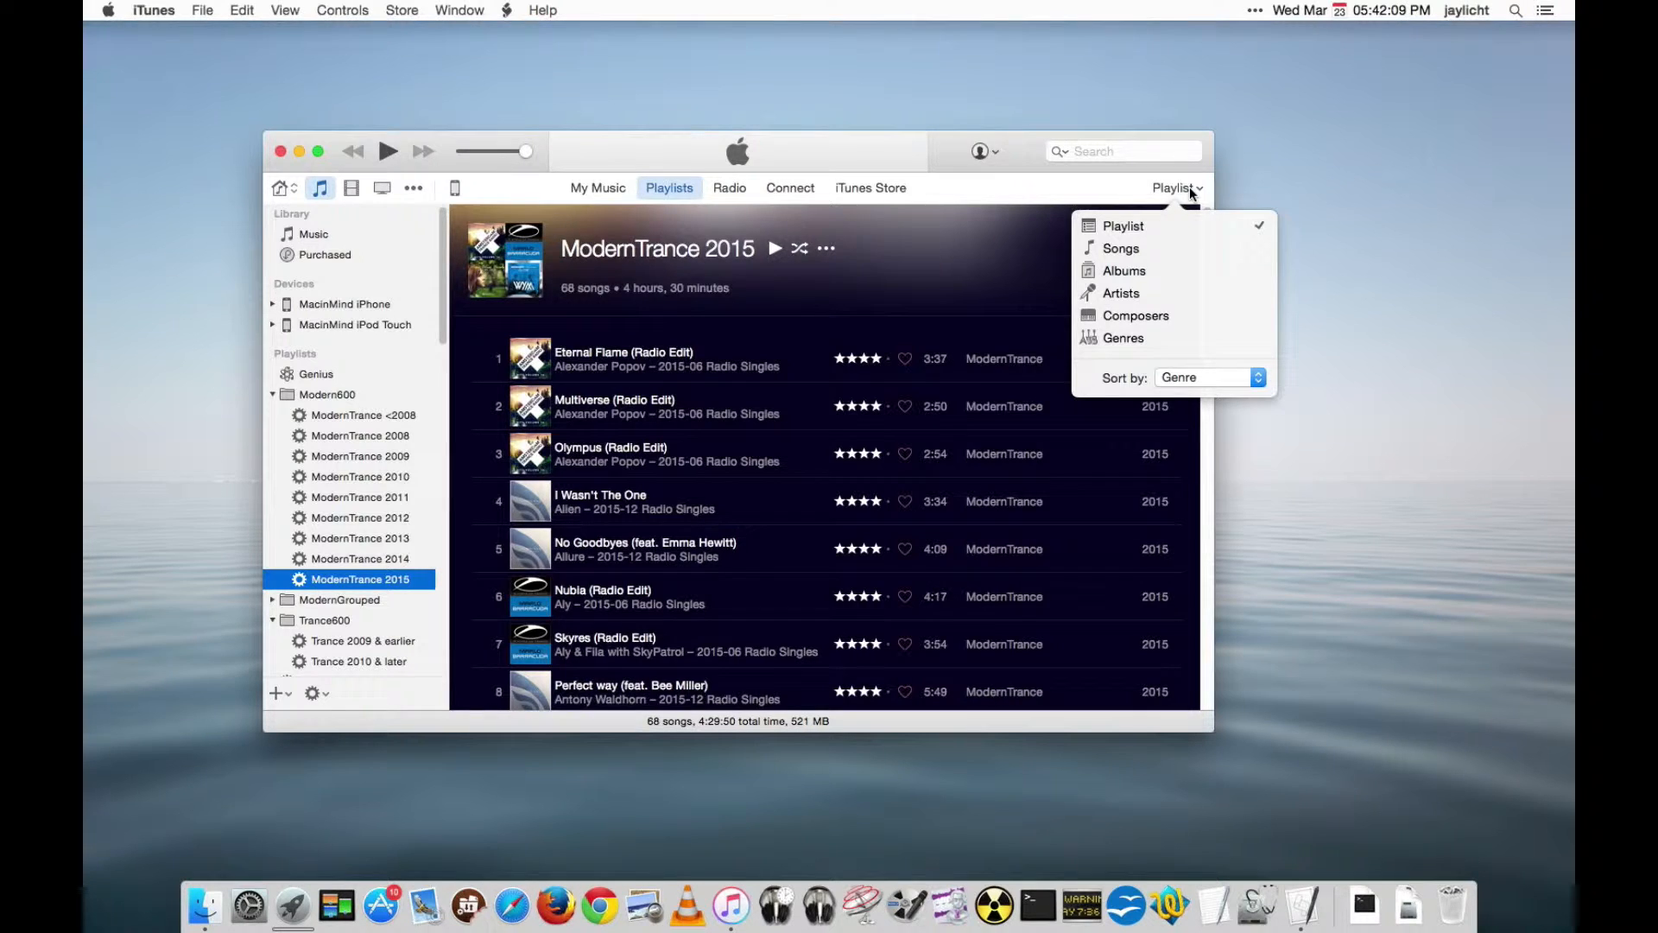
{"action": "left_click", "coordinate": [1122, 248]}
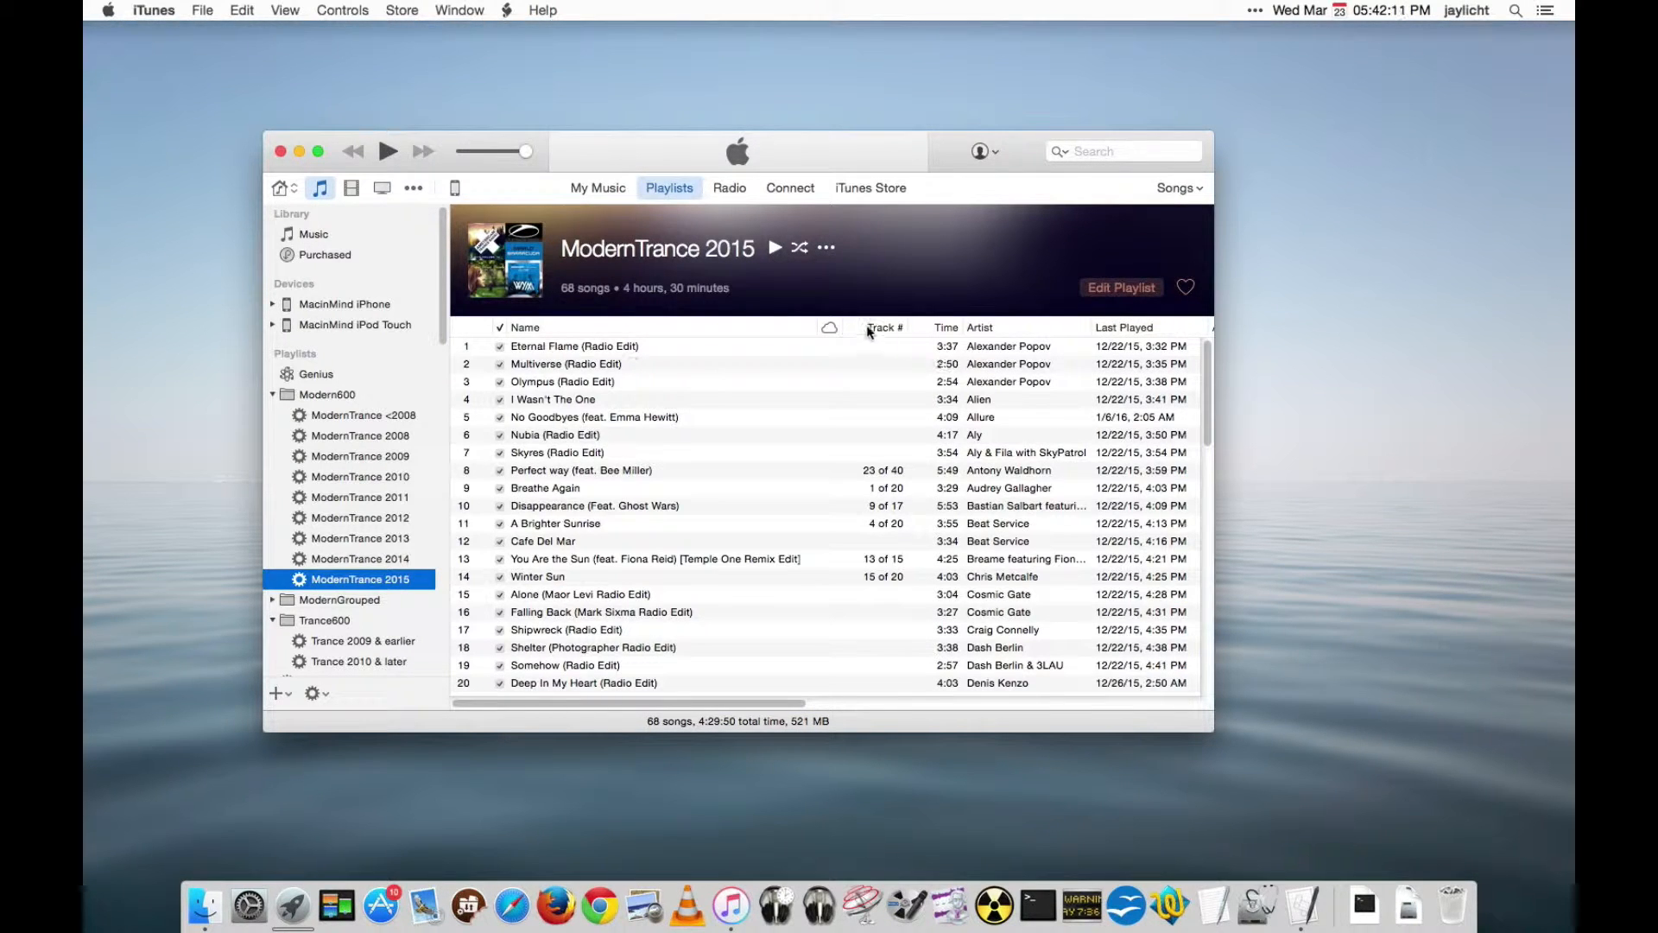
{"action": "left_click", "coordinate": [1179, 188]}
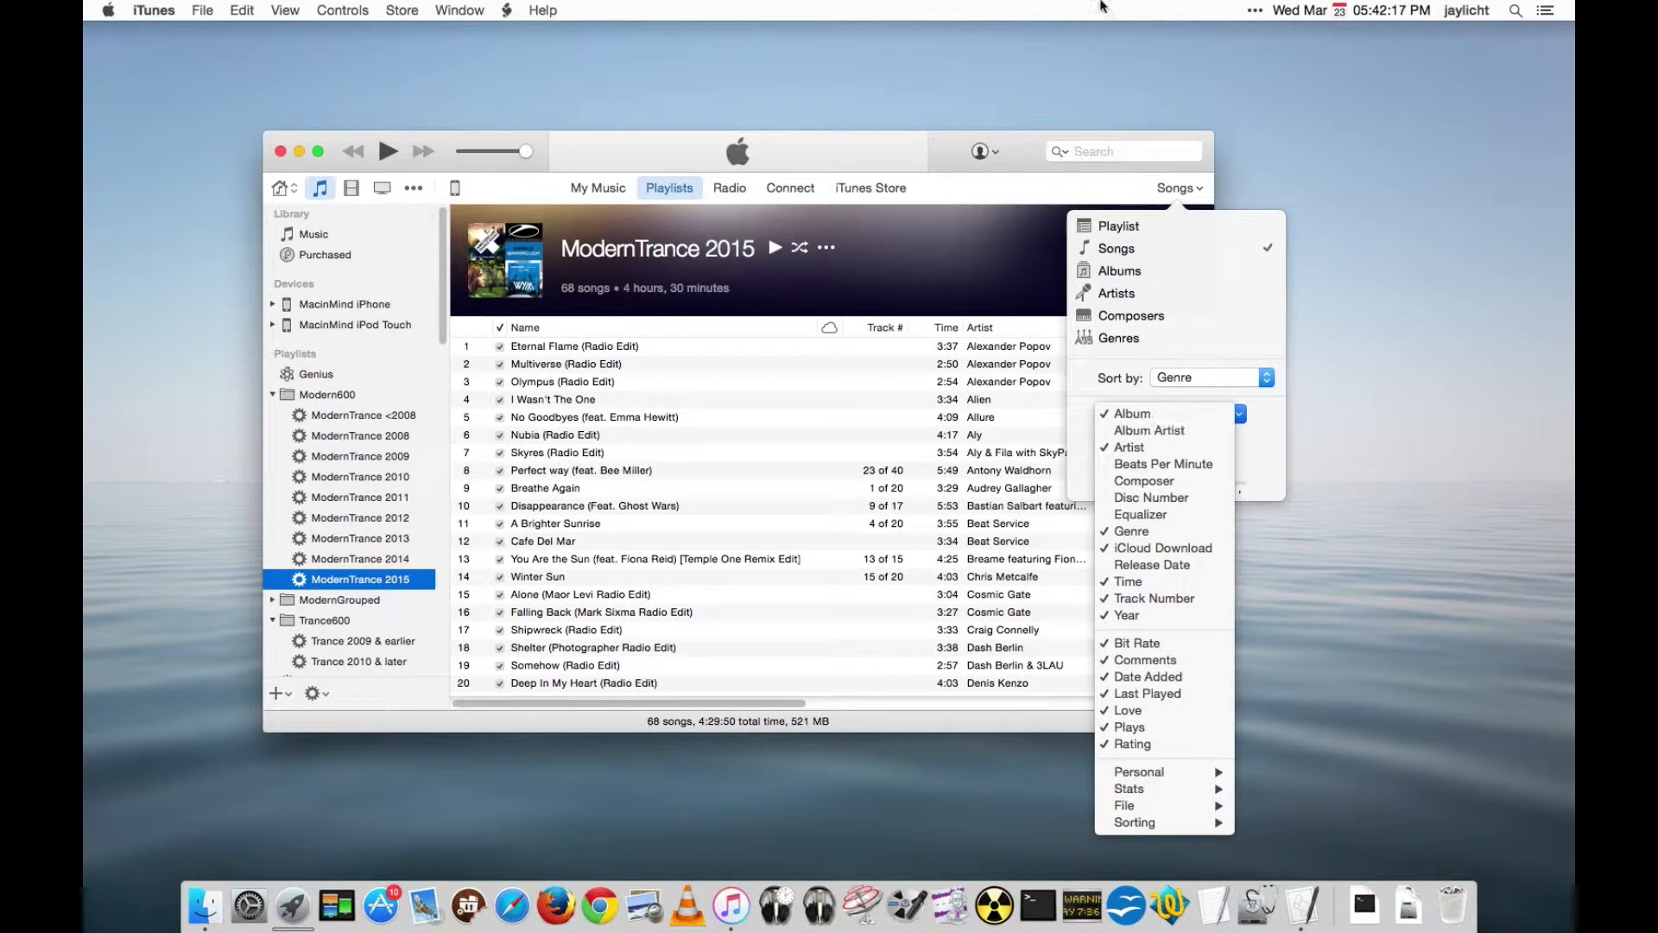
{"action": "left_click", "coordinate": [1148, 693]}
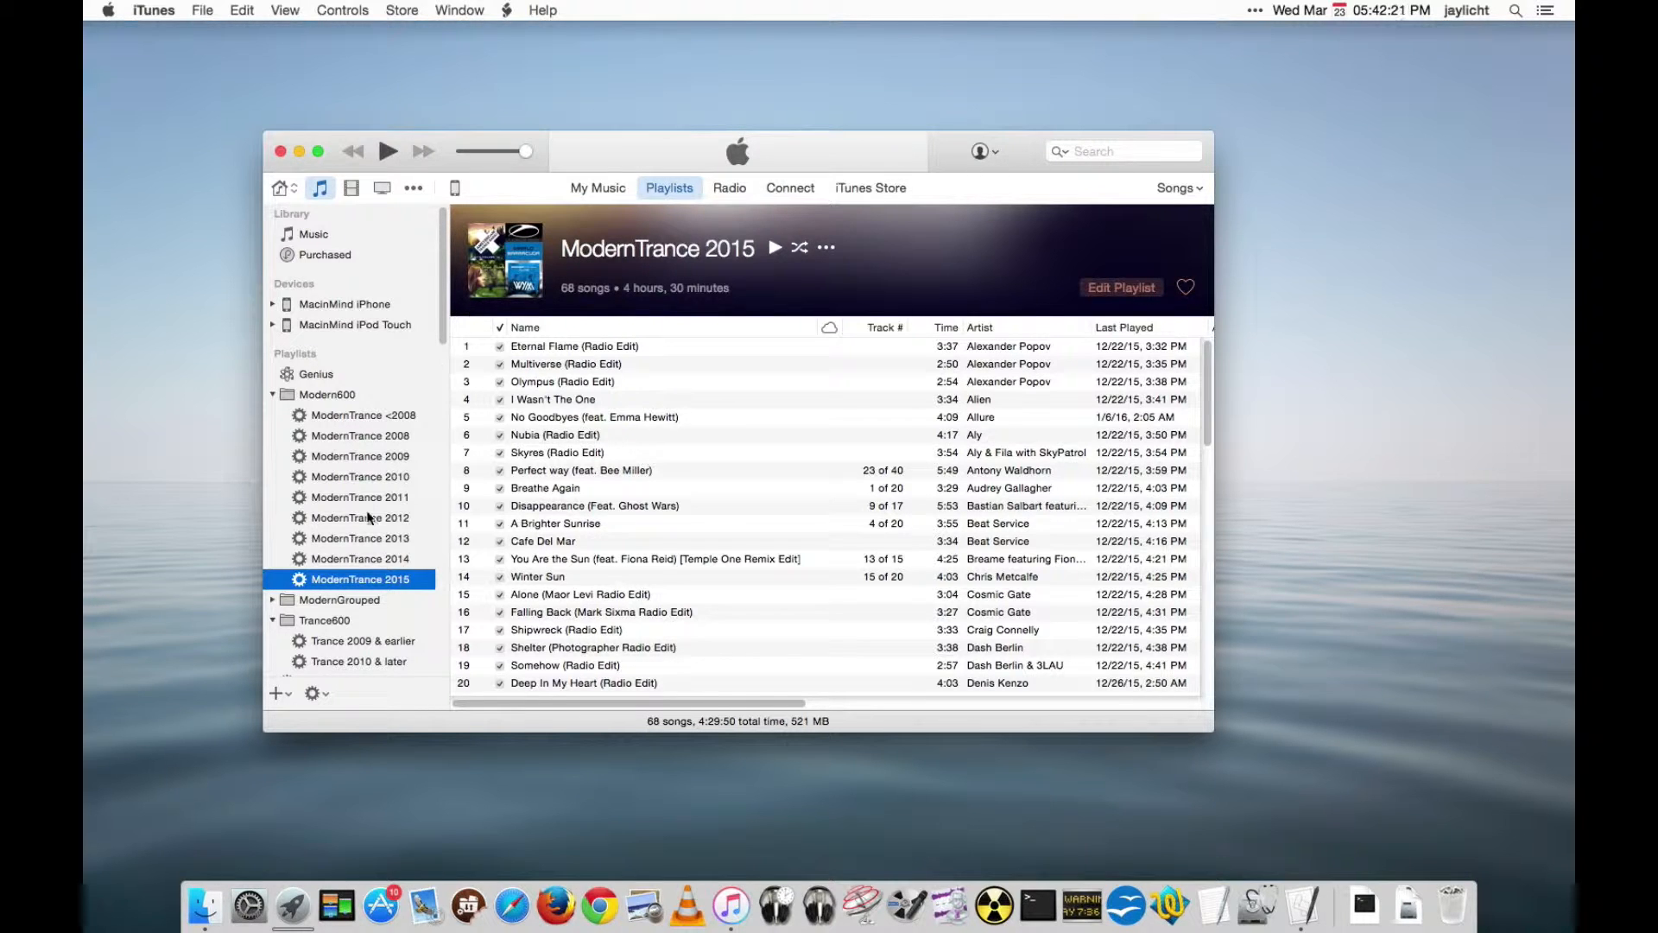
{"action": "mouse_move", "coordinate": [985, 391]}
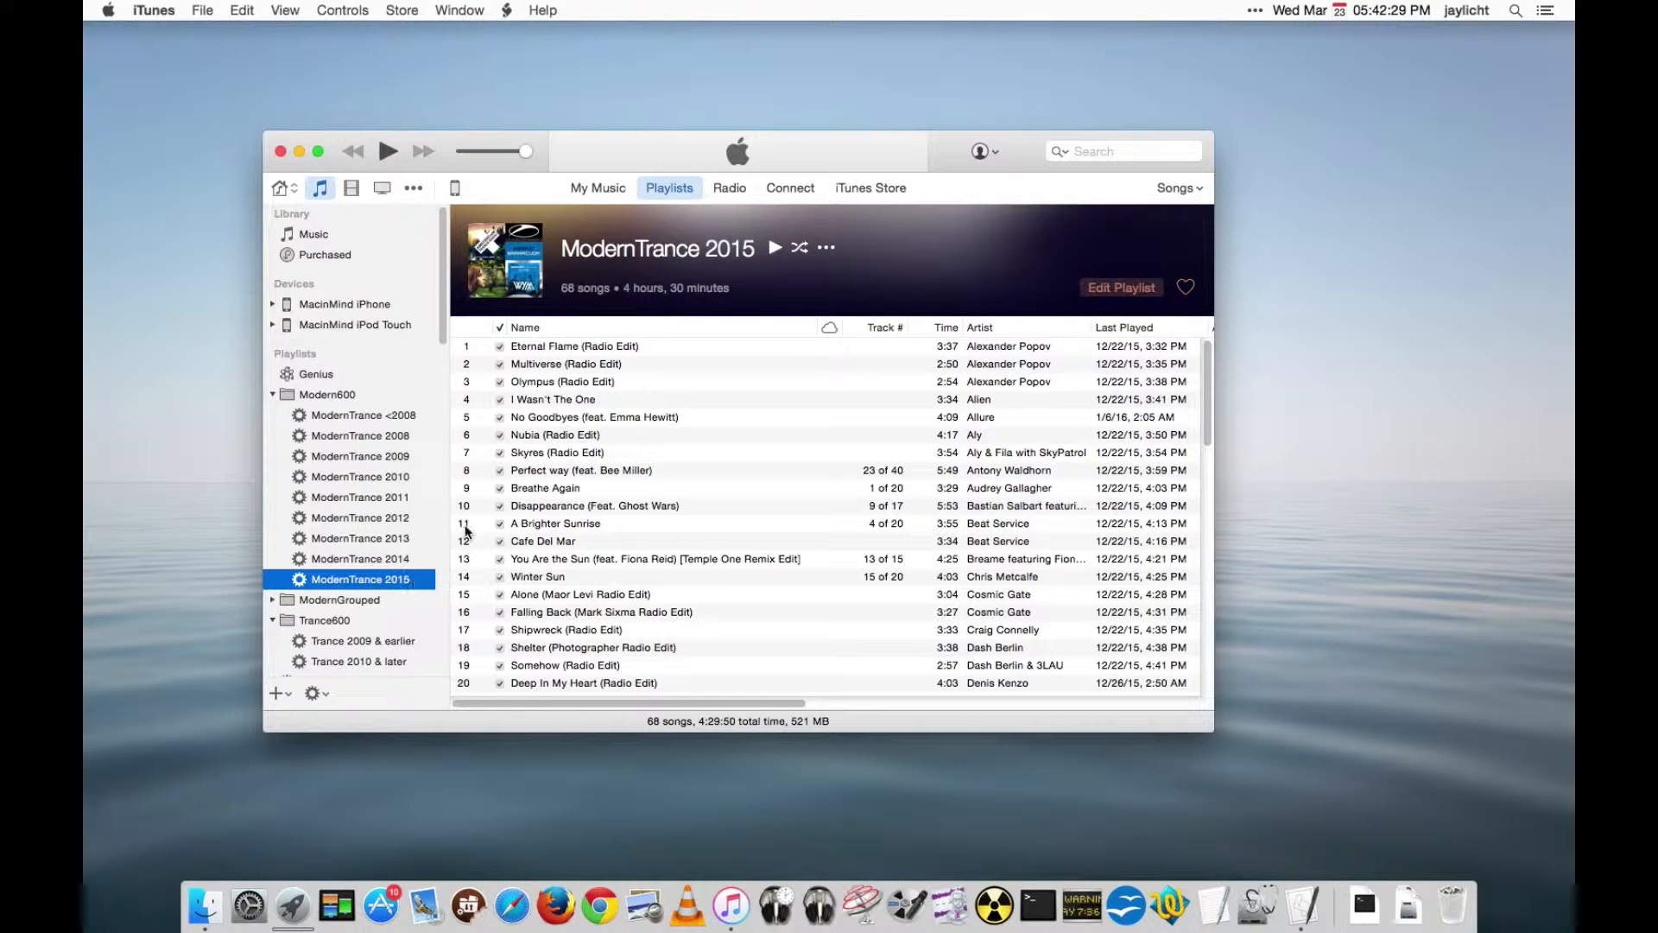
{"action": "left_click", "coordinate": [284, 9]}
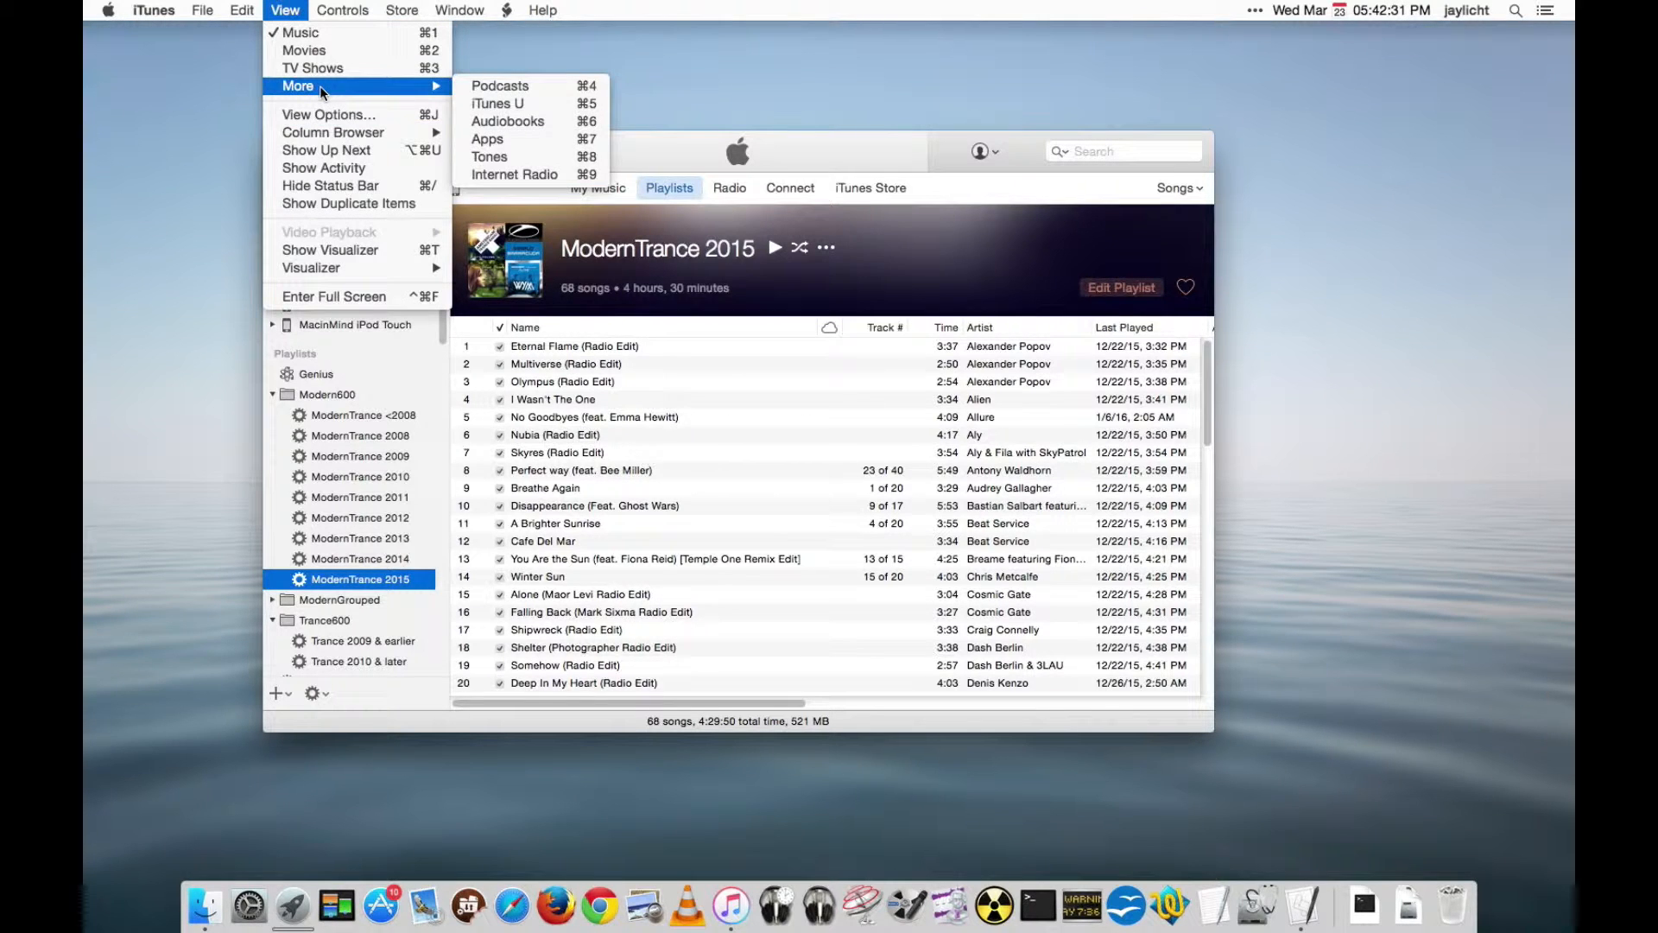
{"action": "mouse_move", "coordinate": [332, 132]}
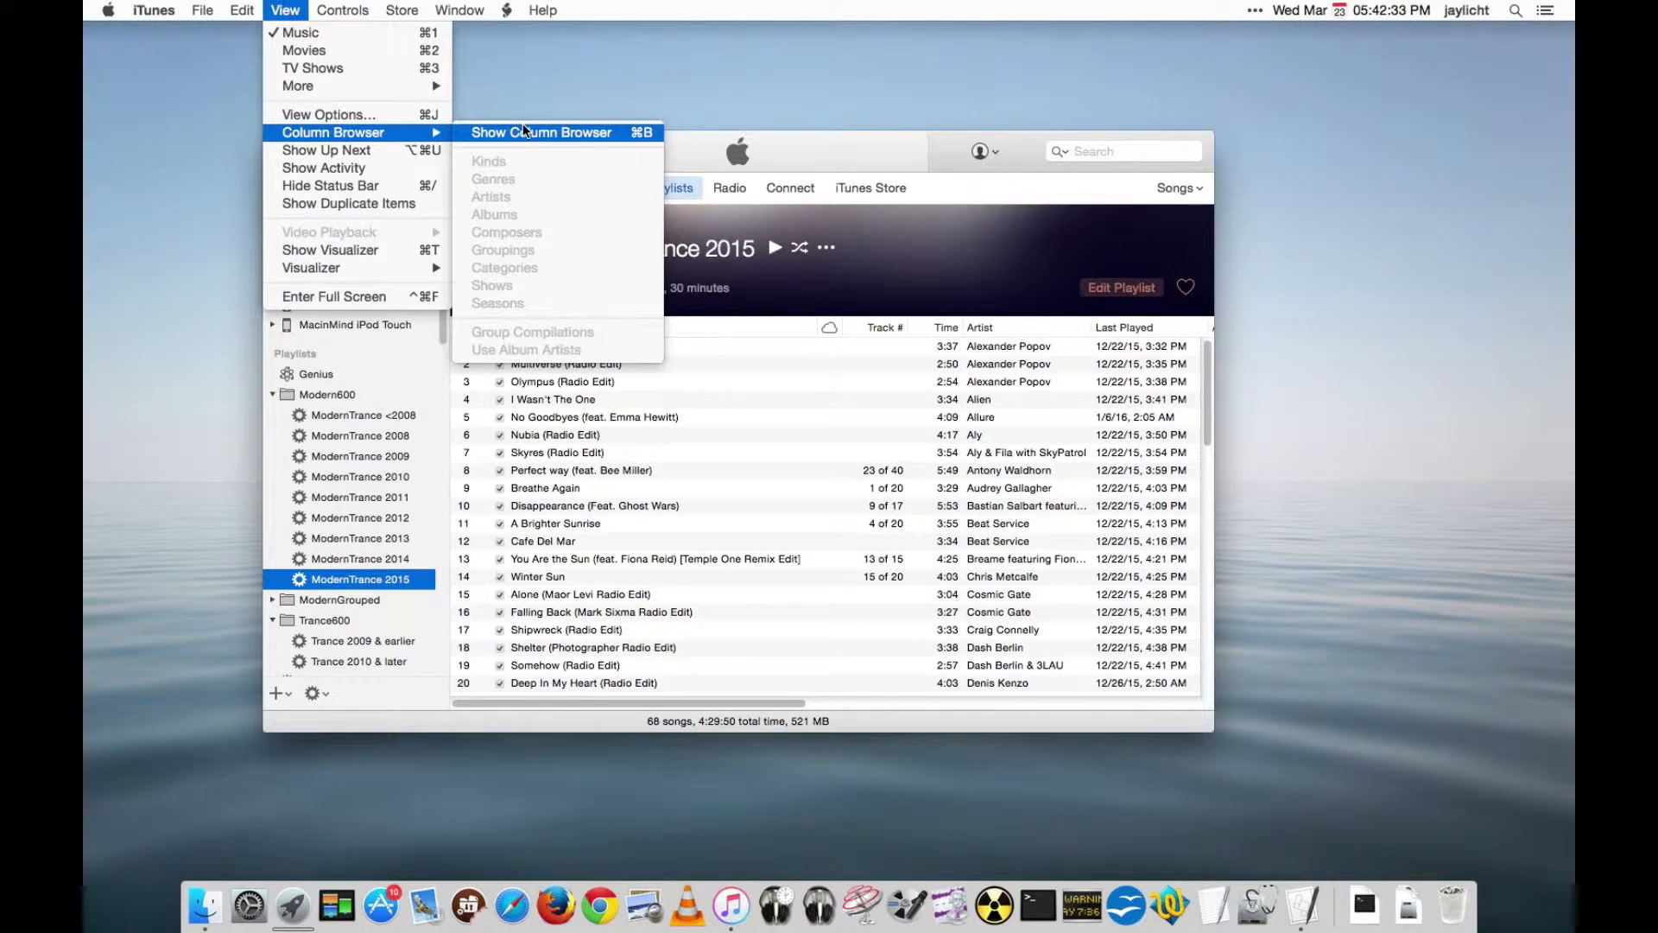
{"action": "left_click", "coordinate": [540, 132]}
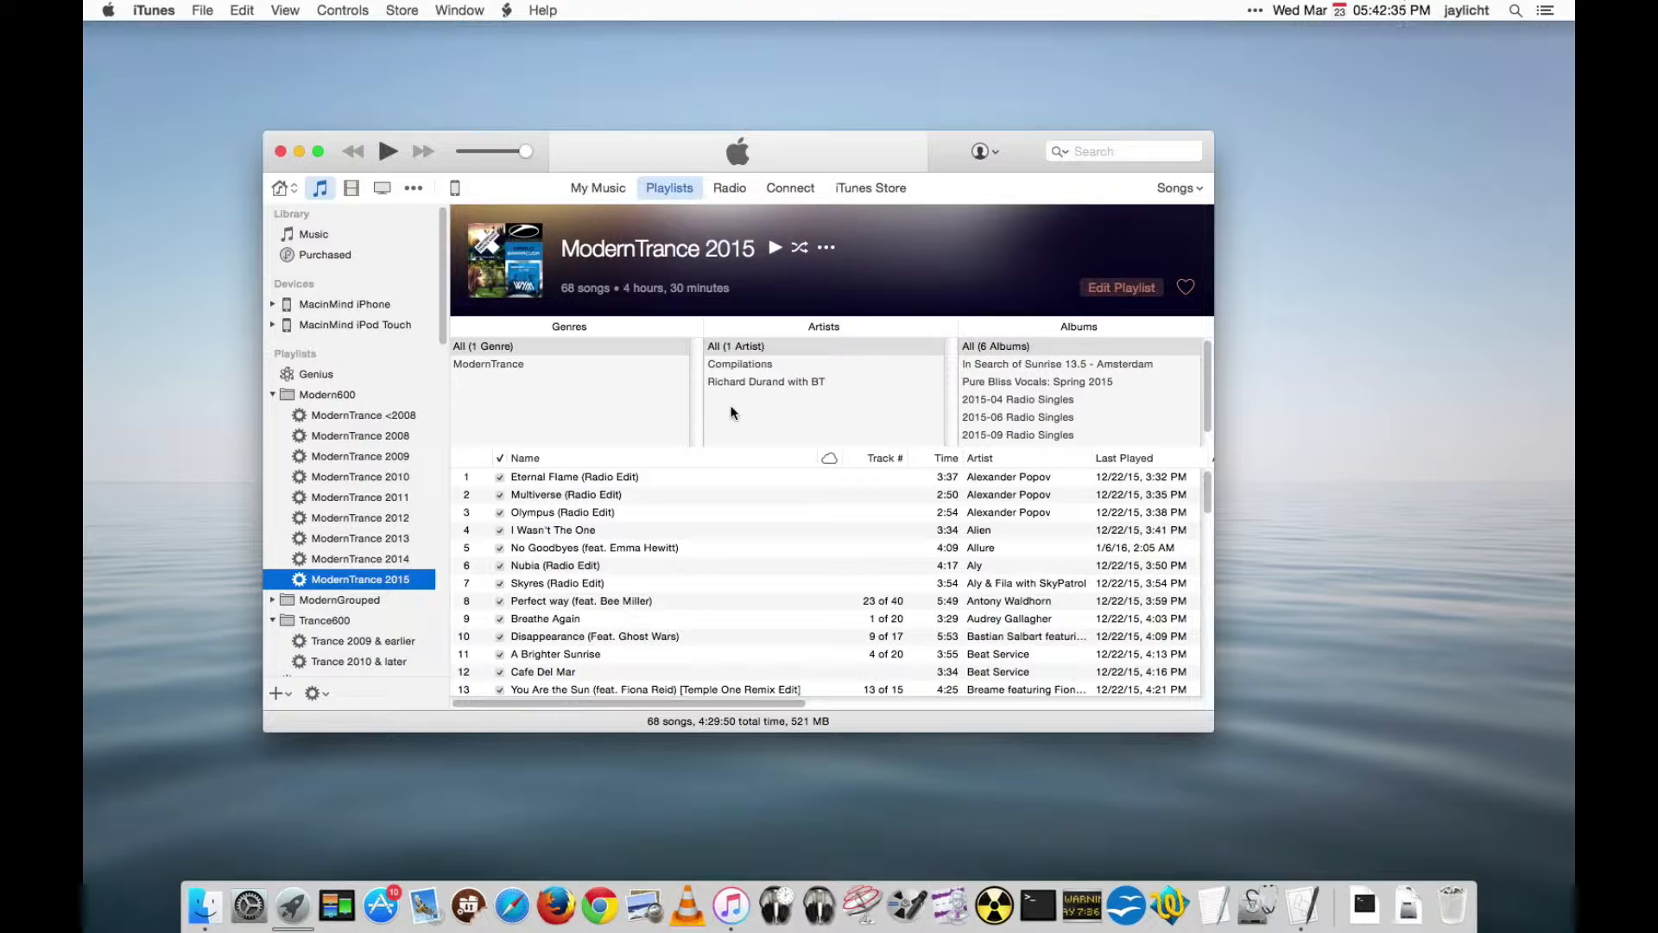
{"action": "left_click", "coordinate": [285, 10]}
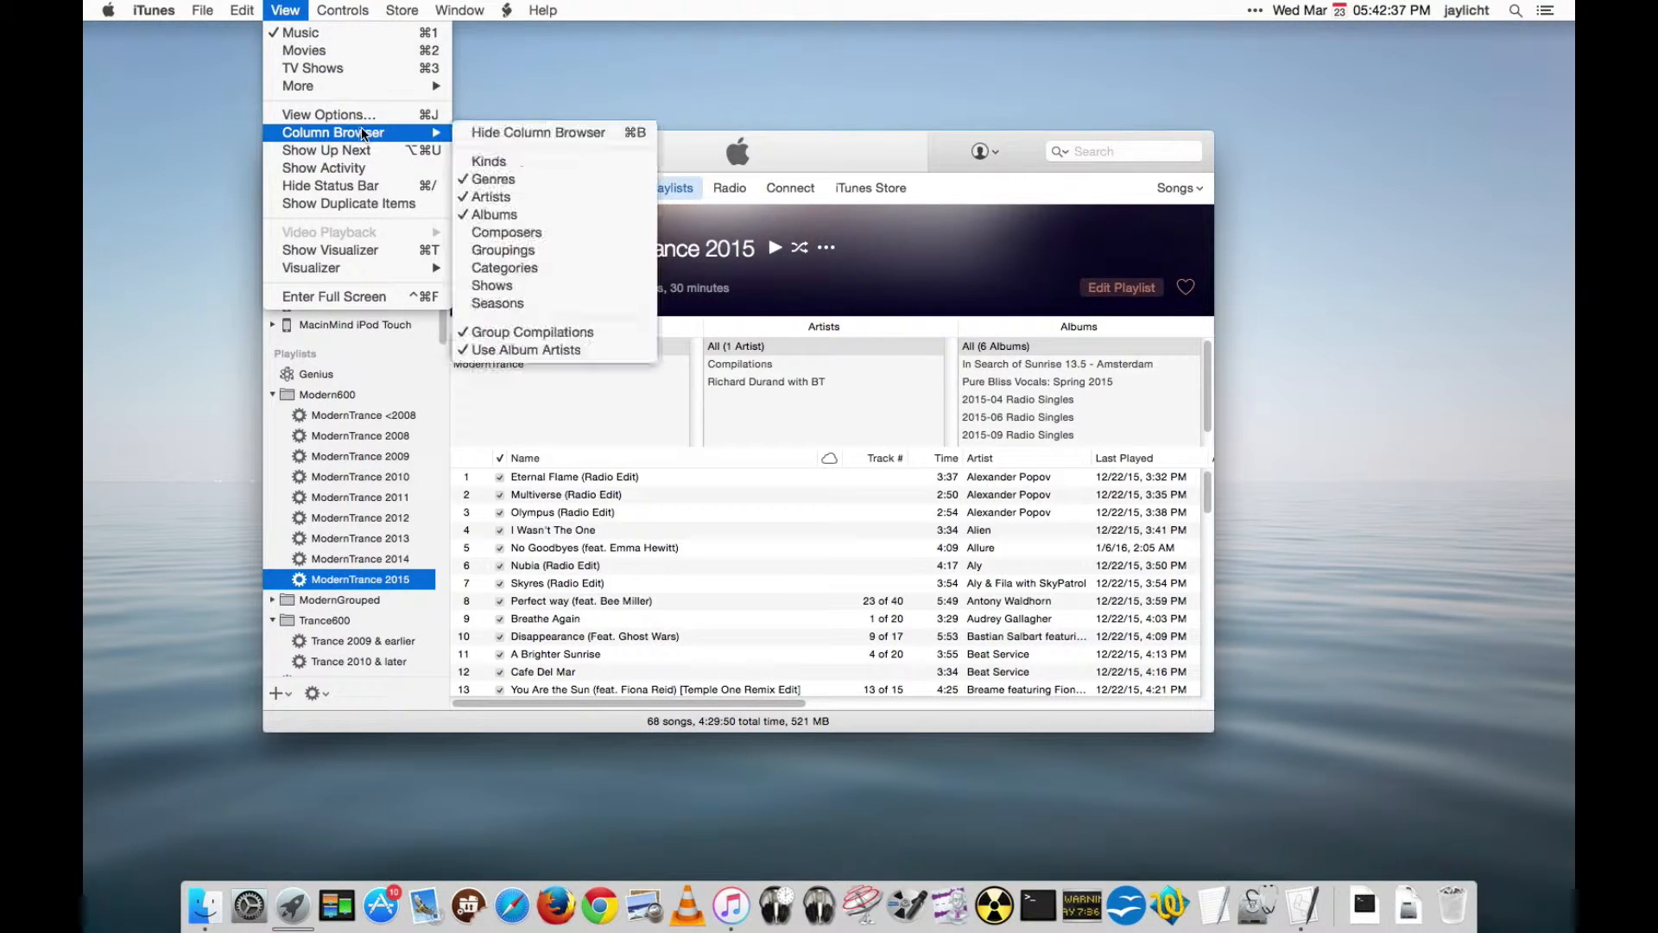
{"action": "left_click", "coordinate": [538, 132]}
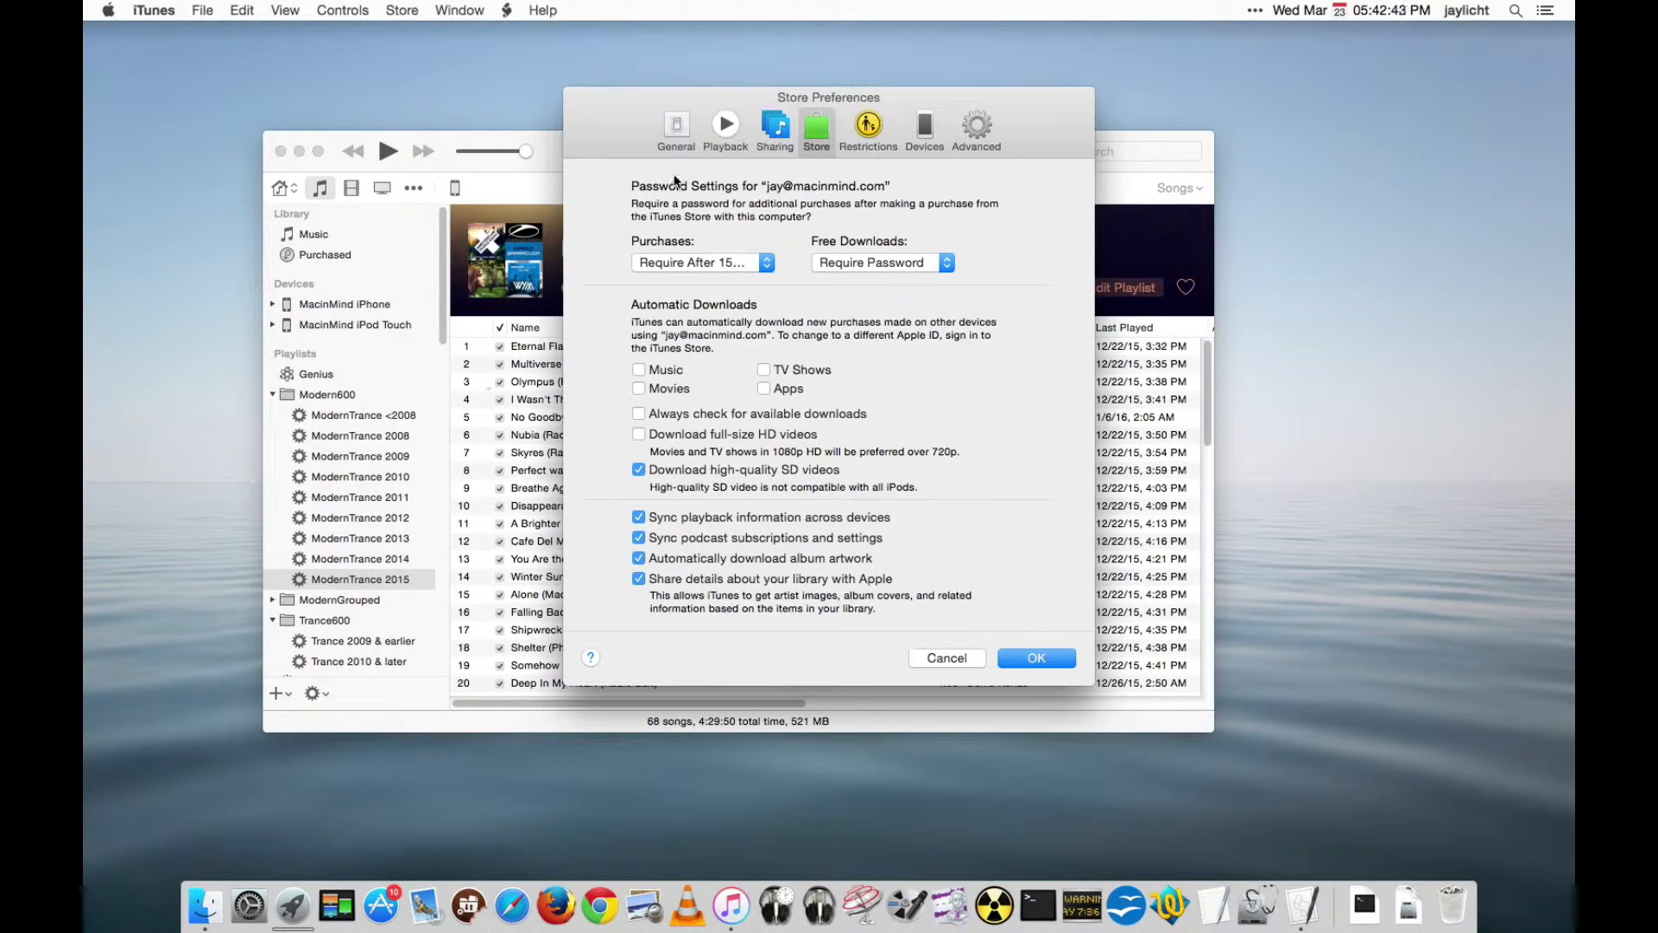
Tick Sound Check on the Playback preferences tab.
{"action": "left_click", "coordinate": [675, 123]}
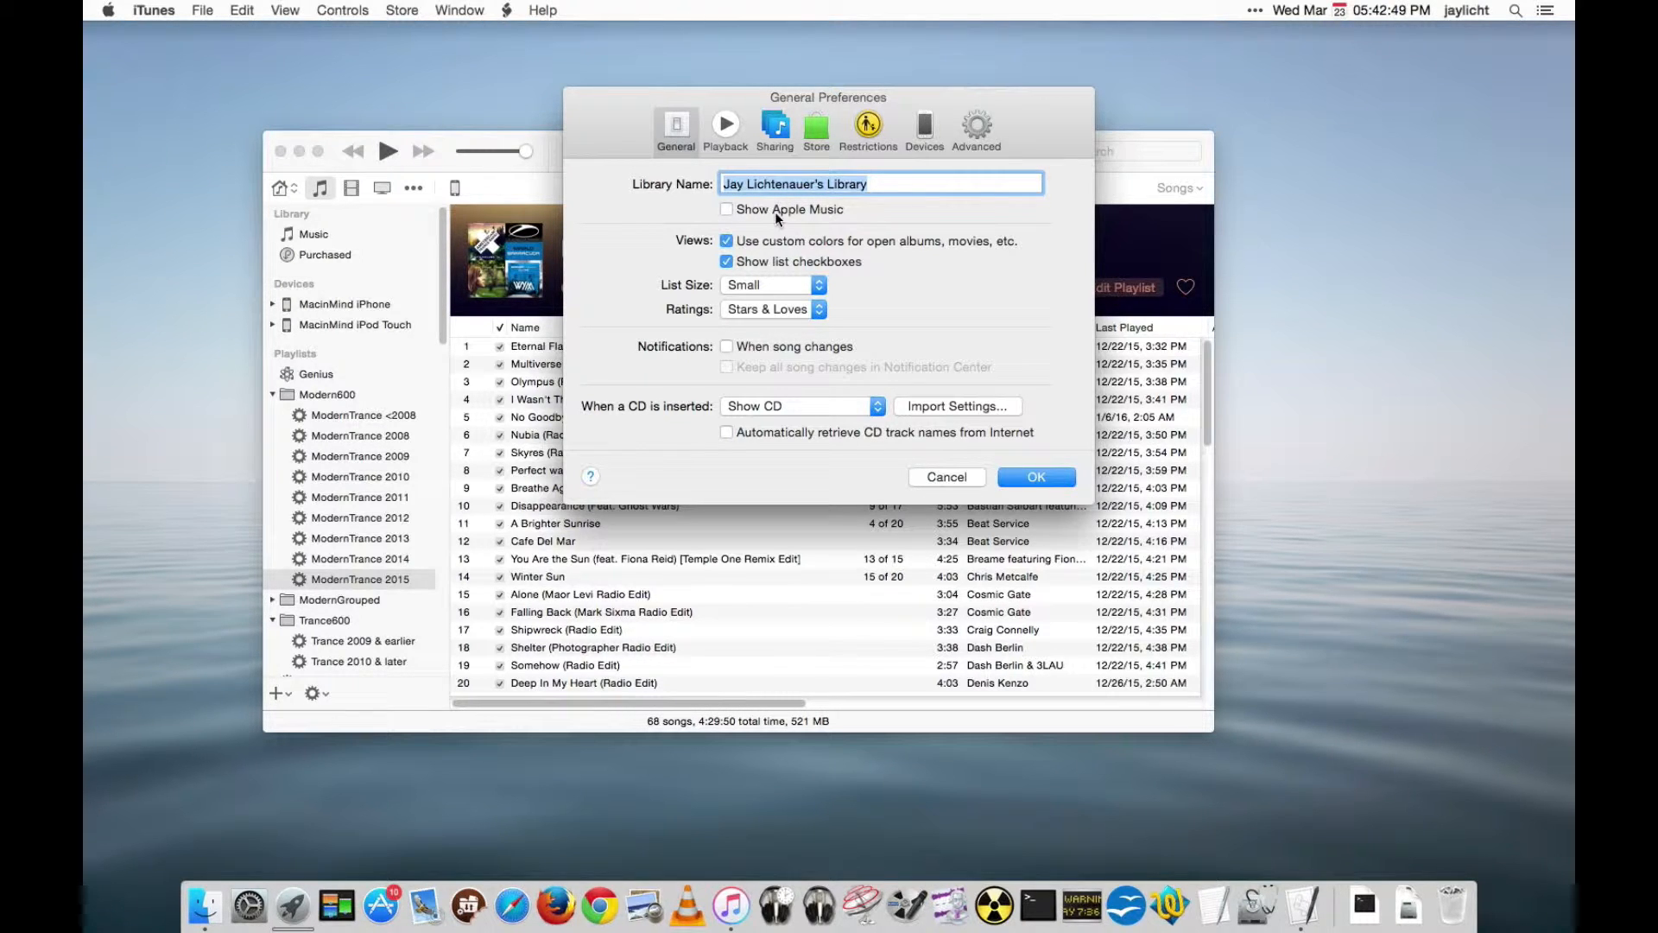
{"action": "left_click", "coordinate": [726, 126]}
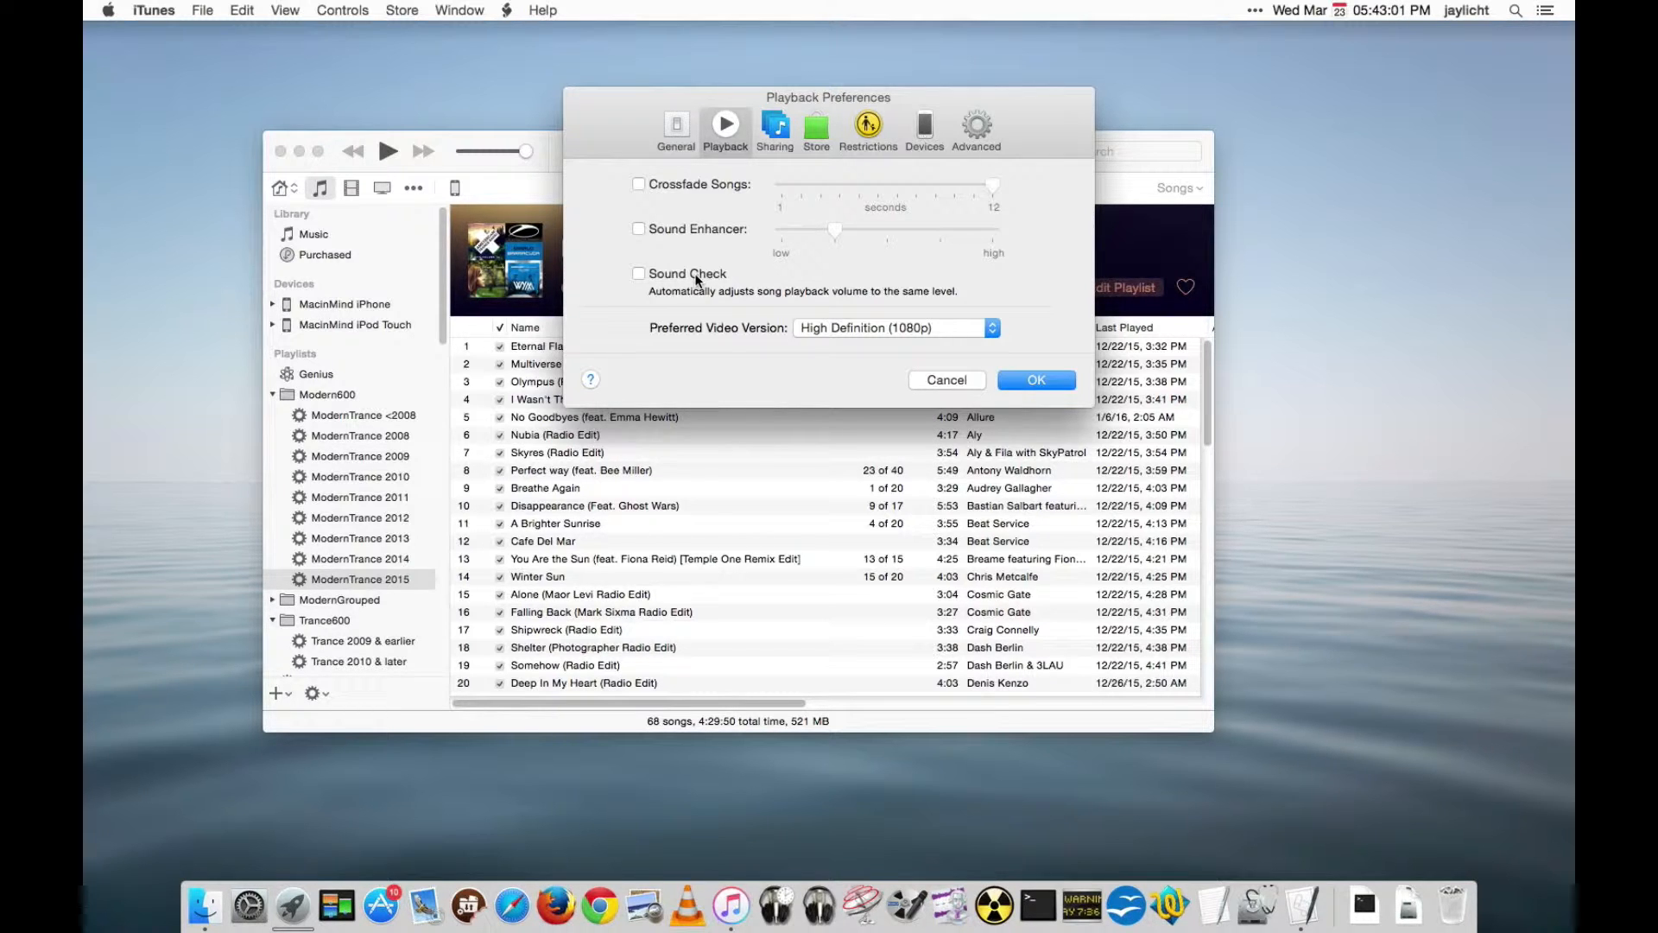
{"action": "left_click", "coordinate": [639, 273]}
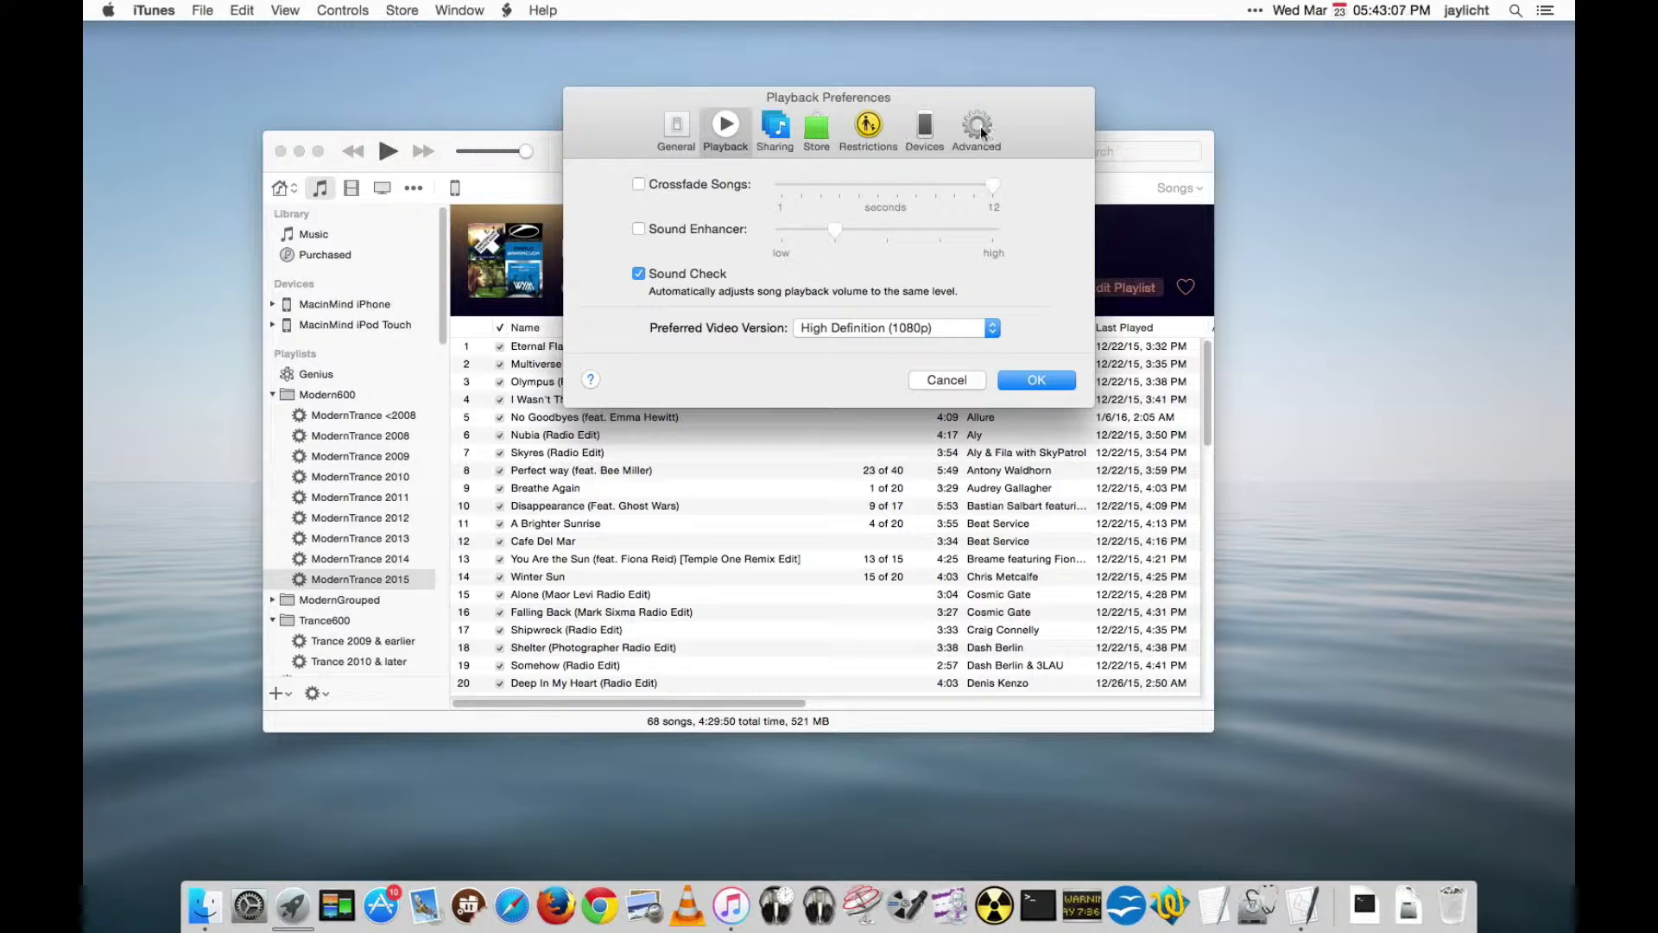
Untick 'Copy files to iTunes Media folder' in Advanced preferences and save with OK.
{"action": "left_click", "coordinate": [976, 122]}
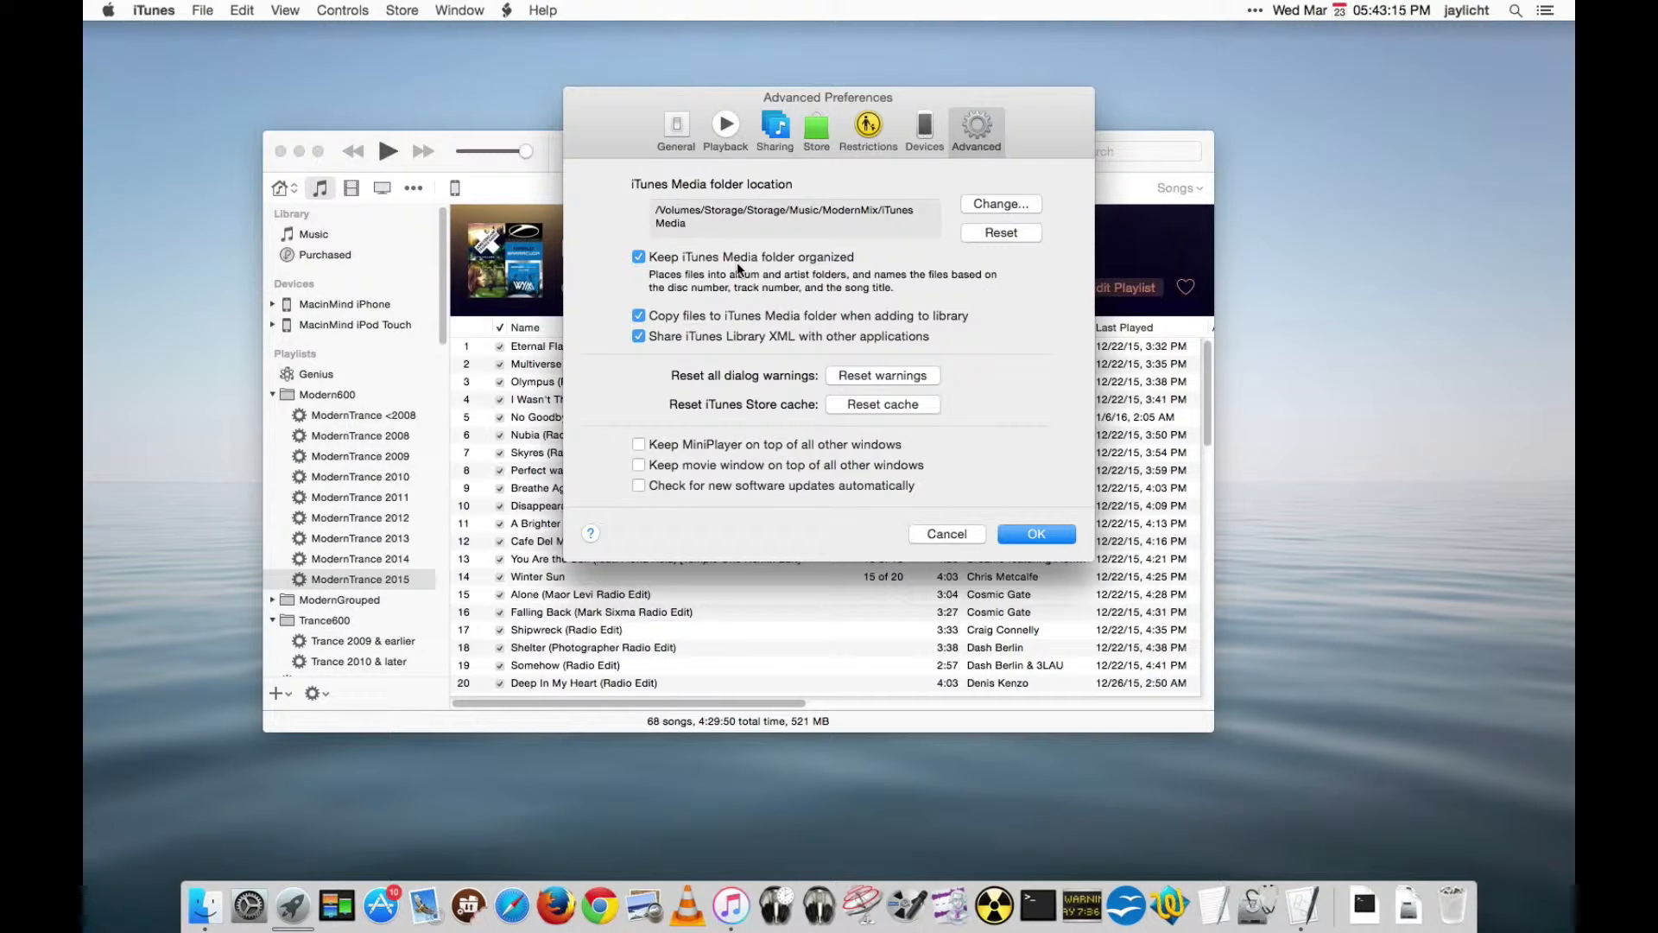
{"action": "mouse_move", "coordinate": [729, 505]}
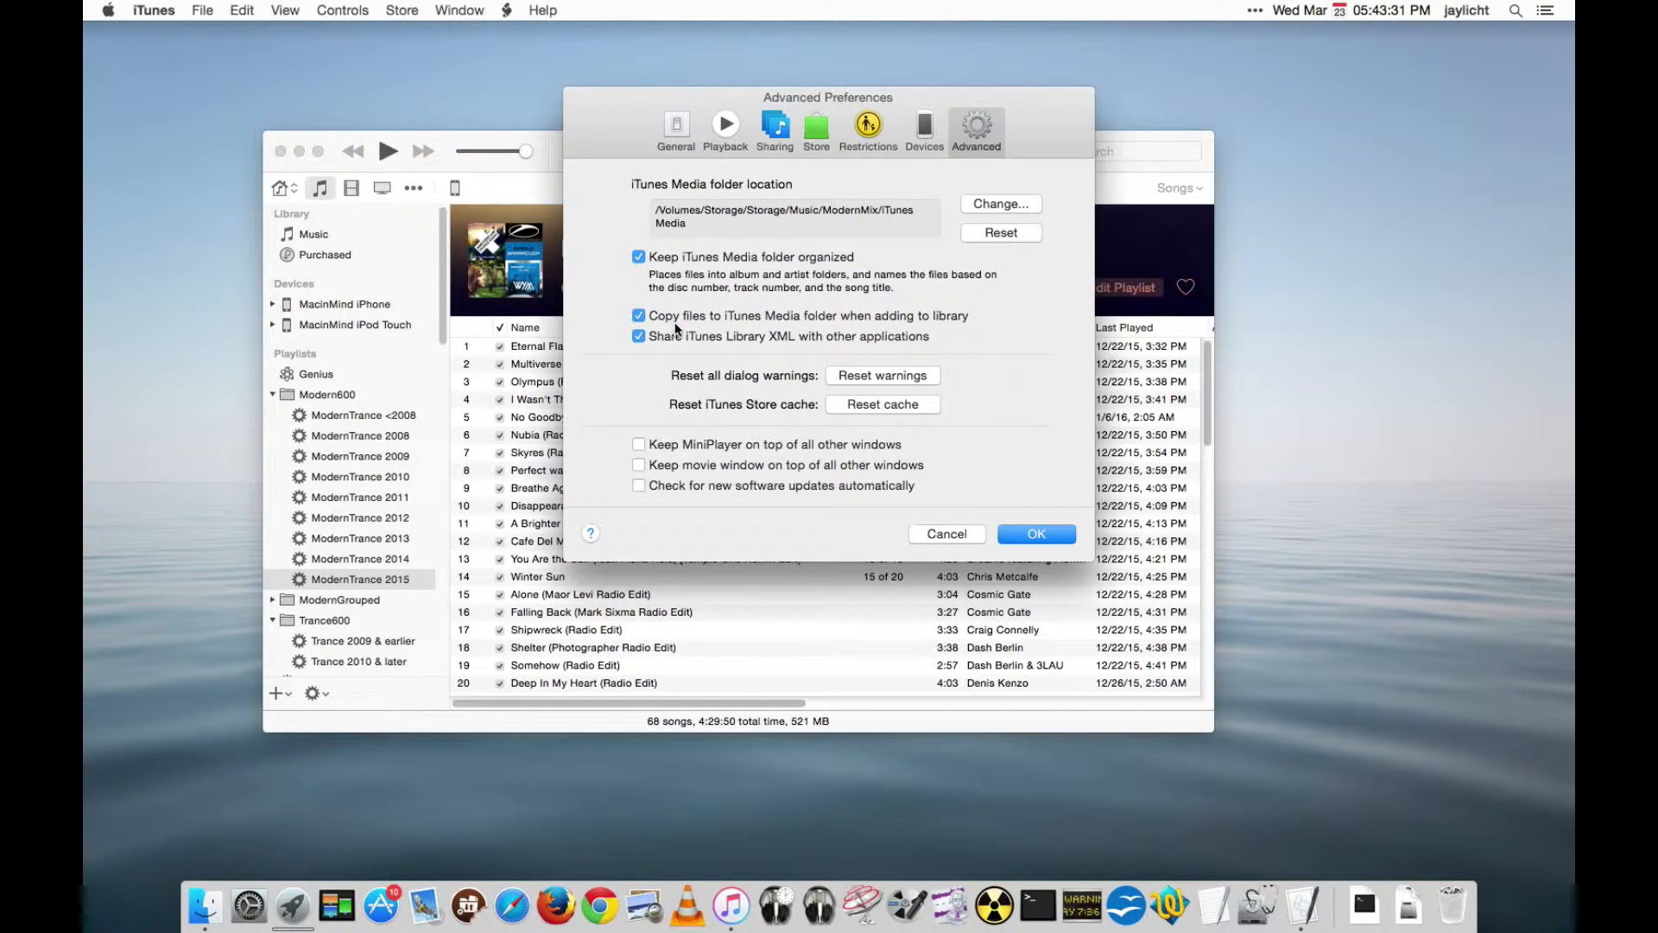
{"action": "mouse_move", "coordinate": [796, 322]}
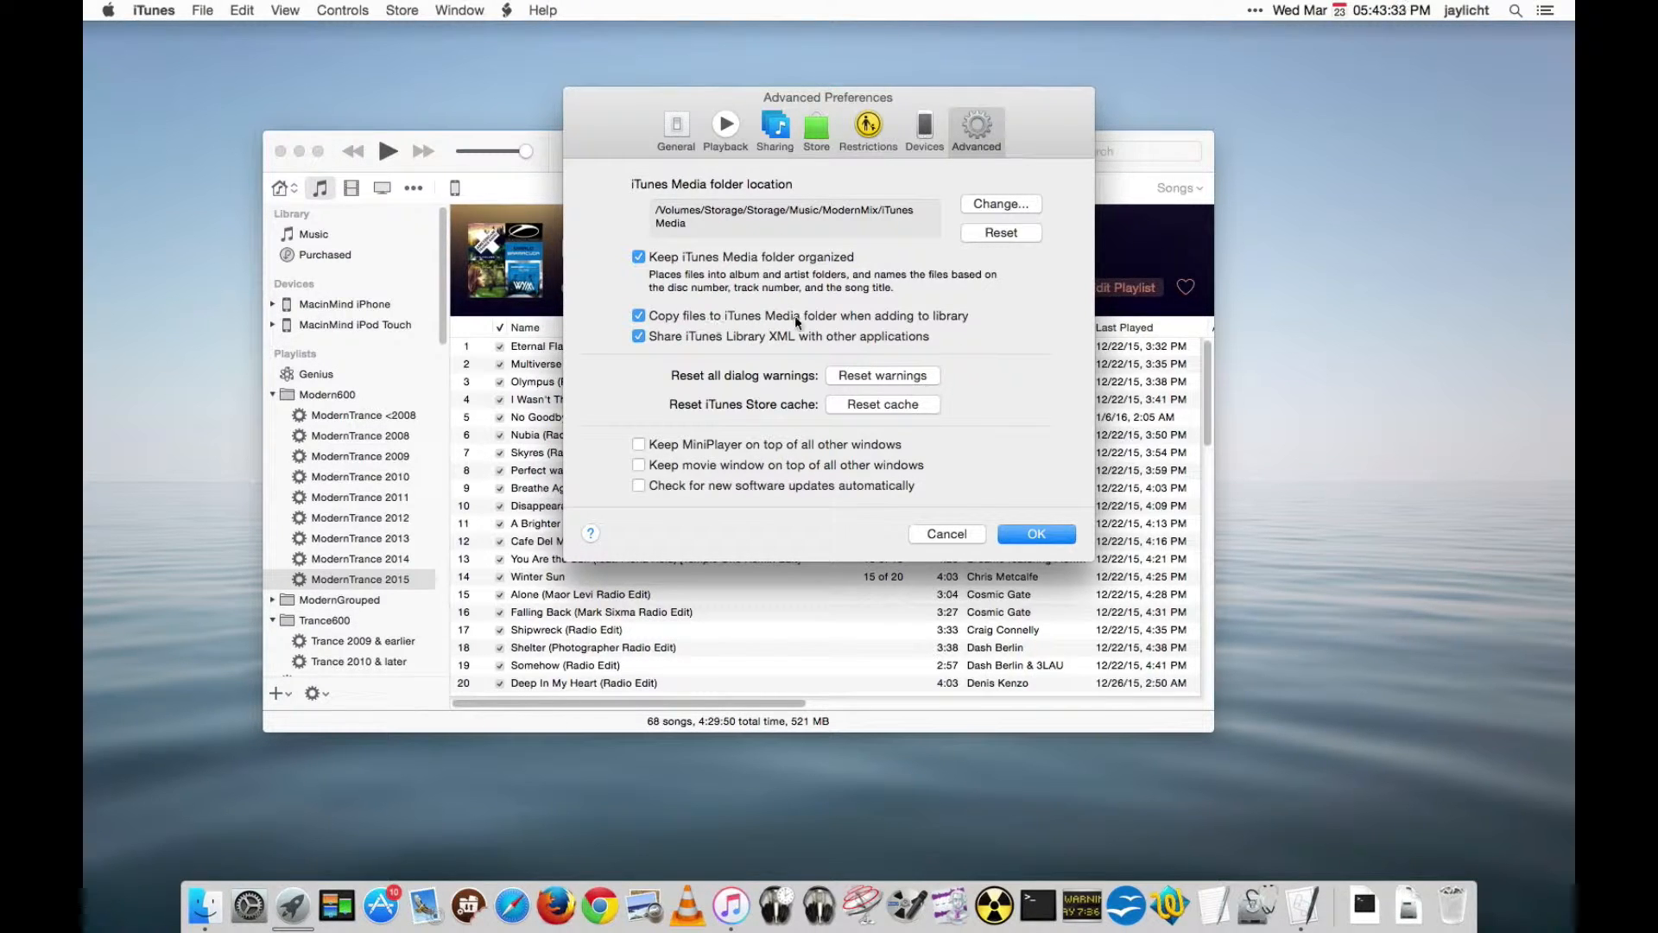
{"action": "mouse_move", "coordinate": [965, 329]}
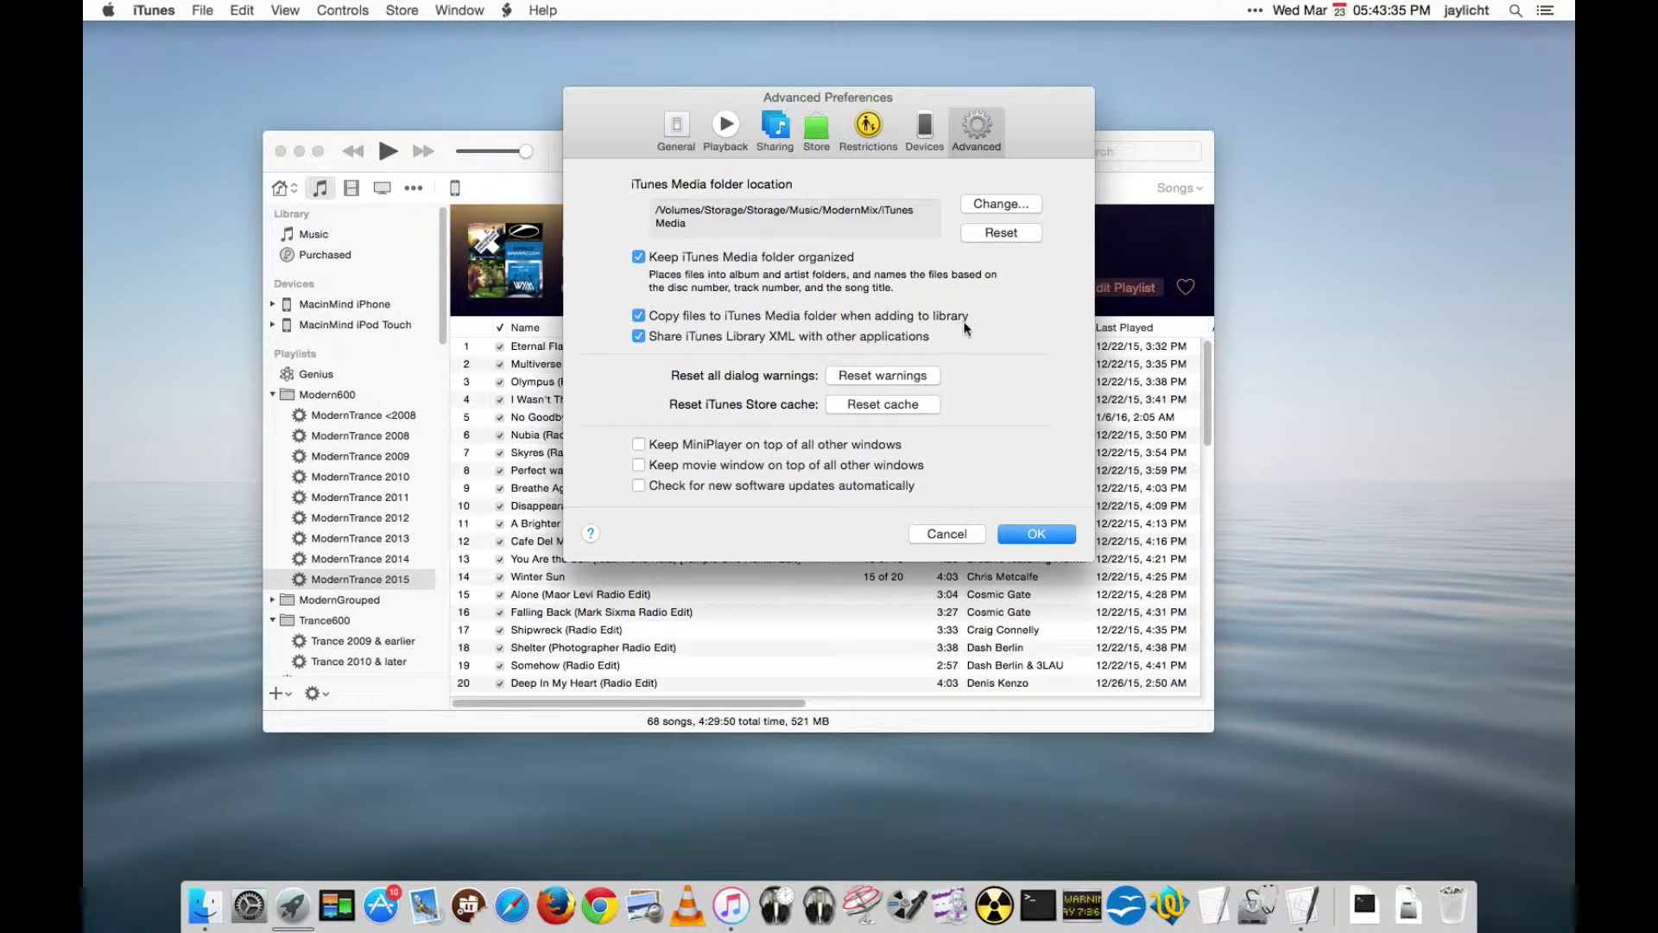
{"action": "mouse_move", "coordinate": [986, 324]}
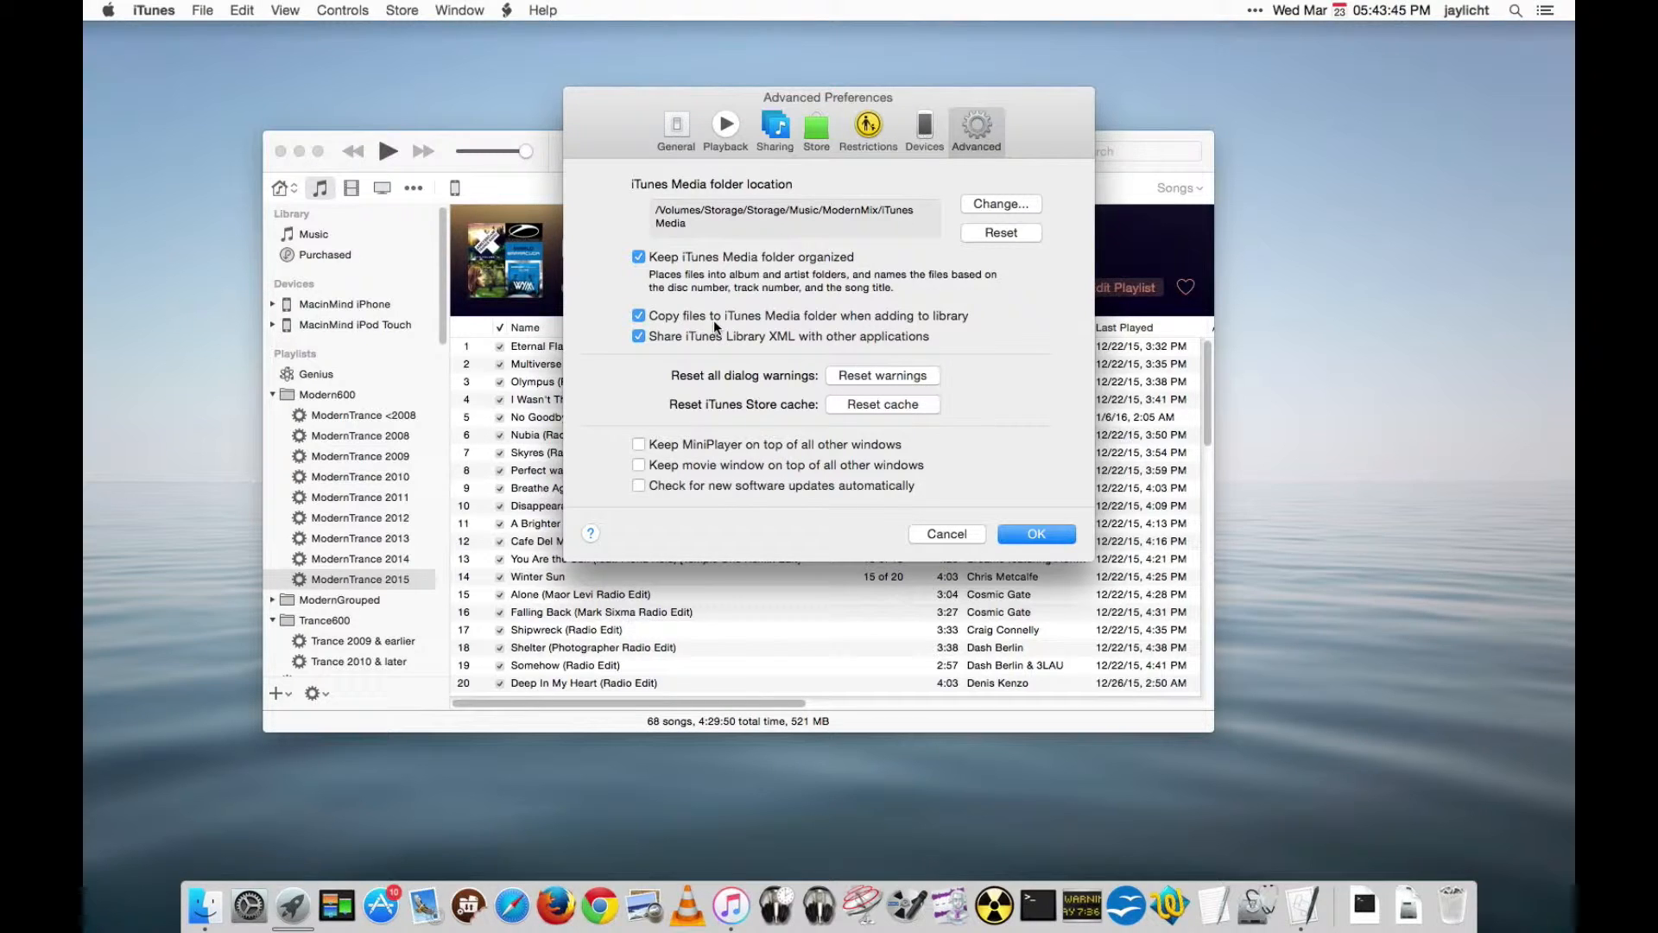
{"action": "mouse_move", "coordinate": [854, 322]}
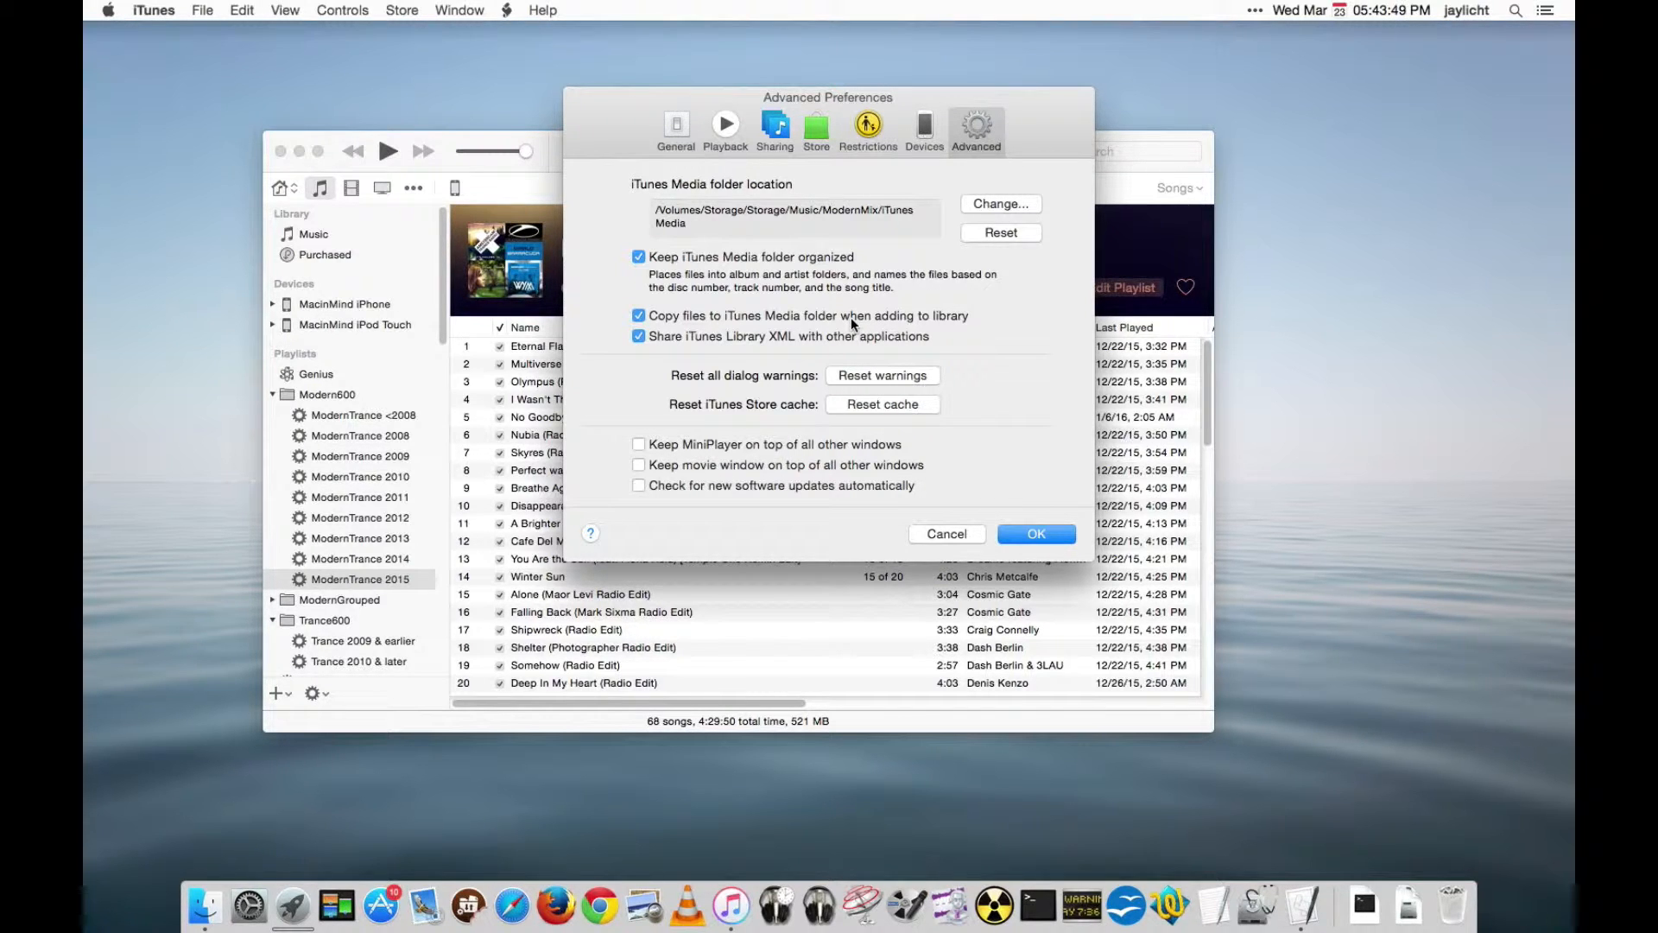
{"action": "left_click", "coordinate": [638, 315]}
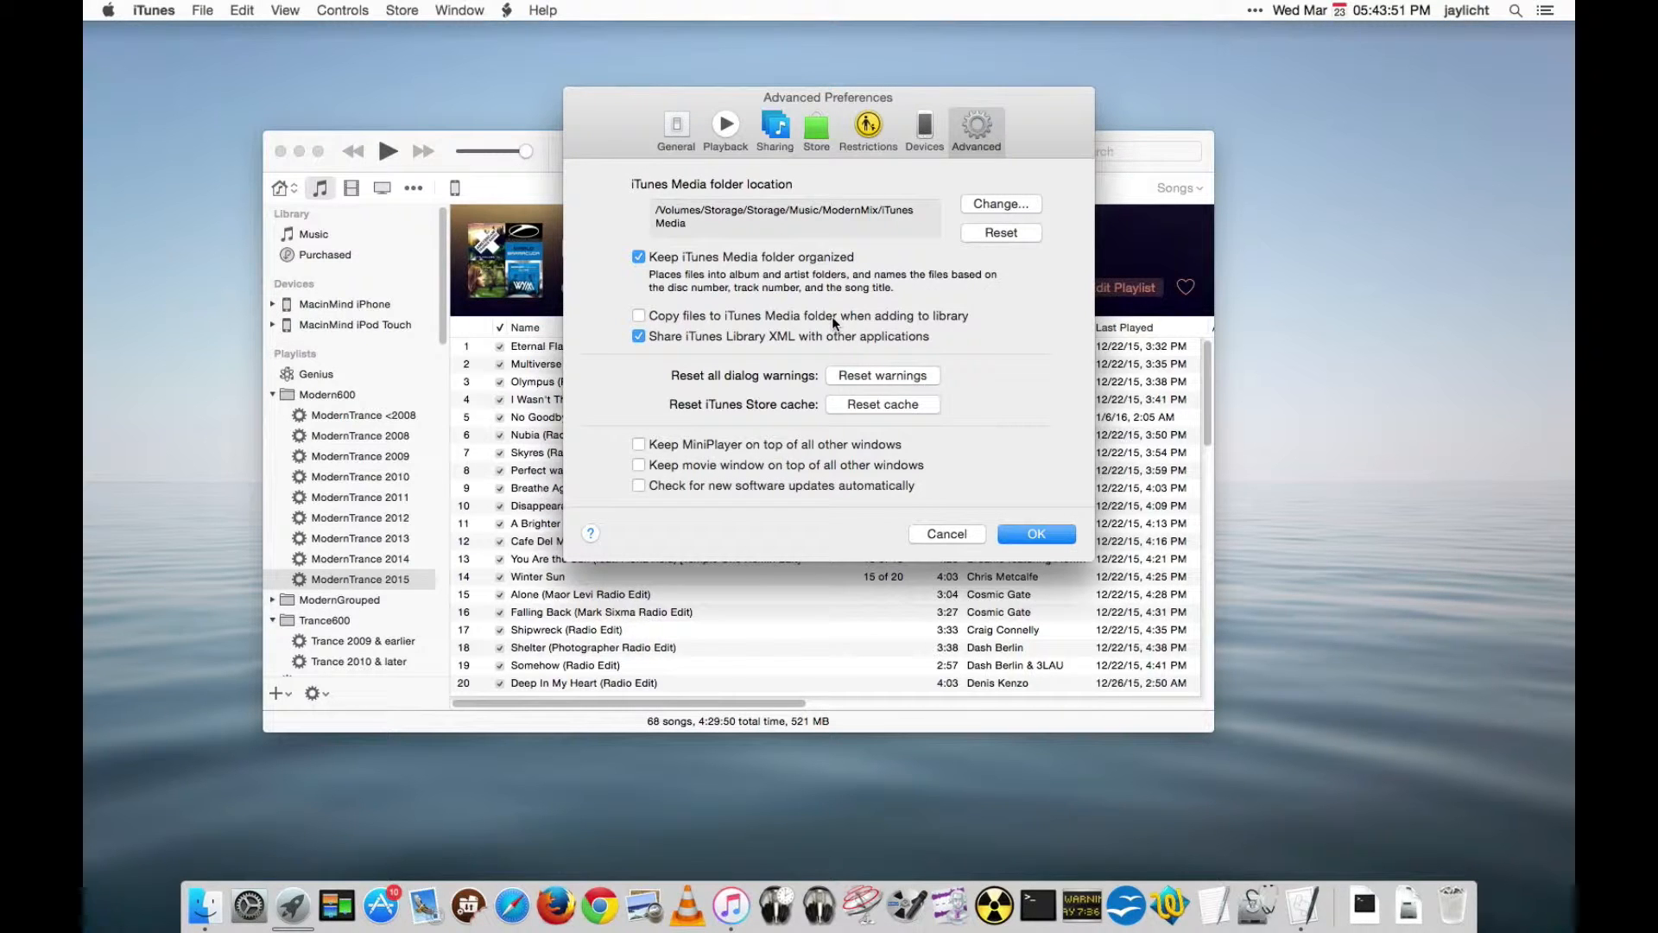
{"action": "mouse_move", "coordinate": [788, 325]}
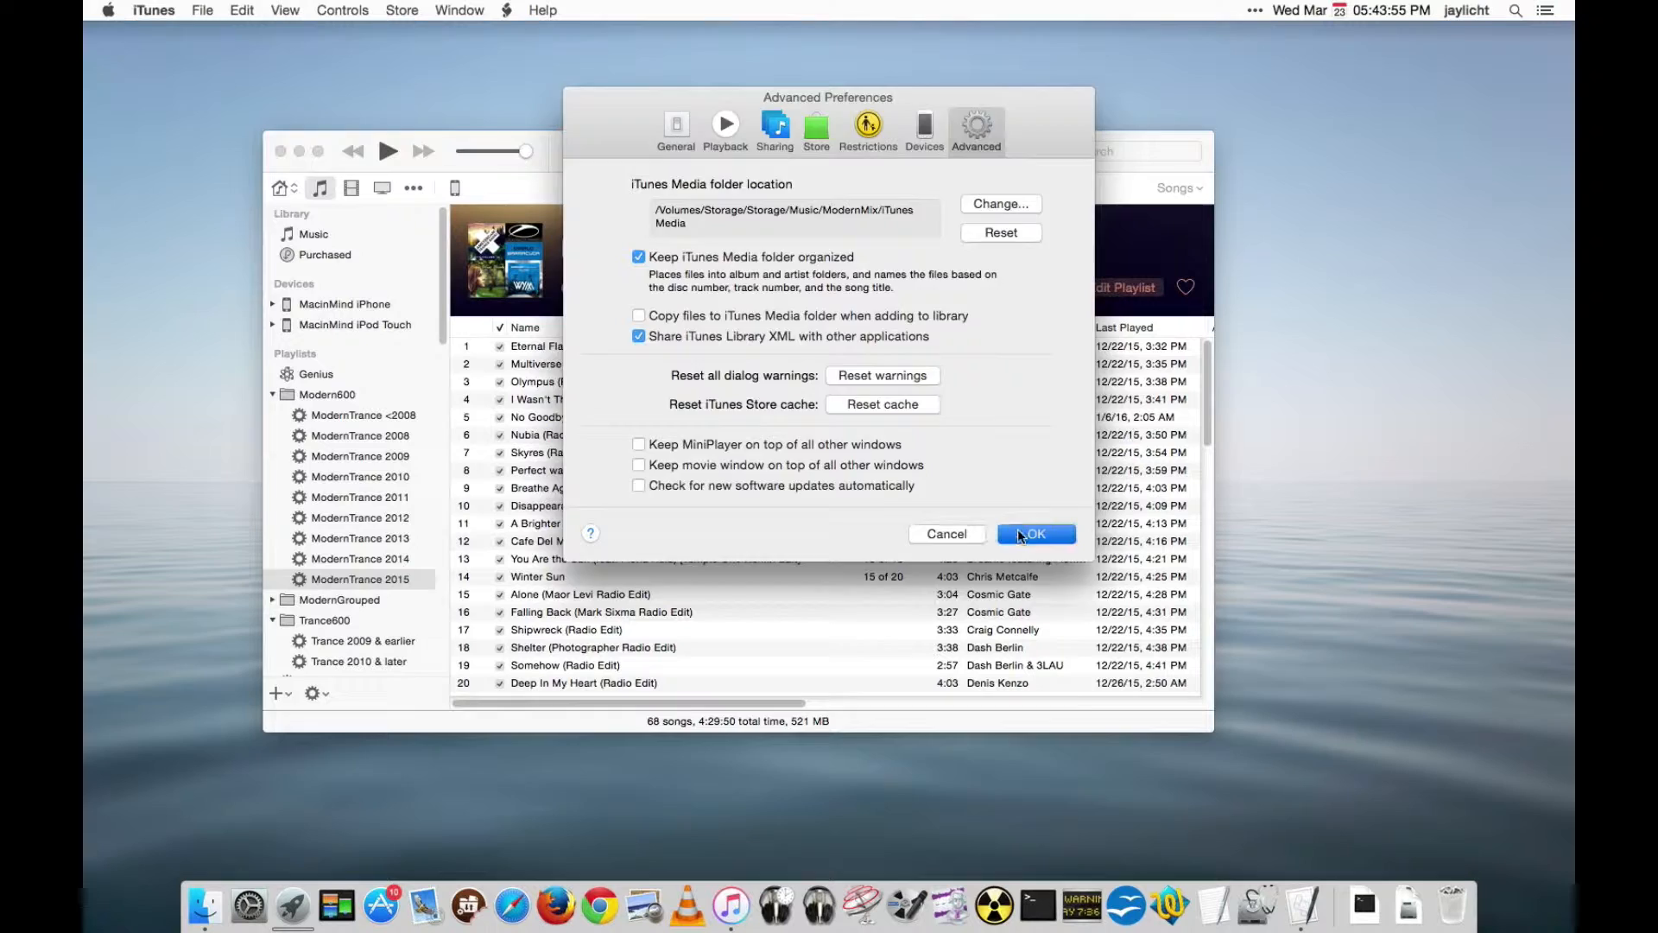
{"action": "left_click", "coordinate": [1037, 534]}
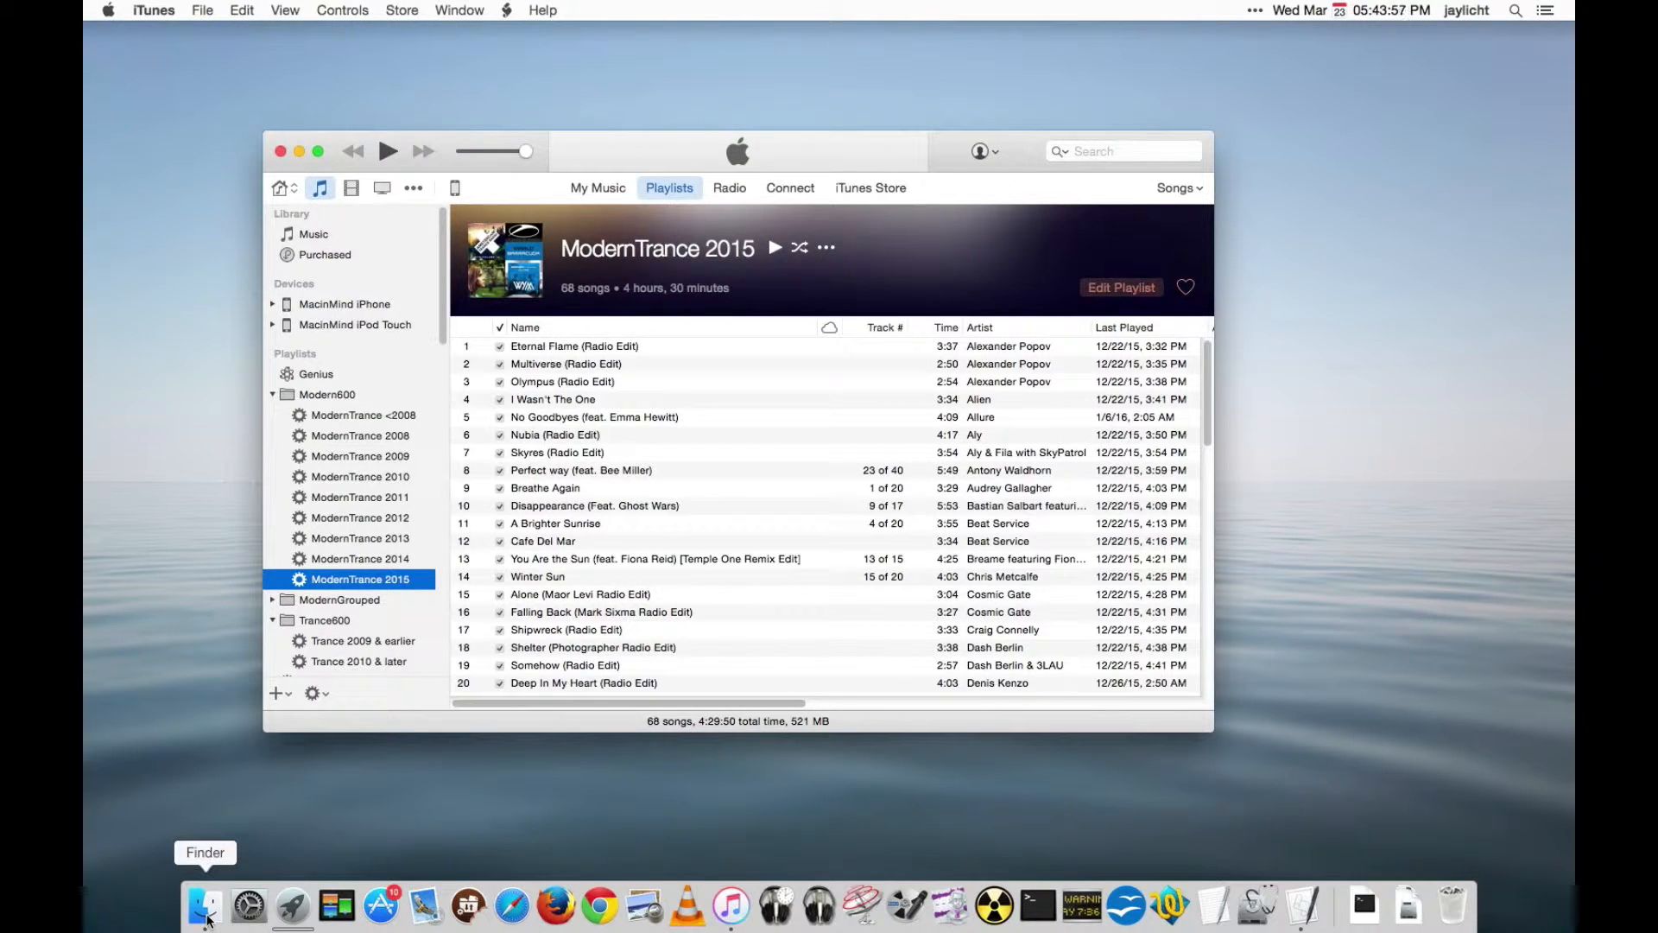
In Finder, navigate through ModernMix and iTunes Media to the Automatically Add to iTunes folder.
{"action": "left_click", "coordinate": [208, 905]}
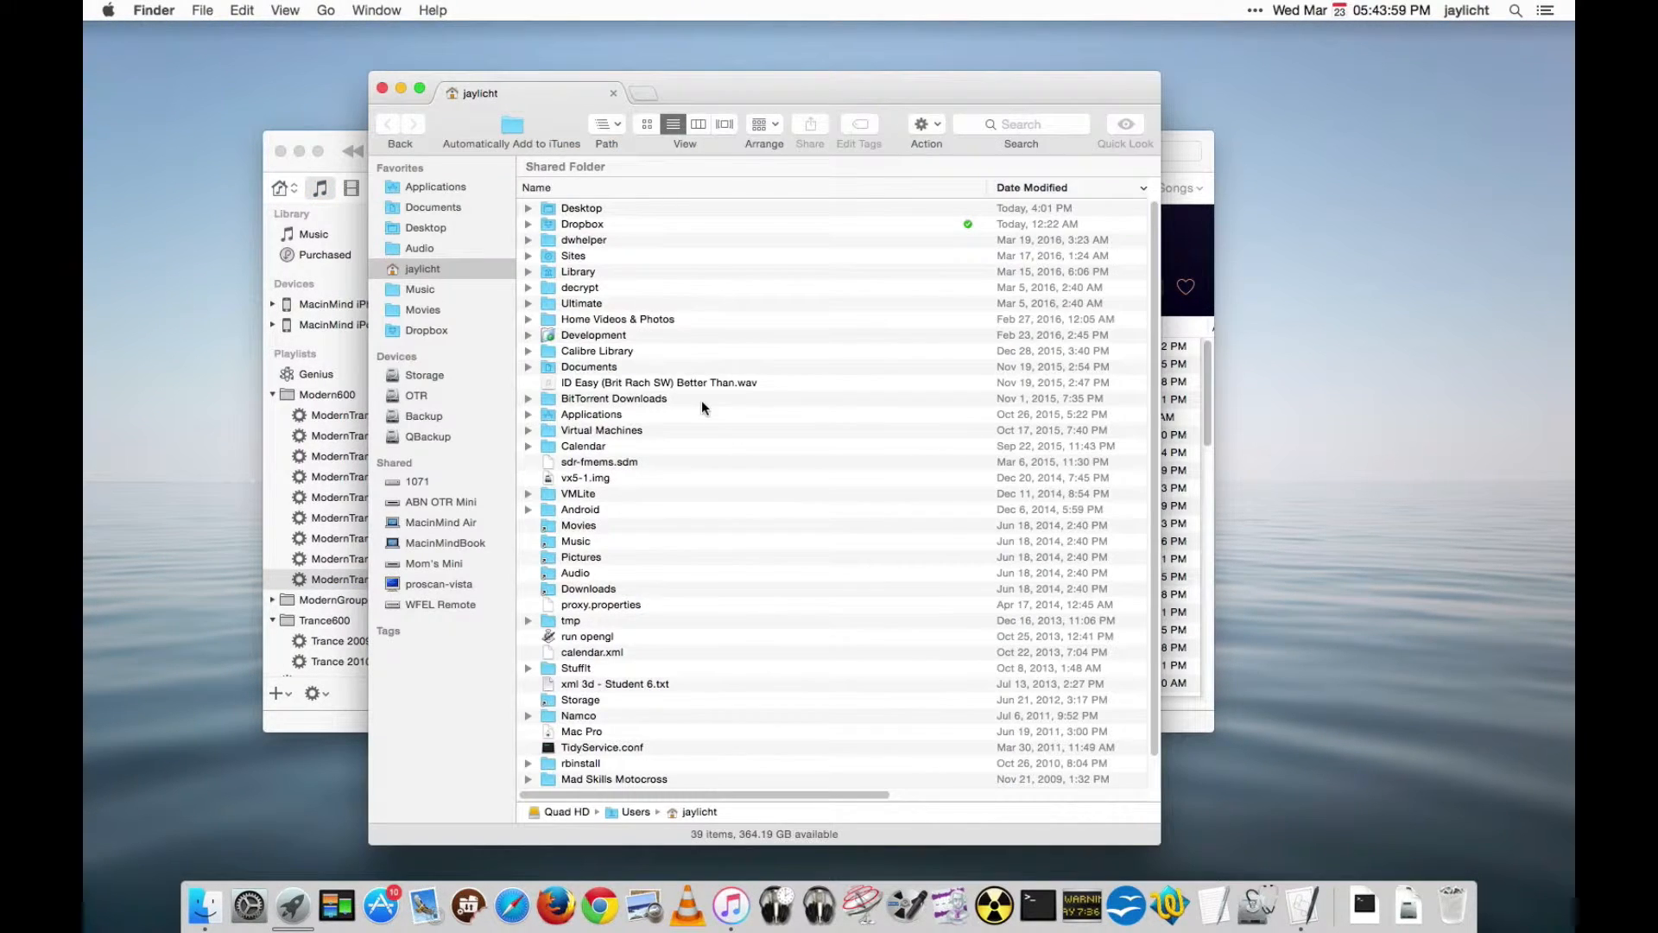
{"action": "left_click", "coordinate": [581, 731]}
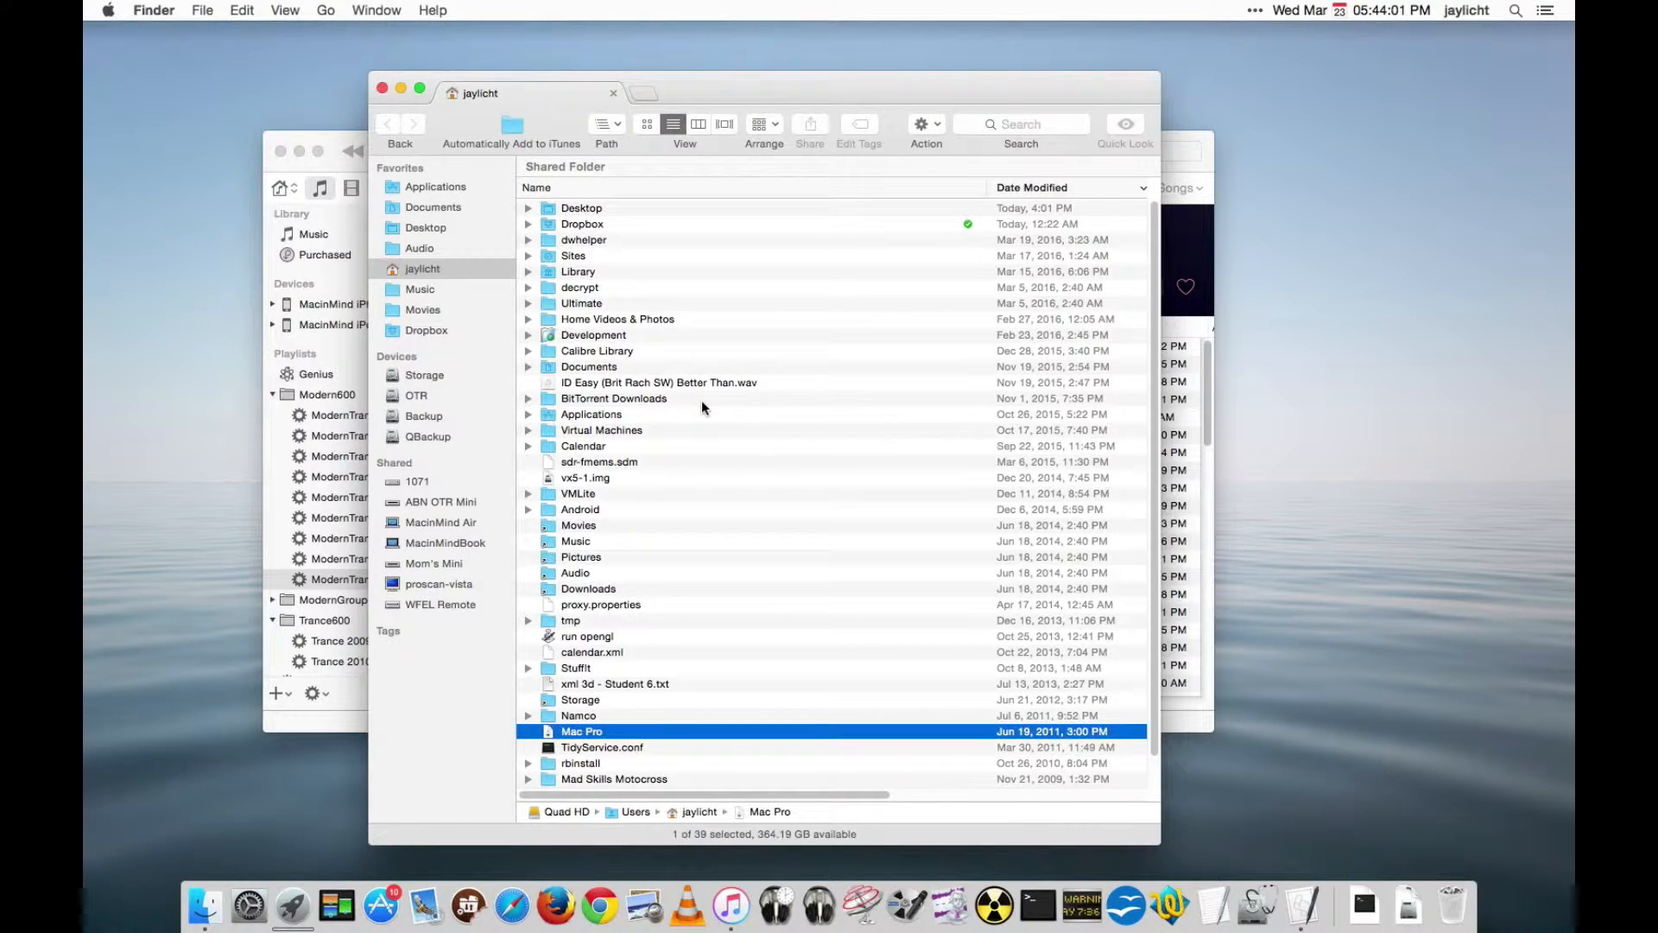
{"action": "left_click", "coordinate": [578, 525]}
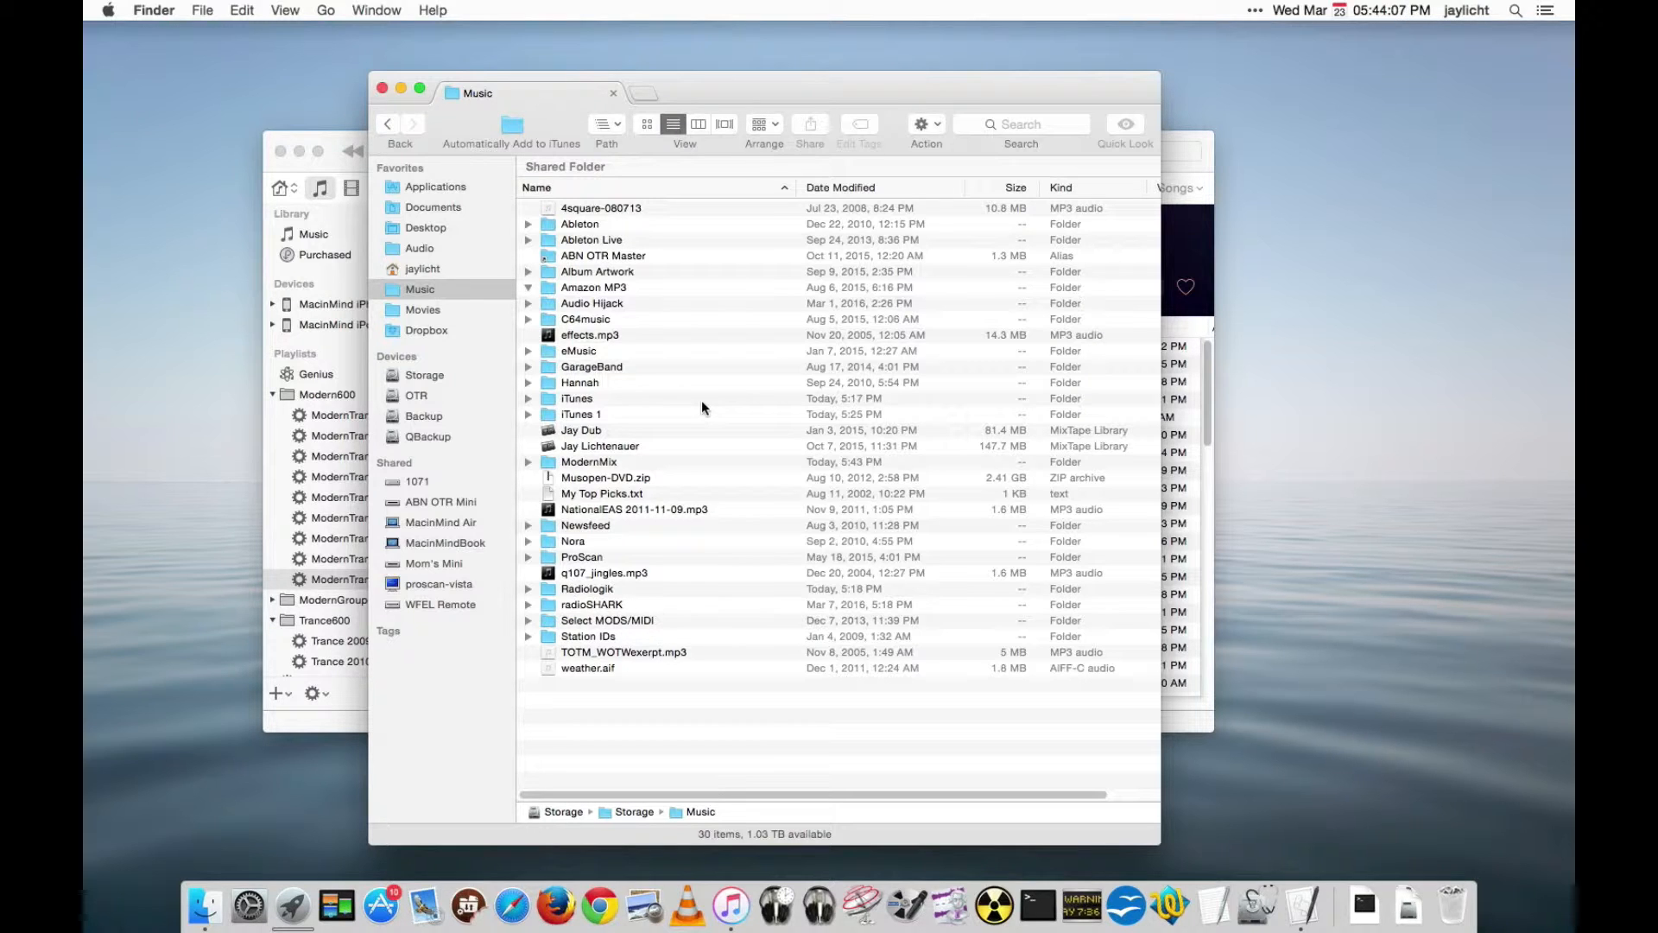
{"action": "left_click", "coordinate": [589, 461]}
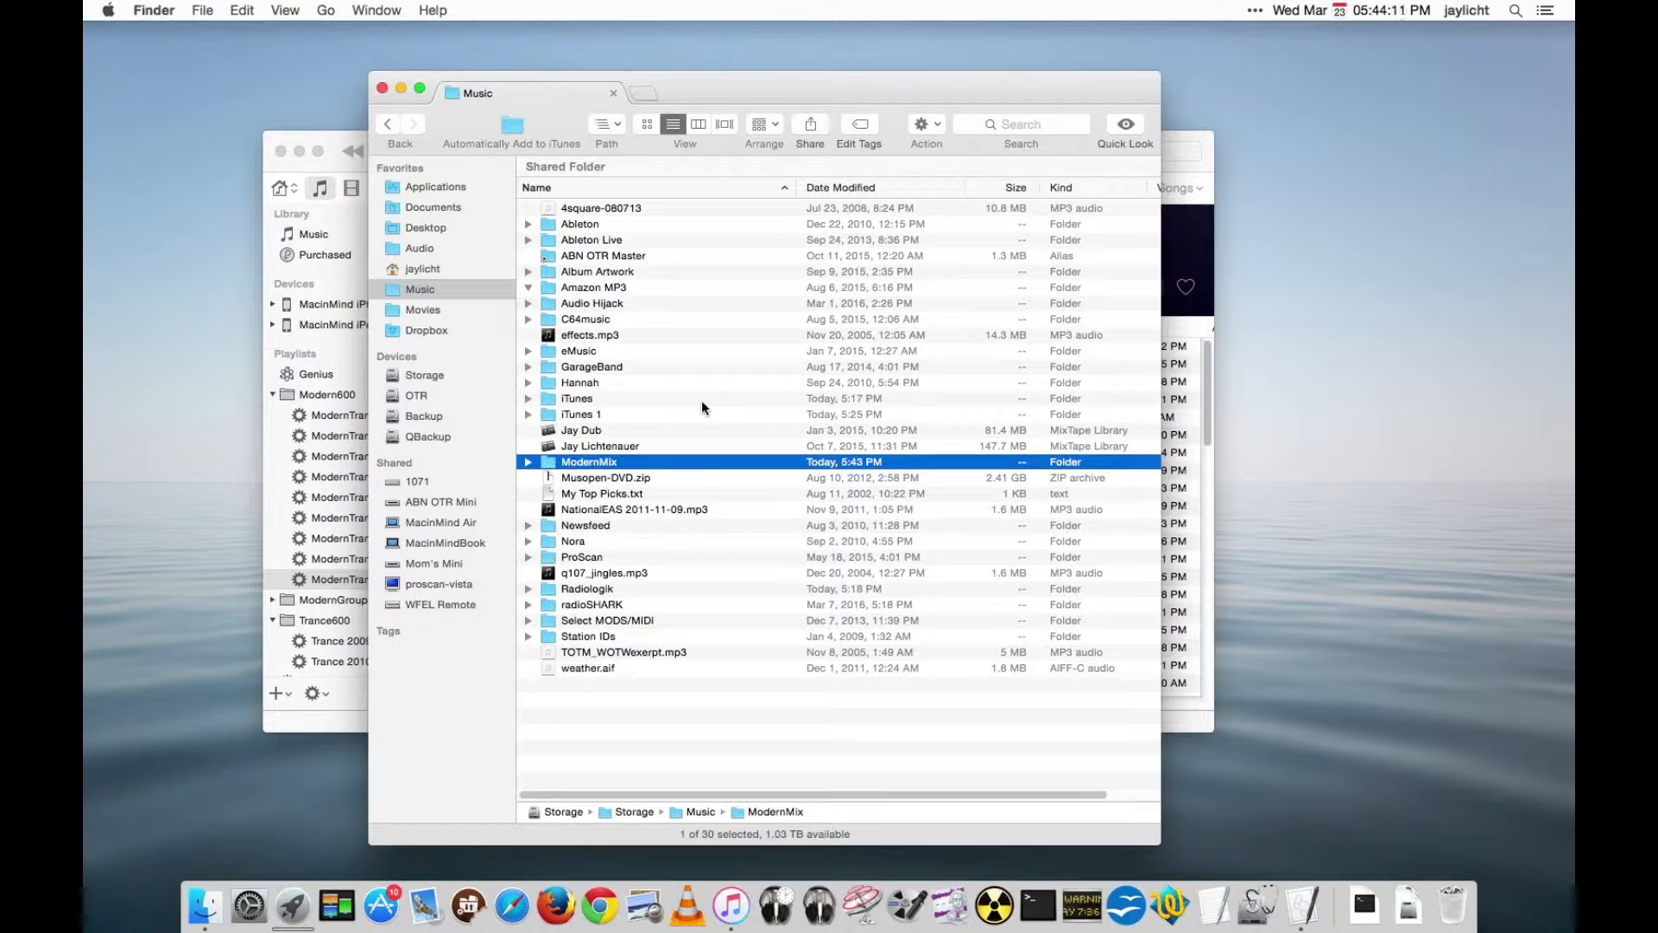
{"action": "double_click", "coordinate": [589, 462]}
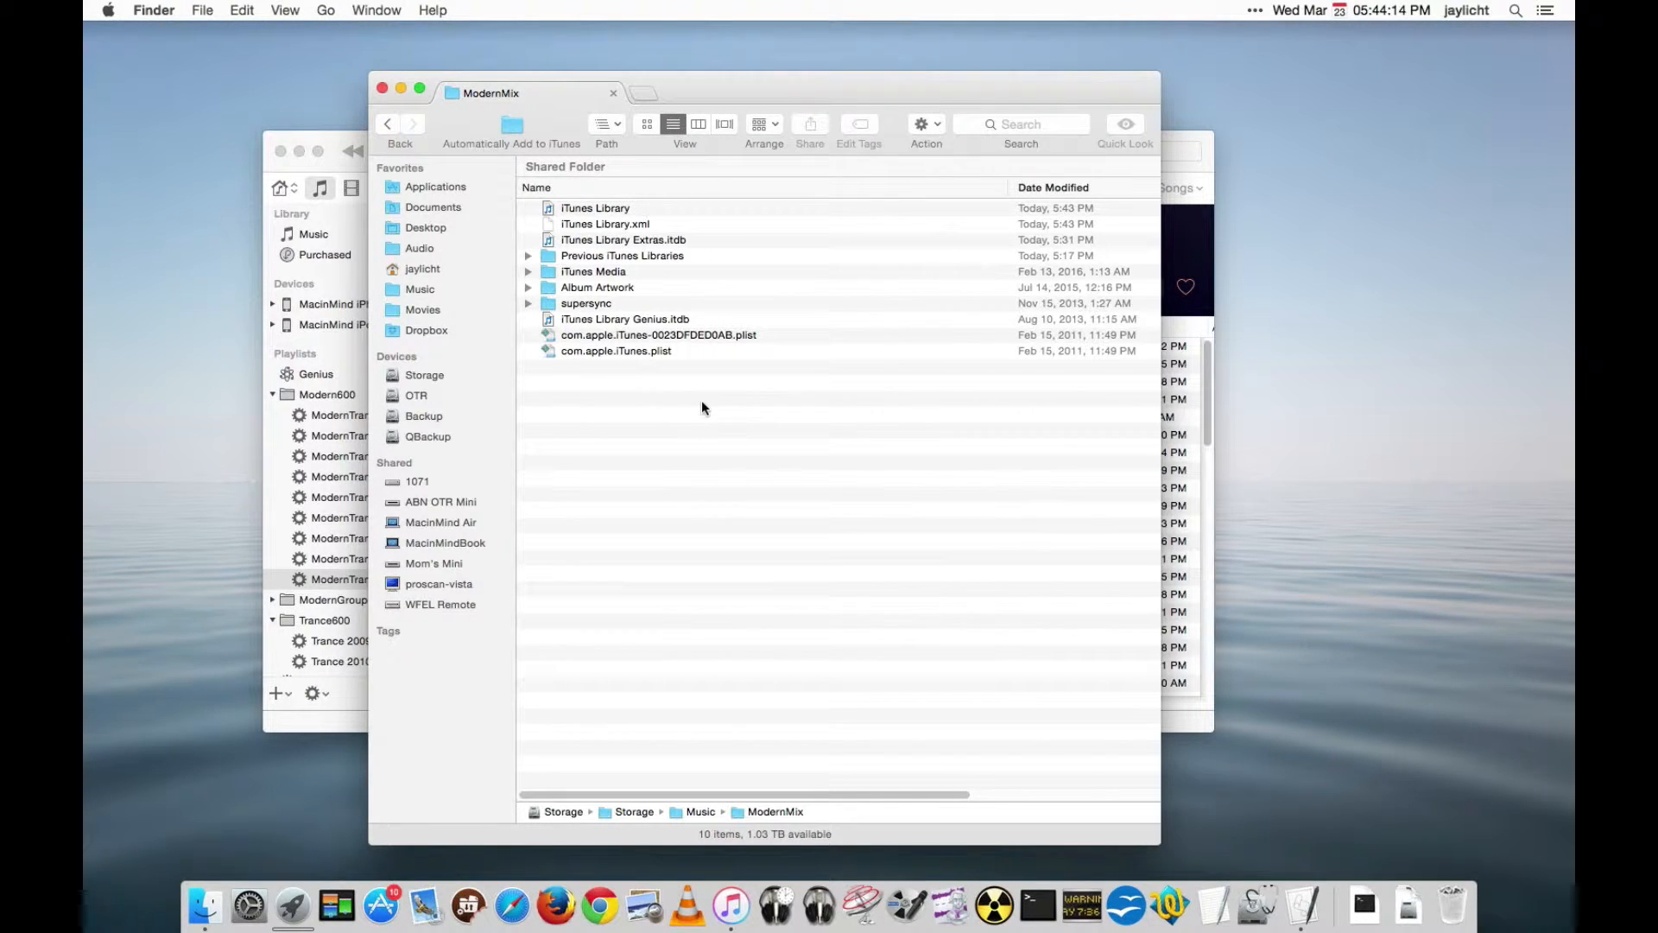
{"action": "mouse_move", "coordinate": [648, 284]}
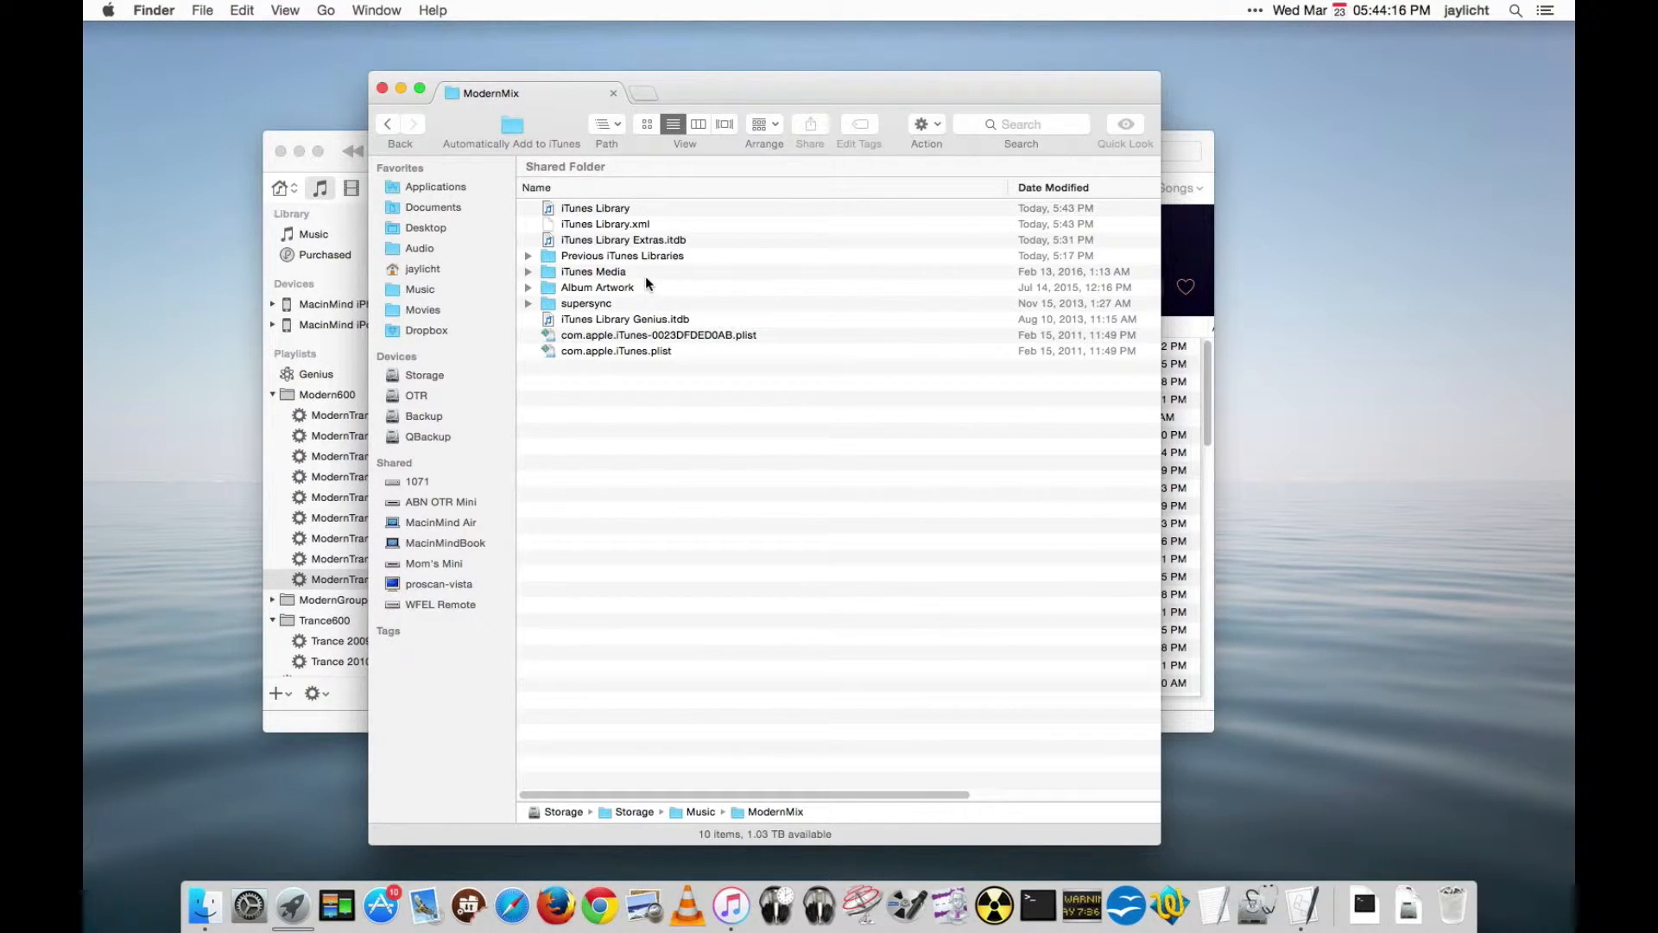
{"action": "double_click", "coordinate": [593, 271]}
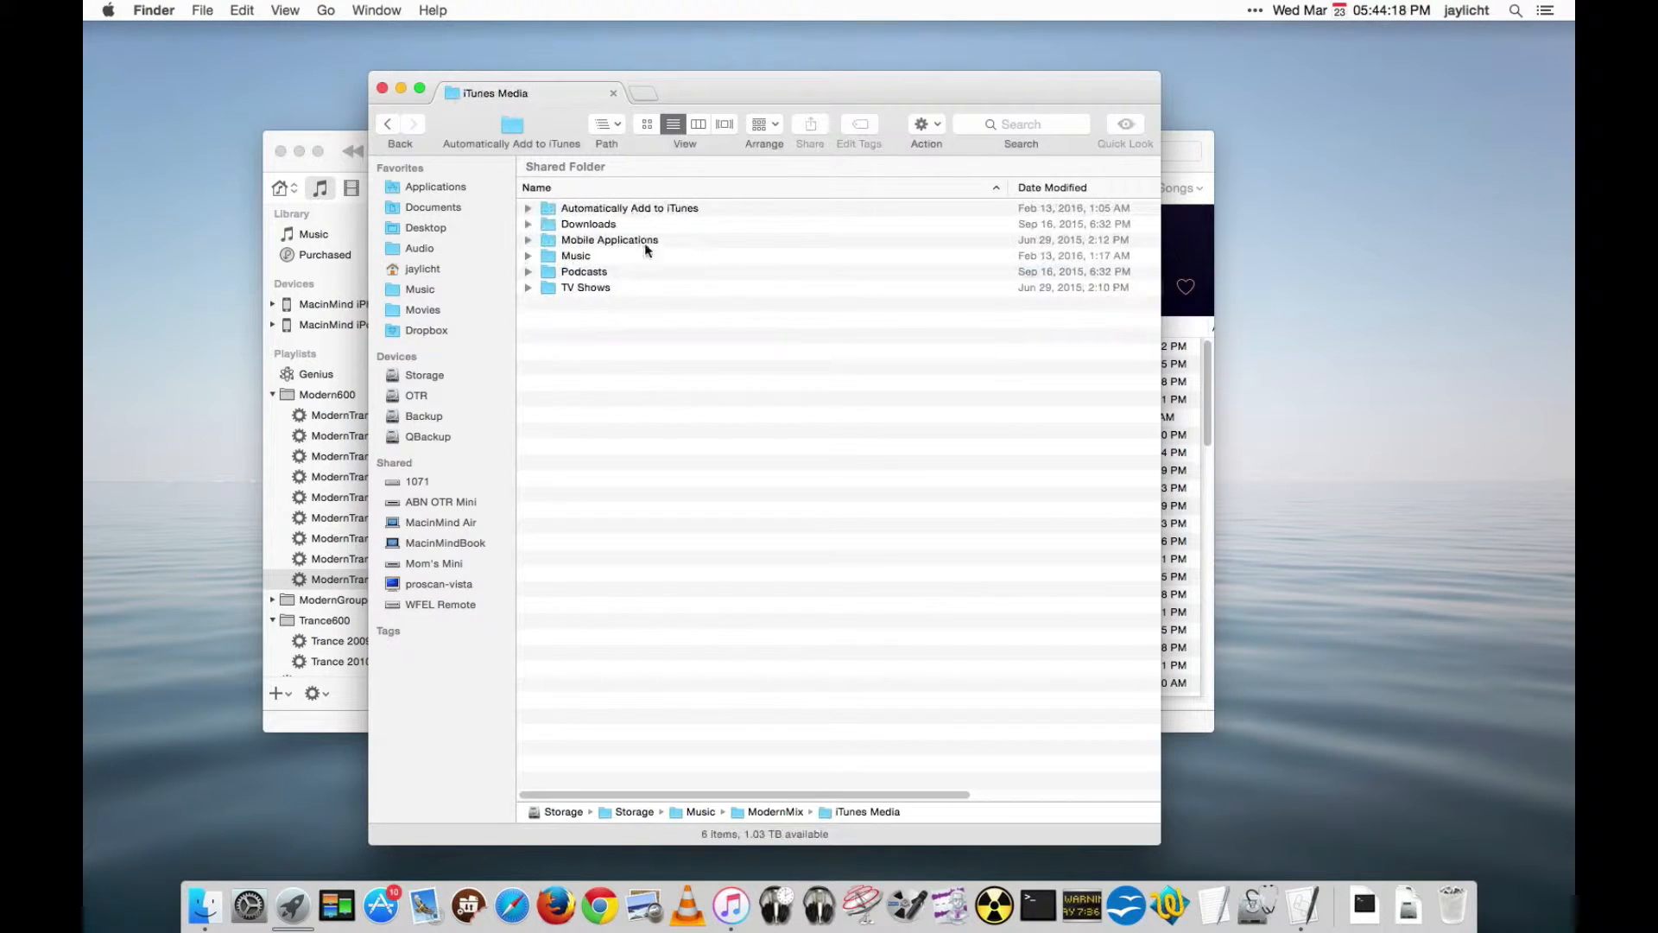
{"action": "double_click", "coordinate": [629, 208]}
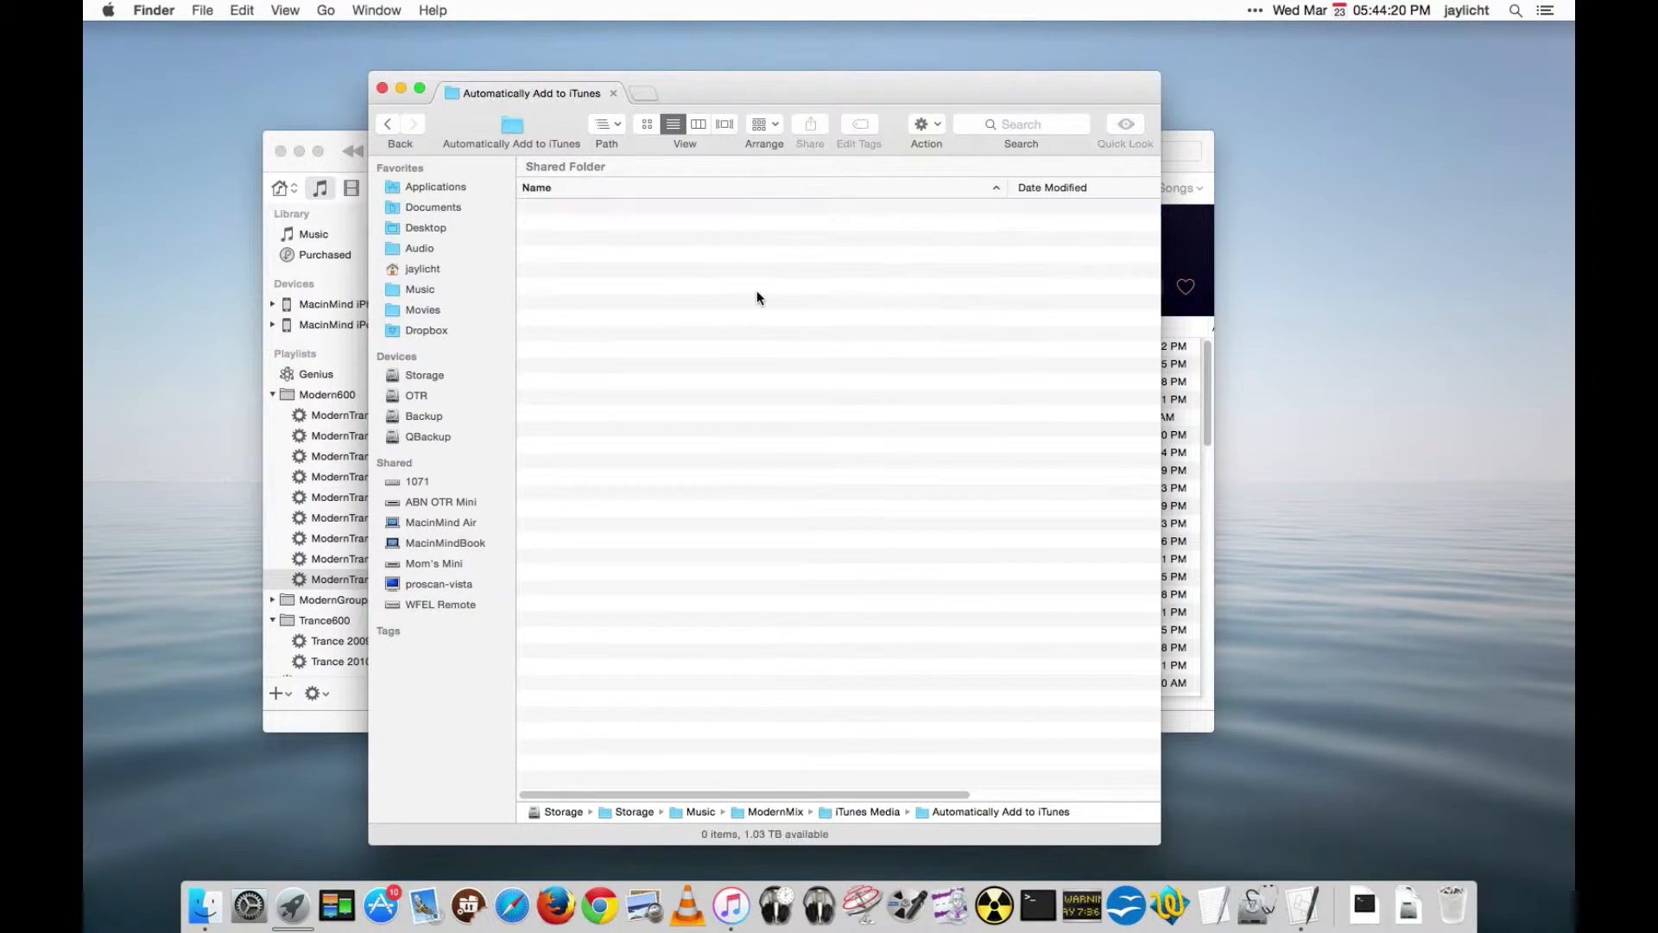
{"action": "mouse_move", "coordinate": [700, 336]}
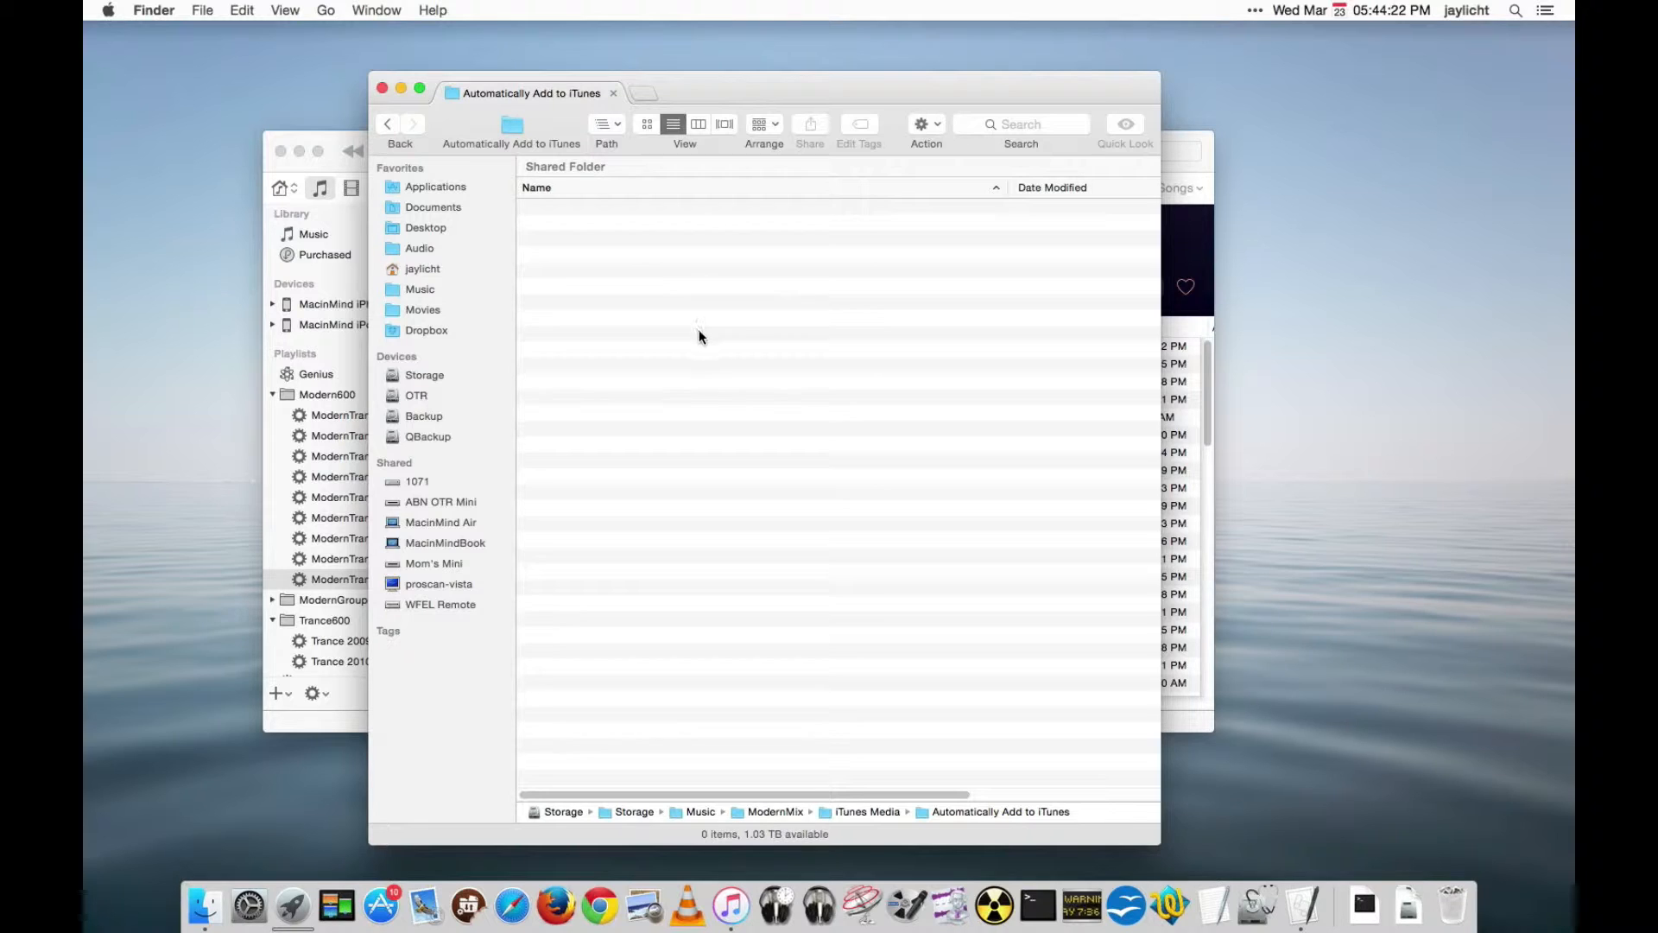
{"action": "mouse_move", "coordinate": [573, 185]}
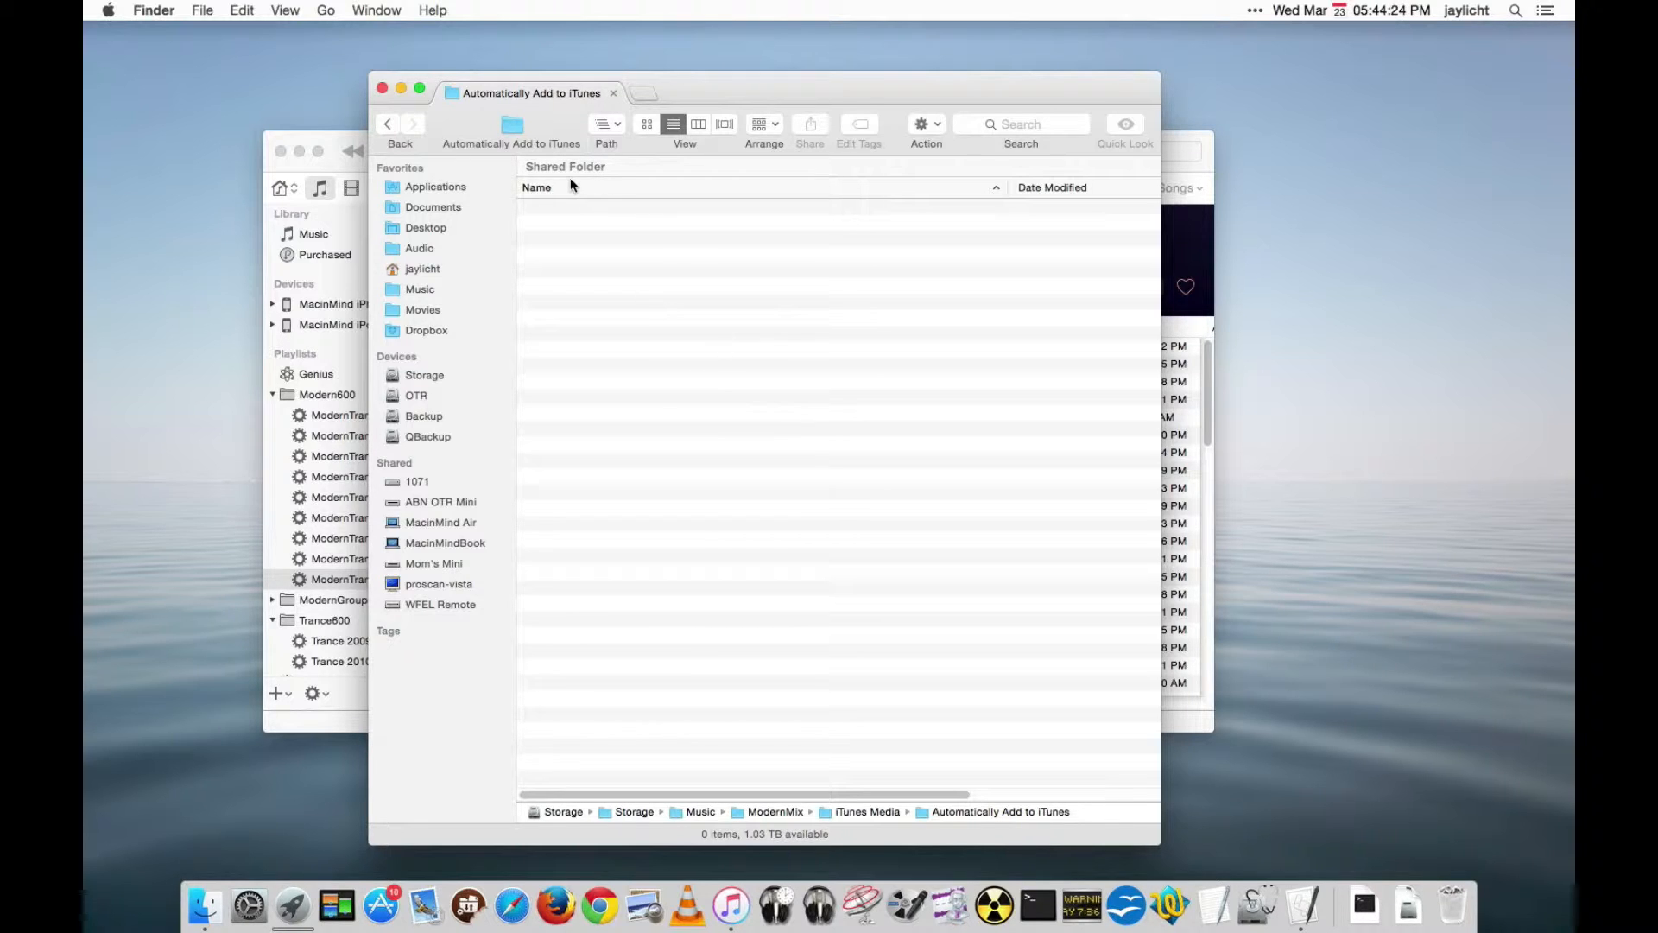
{"action": "mouse_move", "coordinate": [552, 221]}
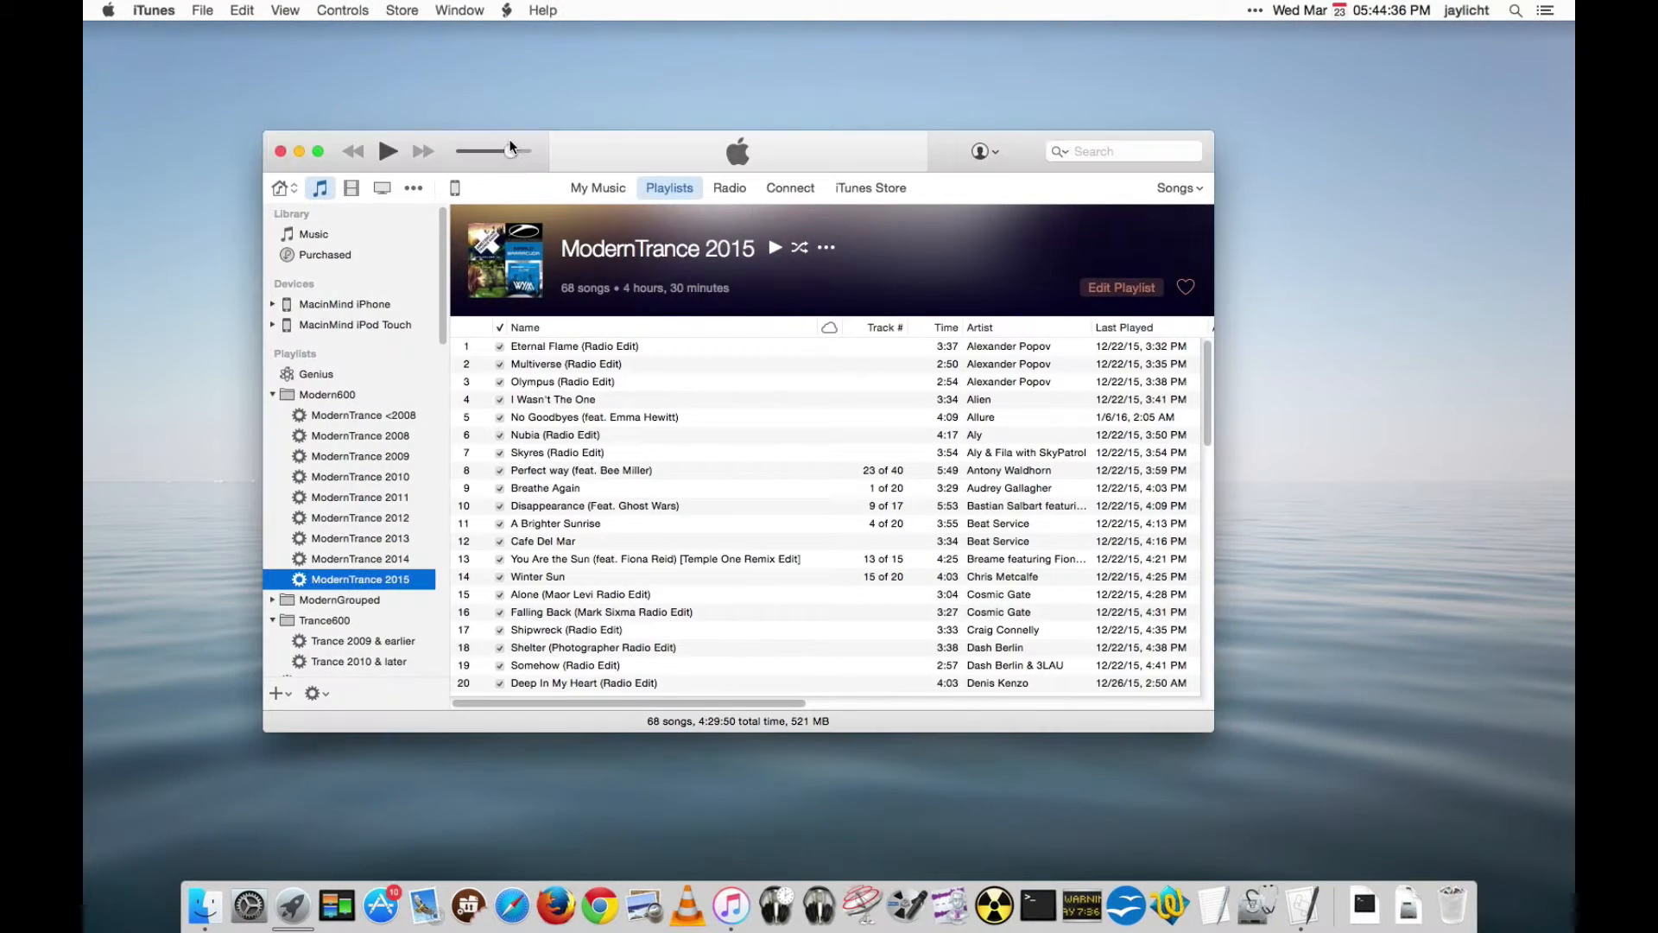
Drag the volume slider to maximum and reopen the ModernTrance 2015 playlist.
{"action": "left_click_drag", "start_coordinate": [476, 151], "coordinate": [528, 152]}
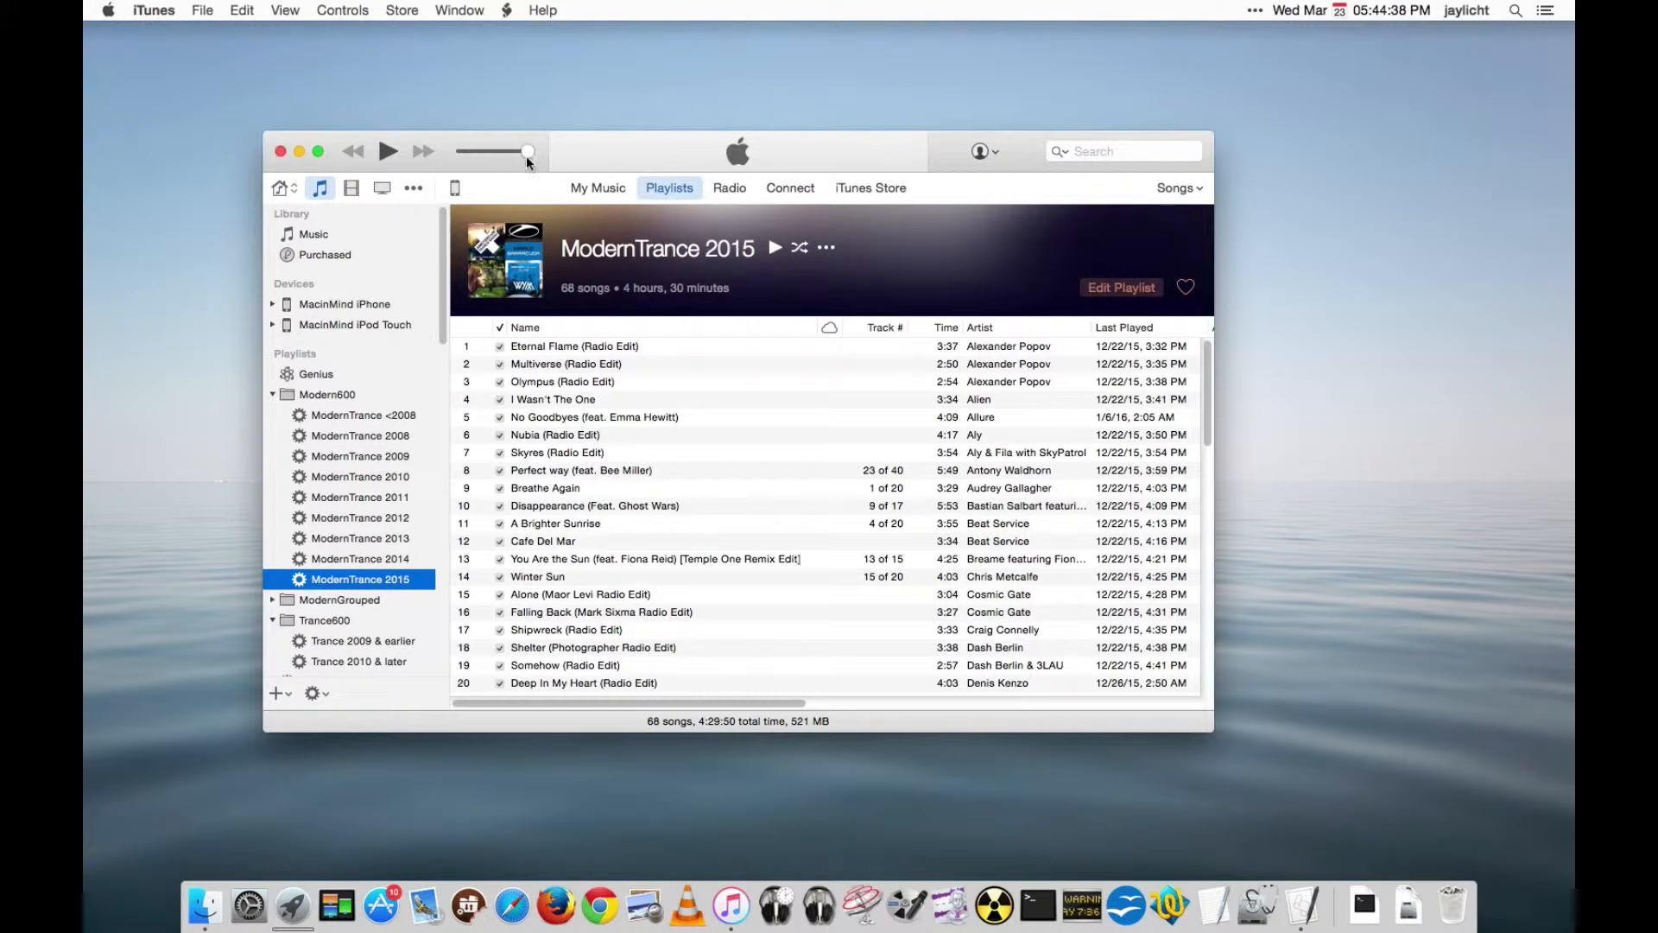
{"action": "left_click", "coordinate": [314, 234]}
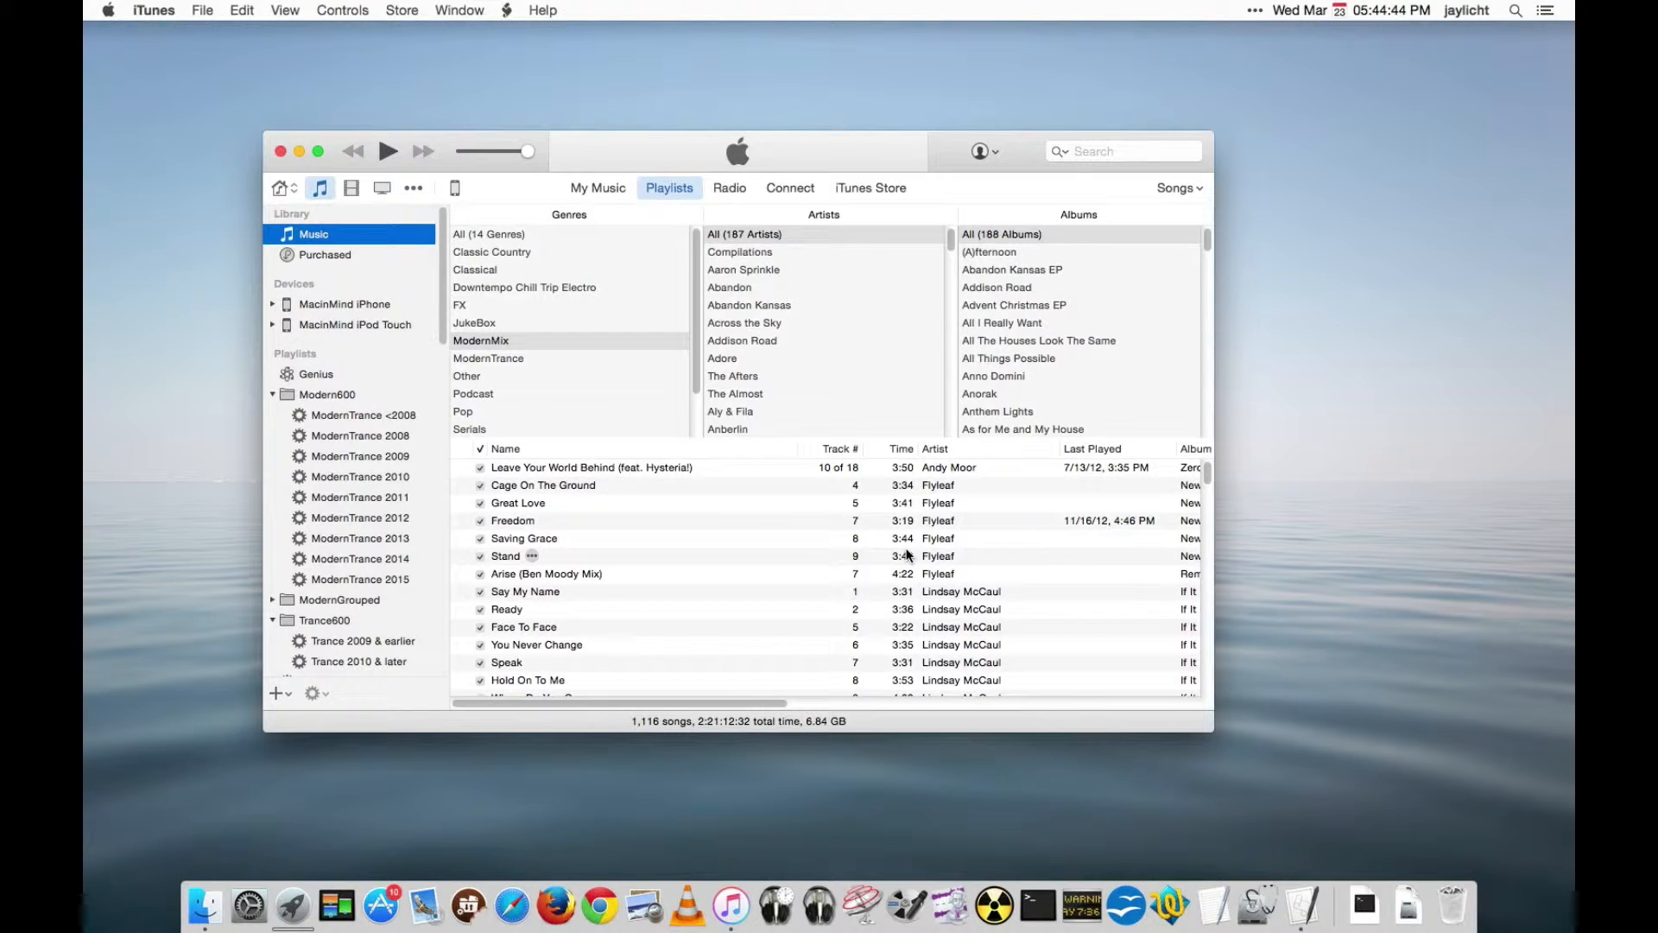
{"action": "left_click", "coordinate": [342, 10]}
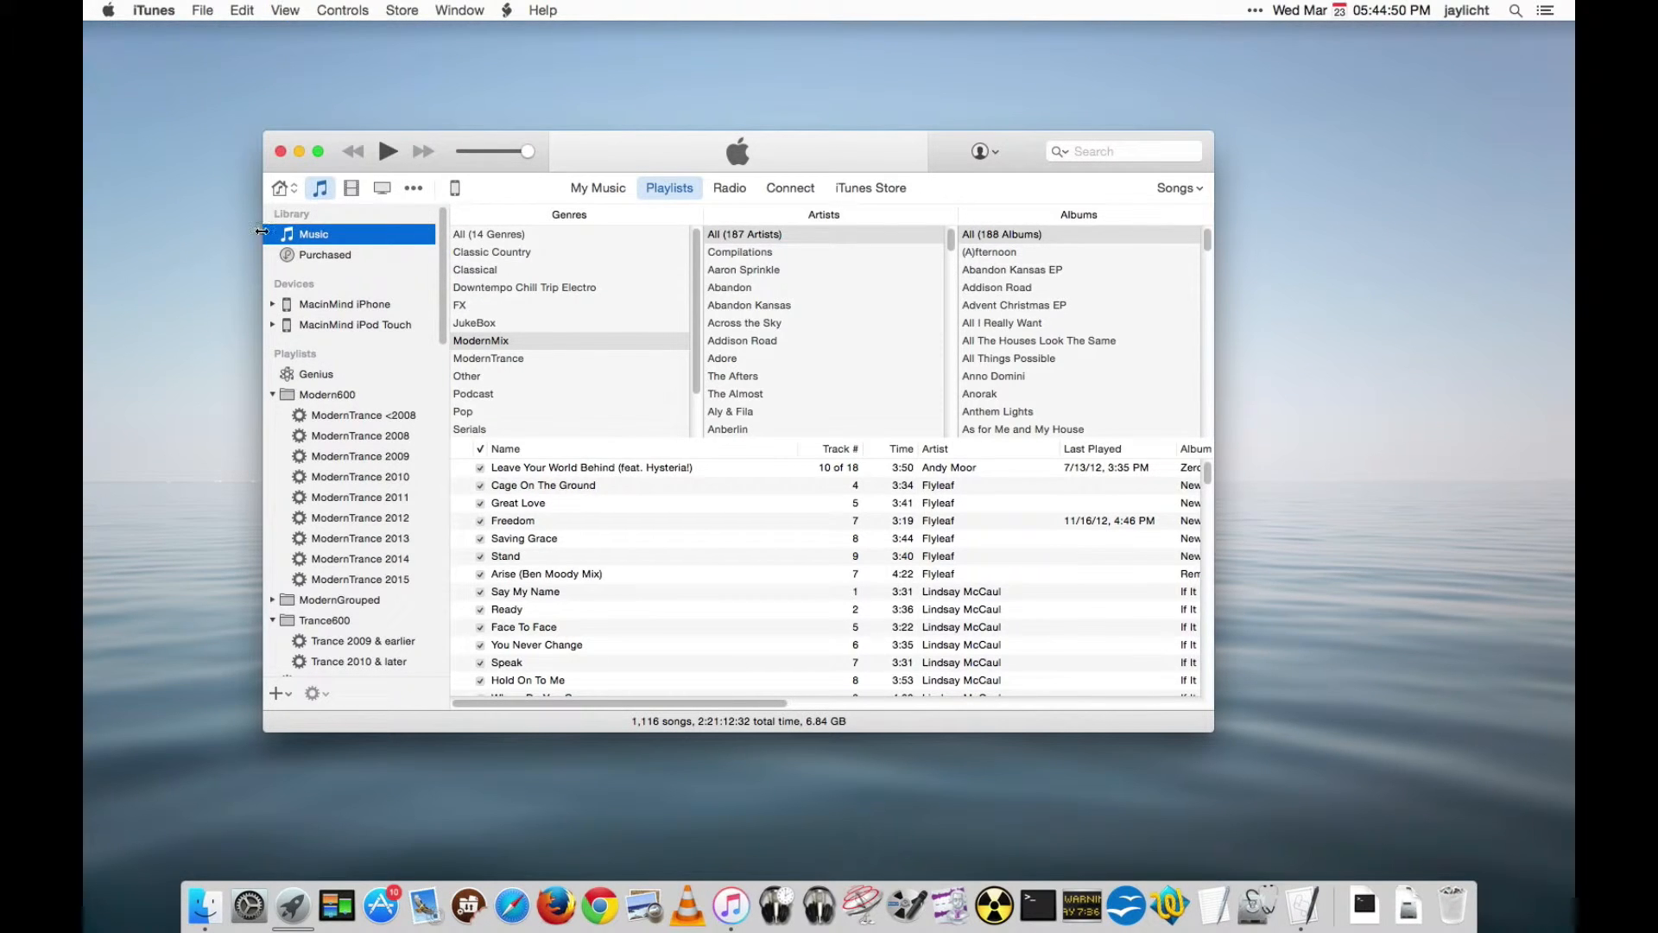
{"action": "left_click", "coordinate": [359, 579]}
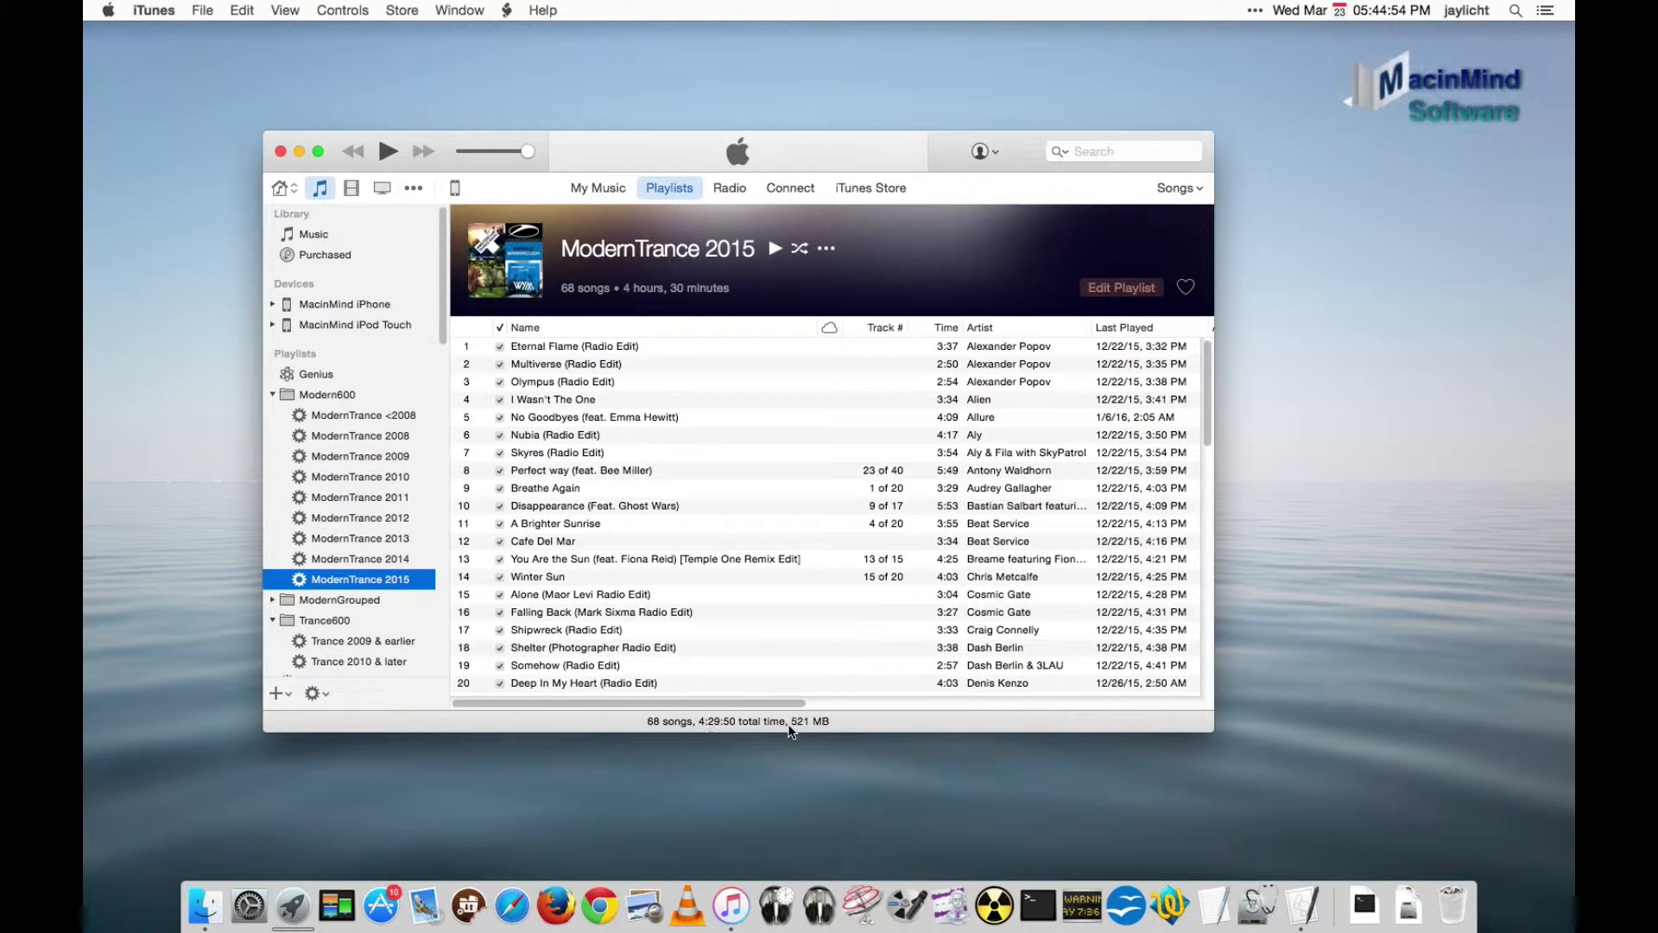
{"action": "mouse_move", "coordinate": [871, 717]}
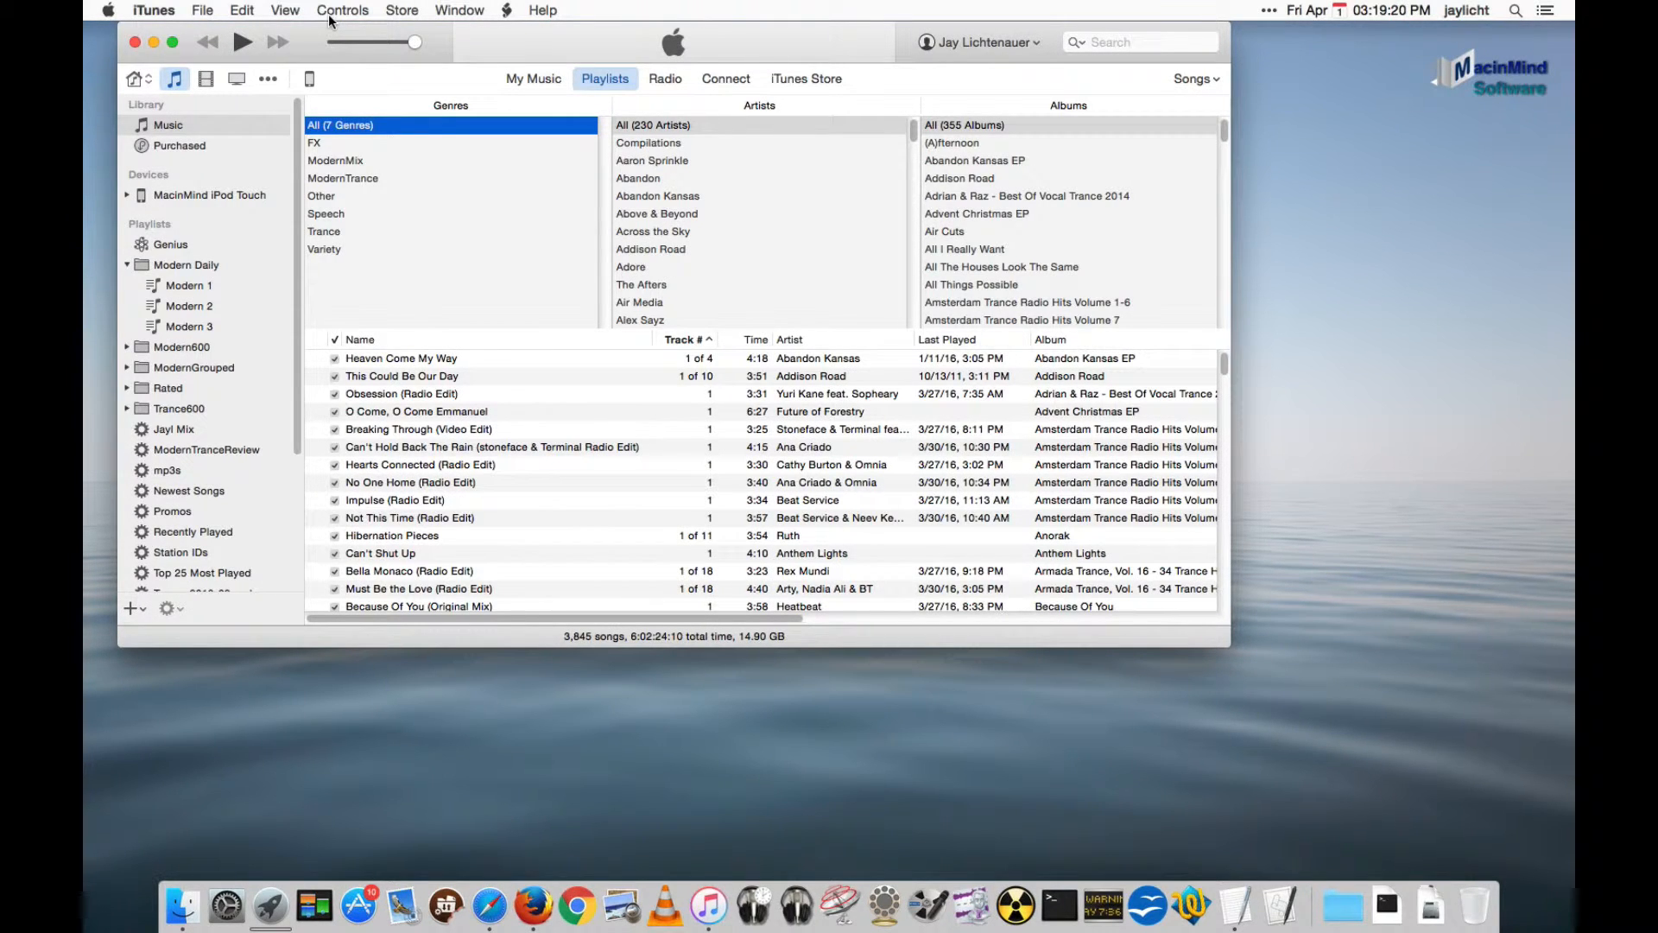
{"action": "mouse_move", "coordinate": [363, 24]}
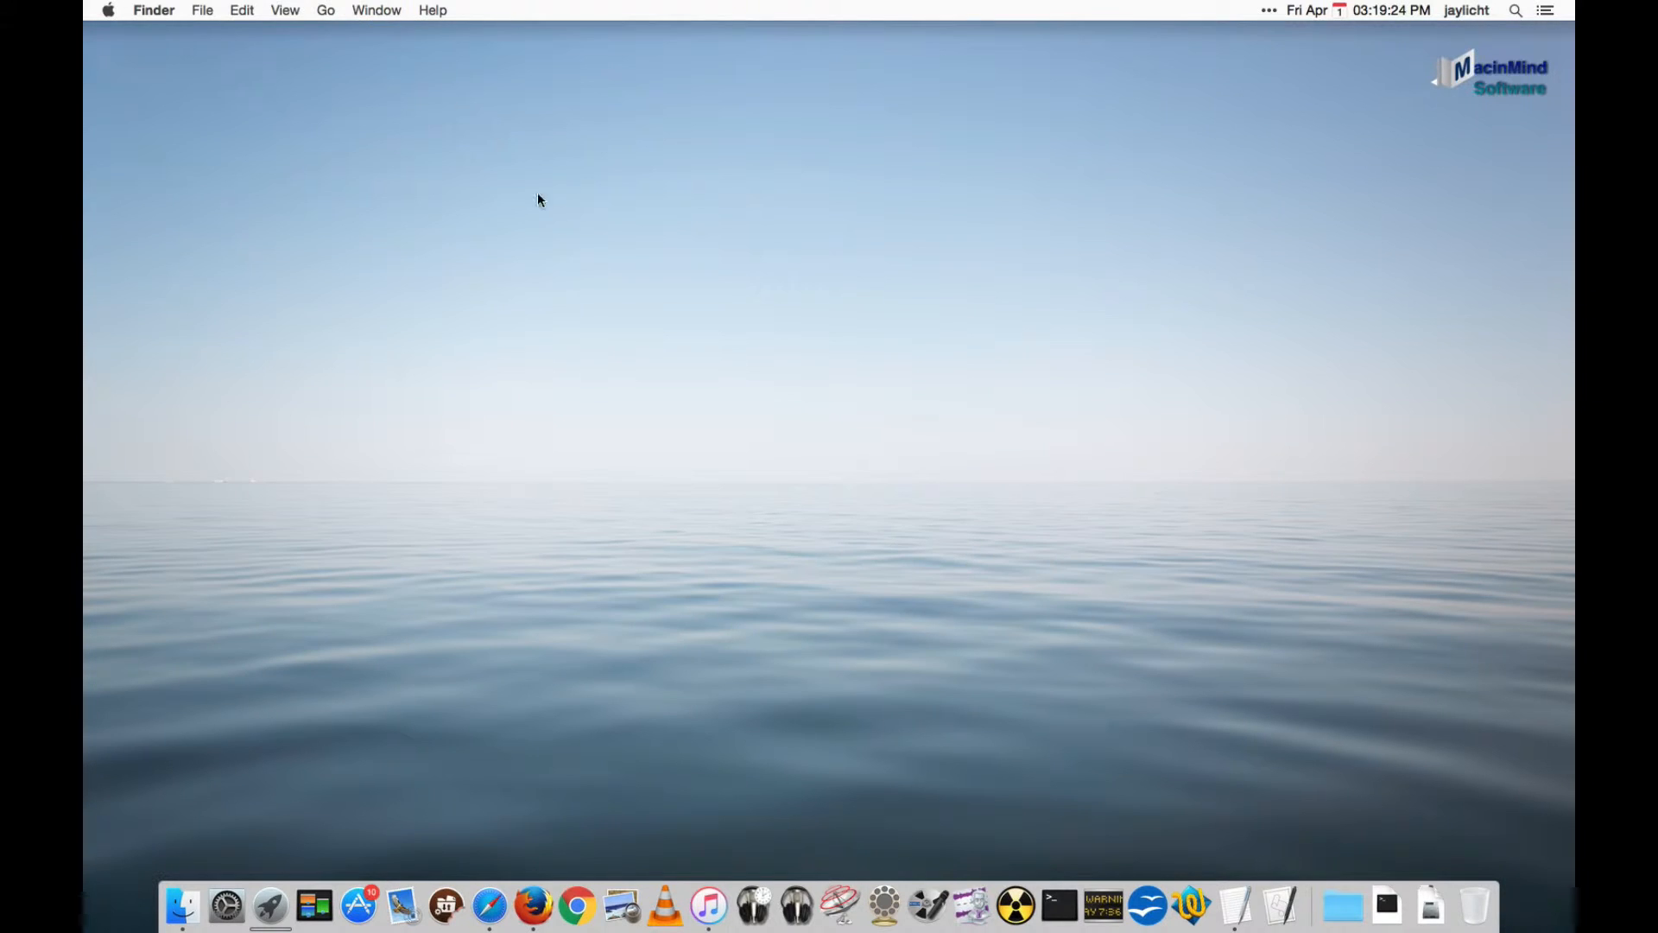
{"action": "mouse_move", "coordinate": [707, 916]}
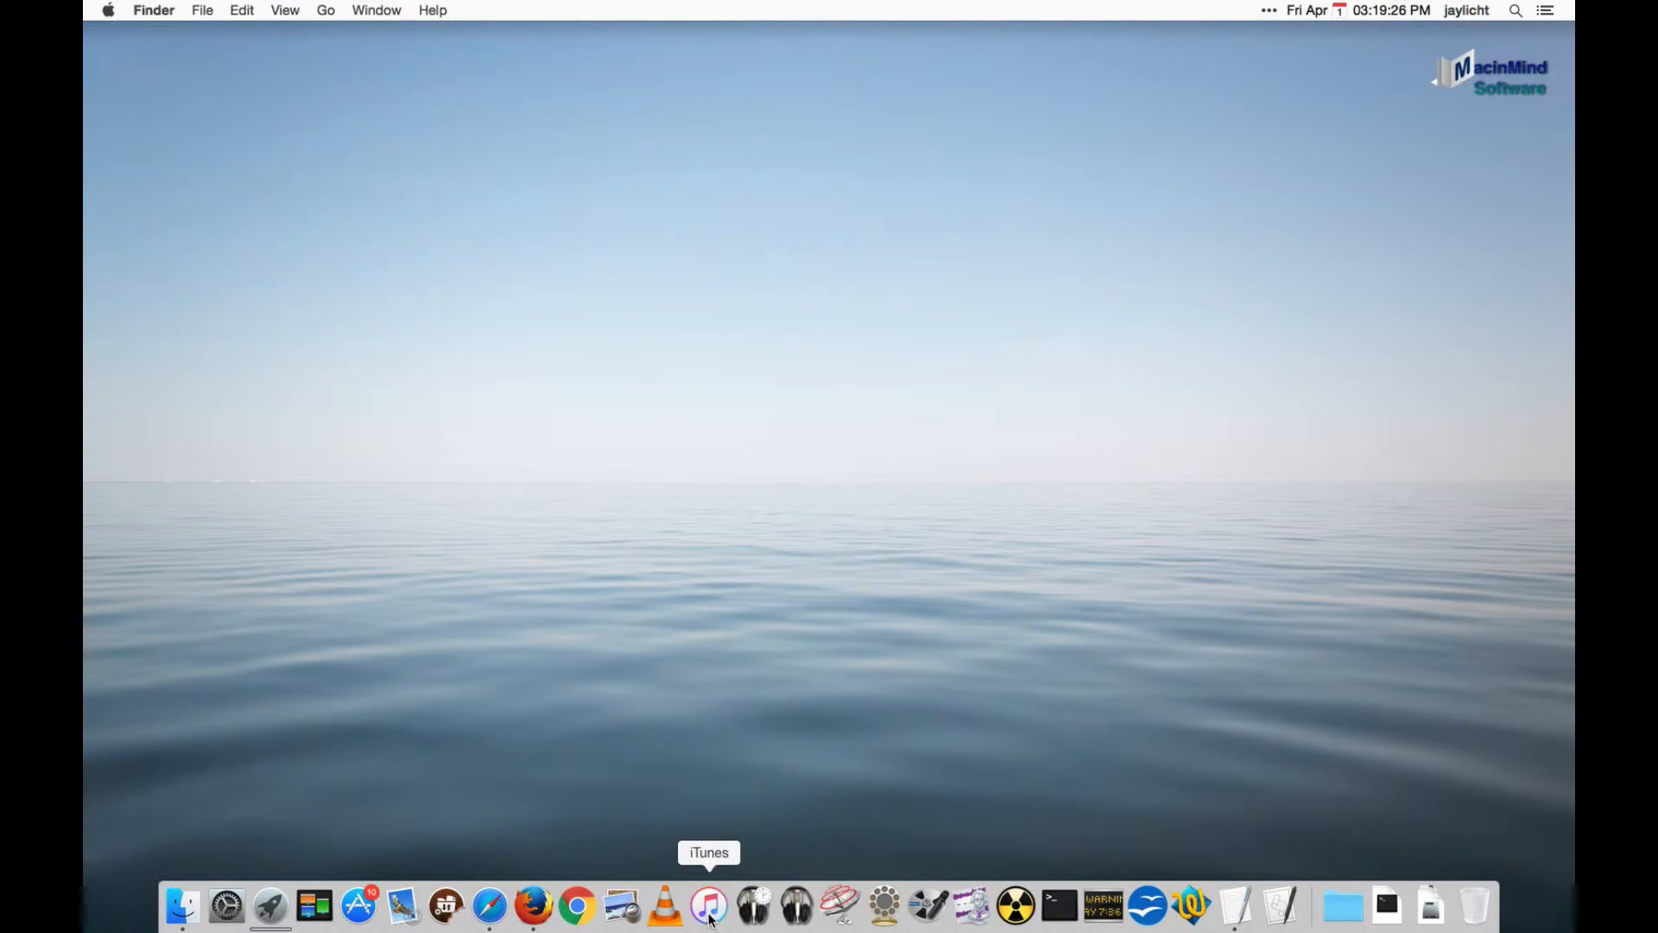
Relaunch iTunes with library selection, skip creating a library, and open ABN OTR Master.
{"action": "left_click", "coordinate": [708, 906]}
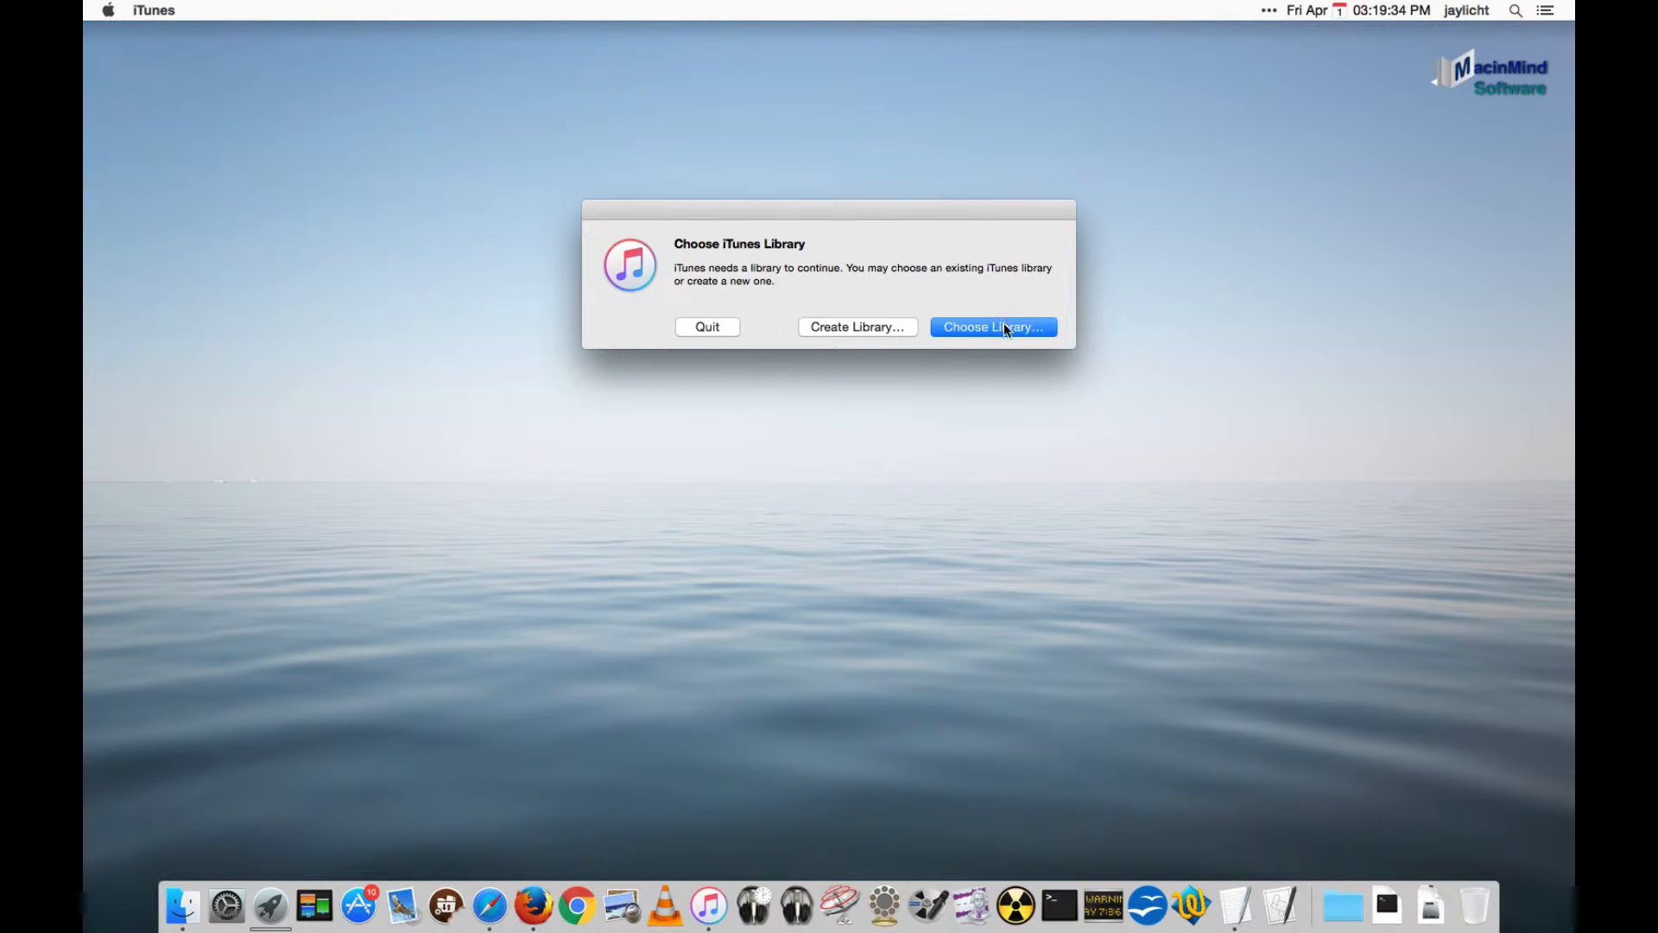
{"action": "mouse_move", "coordinate": [898, 342]}
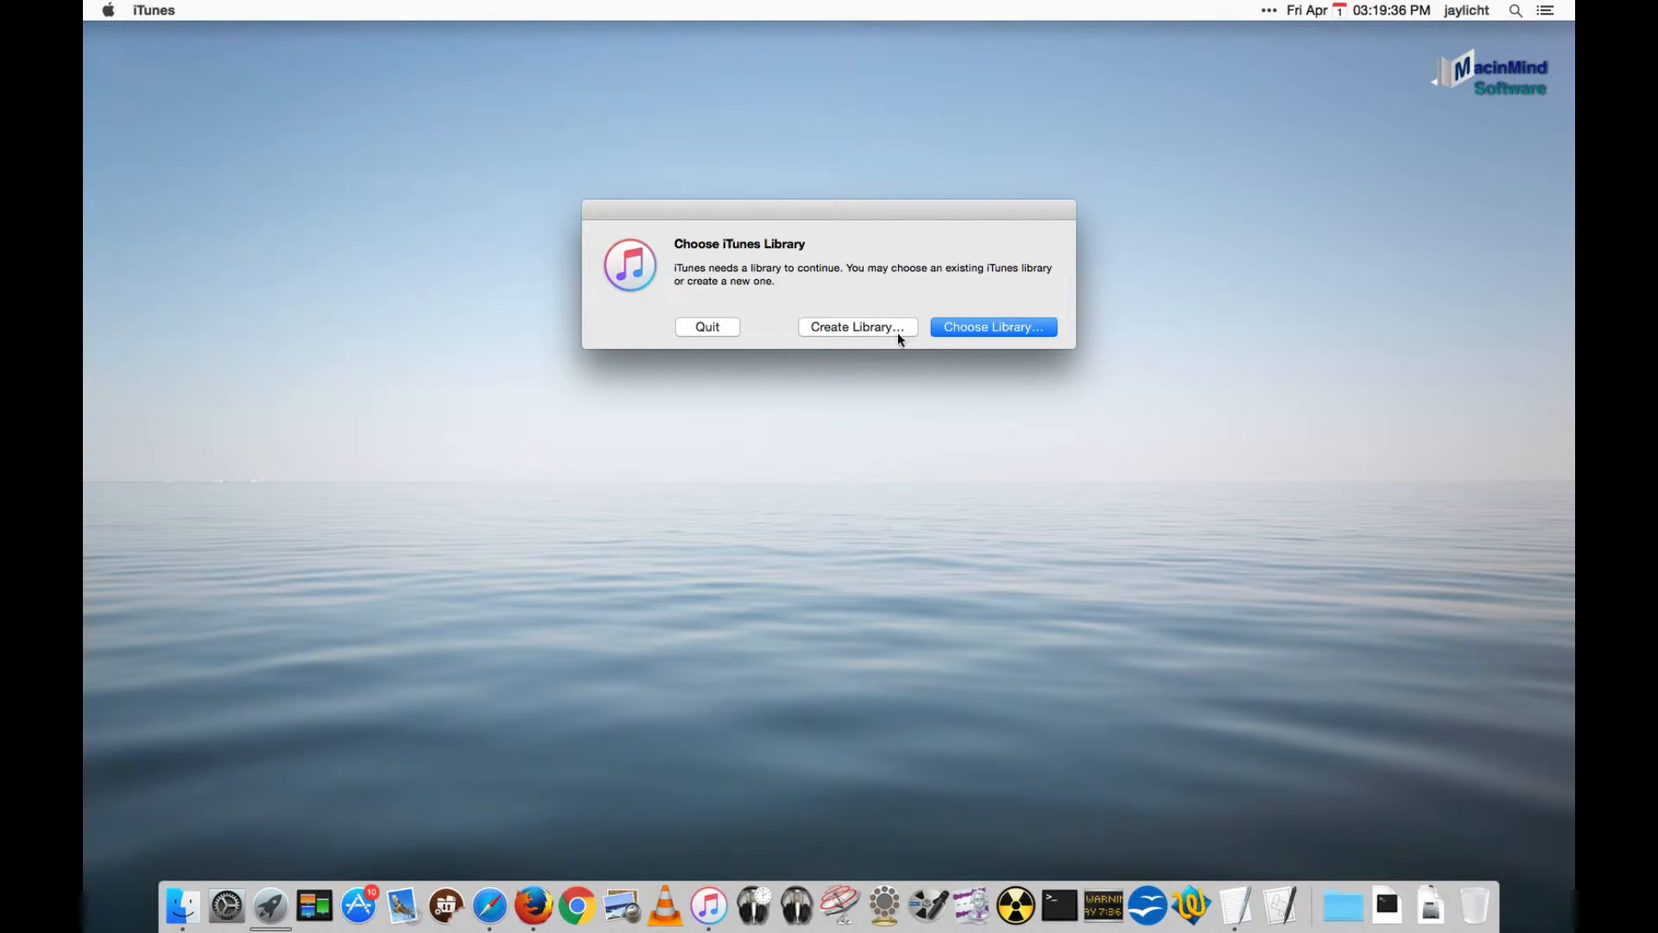
{"action": "mouse_move", "coordinate": [849, 331]}
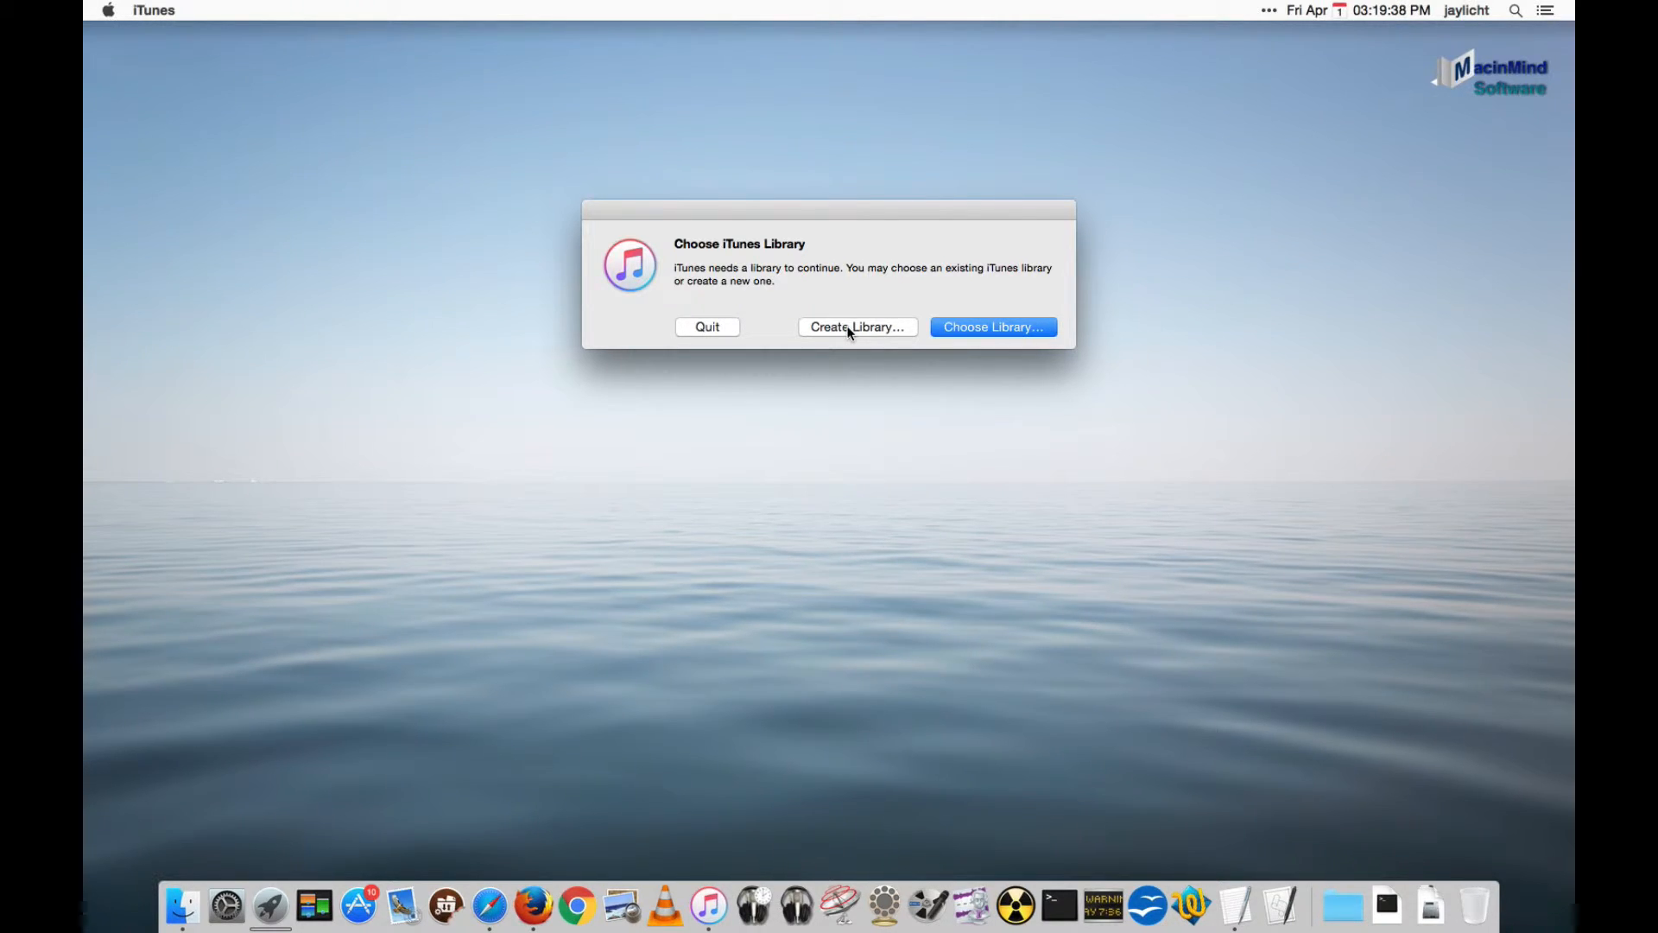
{"action": "left_click", "coordinate": [858, 326]}
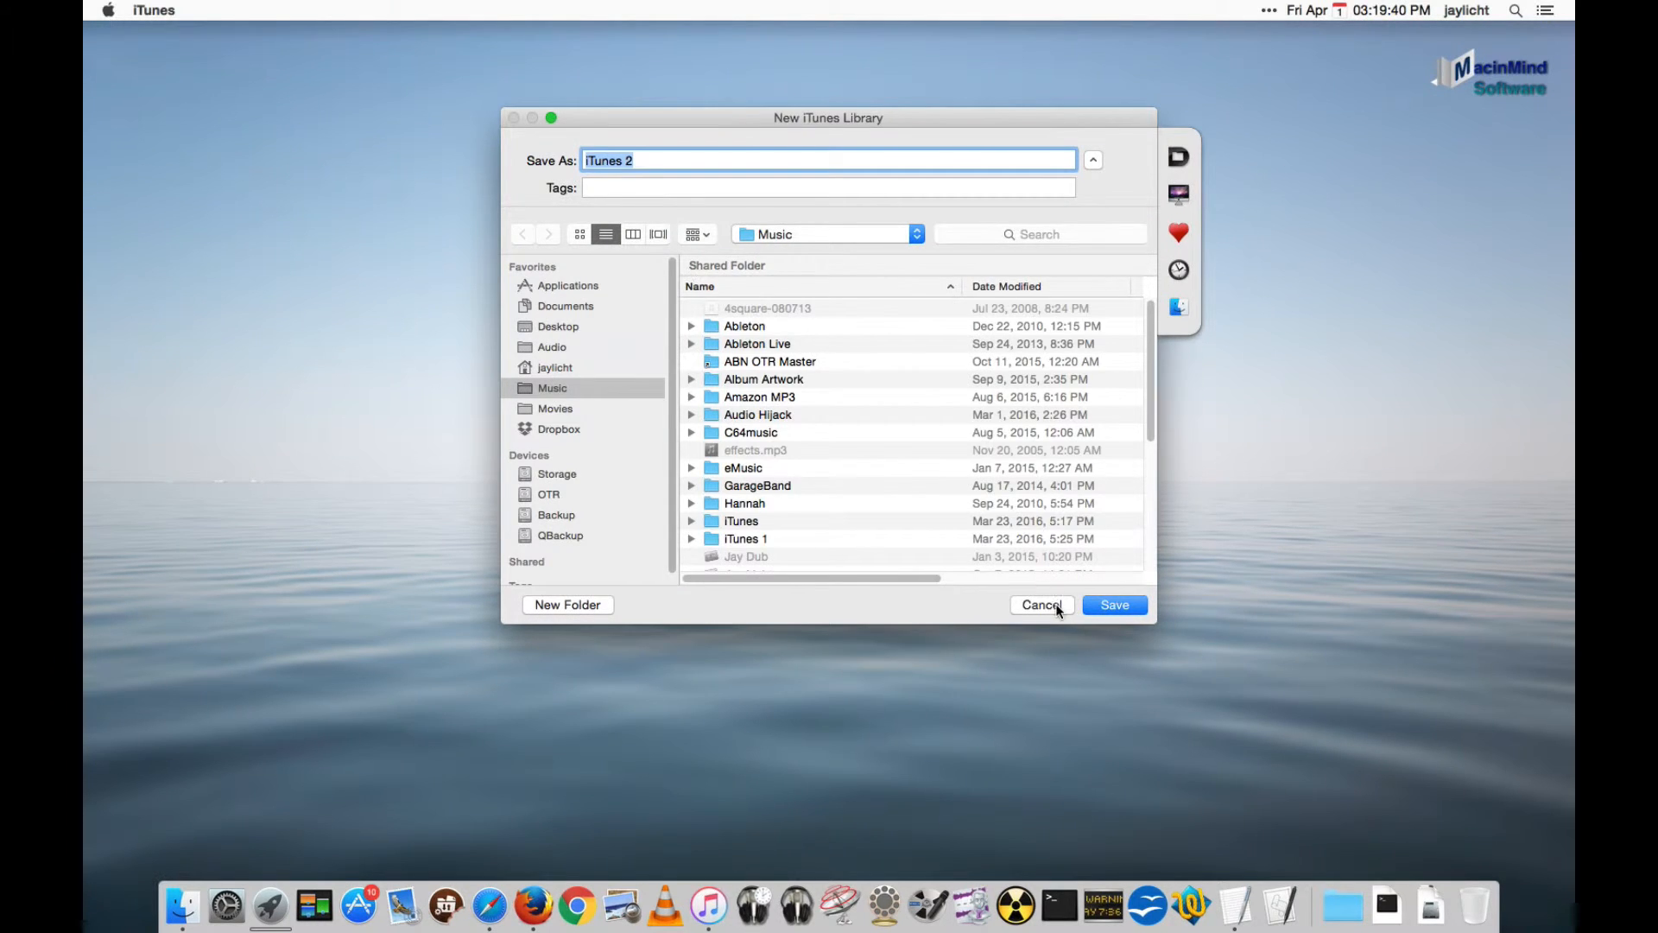
{"action": "left_click", "coordinate": [1042, 604]}
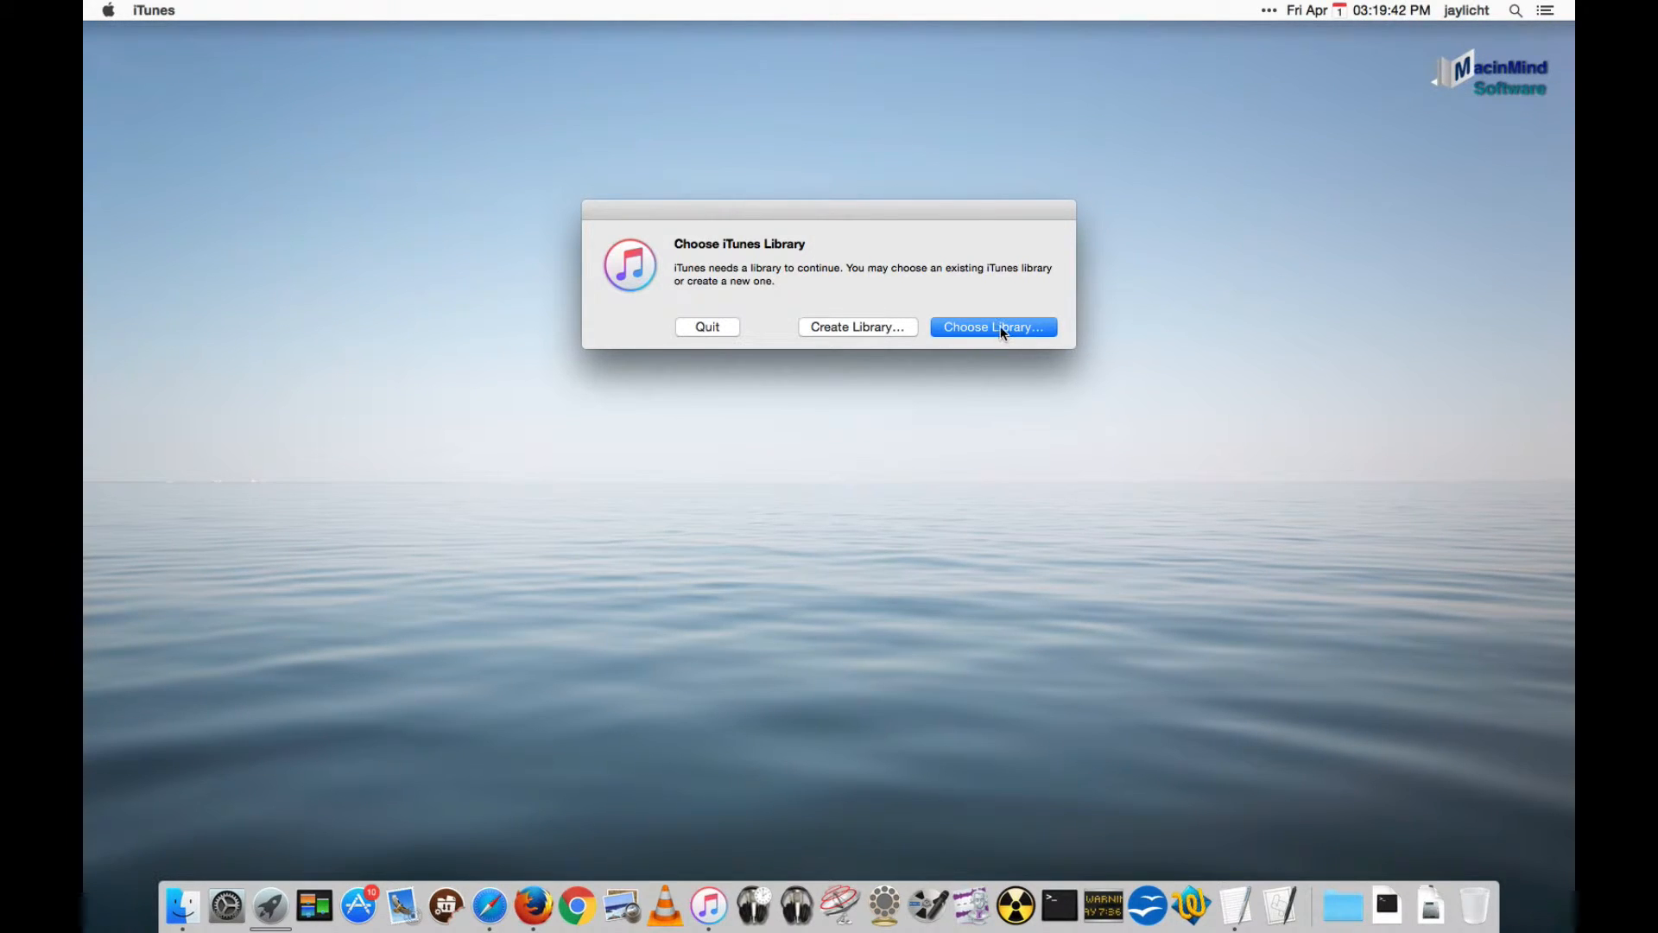
{"action": "left_click", "coordinate": [993, 326]}
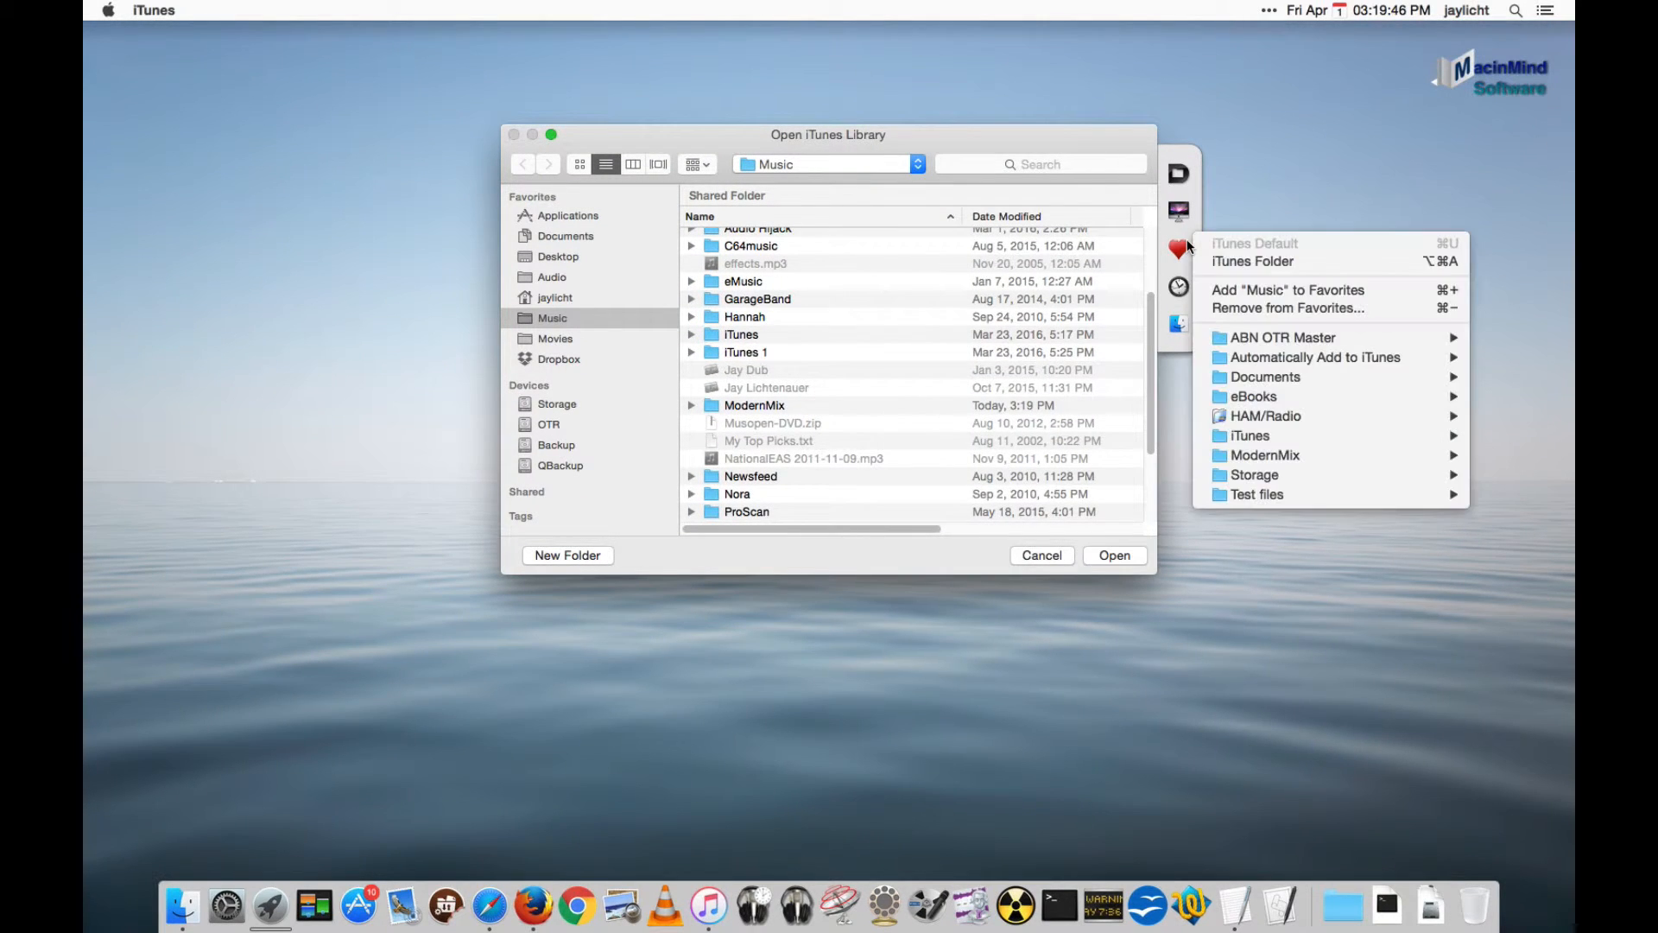
{"action": "mouse_move", "coordinate": [1286, 308]}
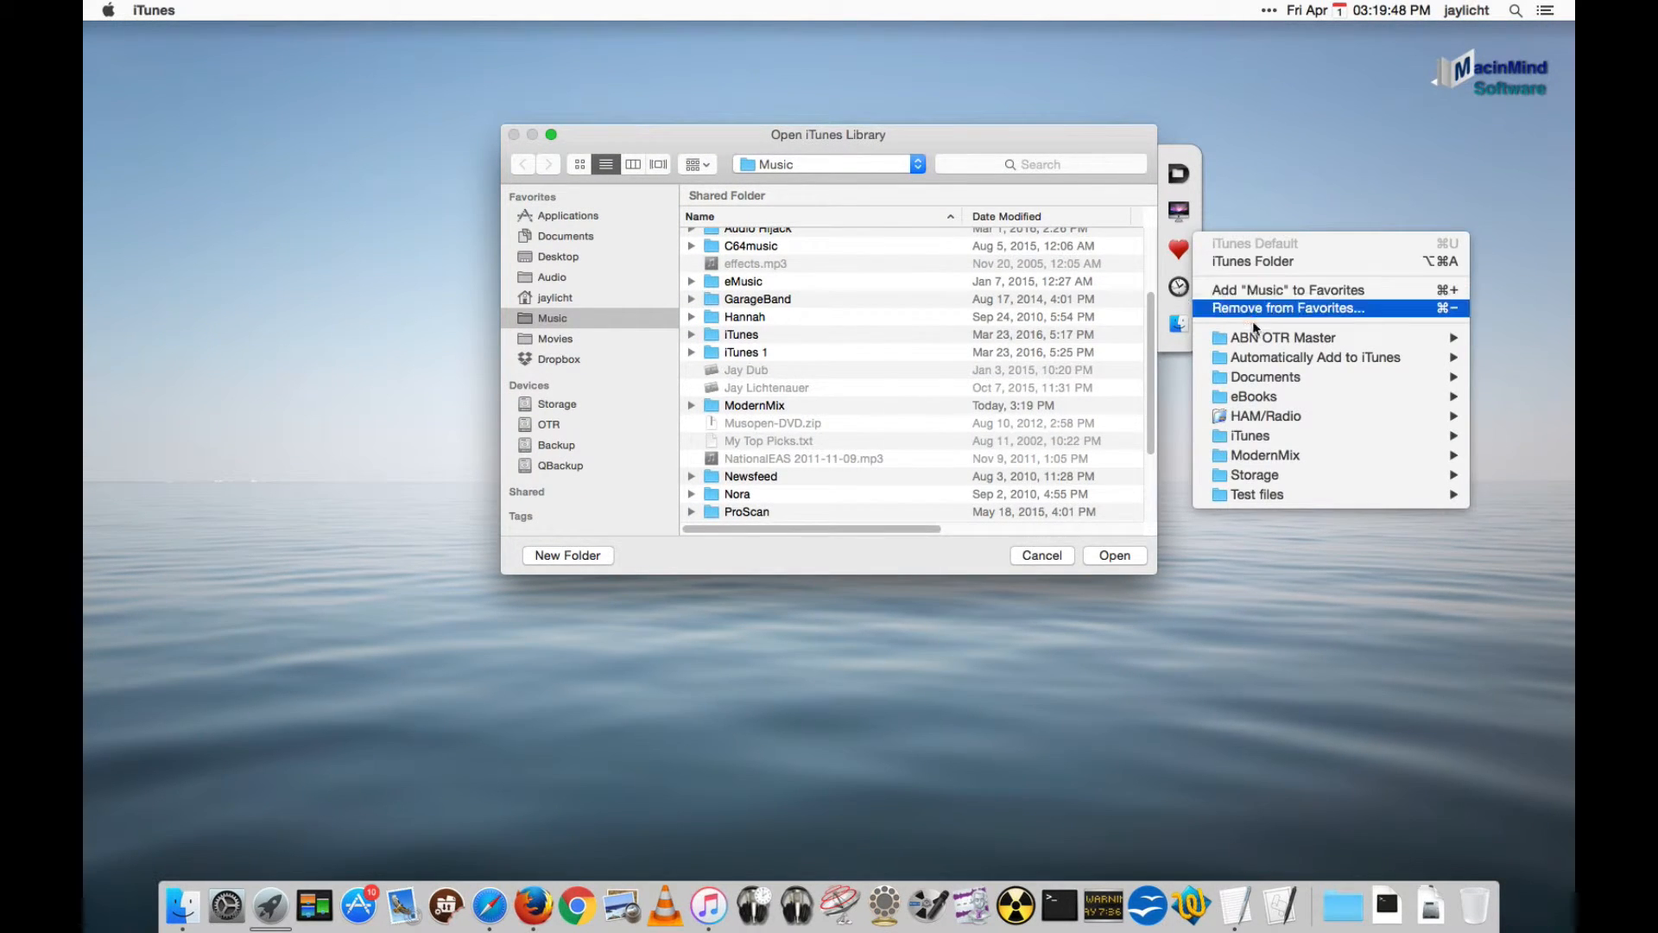
{"action": "left_click", "coordinate": [1283, 337]}
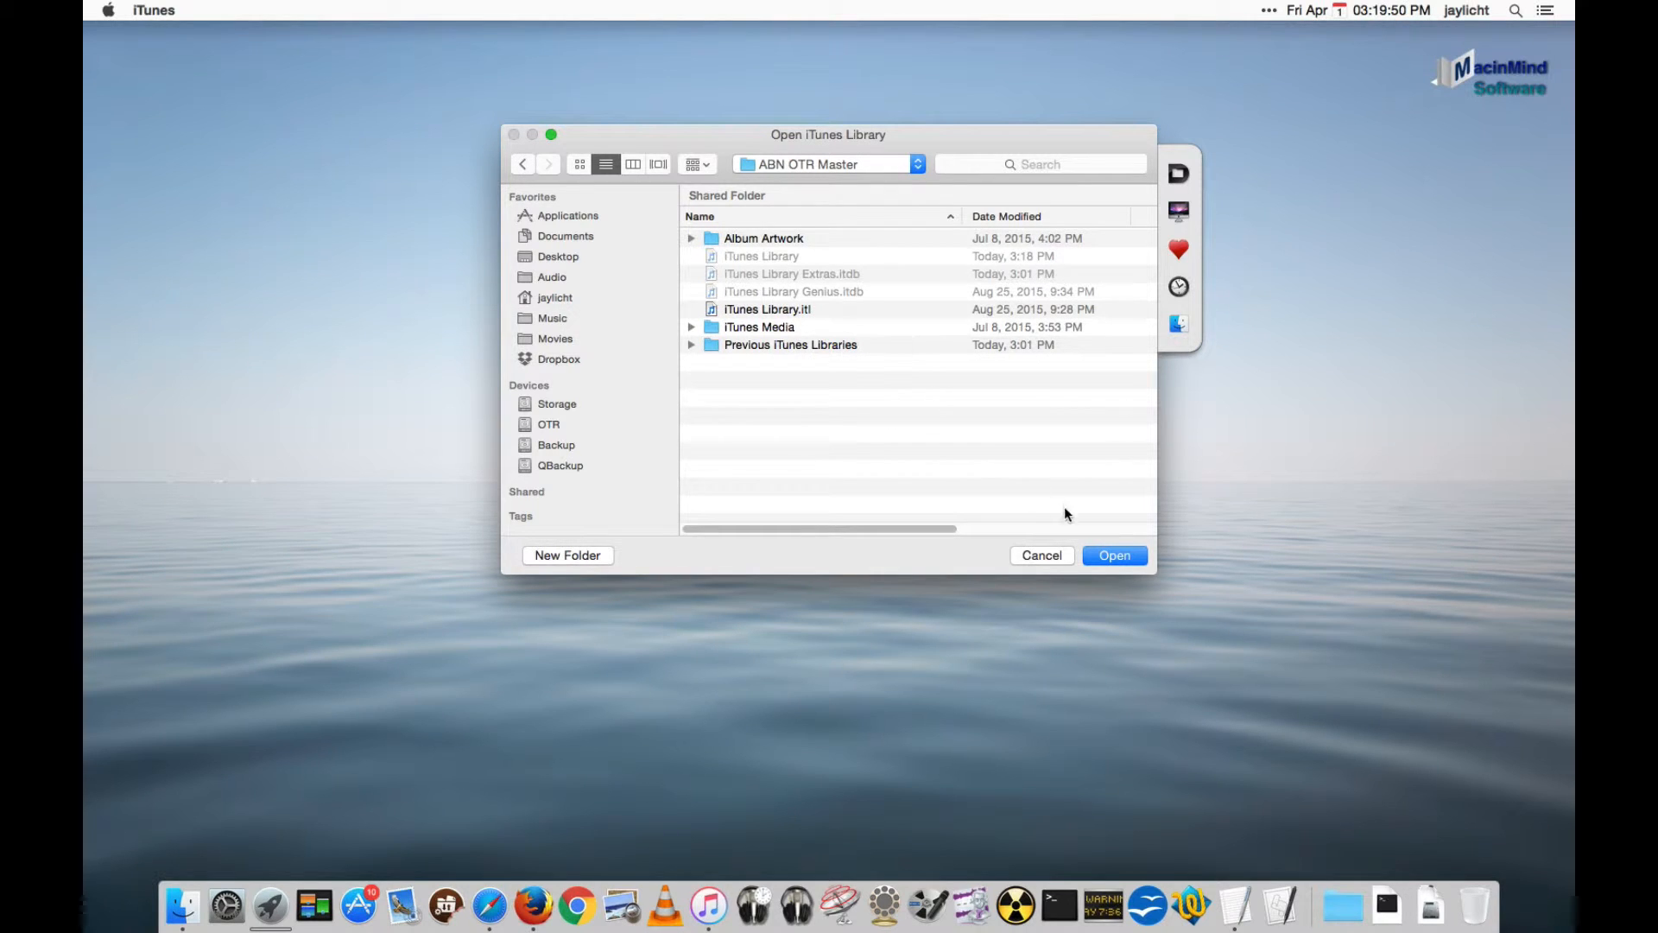
{"action": "left_click", "coordinate": [1042, 555]}
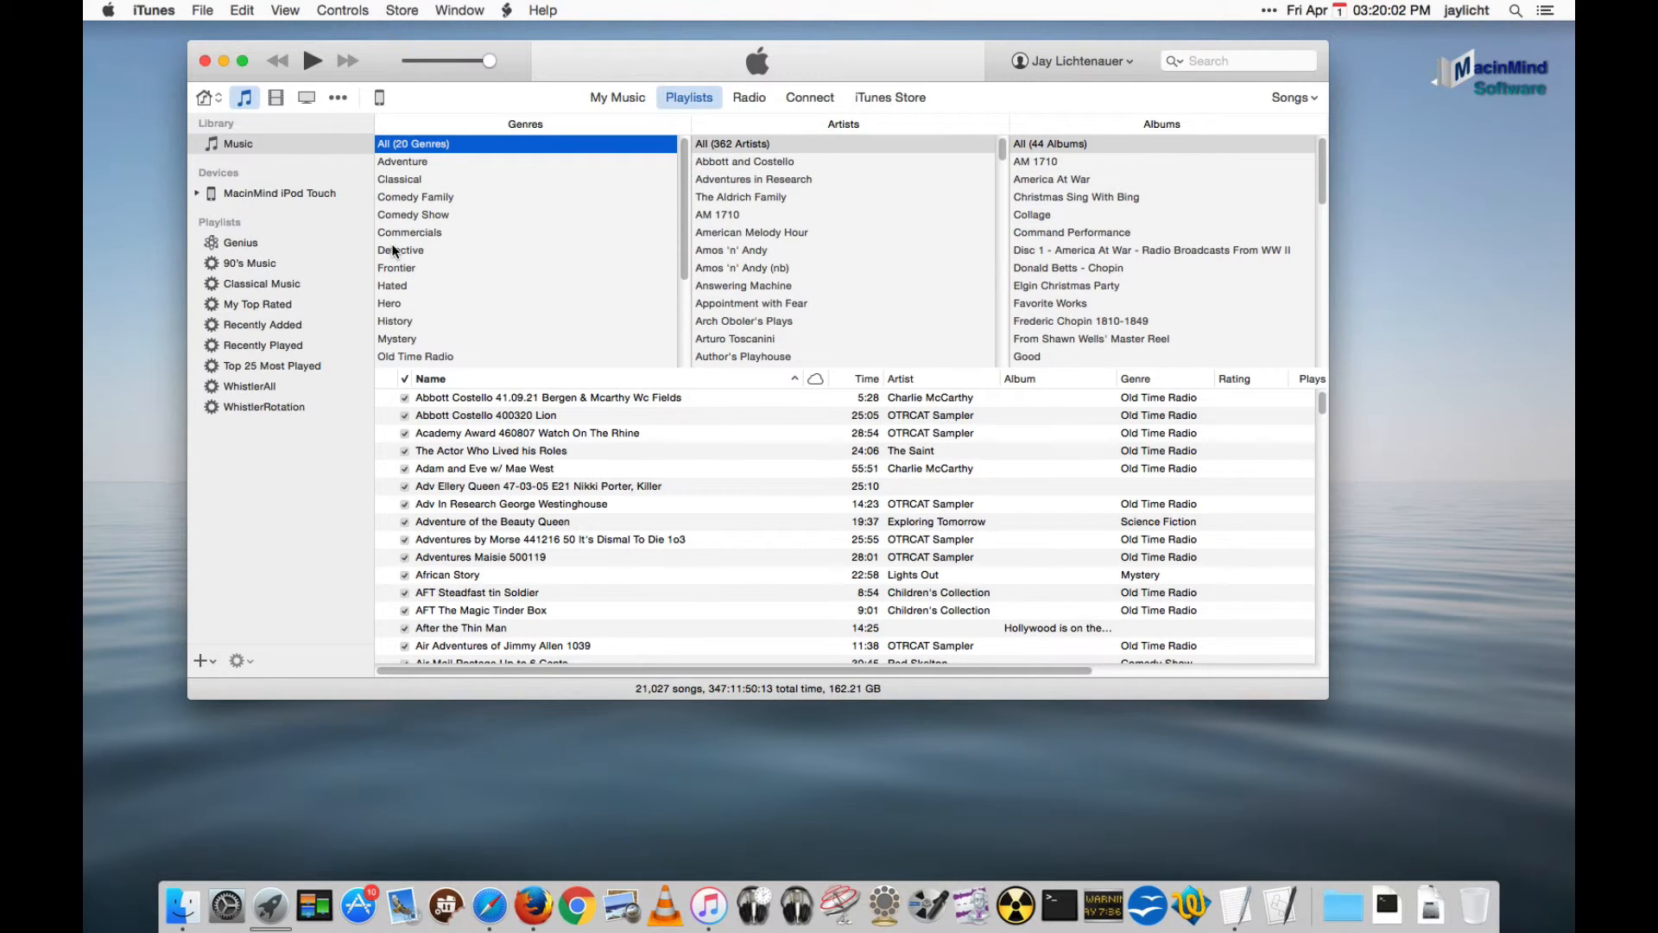
{"action": "mouse_move", "coordinate": [304, 240]}
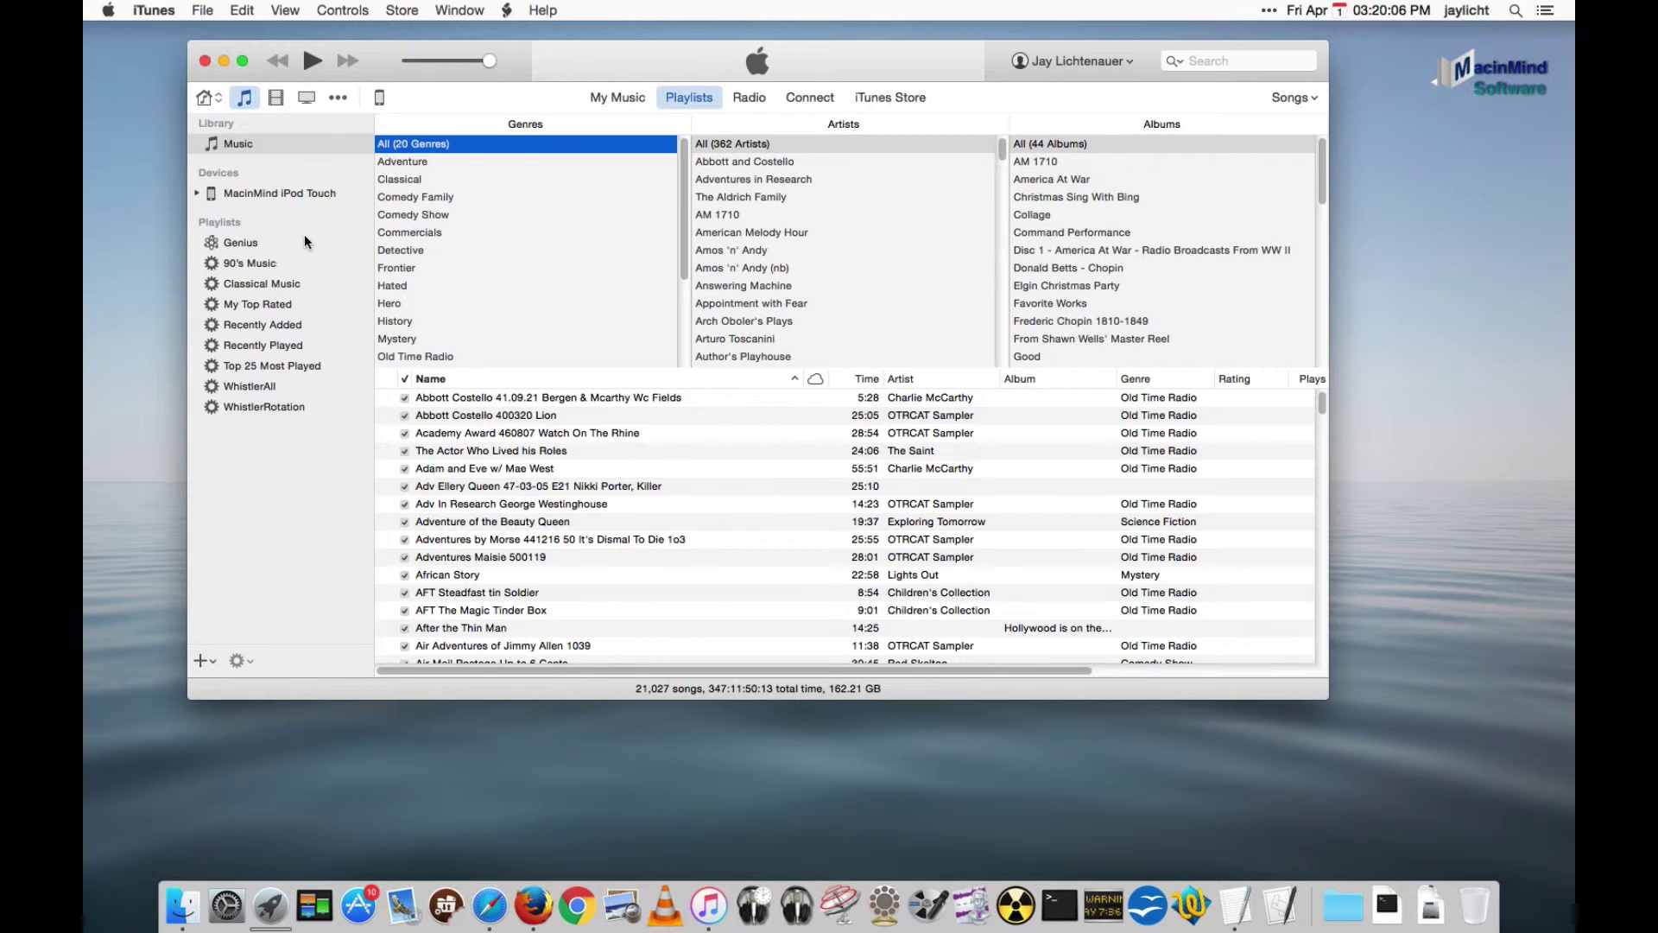
{"action": "mouse_move", "coordinate": [770, 908]}
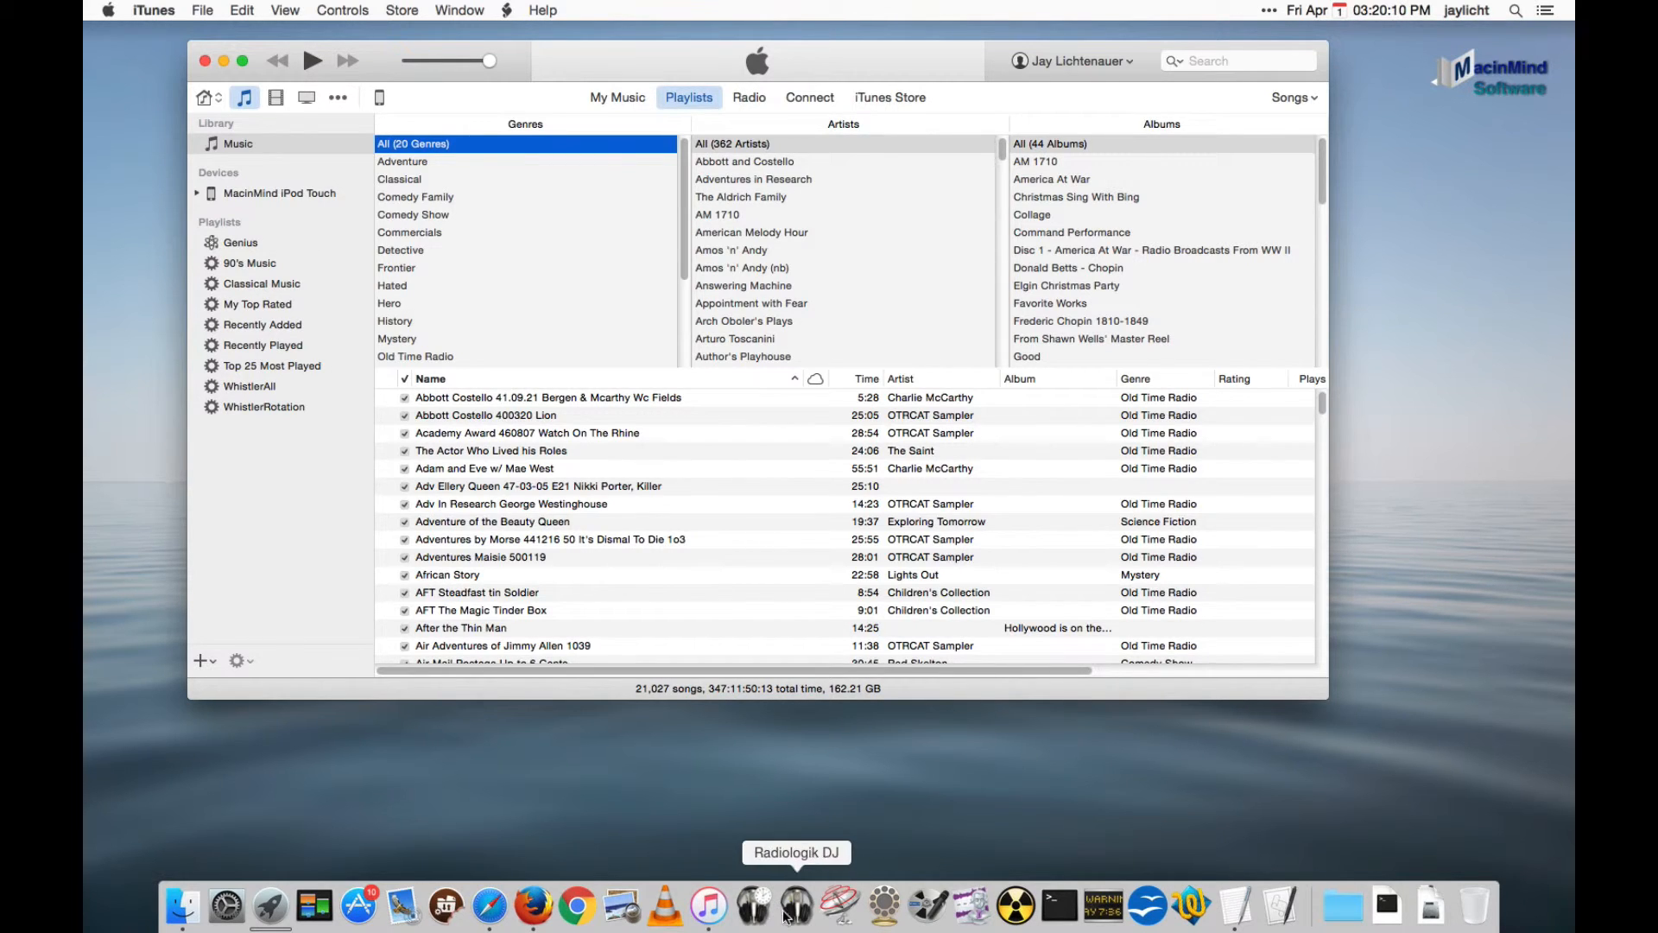
{"action": "mouse_move", "coordinate": [782, 514]}
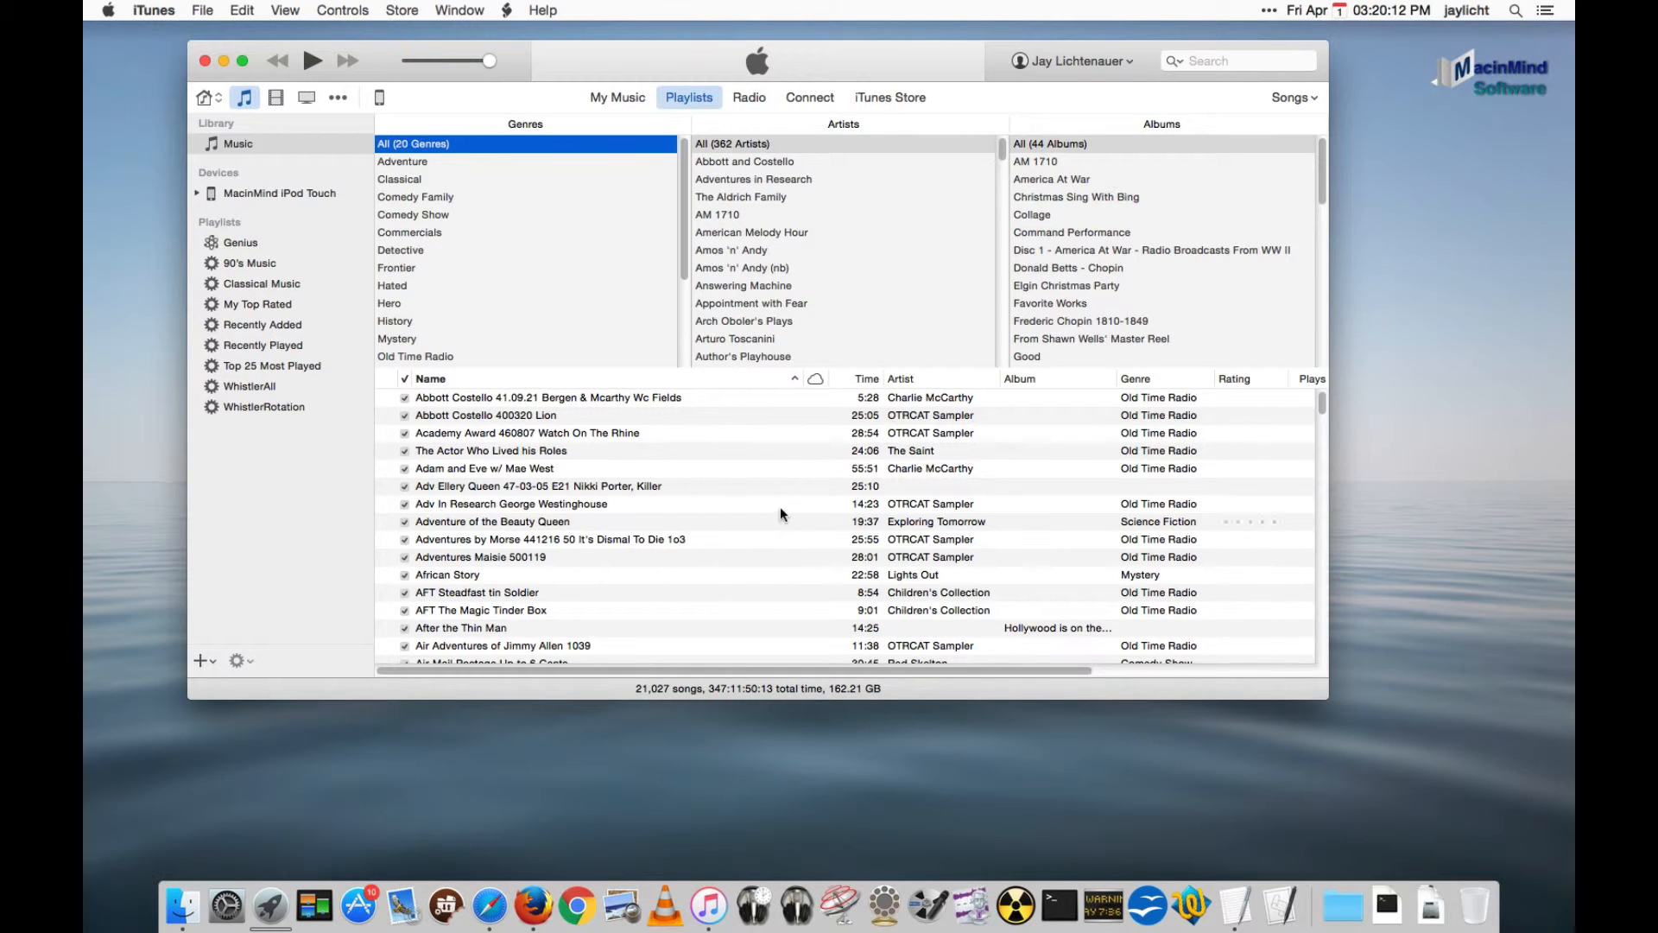
{"action": "mouse_move", "coordinate": [797, 907]}
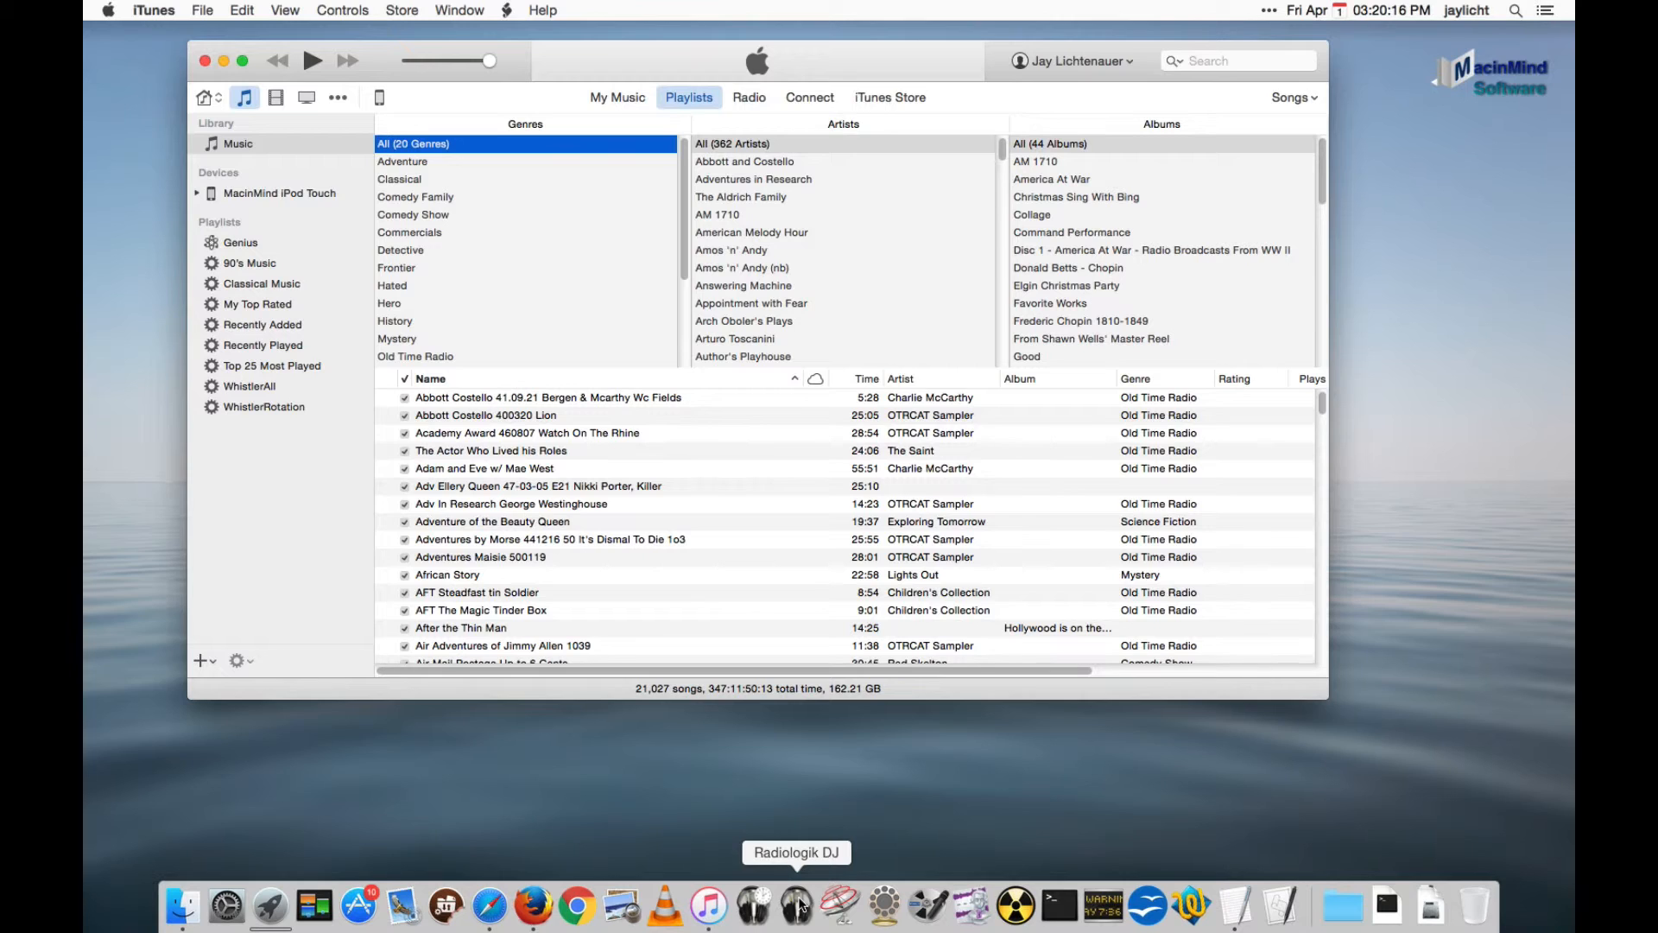
Launch Radiologik DJ from the Dock.
{"action": "left_click", "coordinate": [798, 904]}
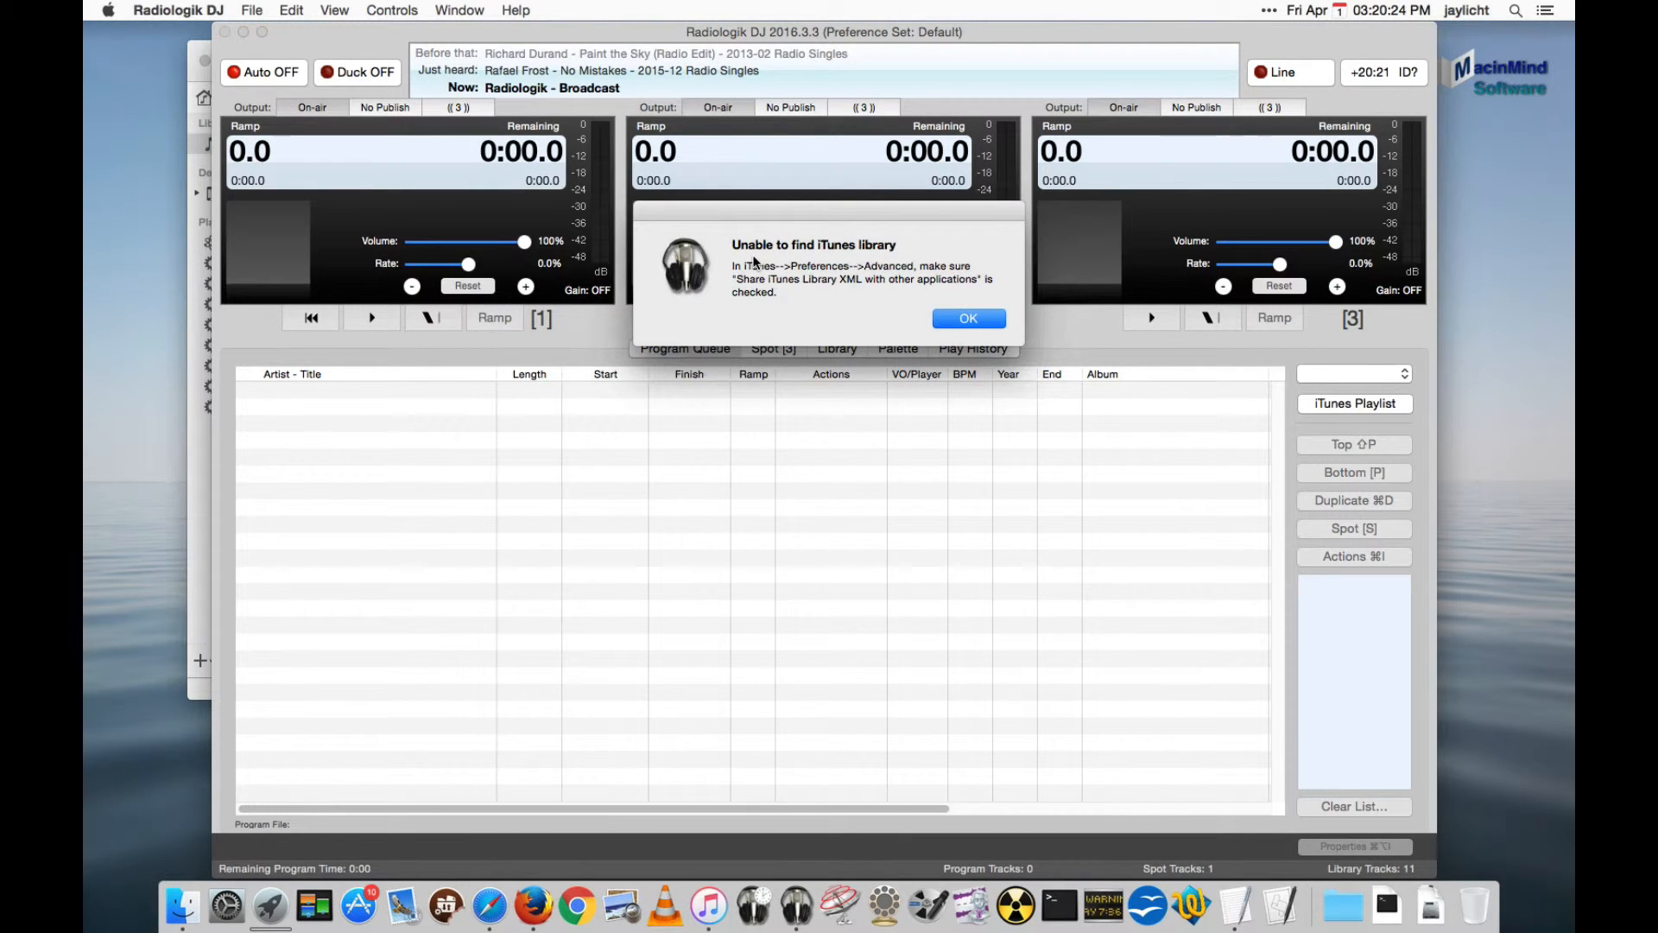
{"action": "mouse_move", "coordinate": [856, 260]}
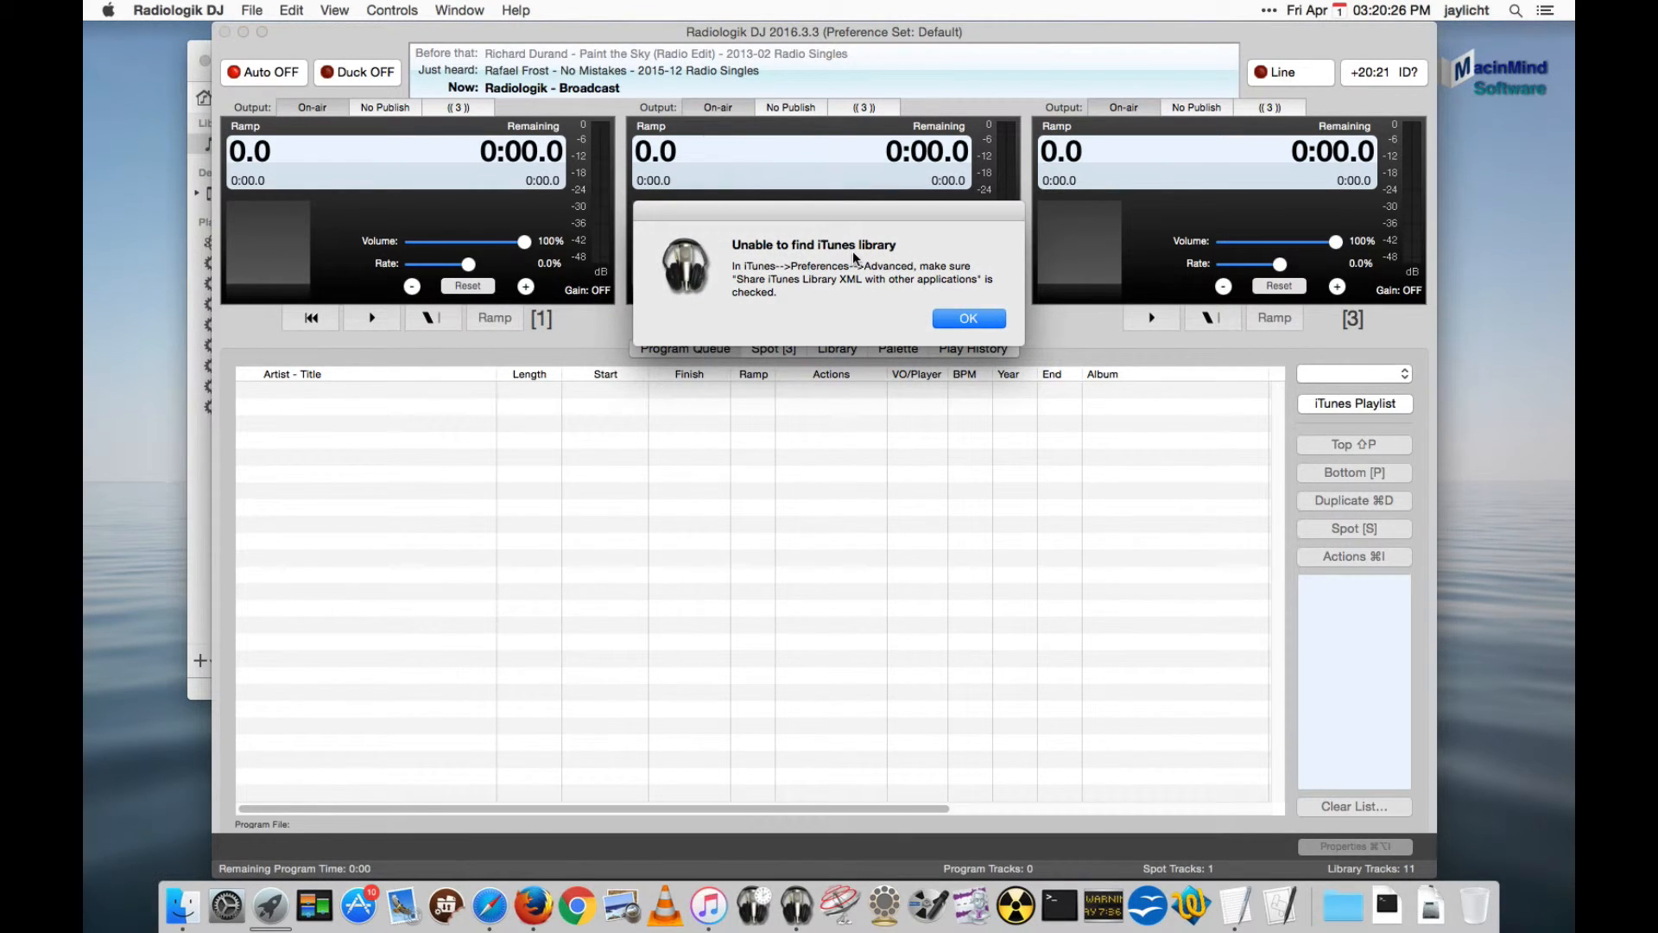
{"action": "mouse_move", "coordinate": [831, 315]}
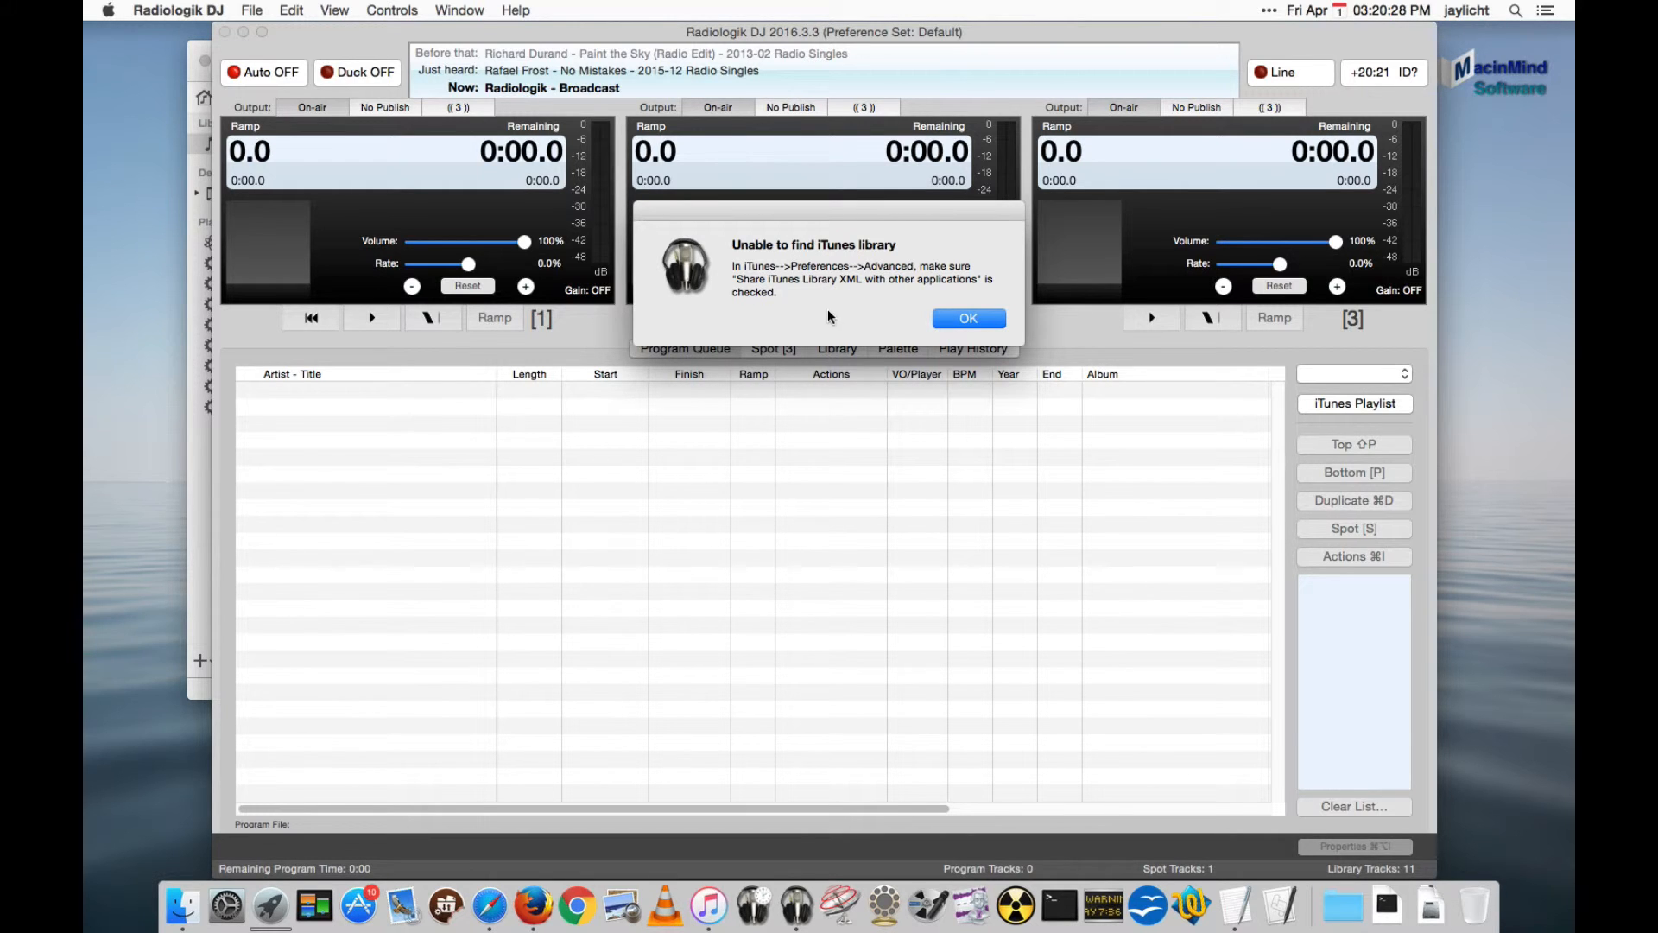
{"action": "mouse_move", "coordinate": [763, 911]}
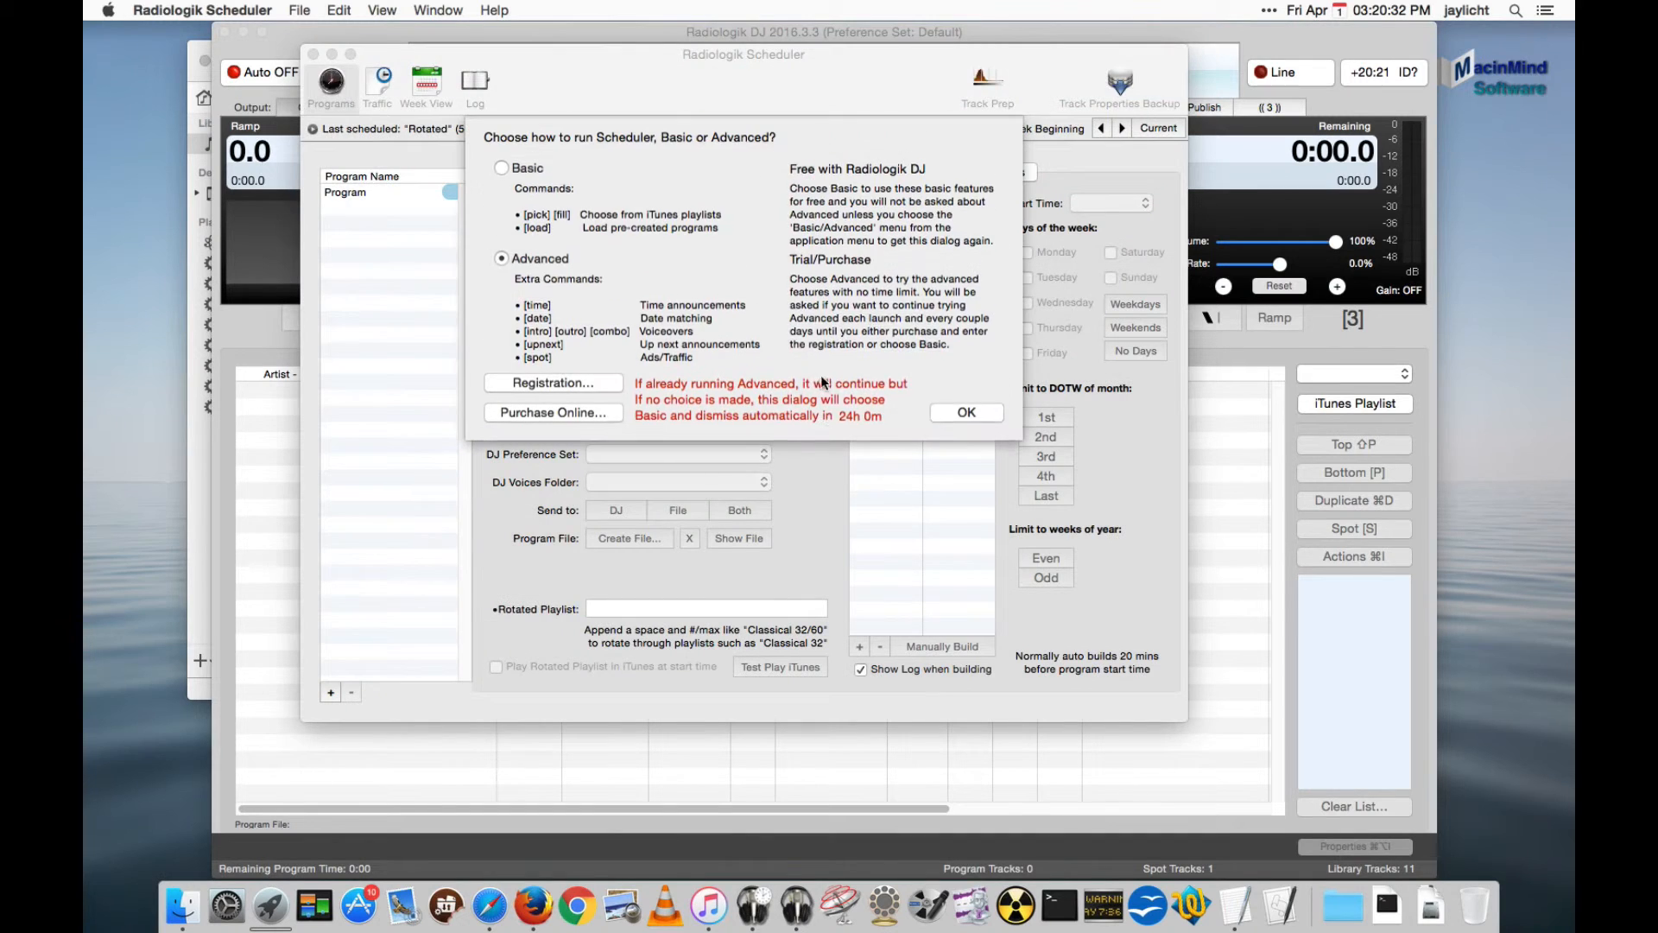
Keep Advanced mode, review the Program's date script line, and quit Radiologik Scheduler.
{"action": "left_click", "coordinate": [967, 412]}
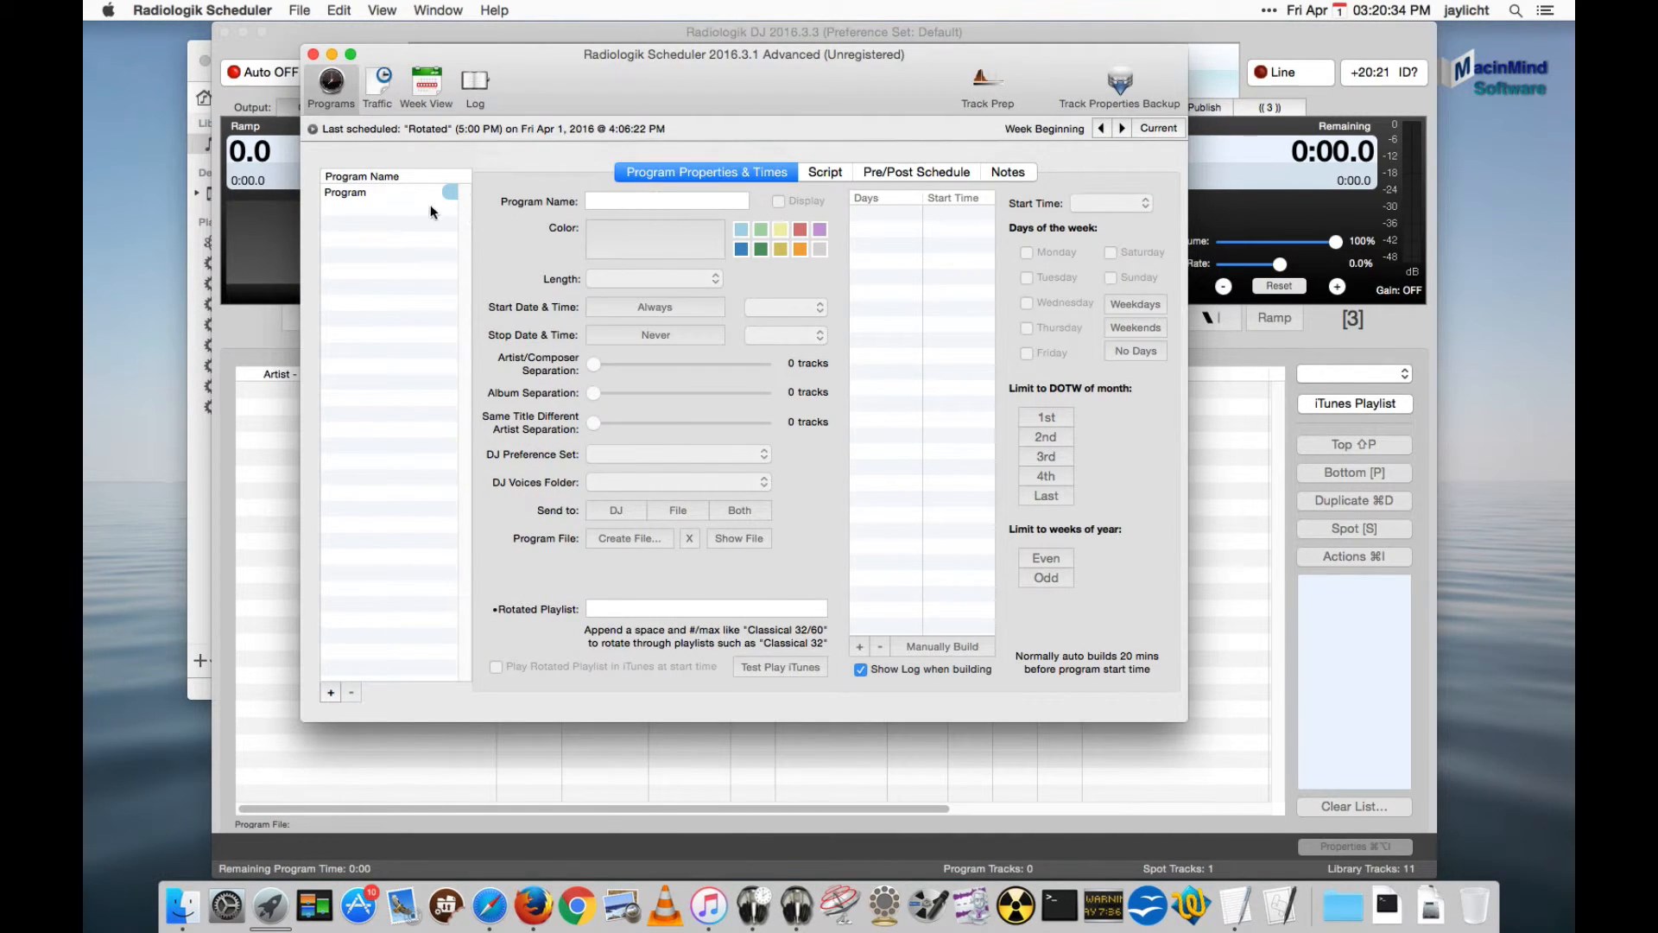
{"action": "left_click", "coordinate": [825, 172]}
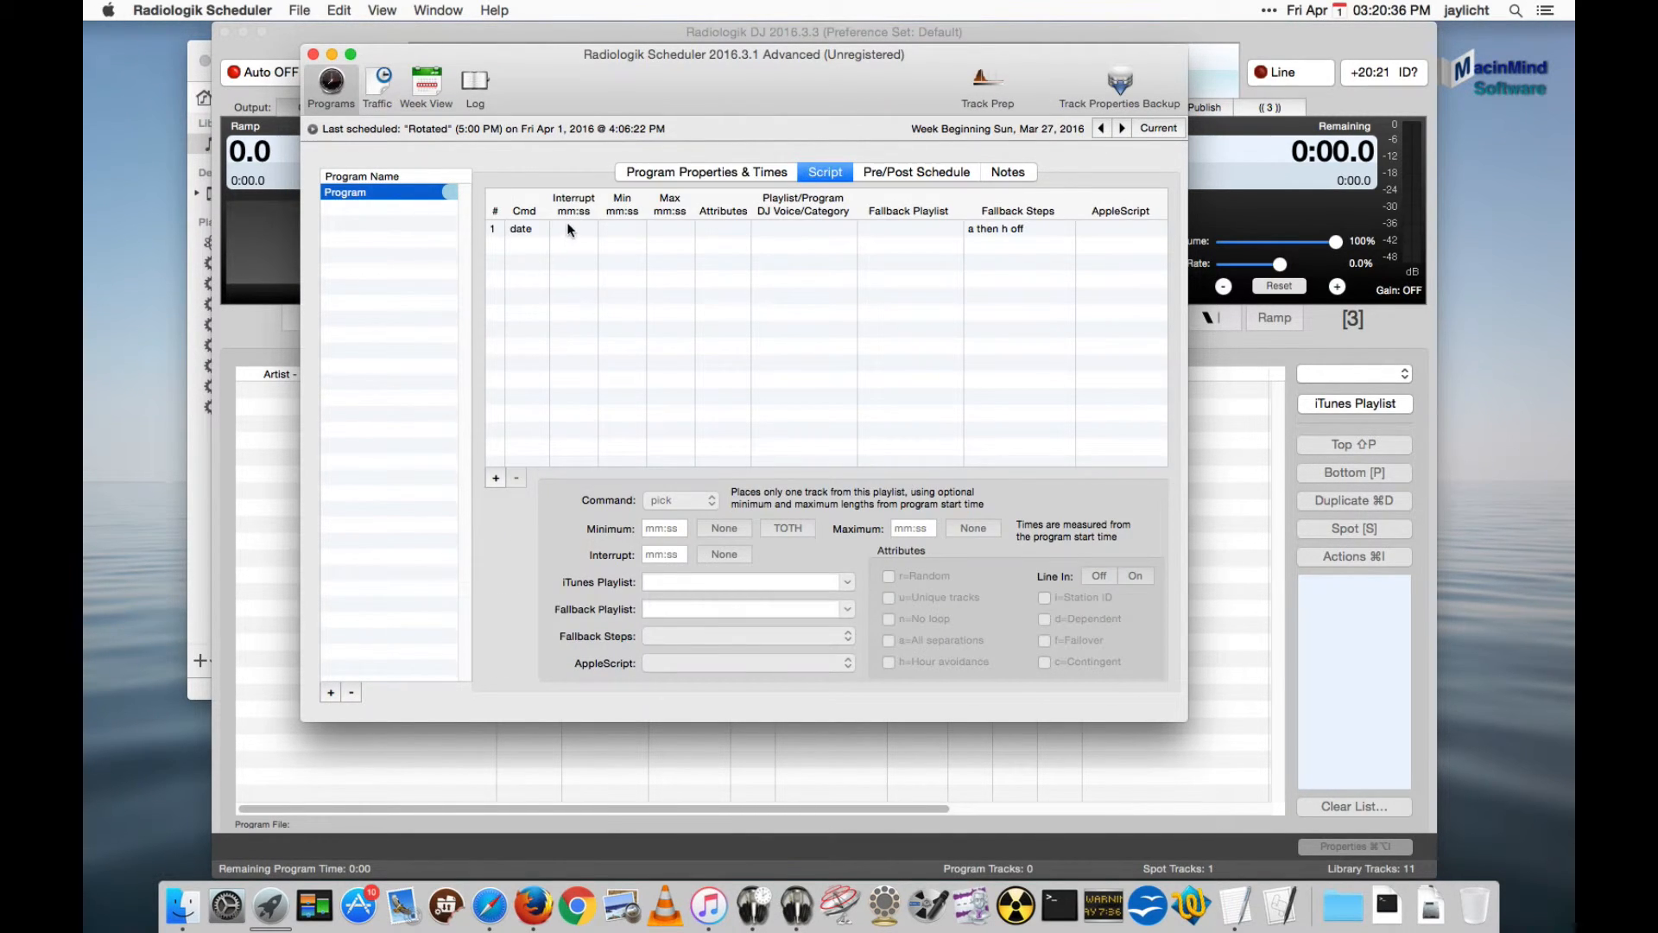
{"action": "left_click", "coordinate": [521, 229]}
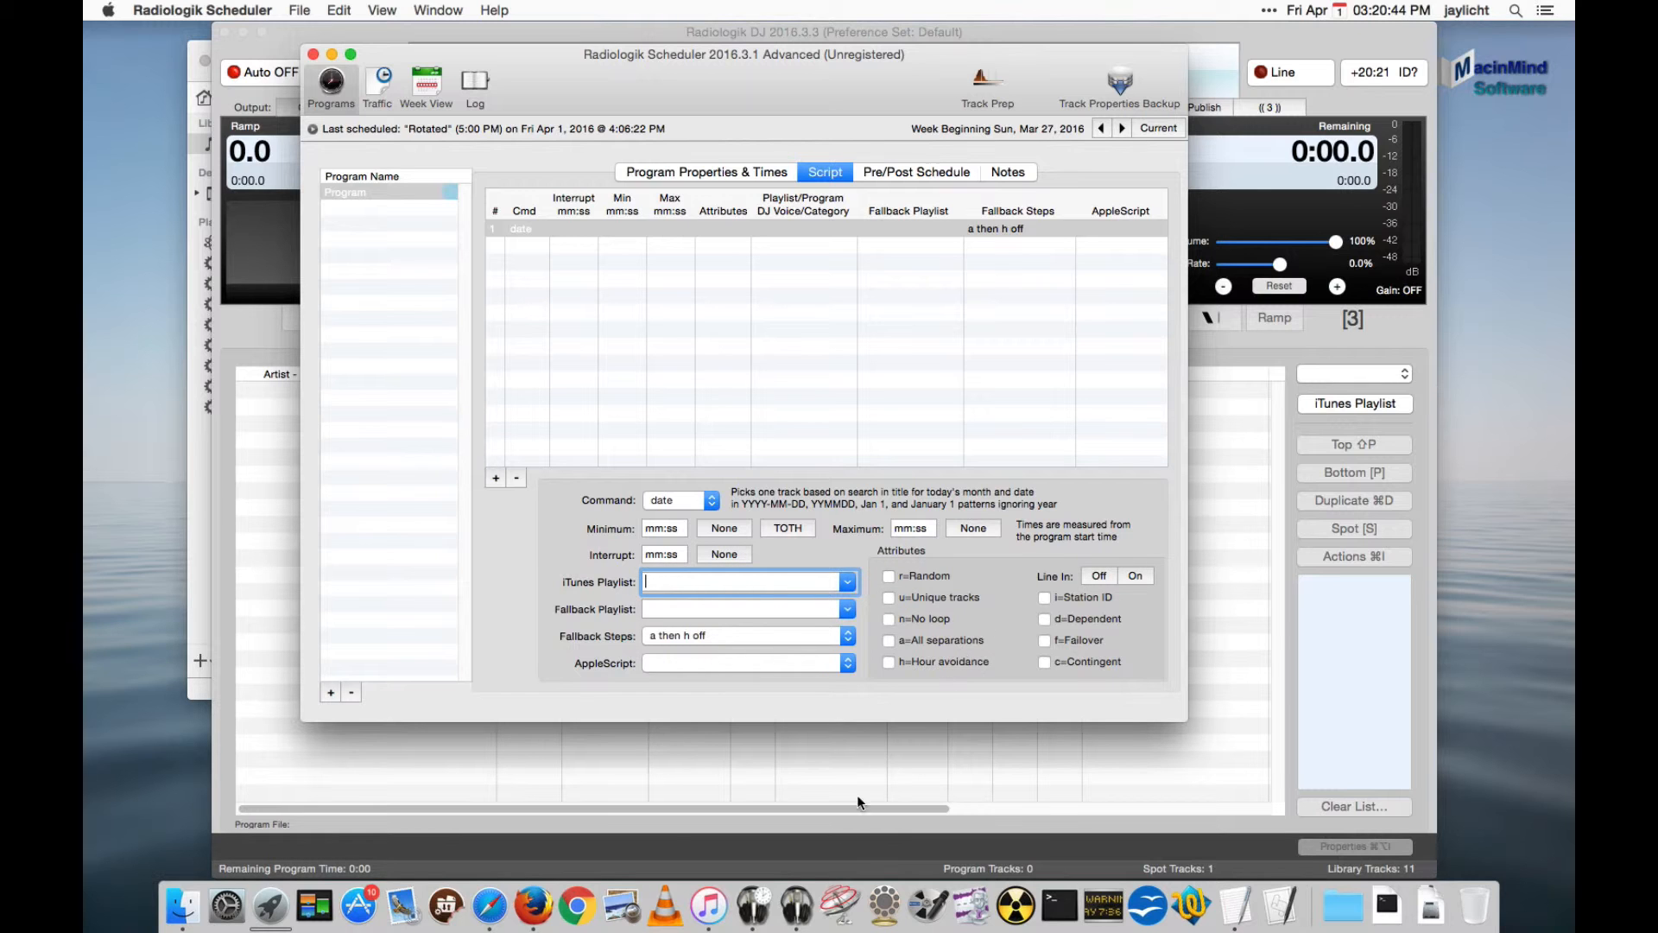
{"action": "right_click", "coordinate": [765, 907]}
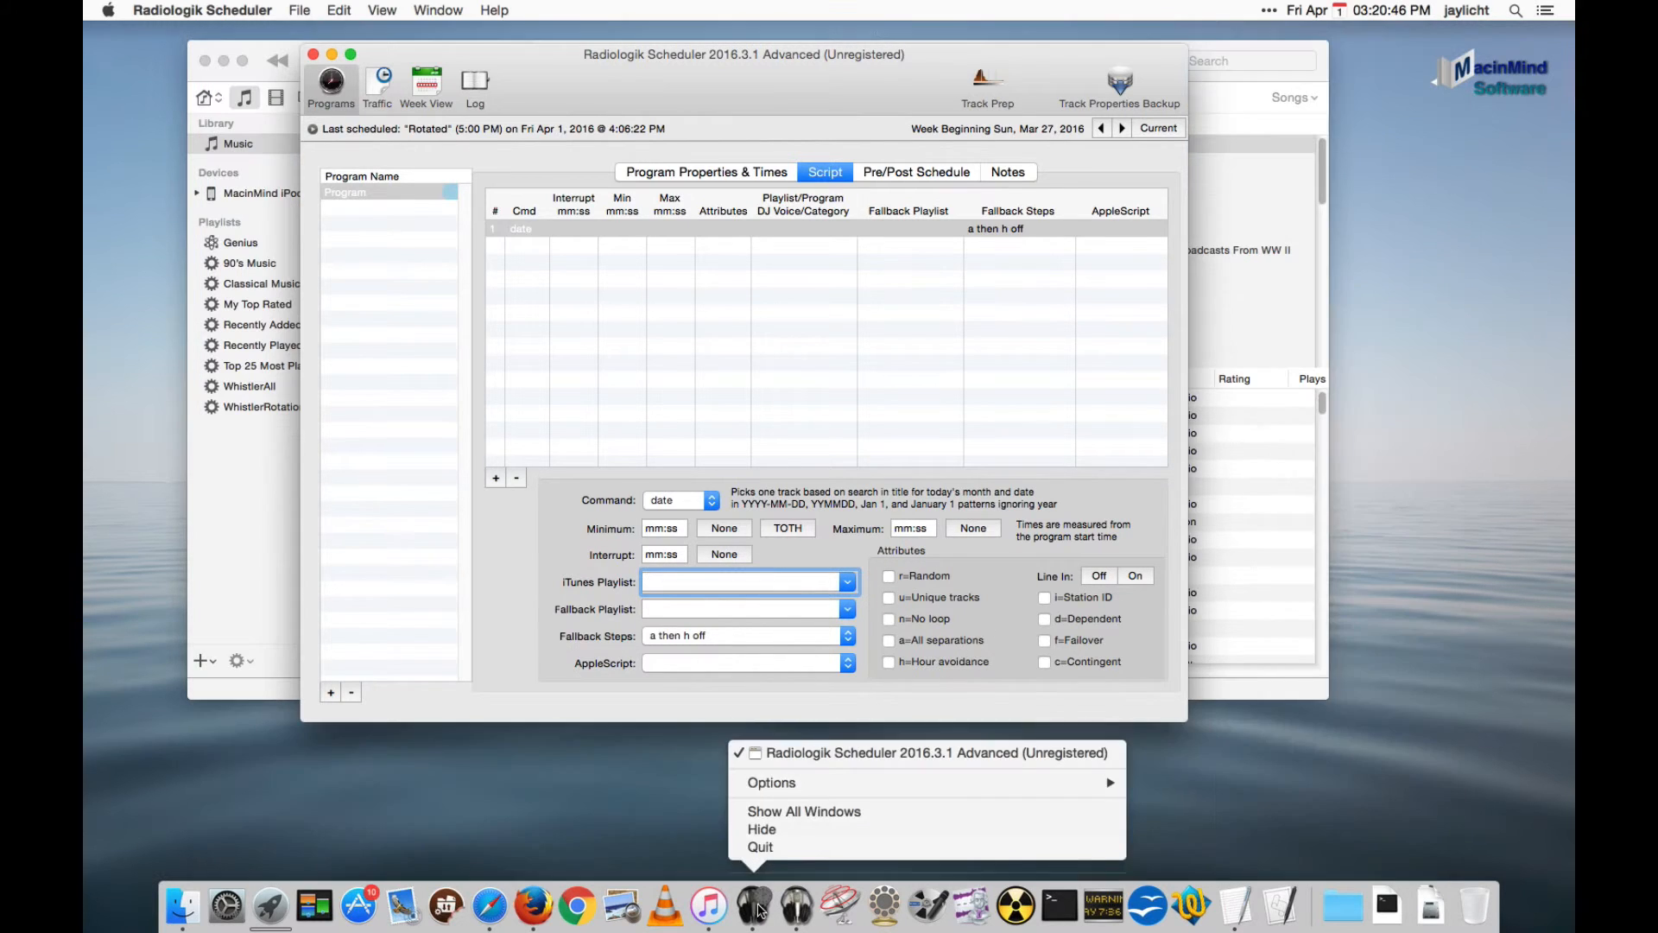
{"action": "left_click", "coordinate": [710, 906]}
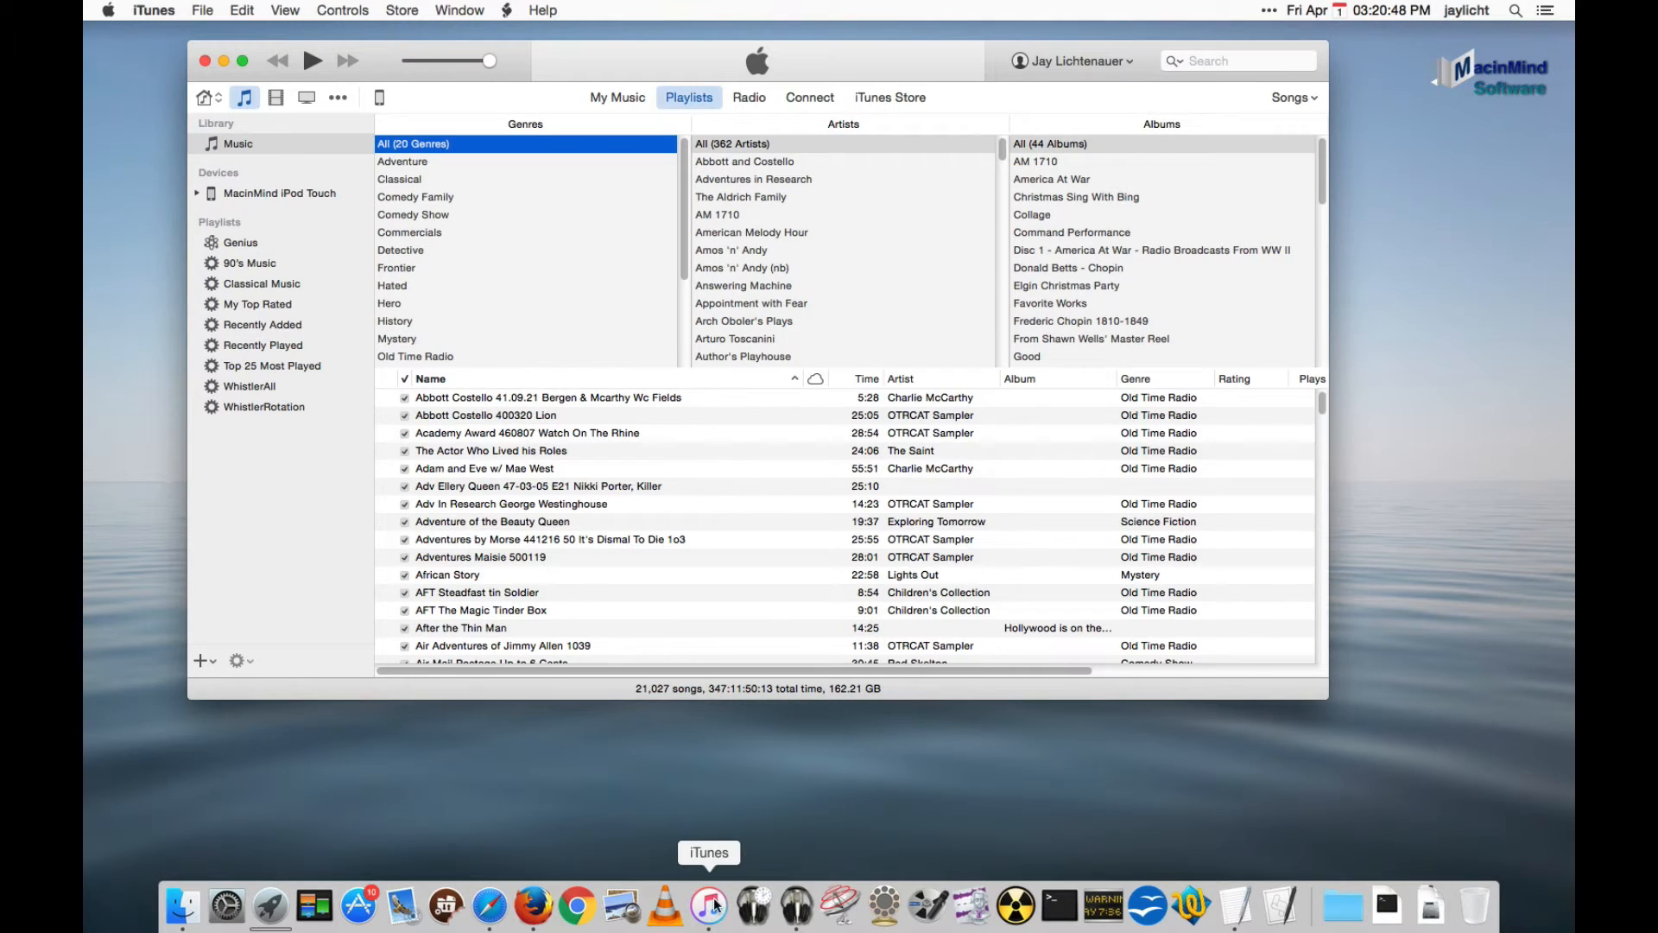
Check 'Share iTunes Library XML with other applications' in iTunes Advanced preferences.
{"action": "left_click", "coordinate": [154, 9]}
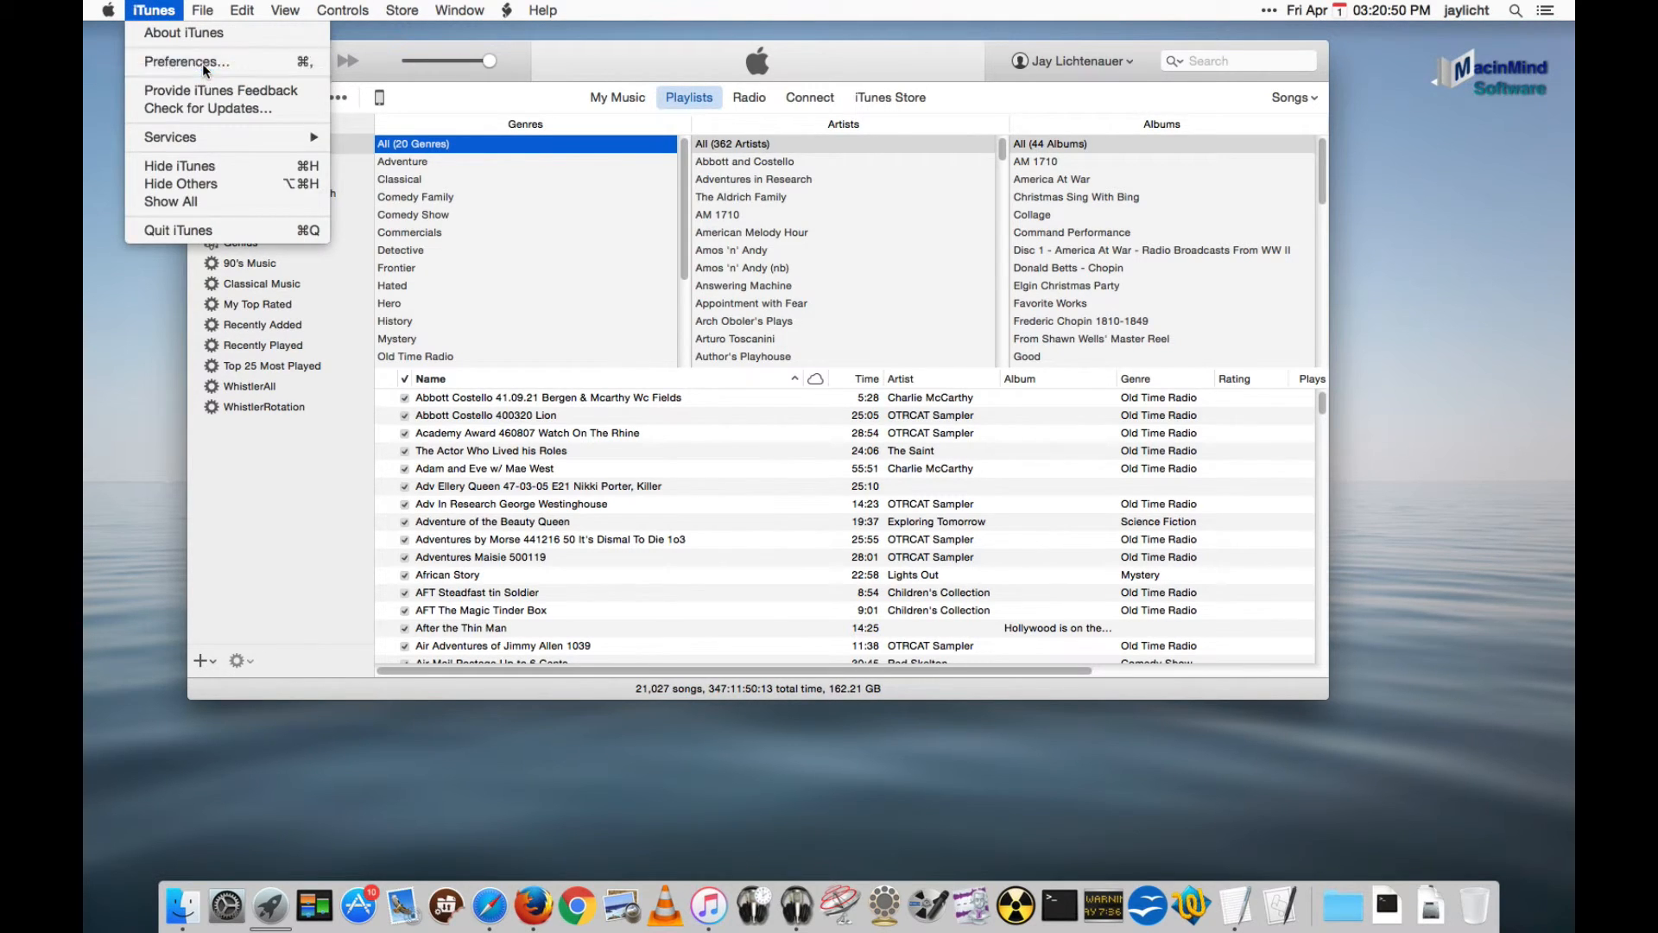
{"action": "left_click", "coordinate": [188, 62]}
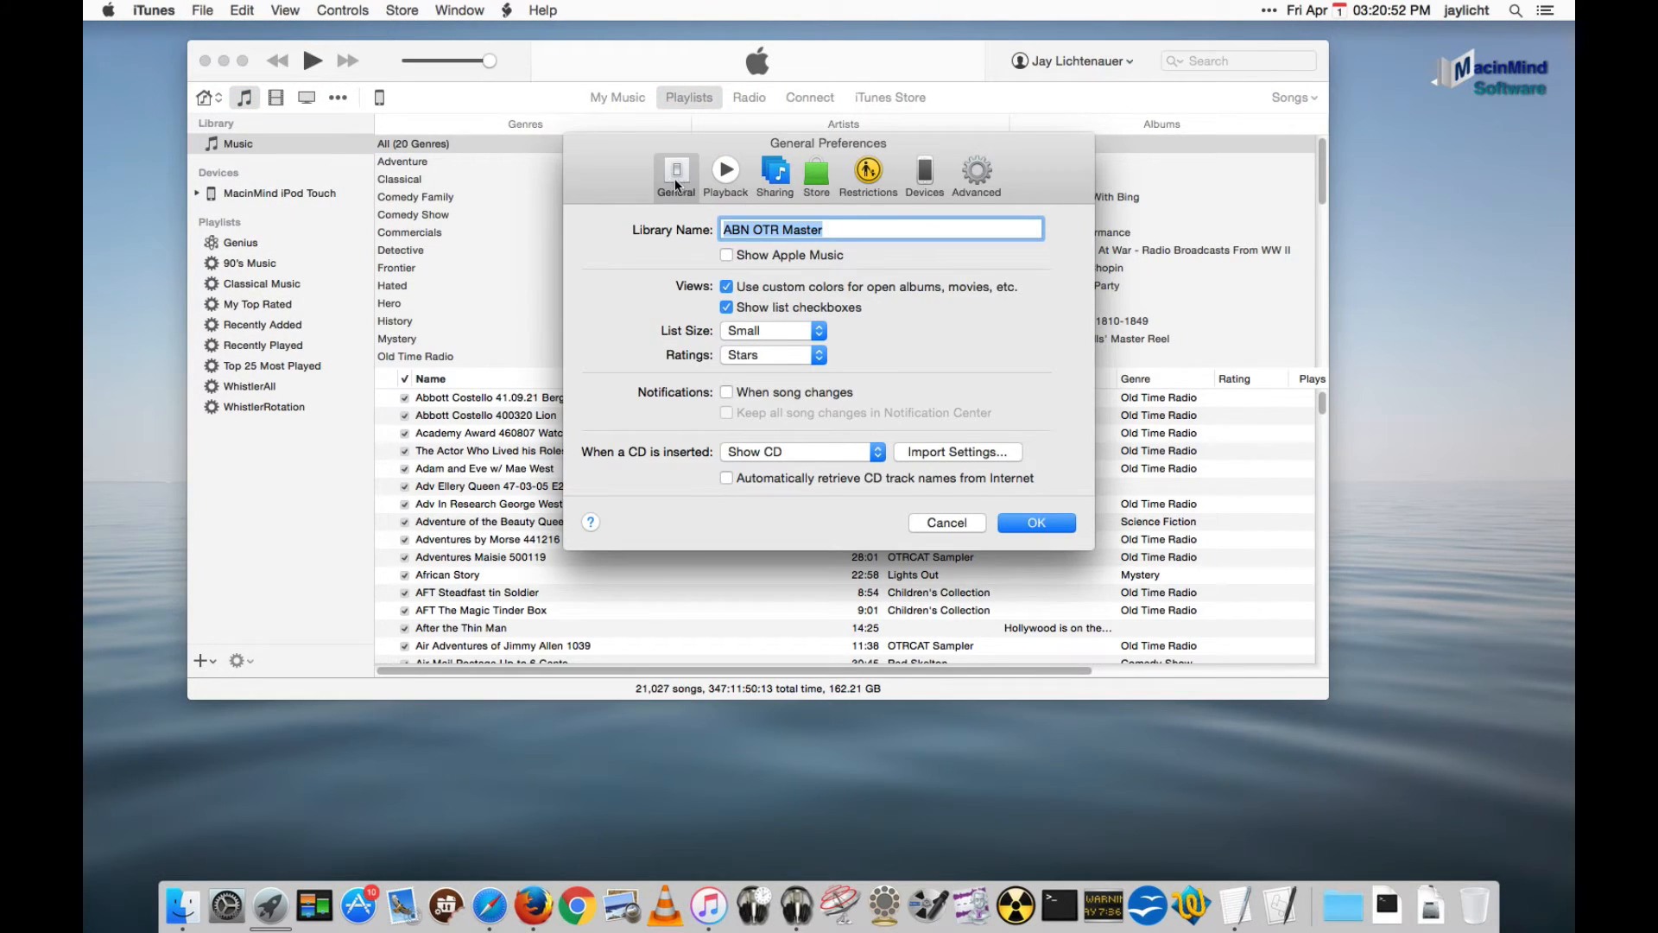
{"action": "left_click", "coordinate": [976, 168]}
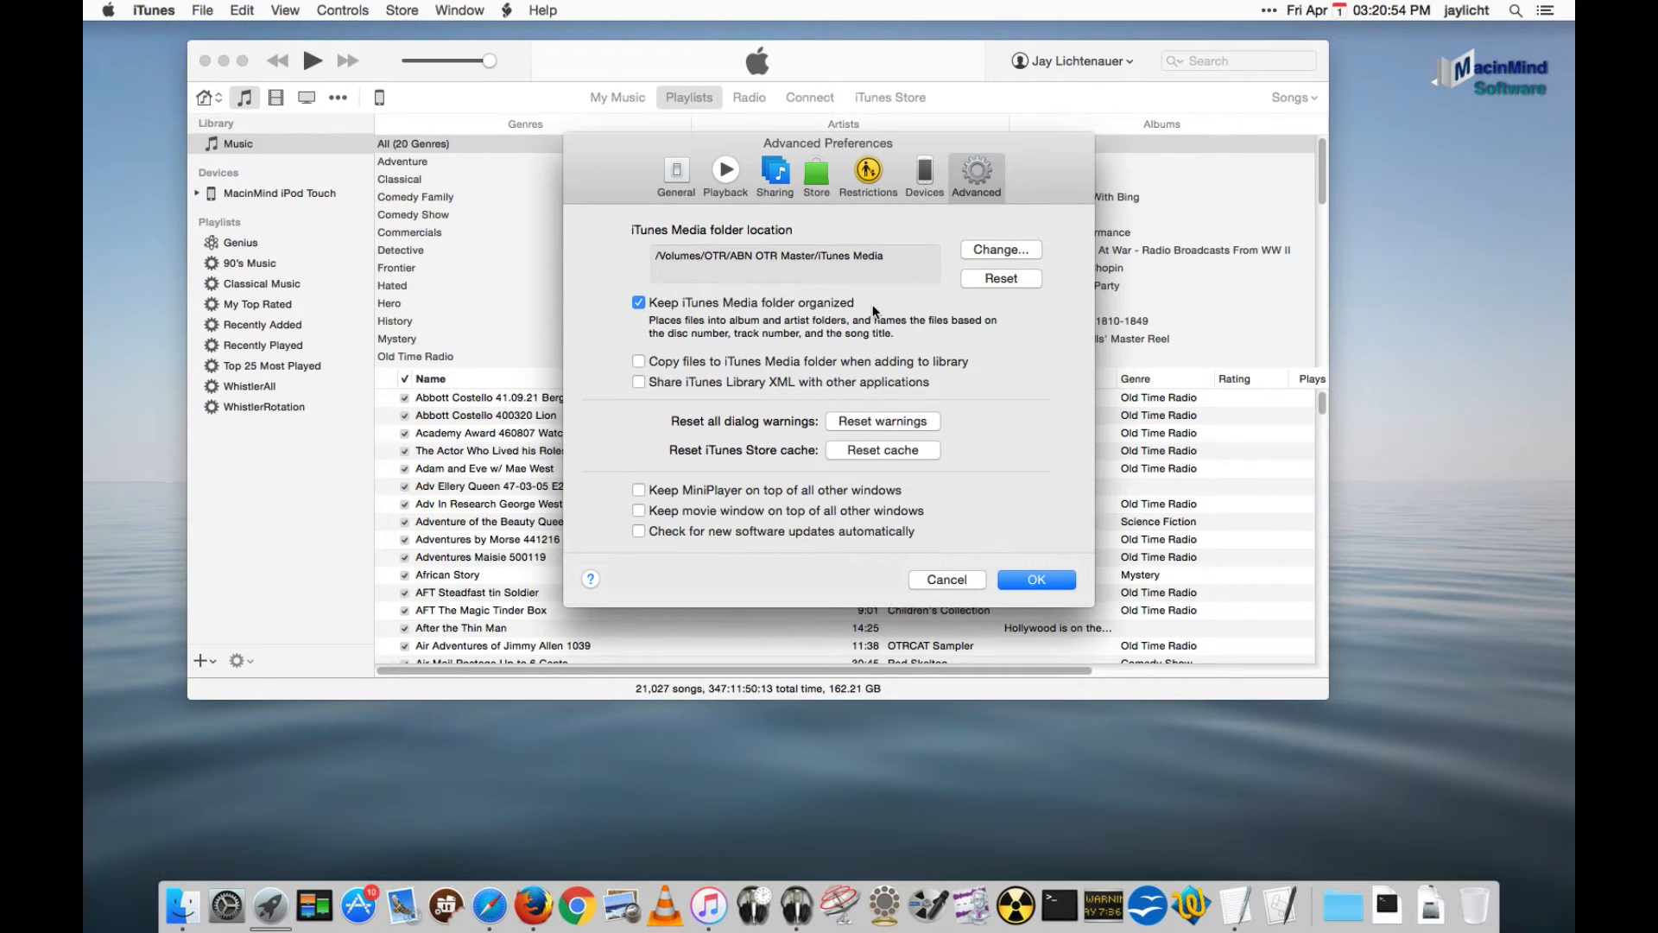
{"action": "mouse_move", "coordinate": [635, 387]}
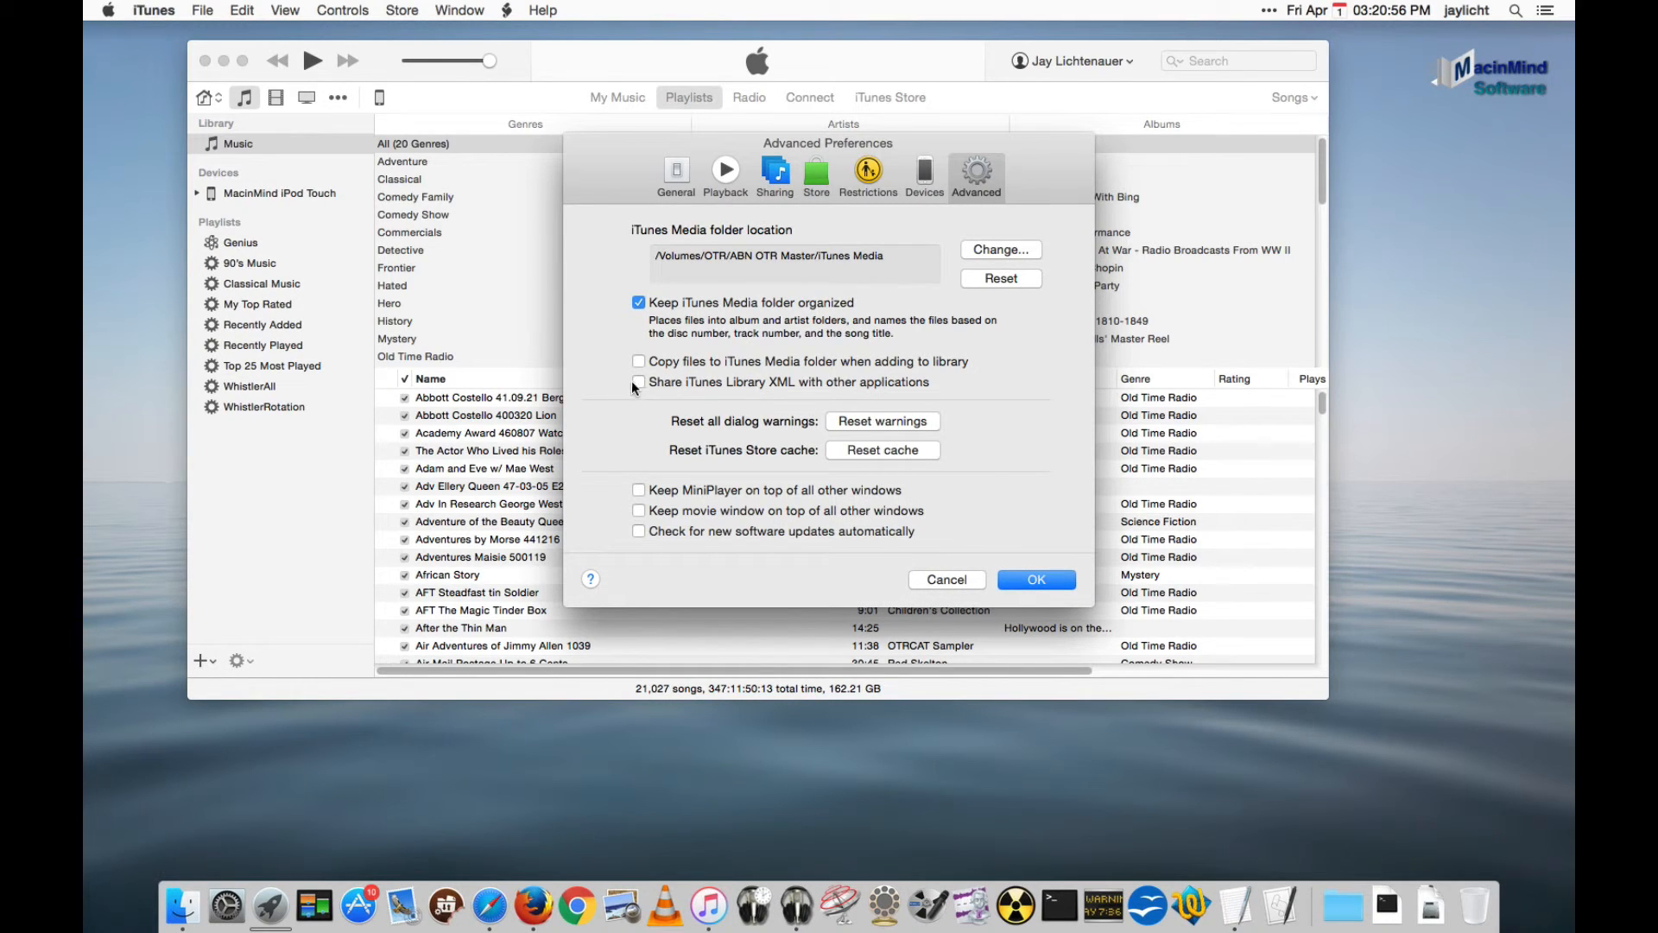
{"action": "left_click", "coordinate": [638, 383]}
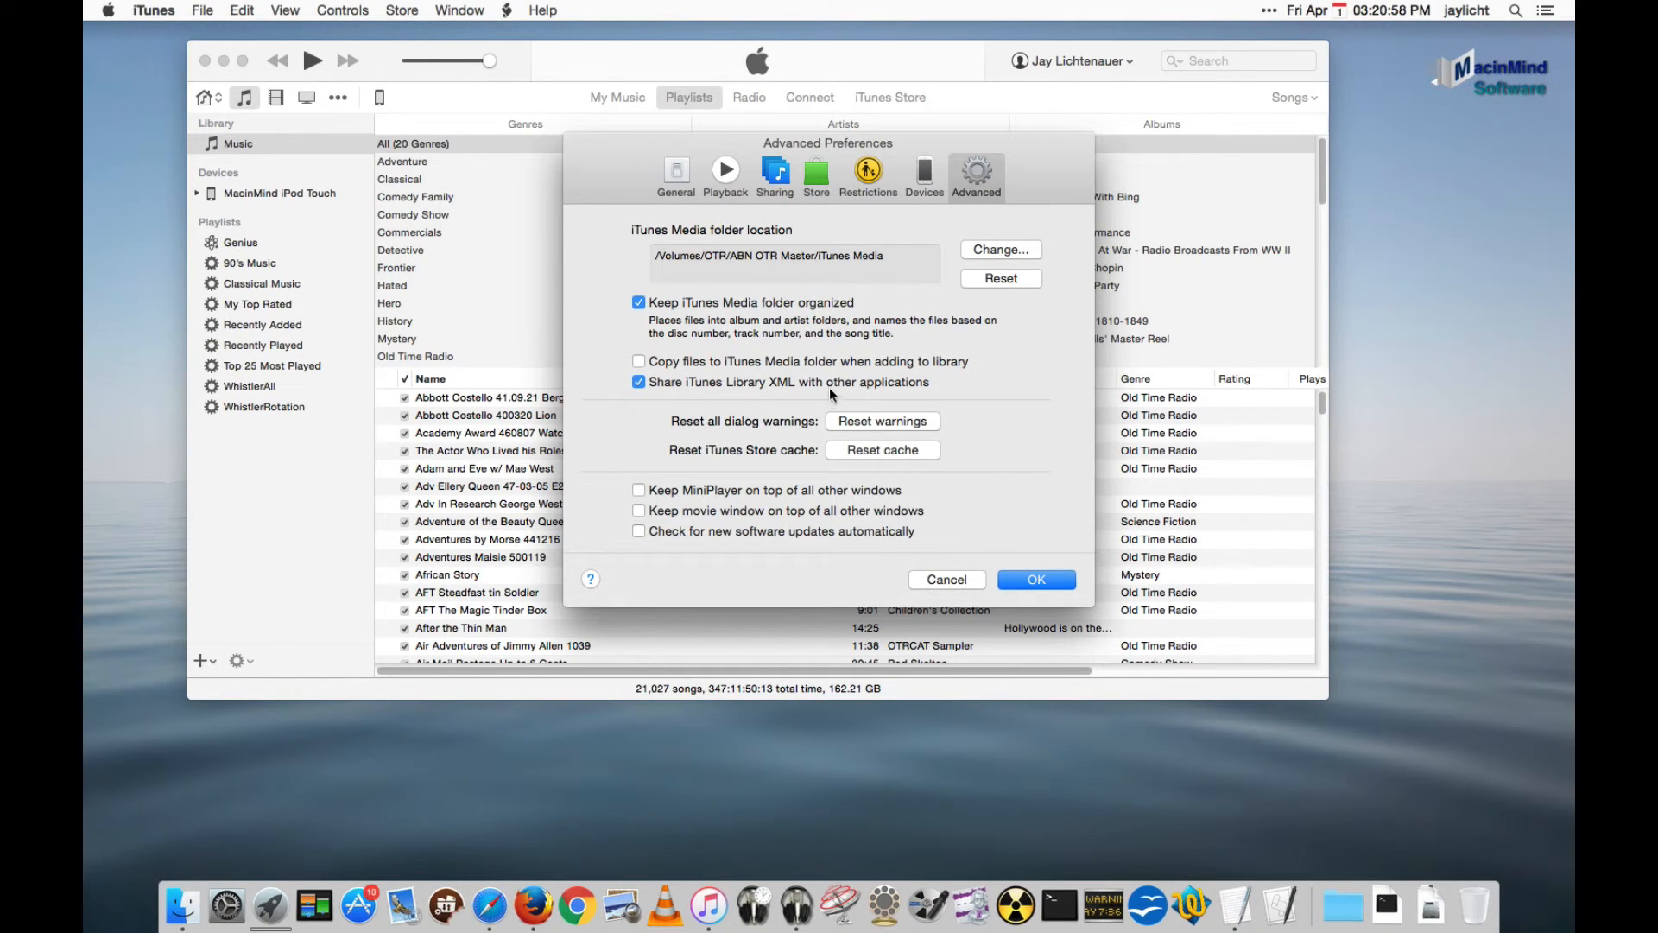
{"action": "left_click", "coordinate": [1036, 579]}
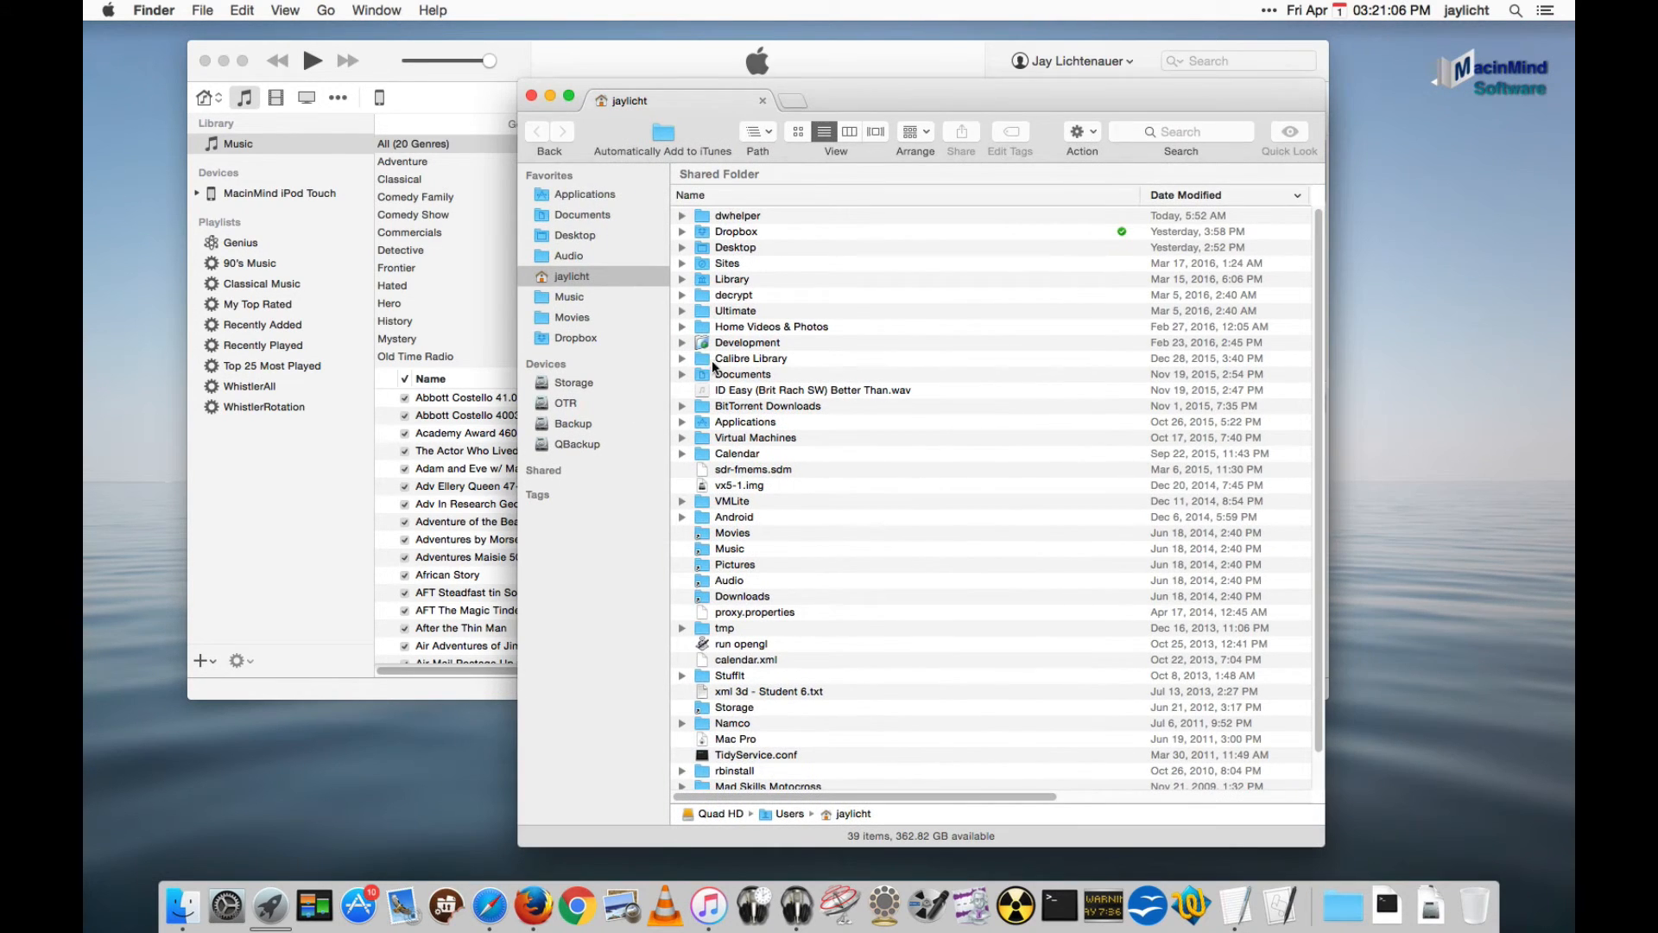
Confirm iTunes Library.xml is in the OTR drive's ABN OTR Master folder, then relaunch Radiologik DJ.
{"action": "left_click", "coordinate": [565, 403]}
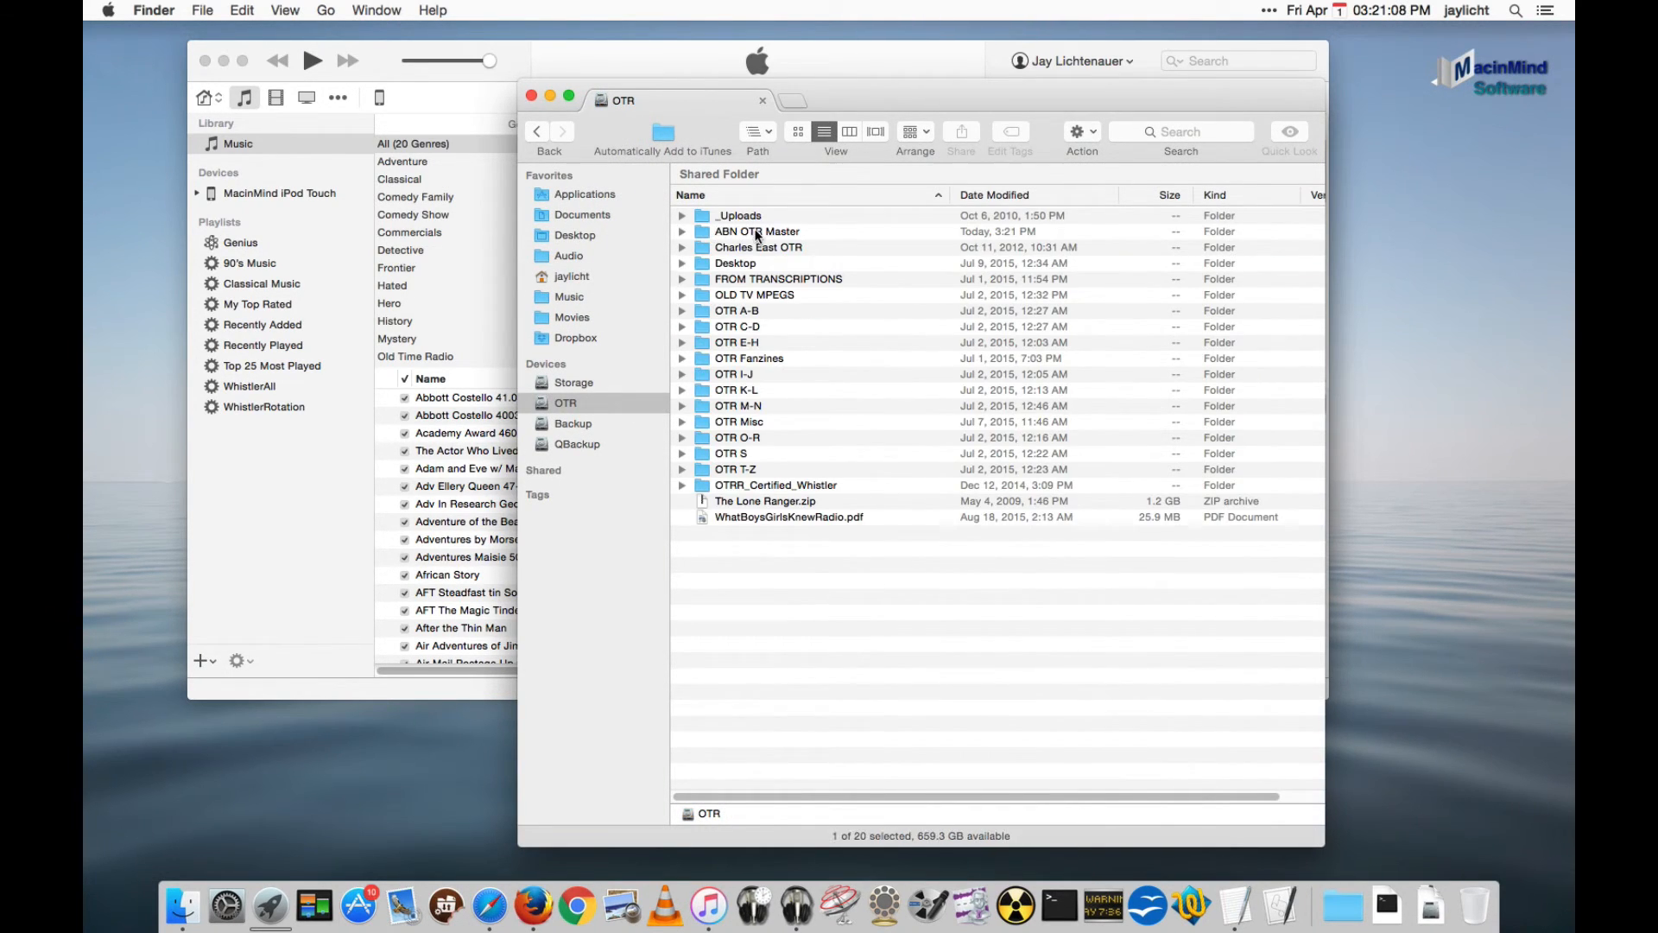
{"action": "double_click", "coordinate": [757, 231]}
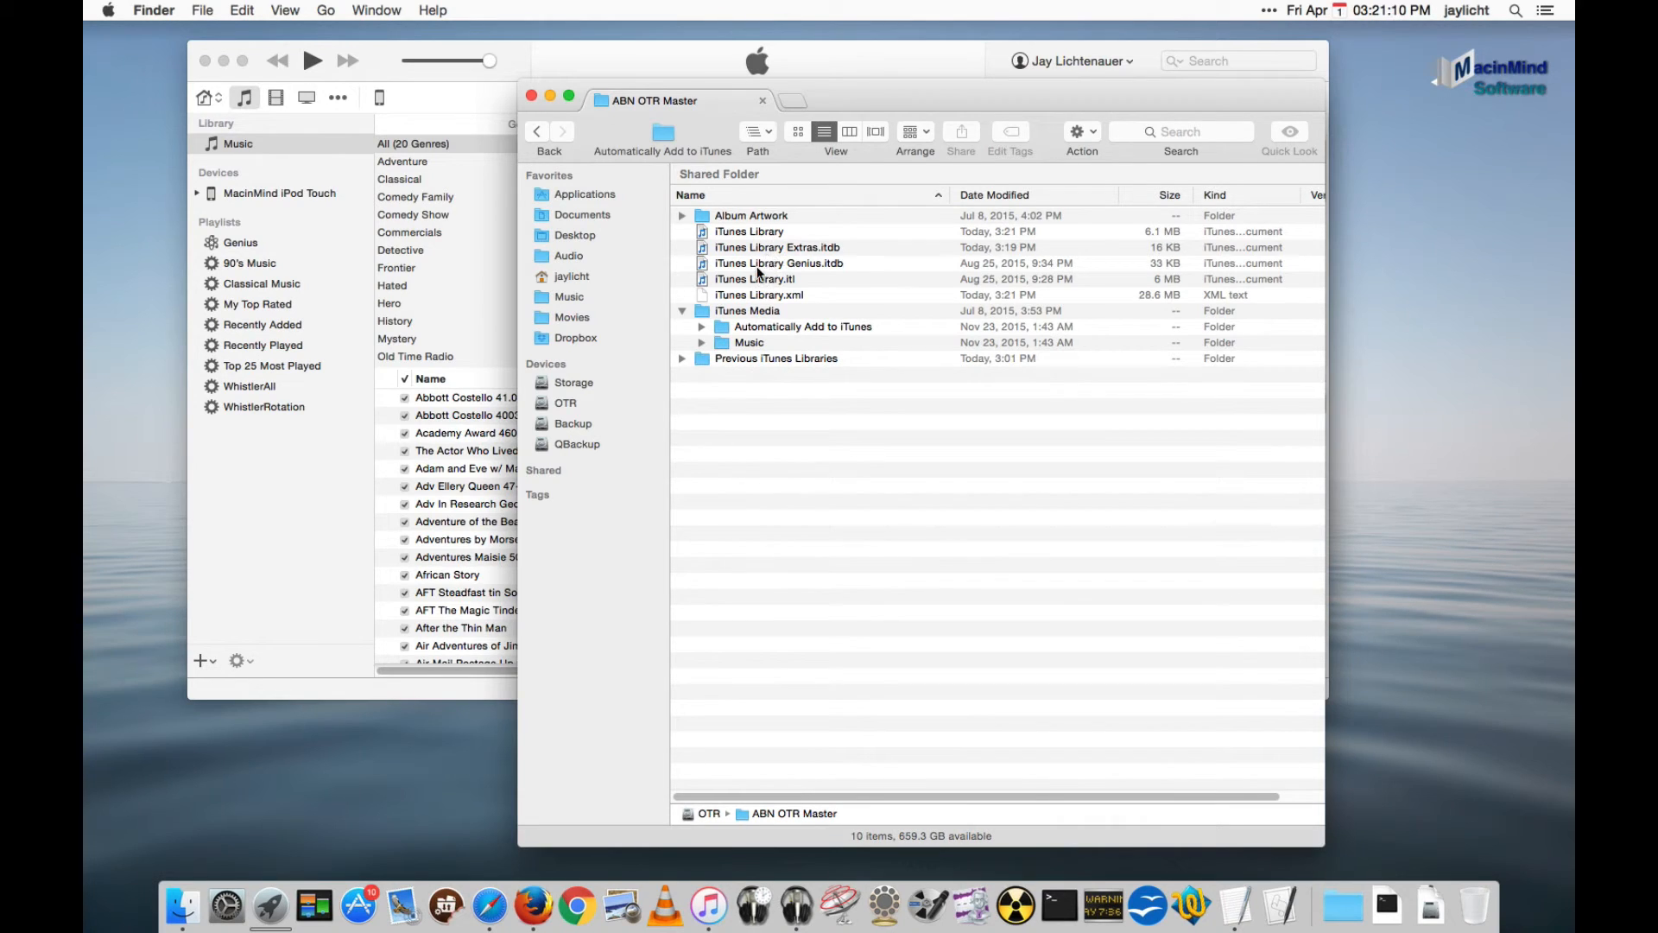
{"action": "left_click", "coordinate": [759, 295]}
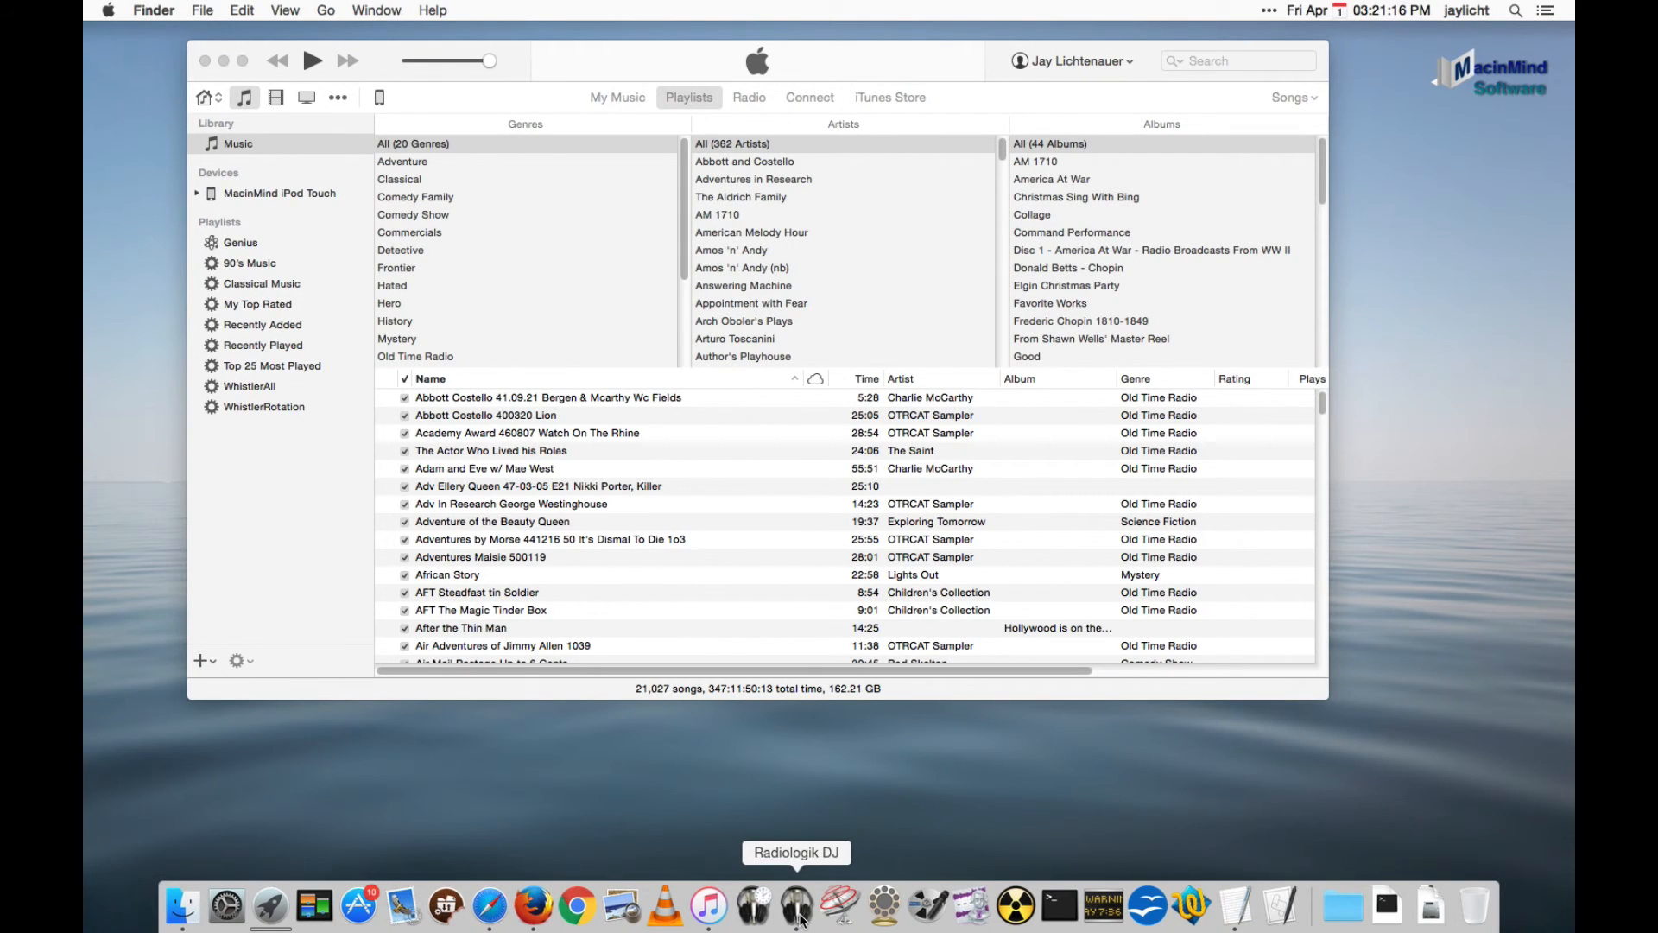
{"action": "right_click", "coordinate": [792, 919]}
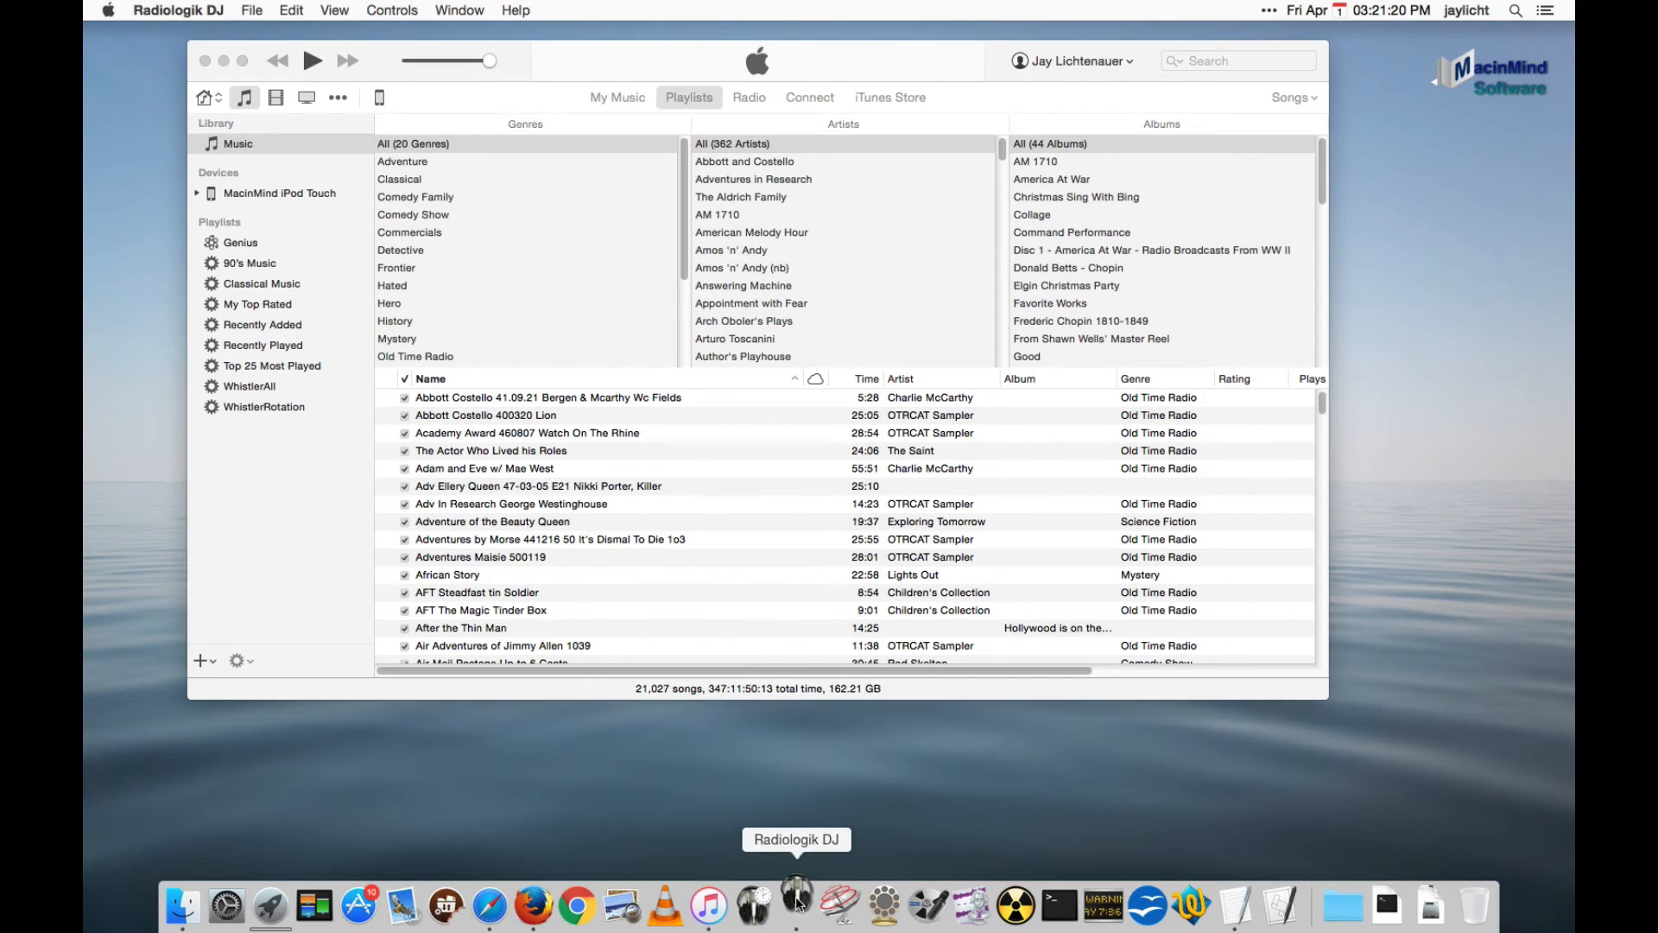
Show Radiologik DJ's main window and launch Radiologik Scheduler from it.
{"action": "left_click", "coordinate": [794, 902]}
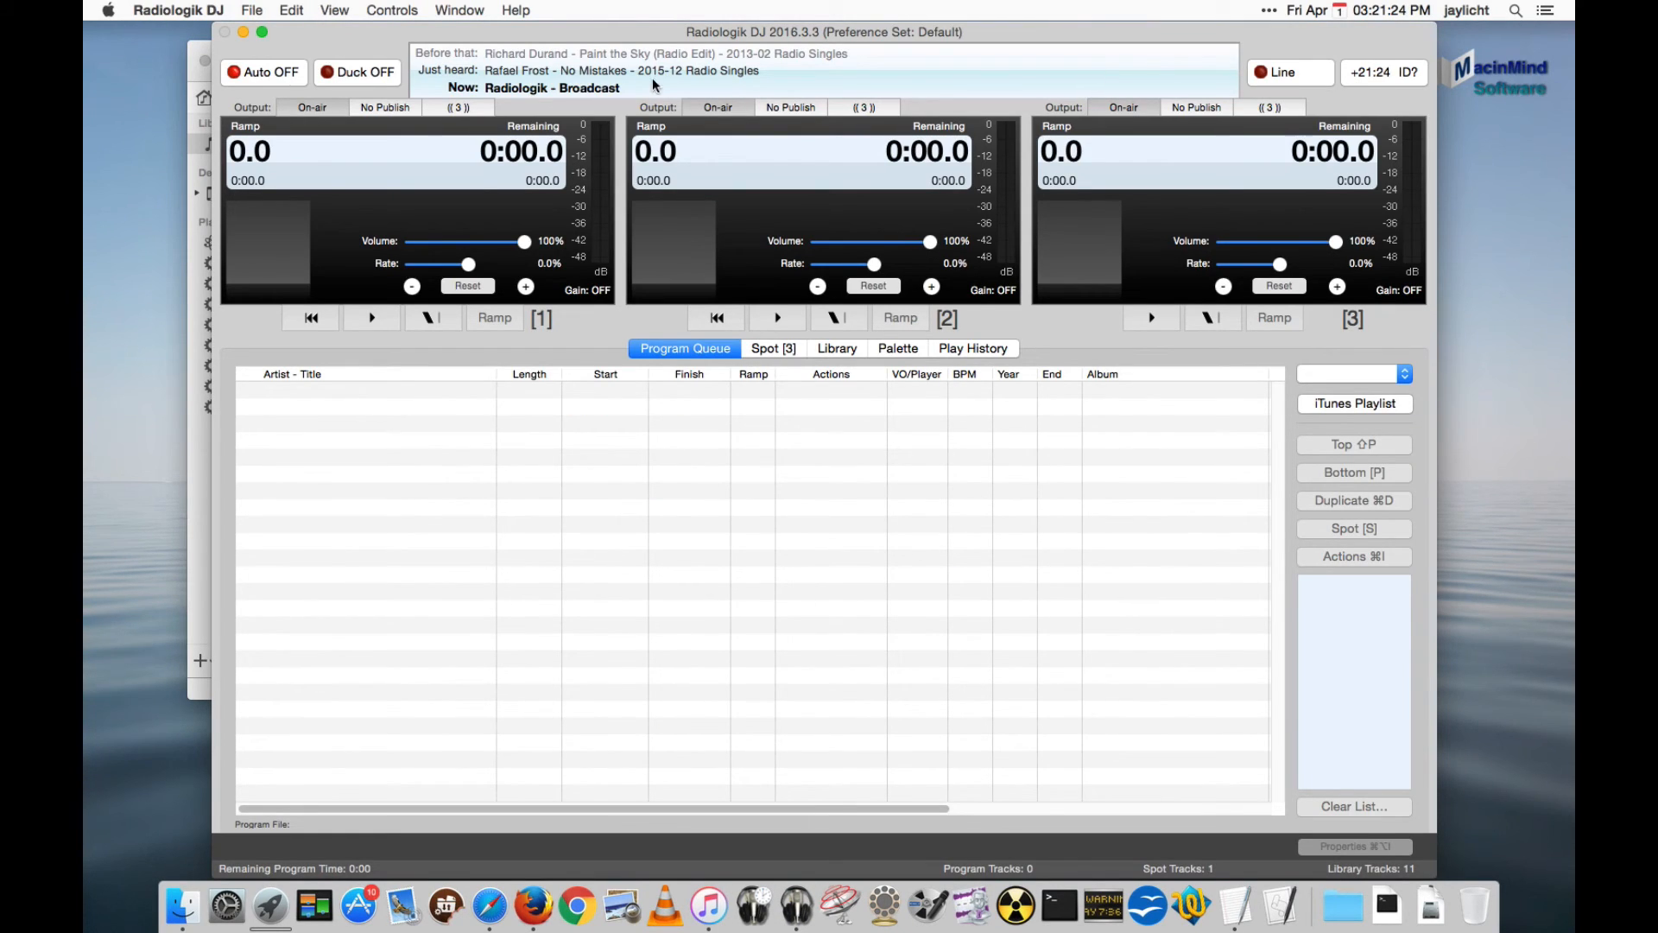
{"action": "left_click", "coordinate": [1403, 374]}
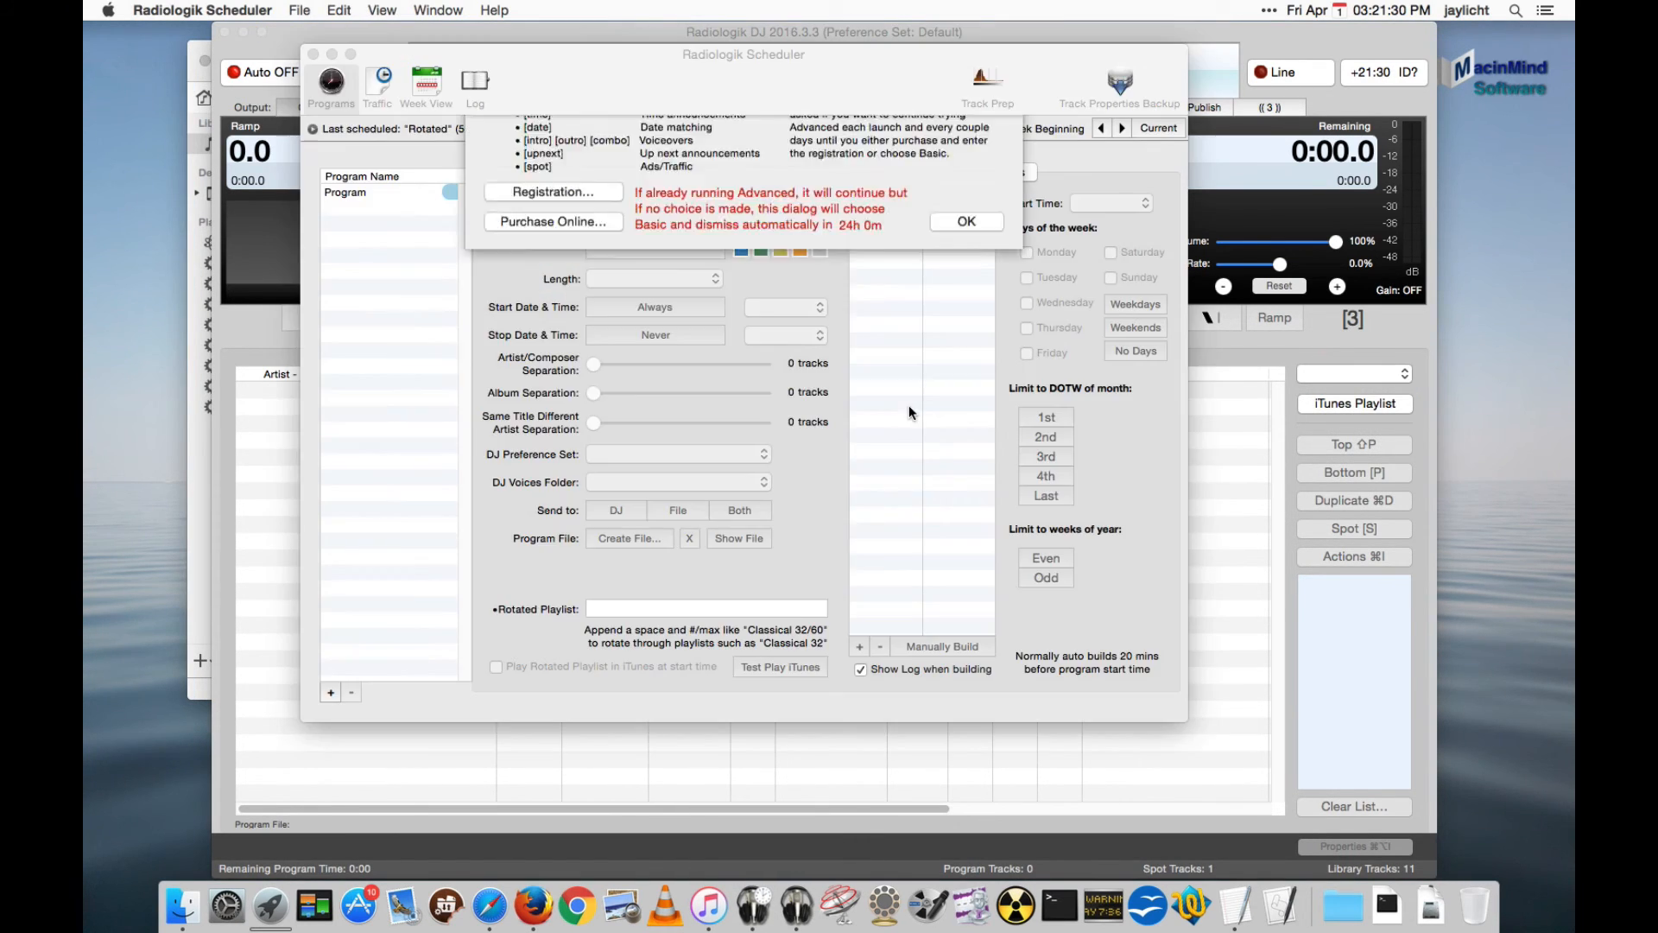
Accept Advanced mode and display the Program's script with its date command.
{"action": "left_click", "coordinate": [966, 222]}
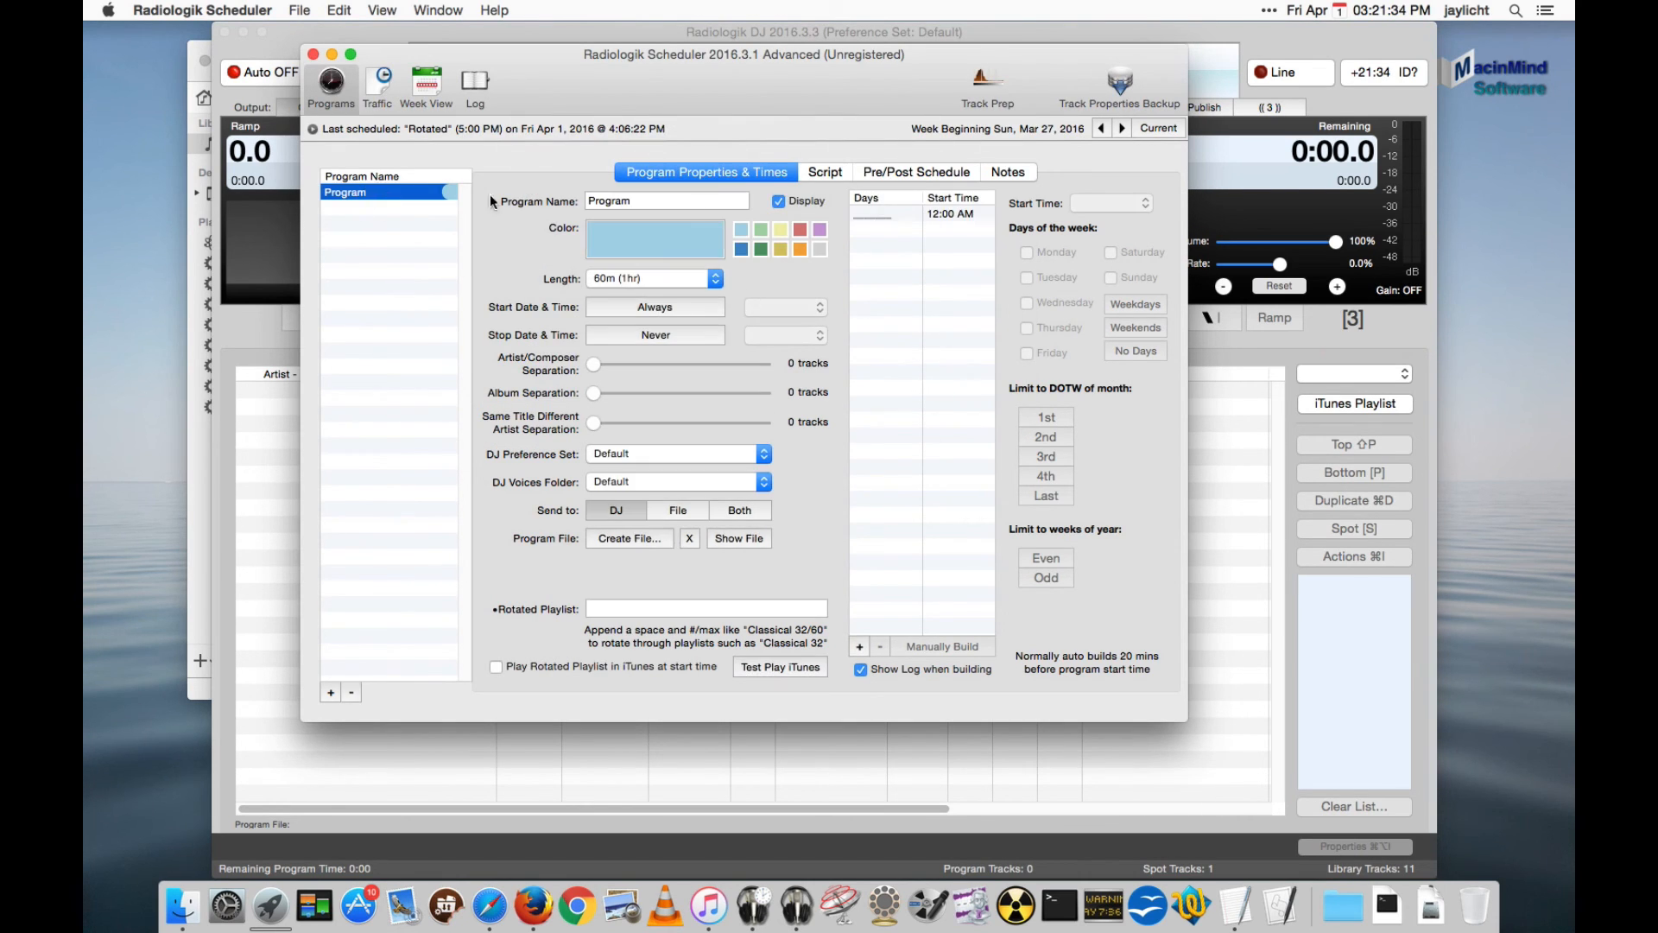
{"action": "left_click", "coordinate": [825, 172]}
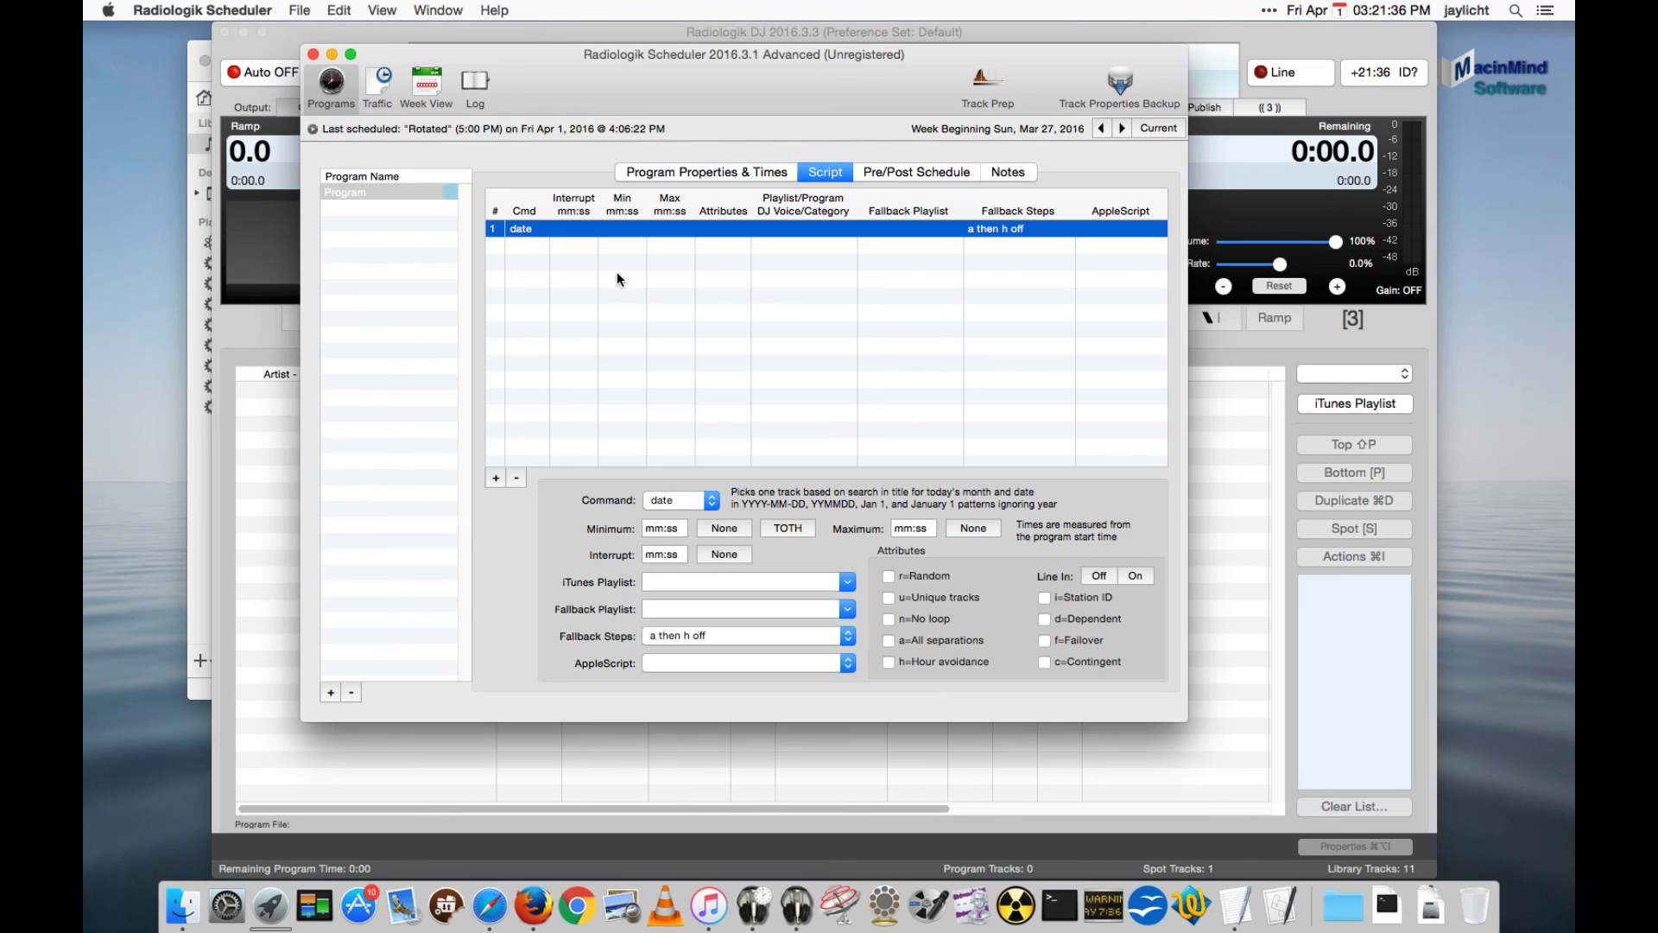